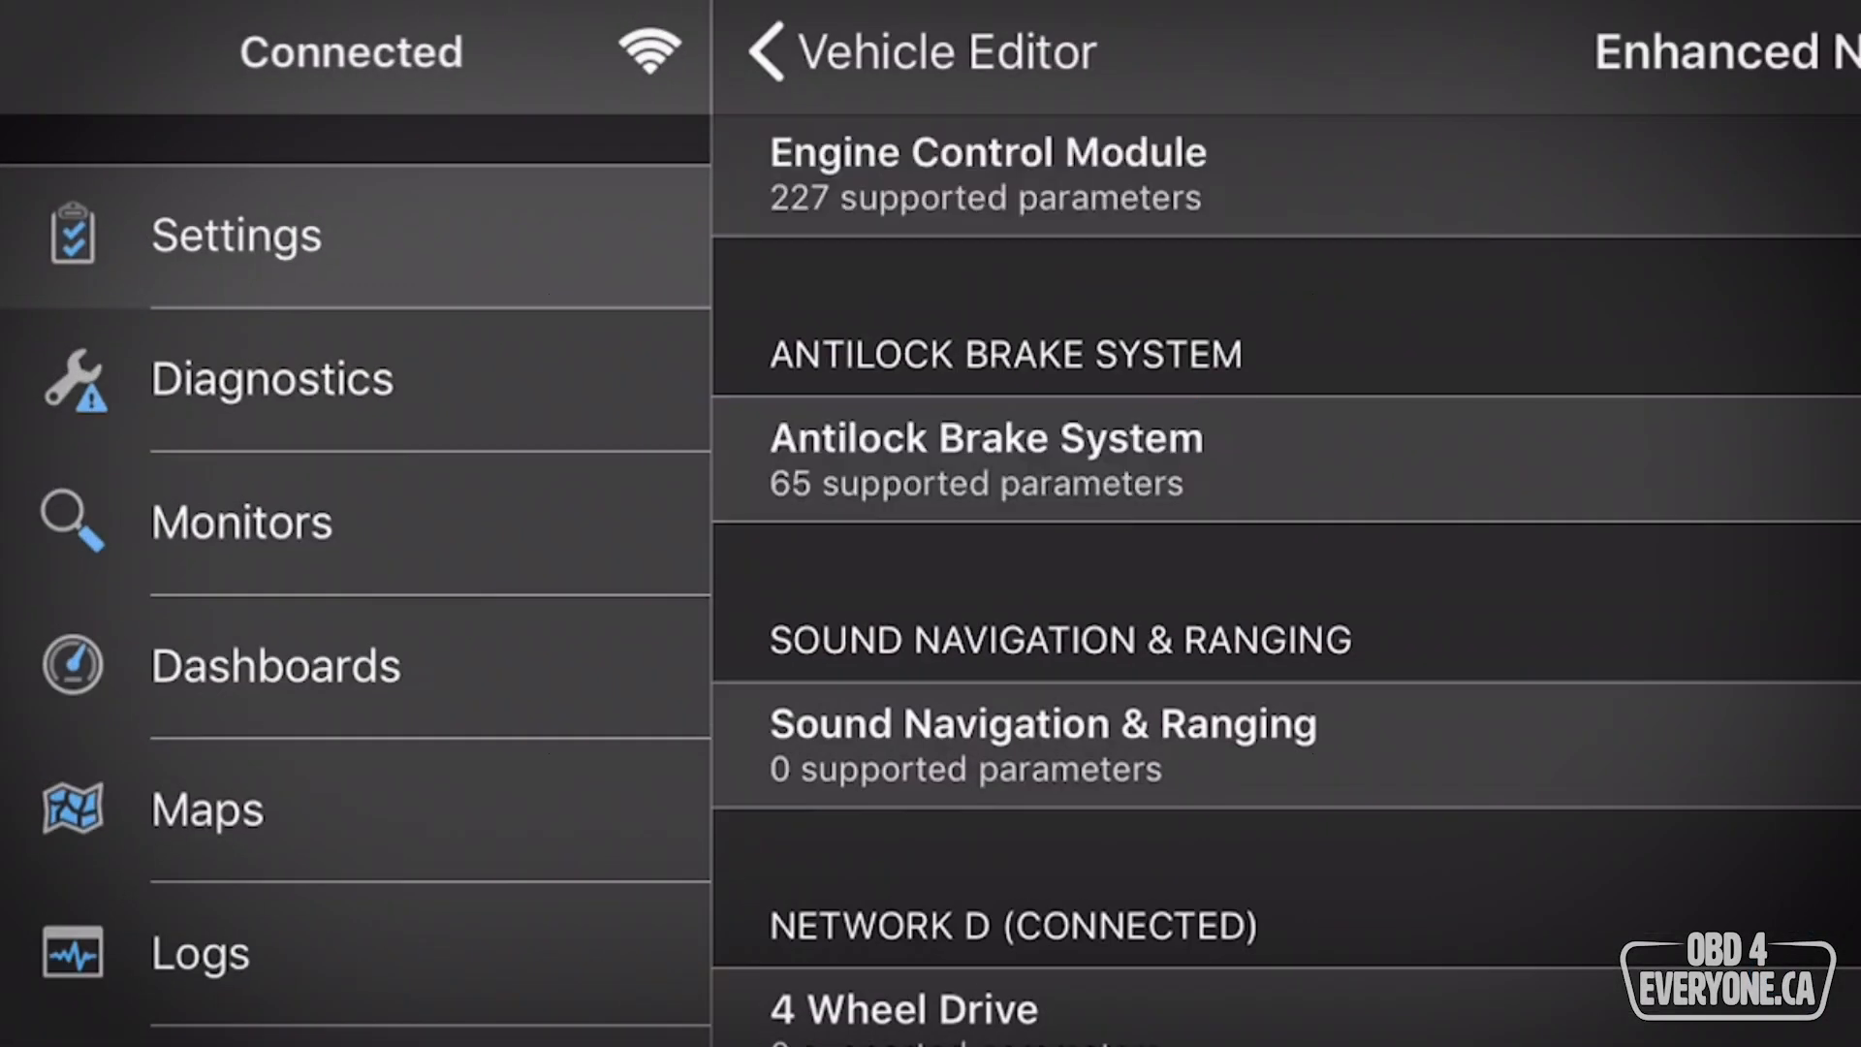
# Open Antilock Brake System under Enhanced Networks and scroll through its parameter list.
pyautogui.scroll(-3)
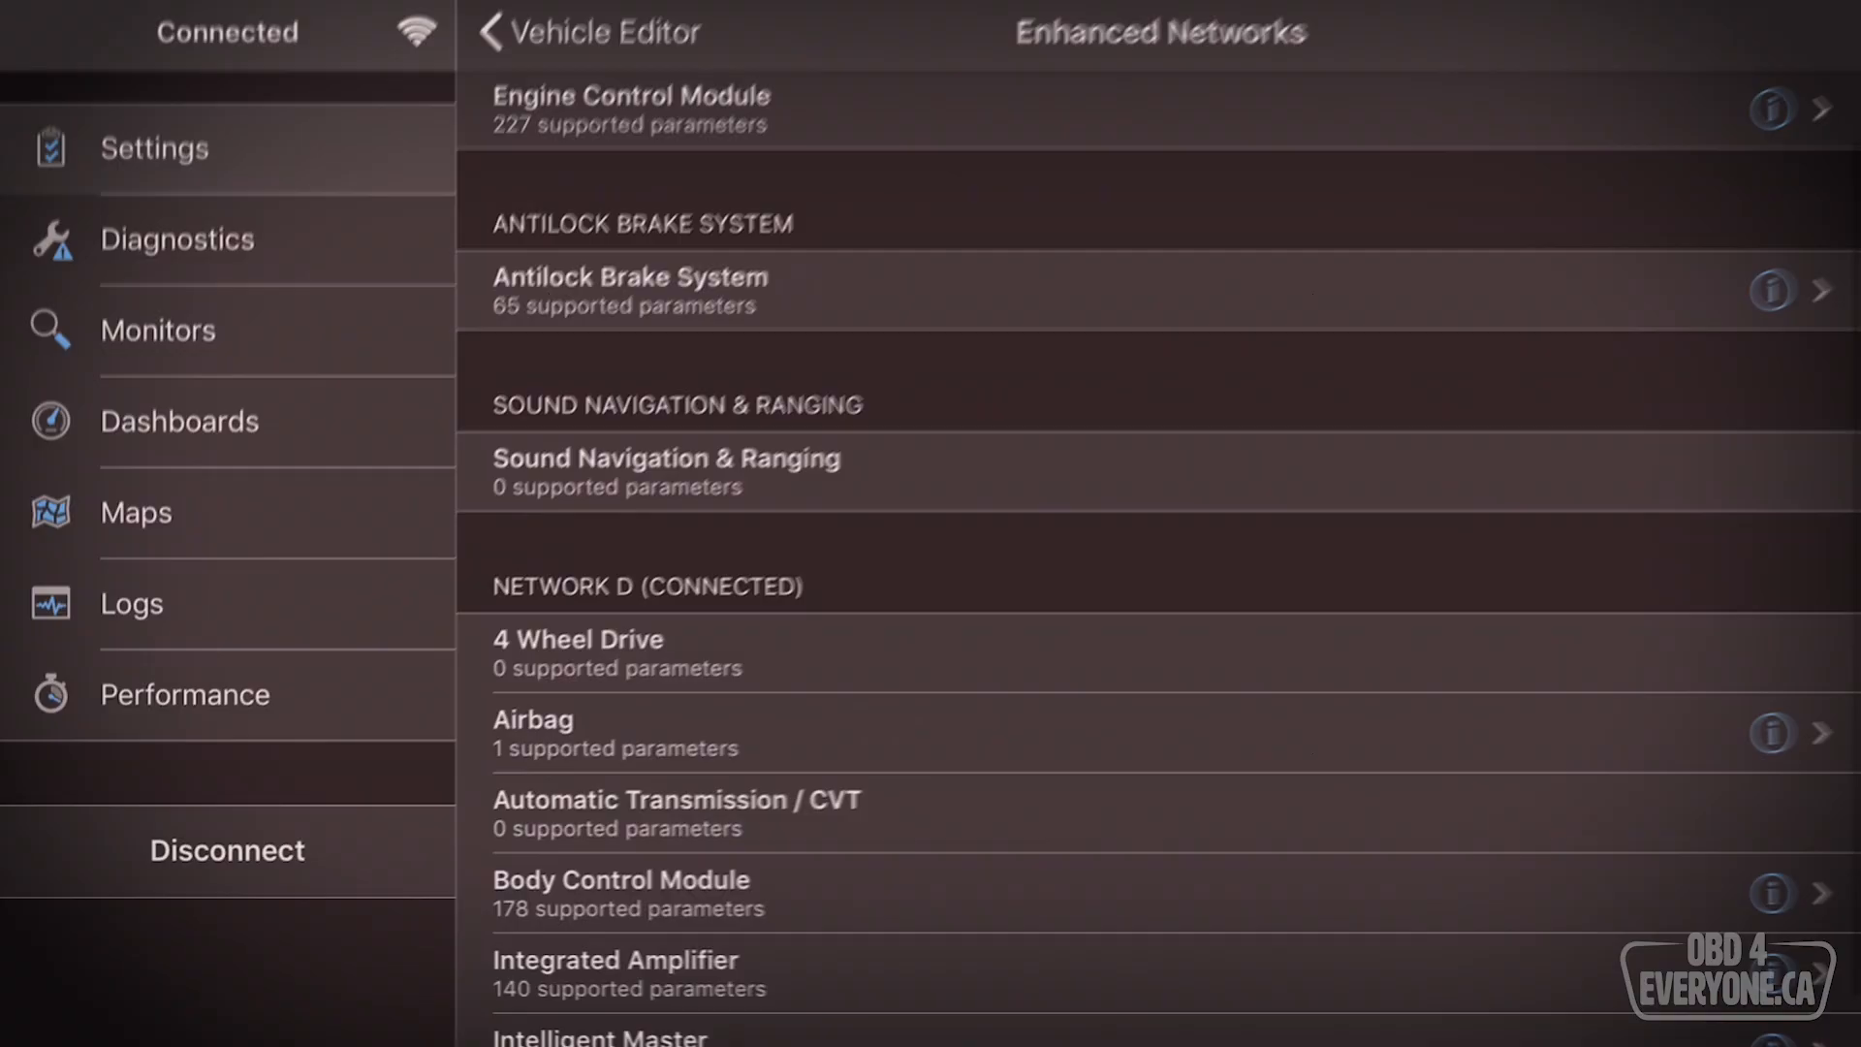
pyautogui.click(180, 420)
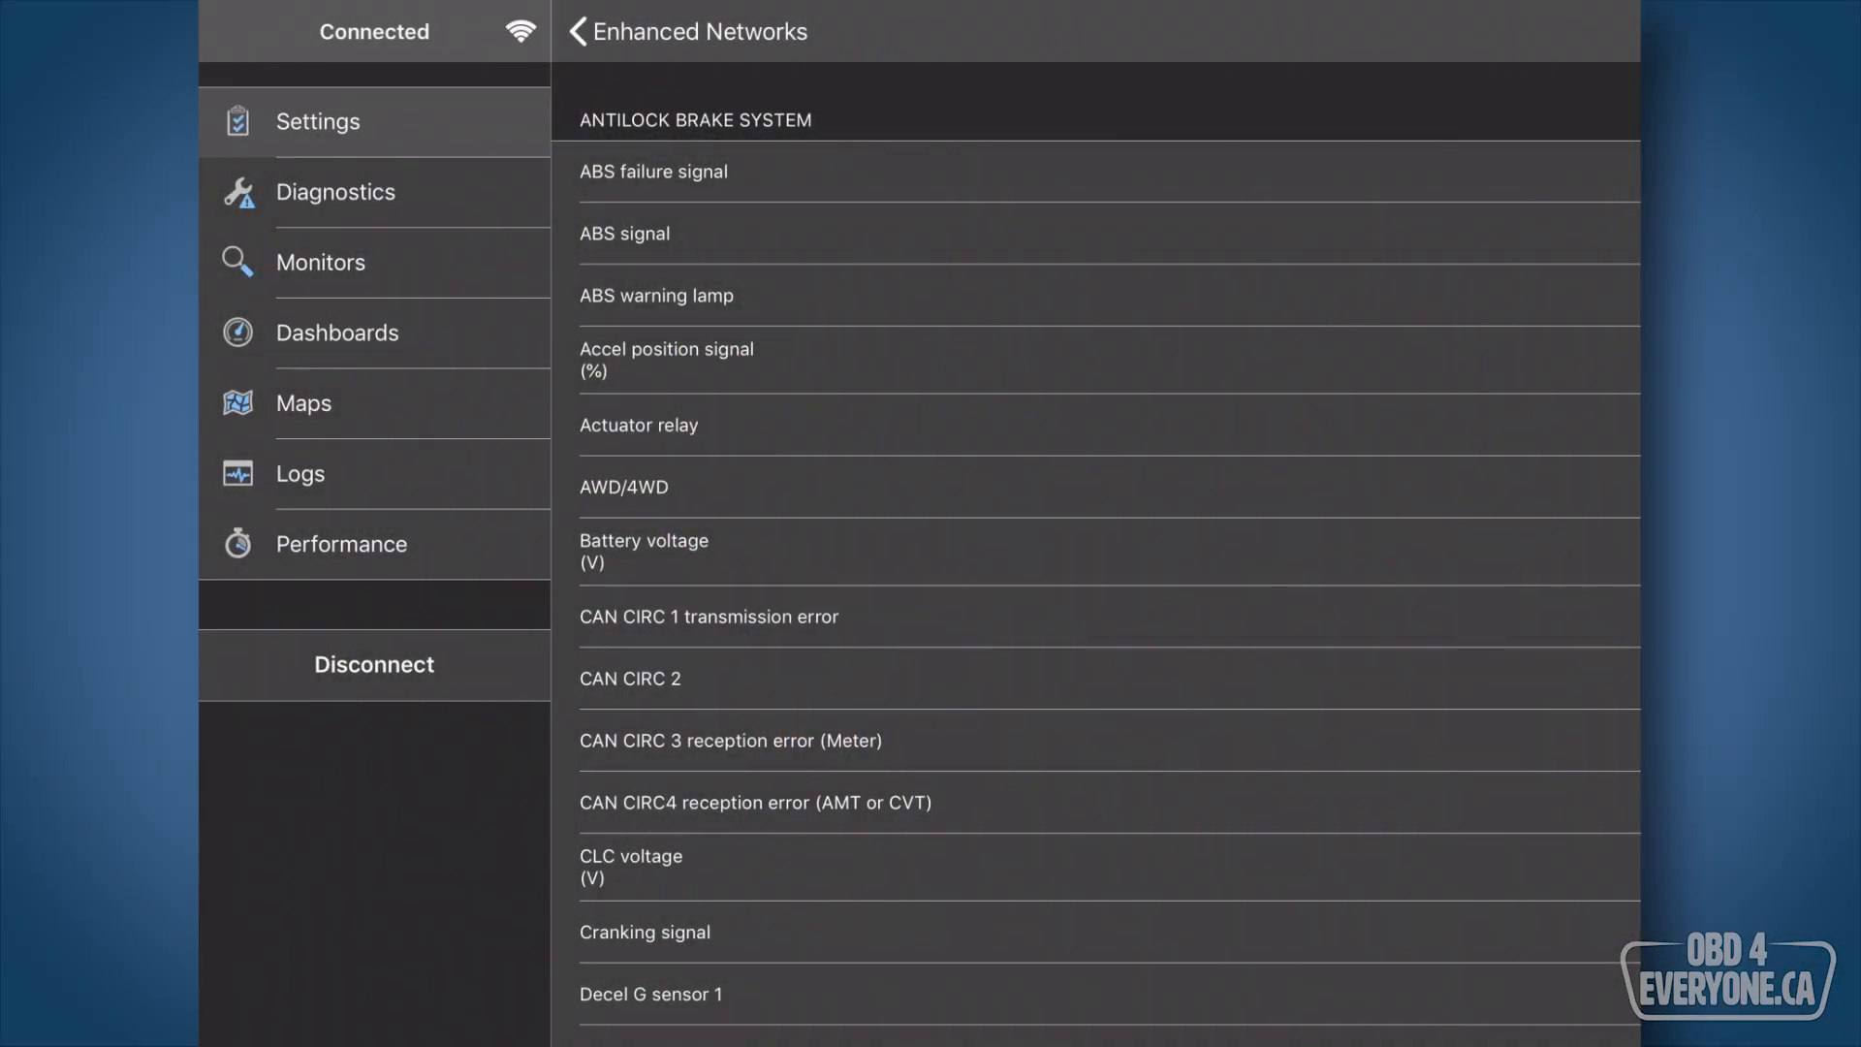
pyautogui.scroll(-3)
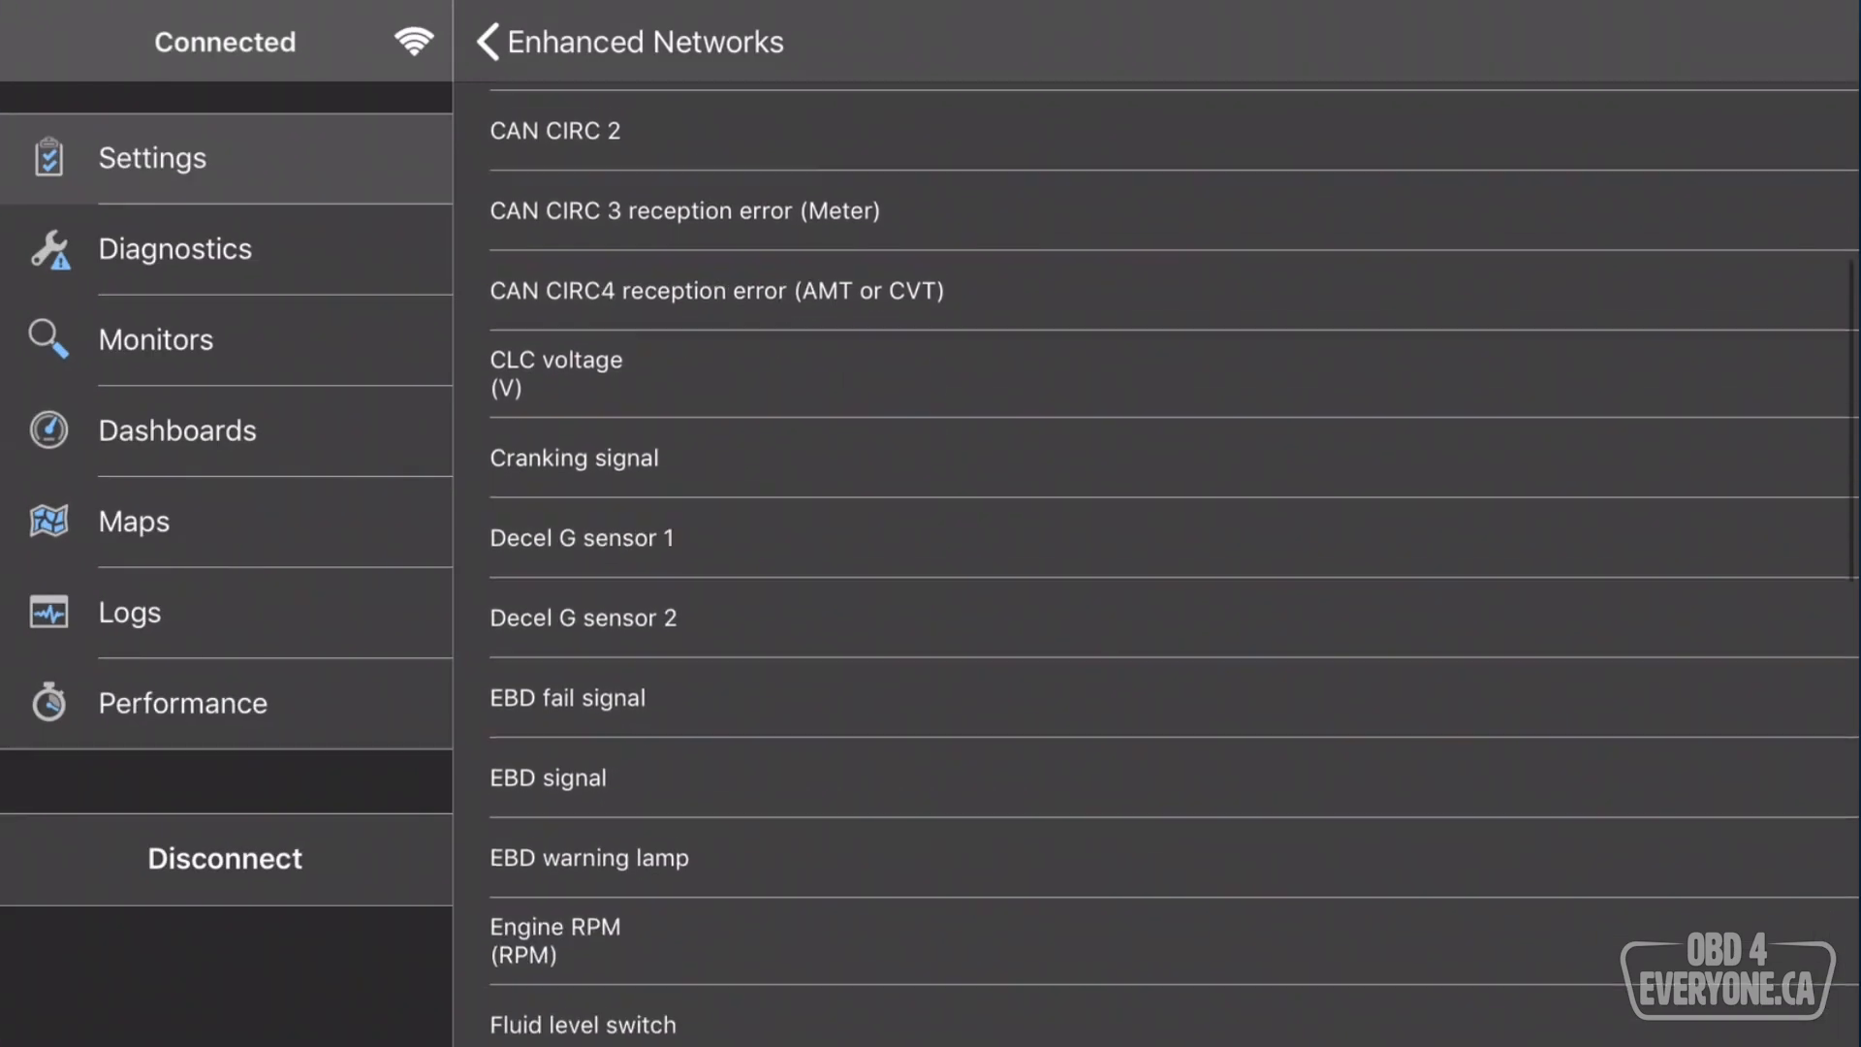
pyautogui.scroll(3)
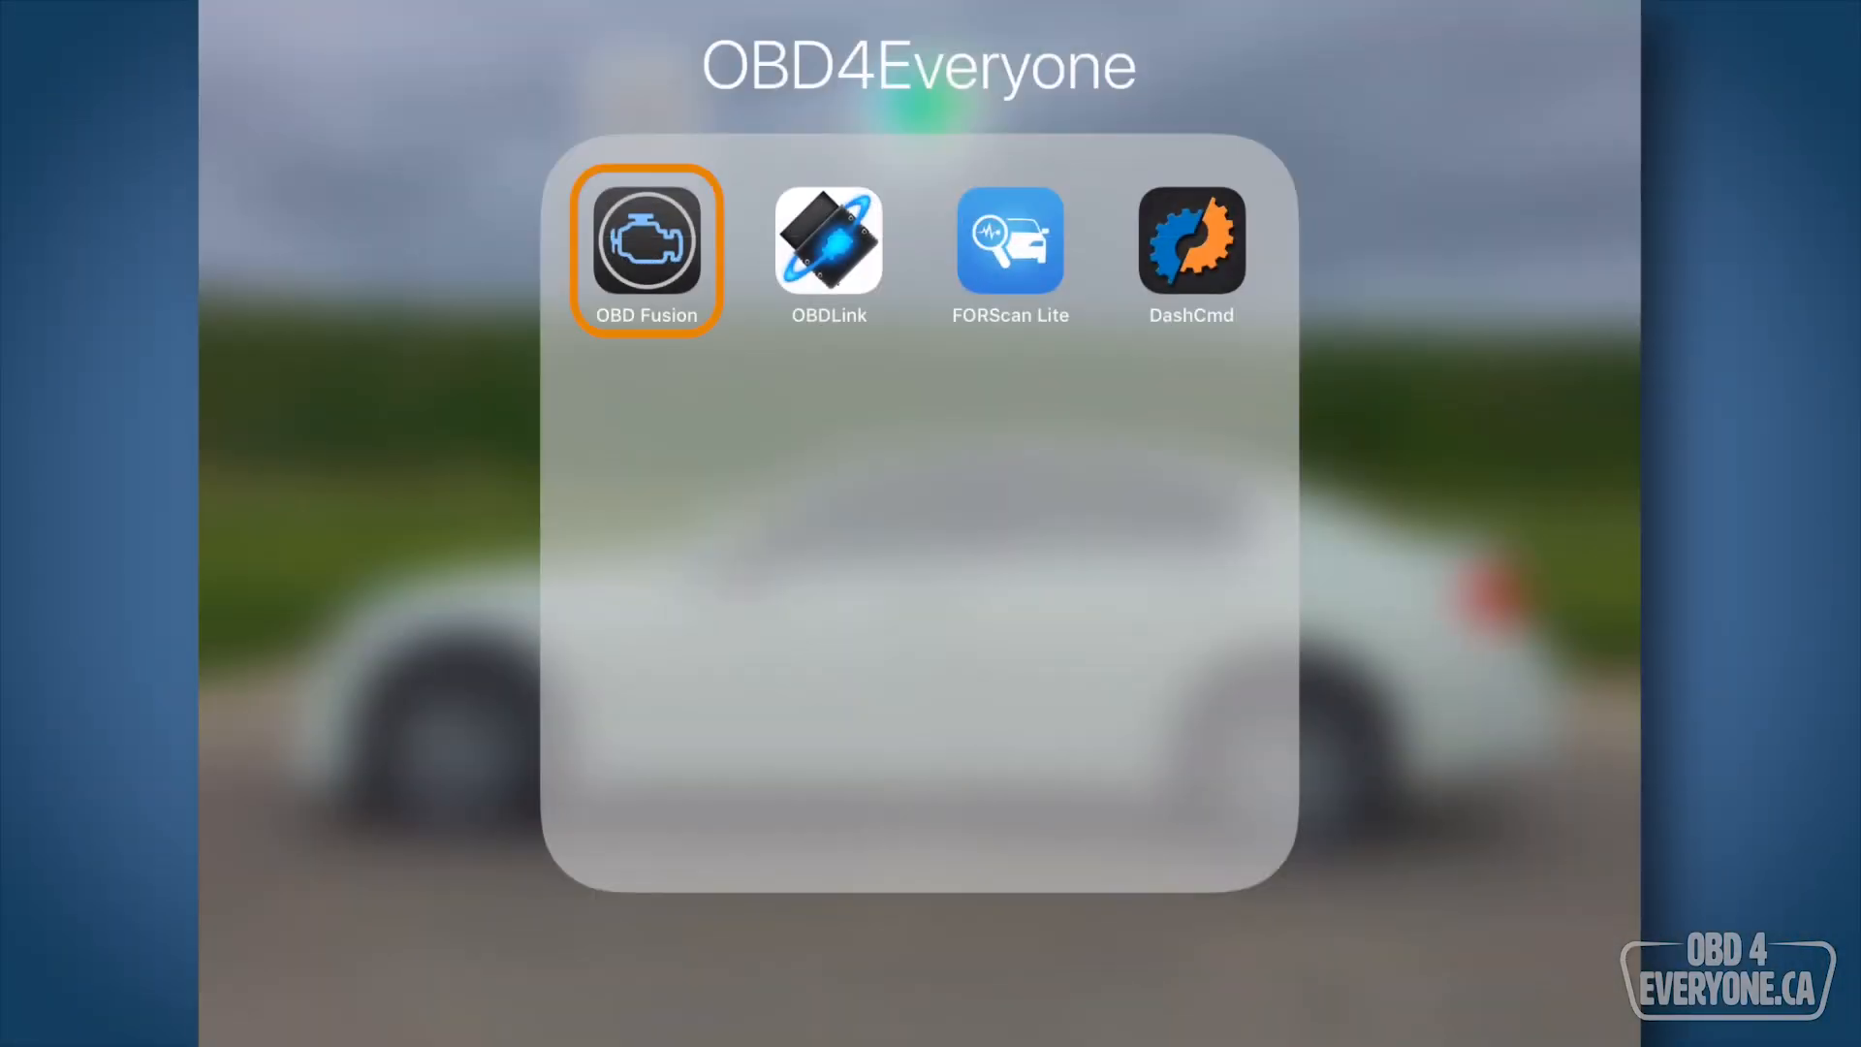
# Launch OBD Fusion and connect to the vehicle from the sidebar.
pyautogui.click(647, 242)
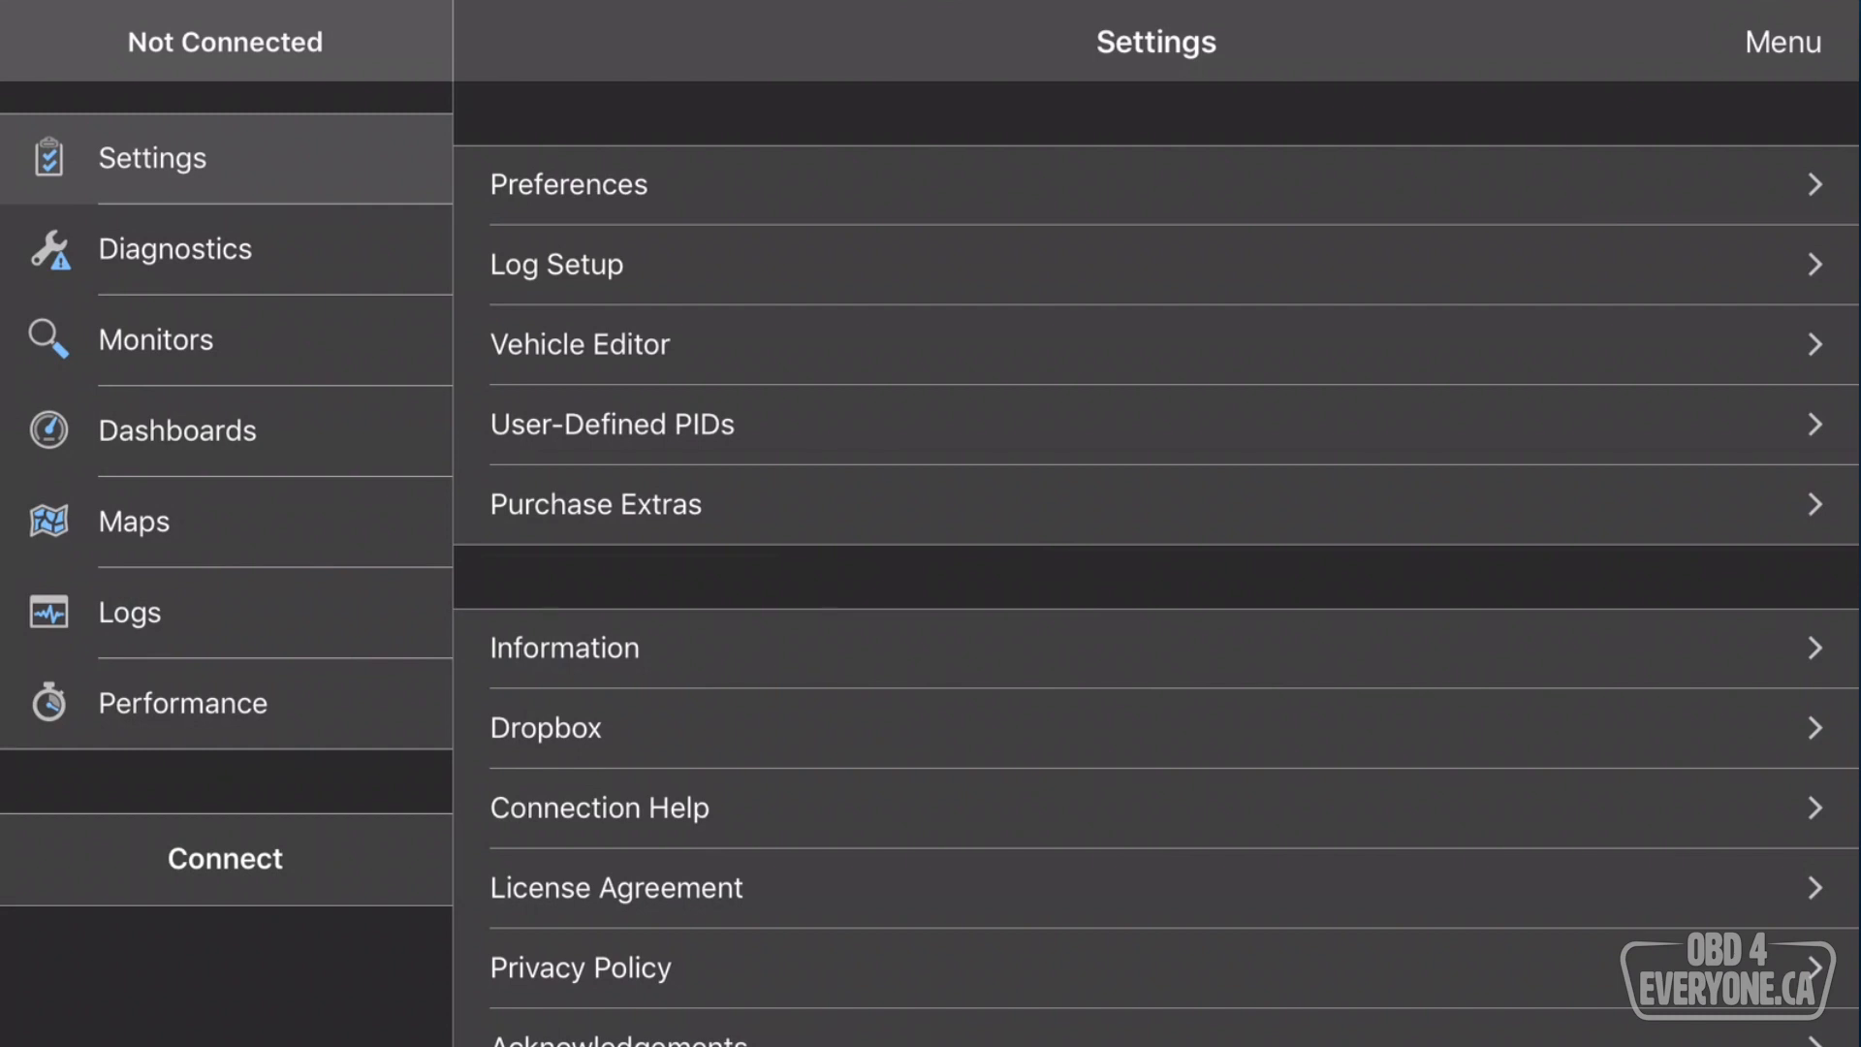
pyautogui.click(224, 858)
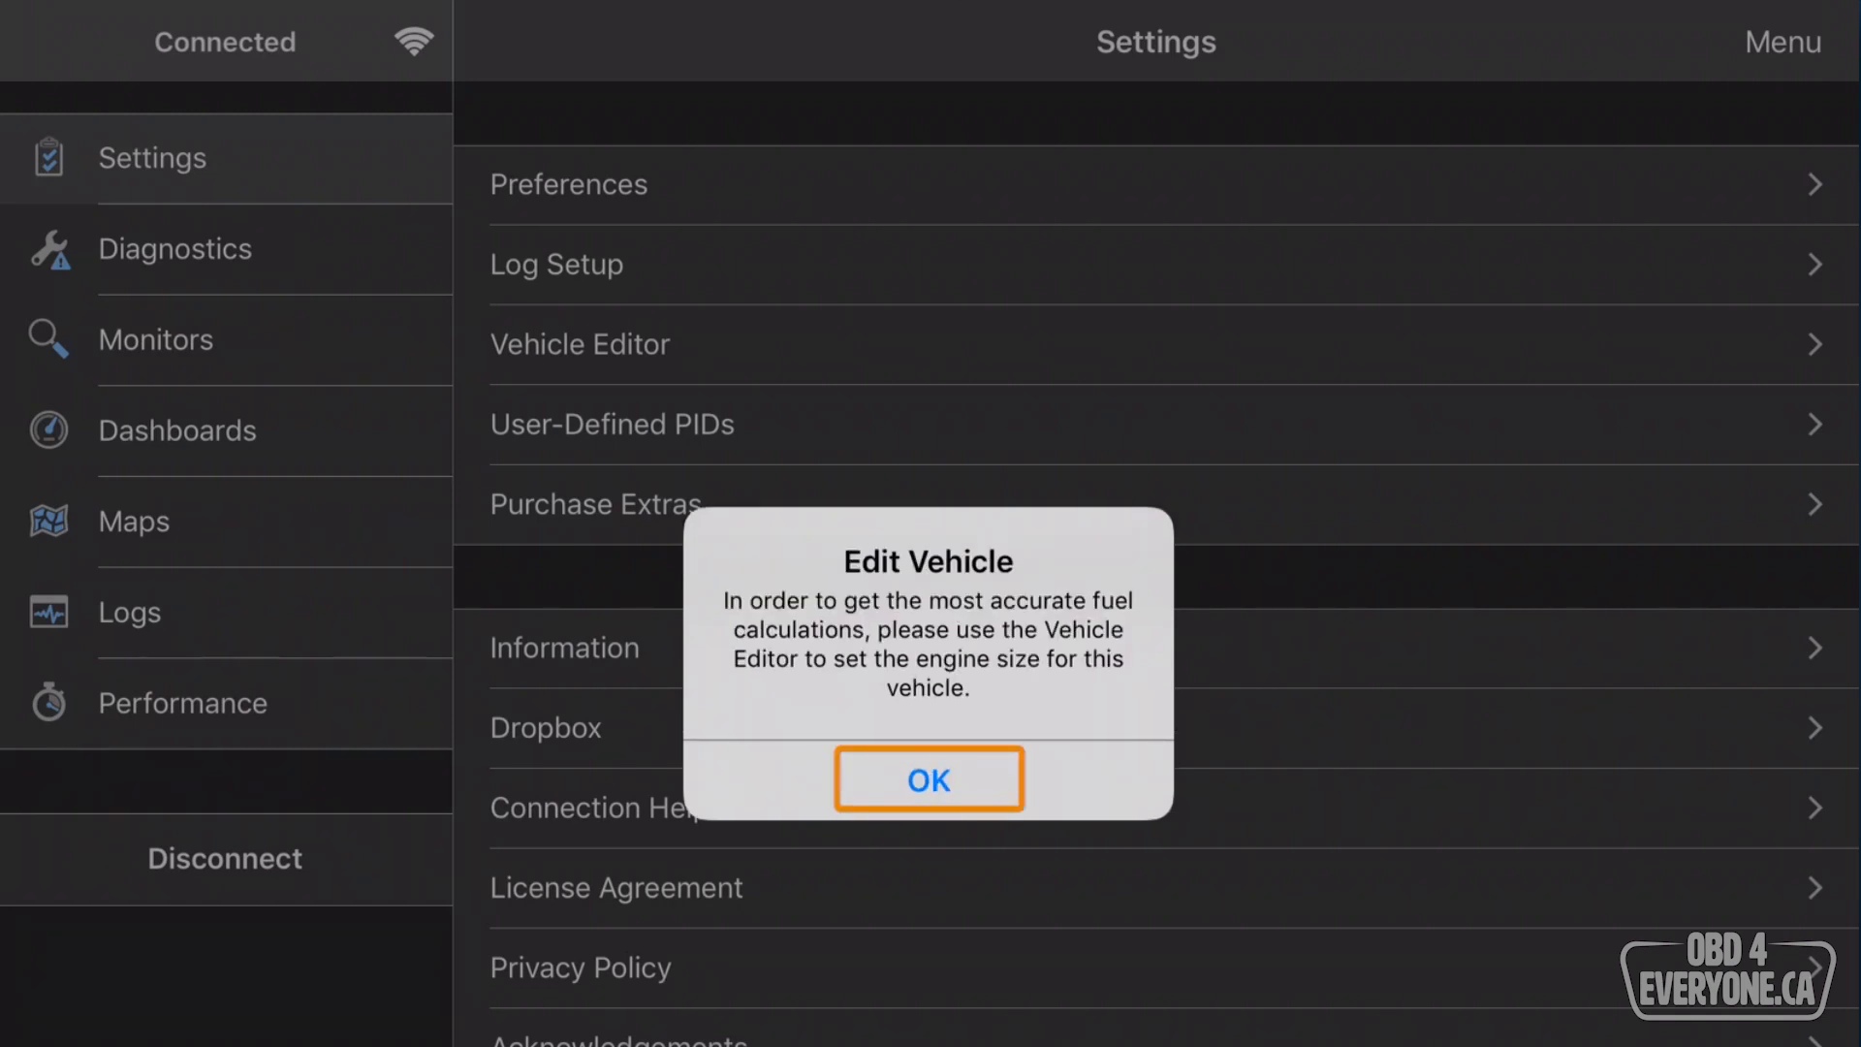
# Dismiss the notice, then set make Infiniti, model G37/G25 sedan, engine 3.7L.
pyautogui.click(929, 779)
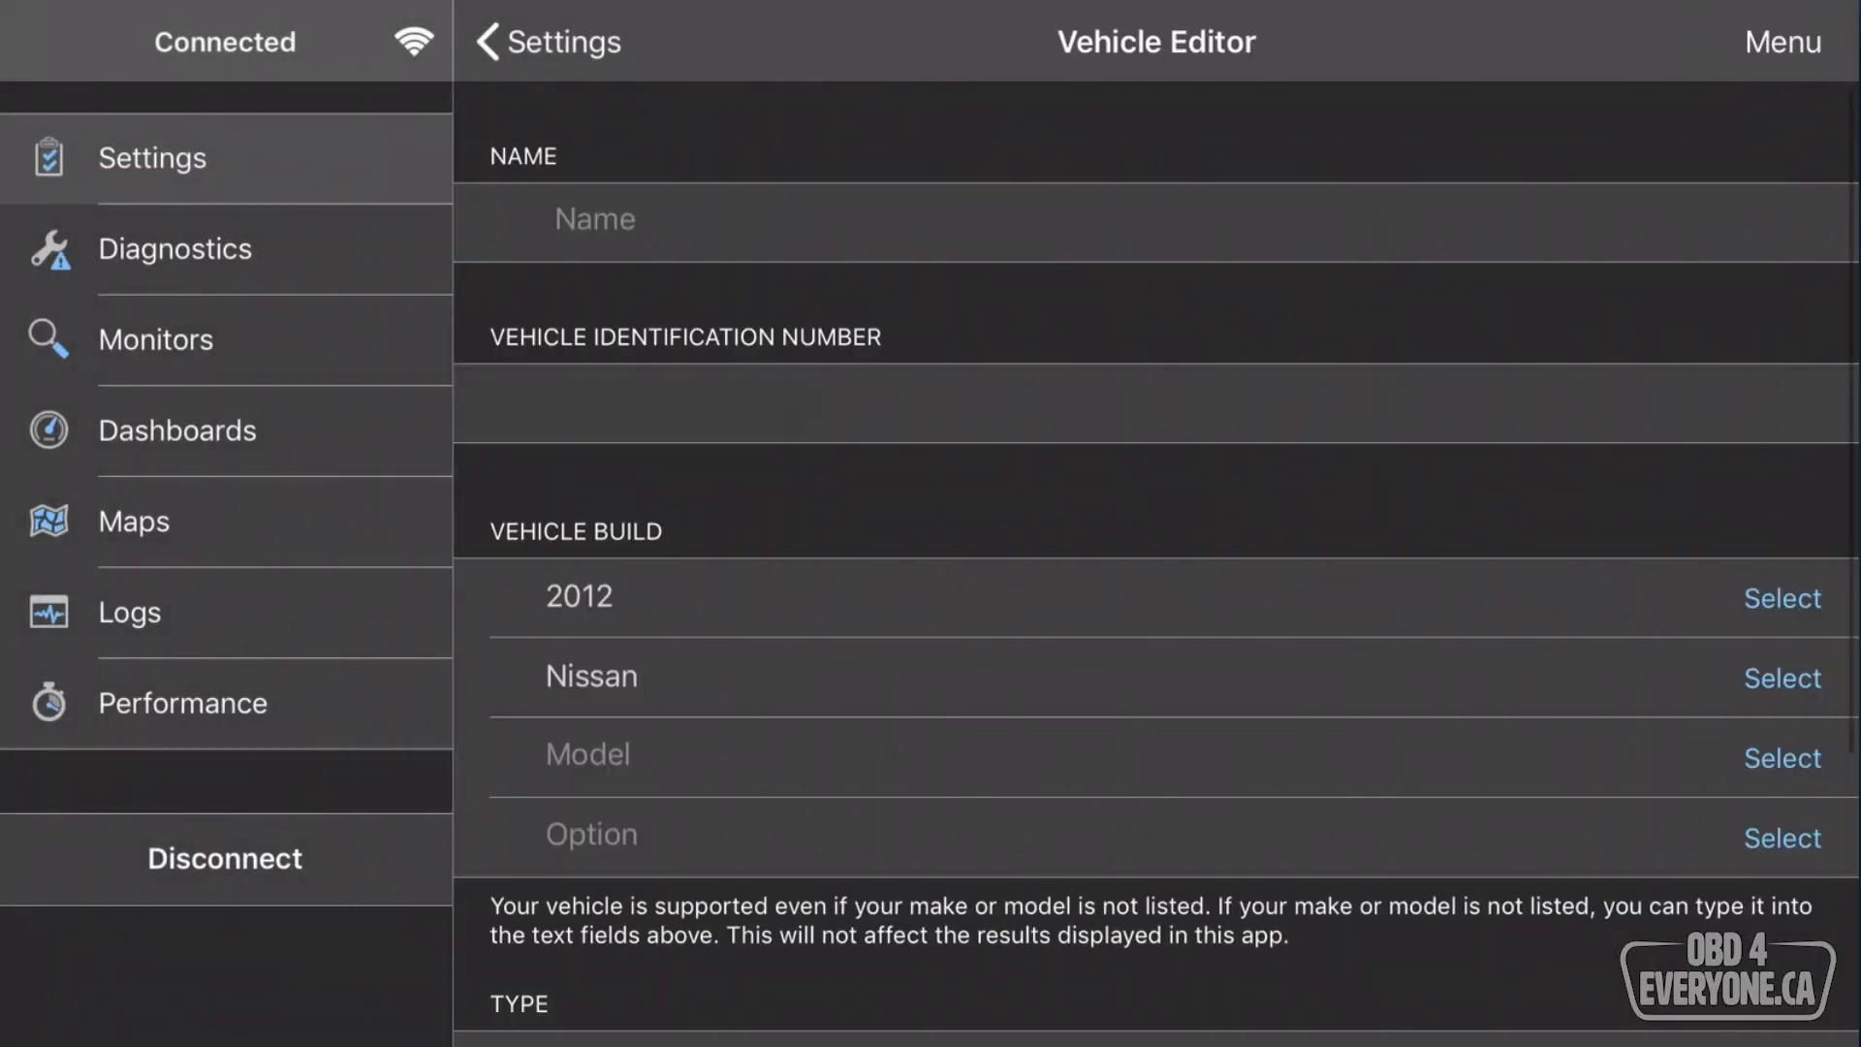
pyautogui.click(1782, 677)
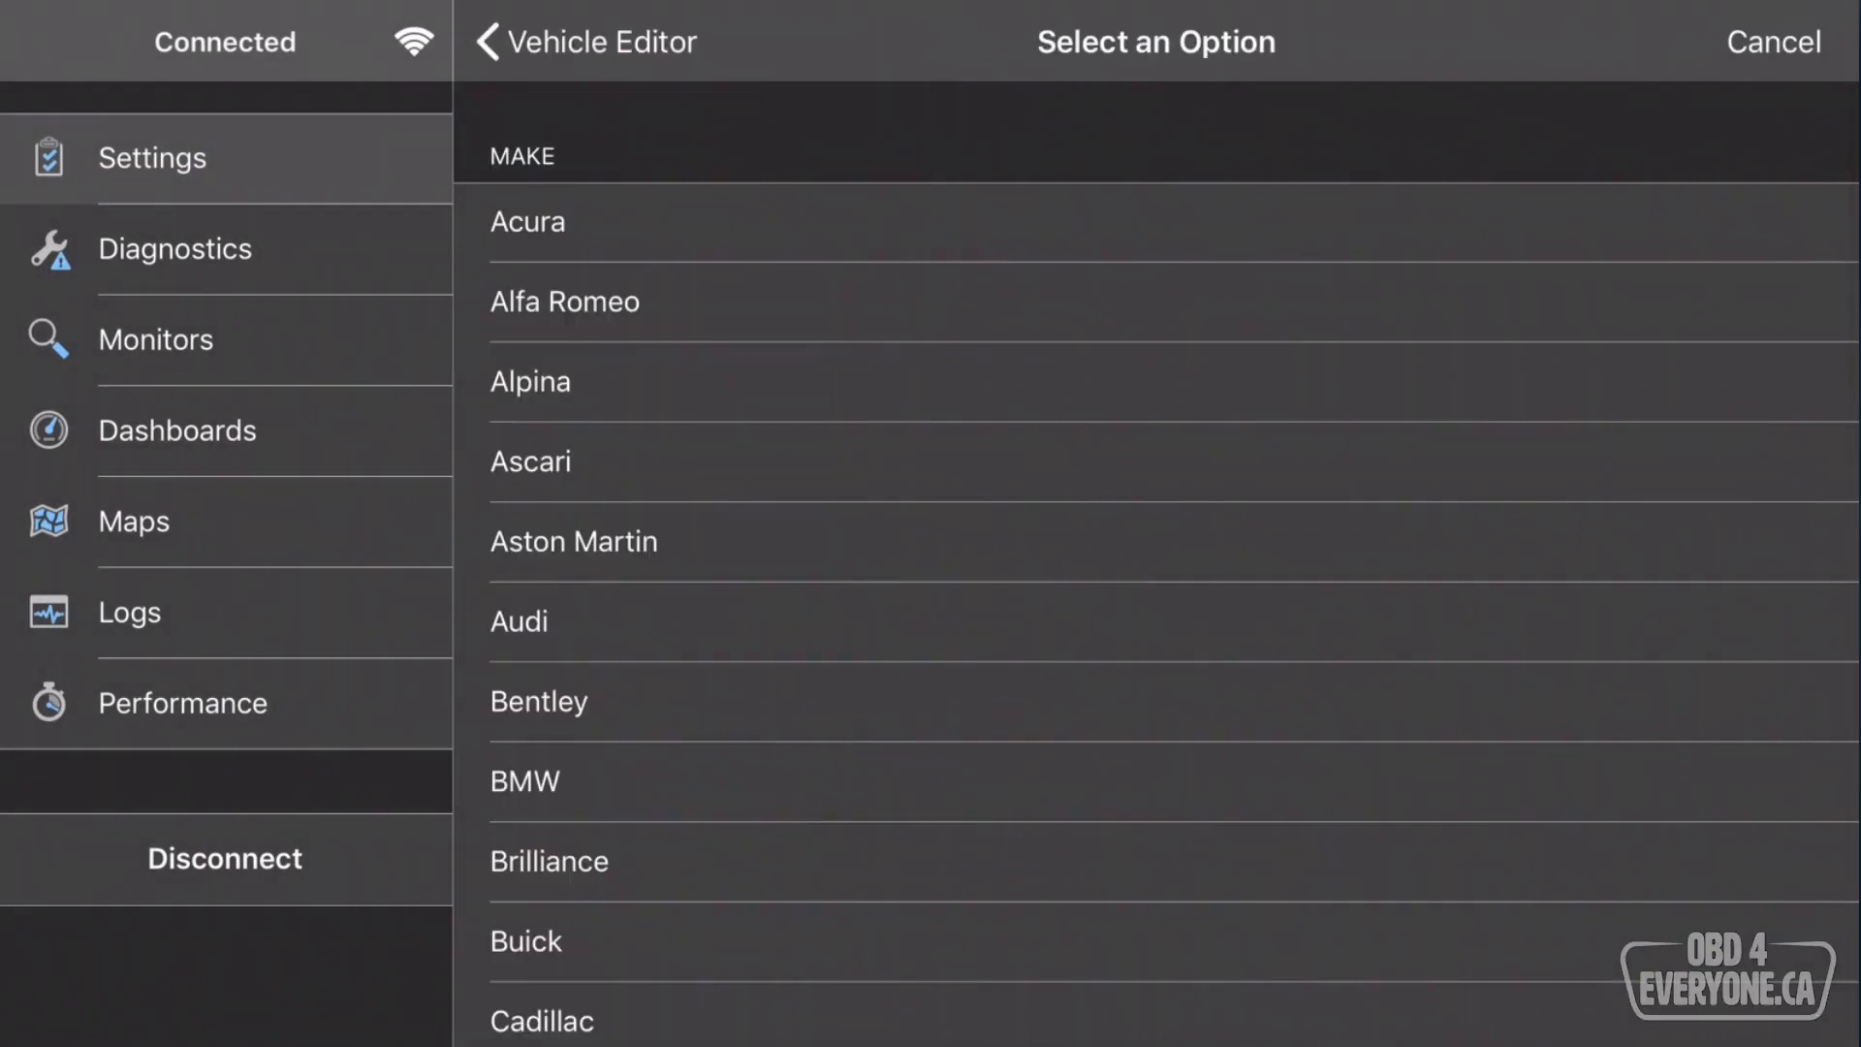
pyautogui.scroll(-3)
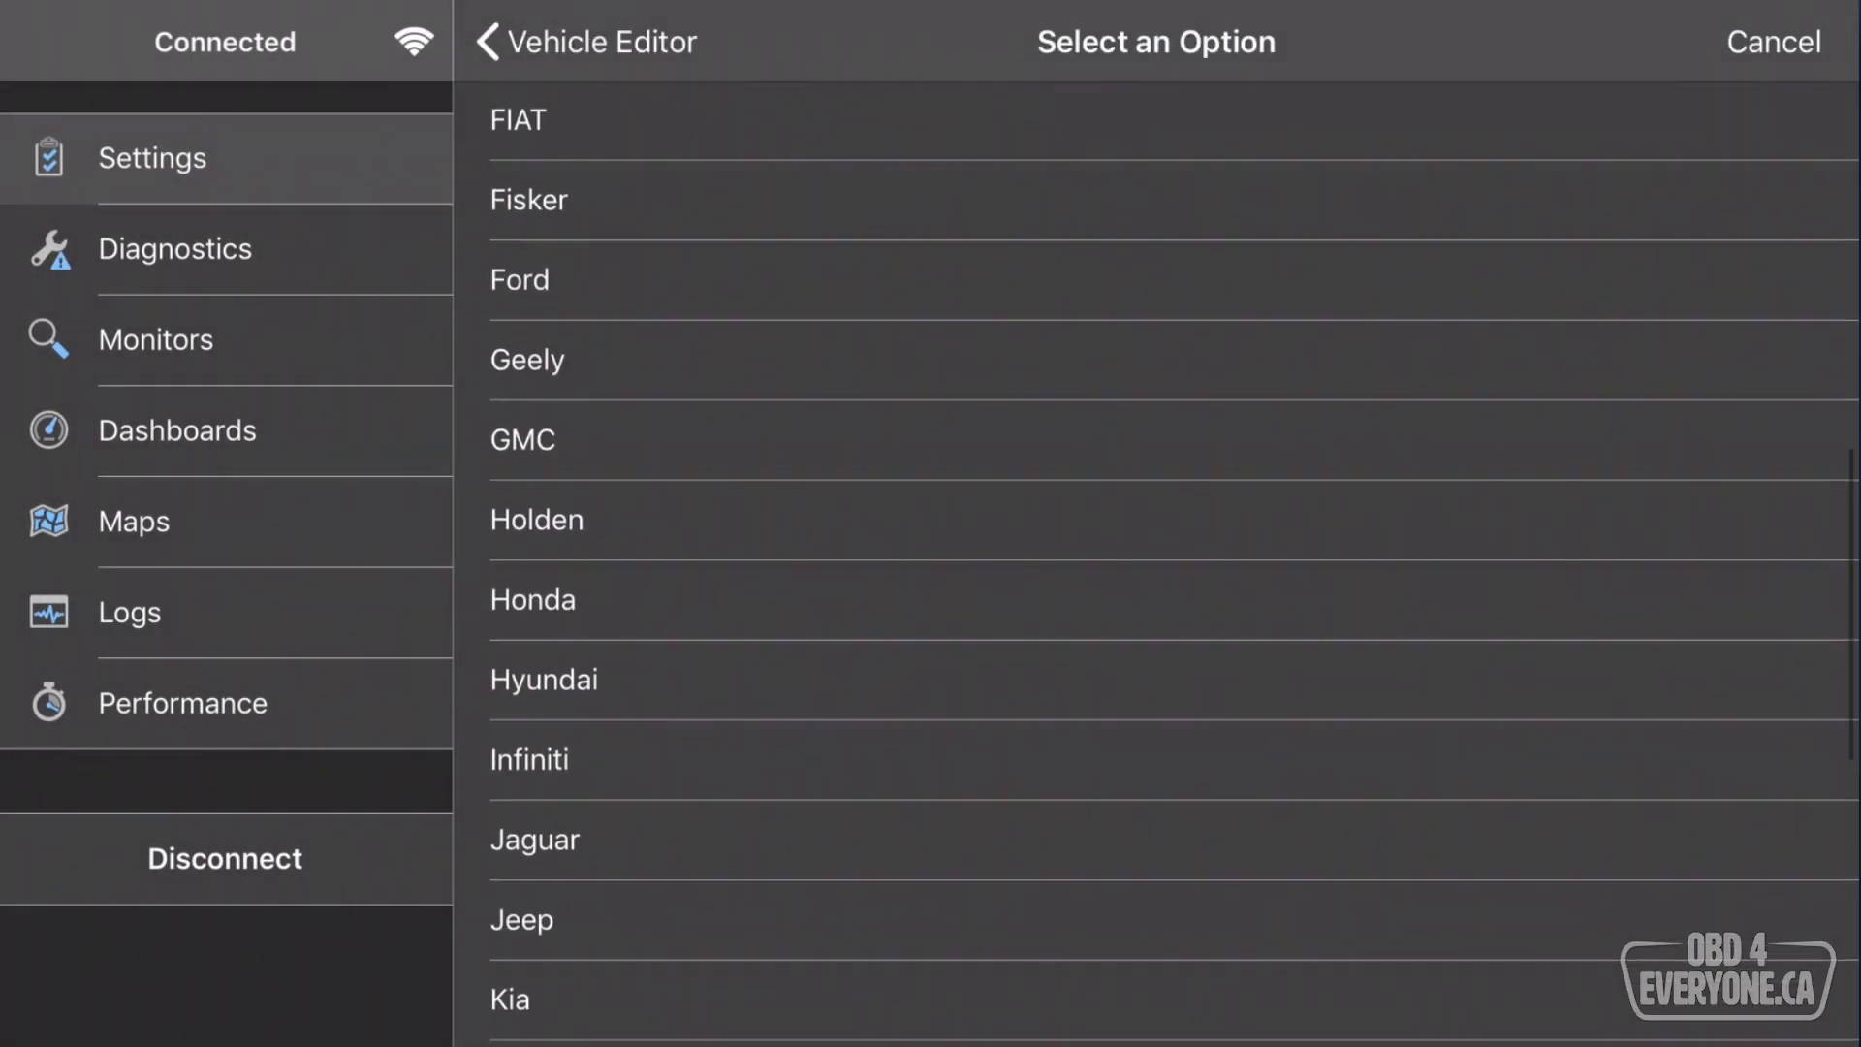
pyautogui.click(528, 760)
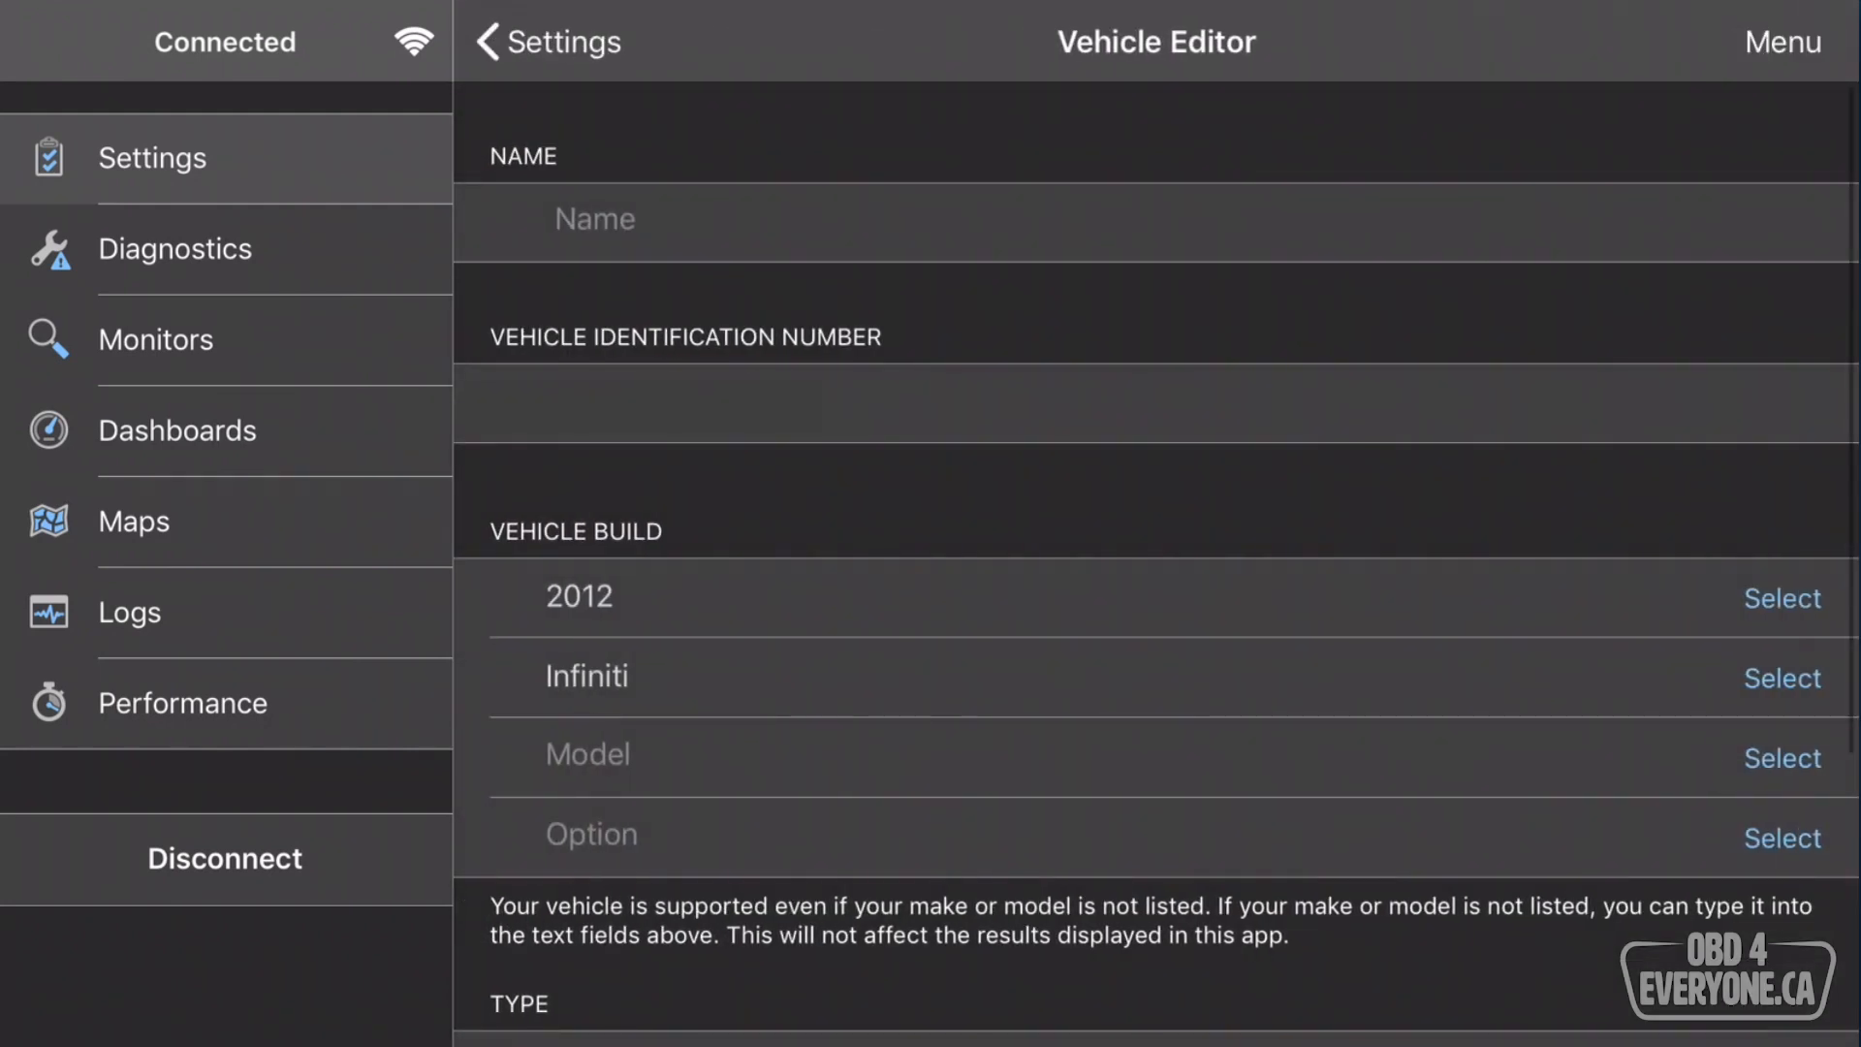
pyautogui.click(1781, 757)
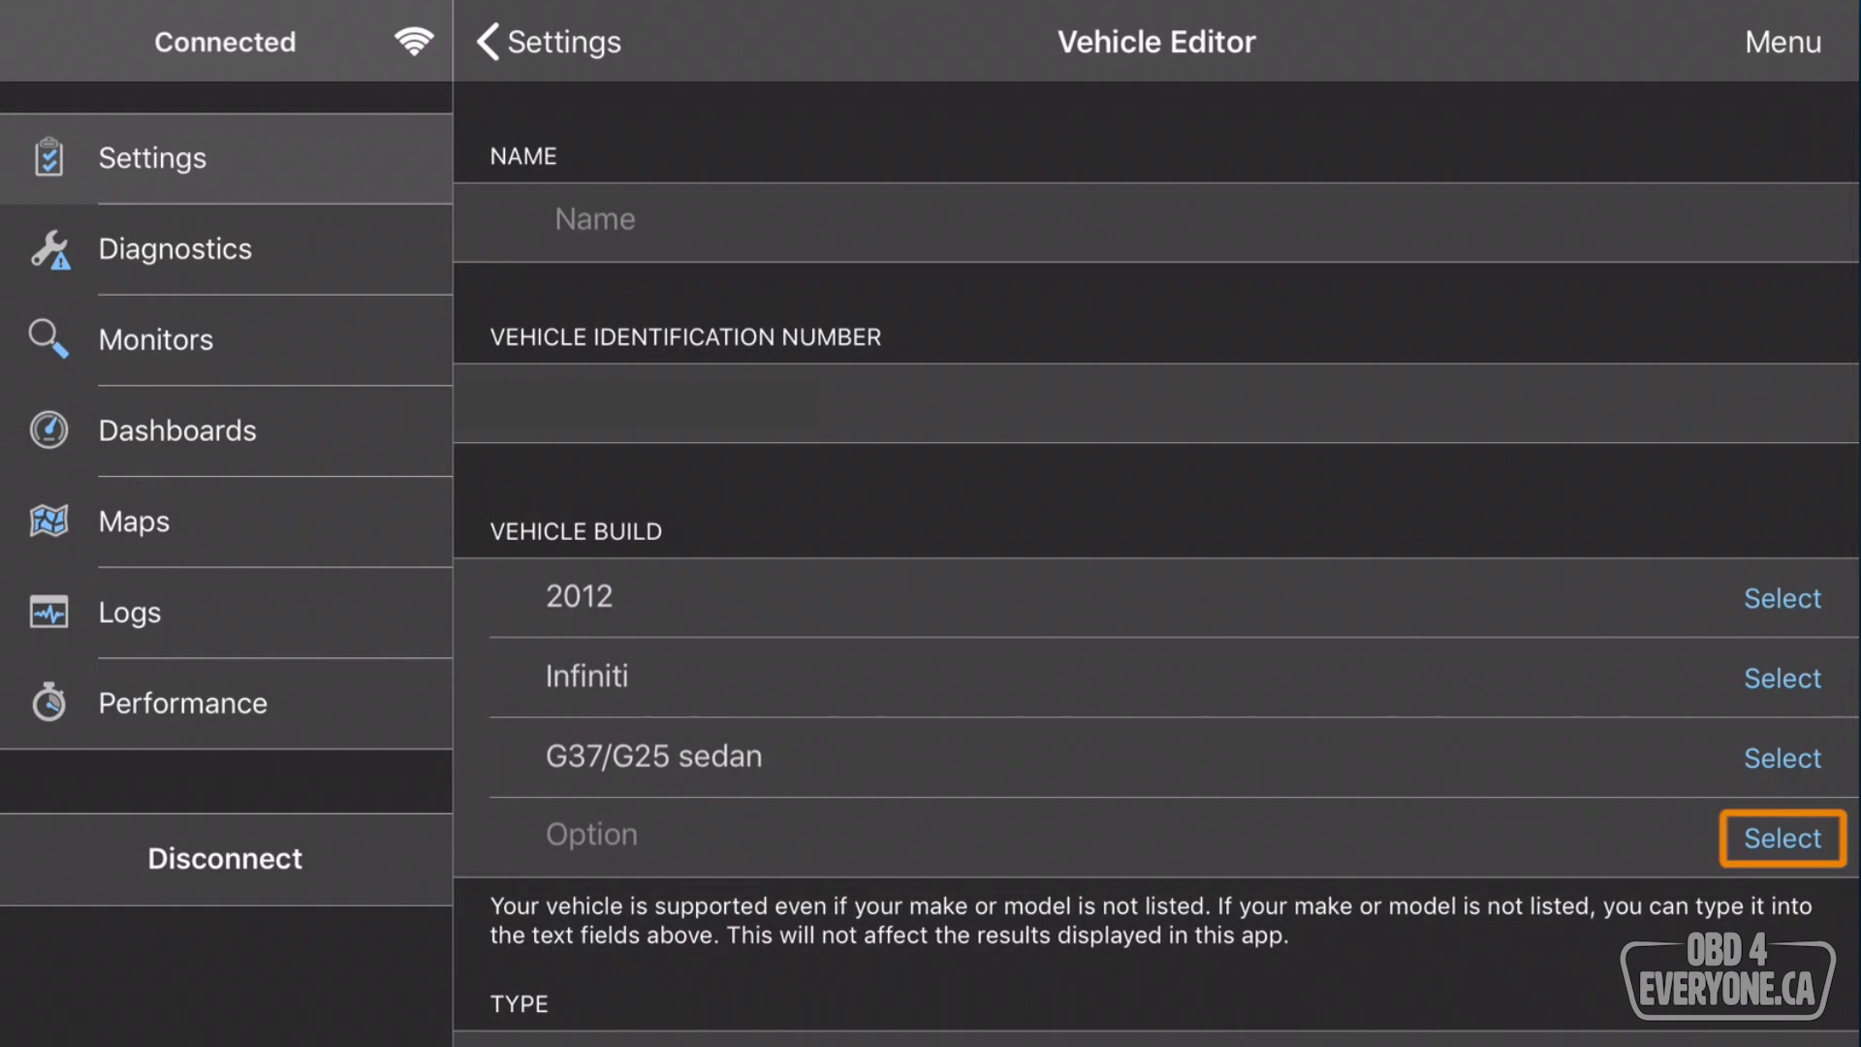
pyautogui.click(1782, 838)
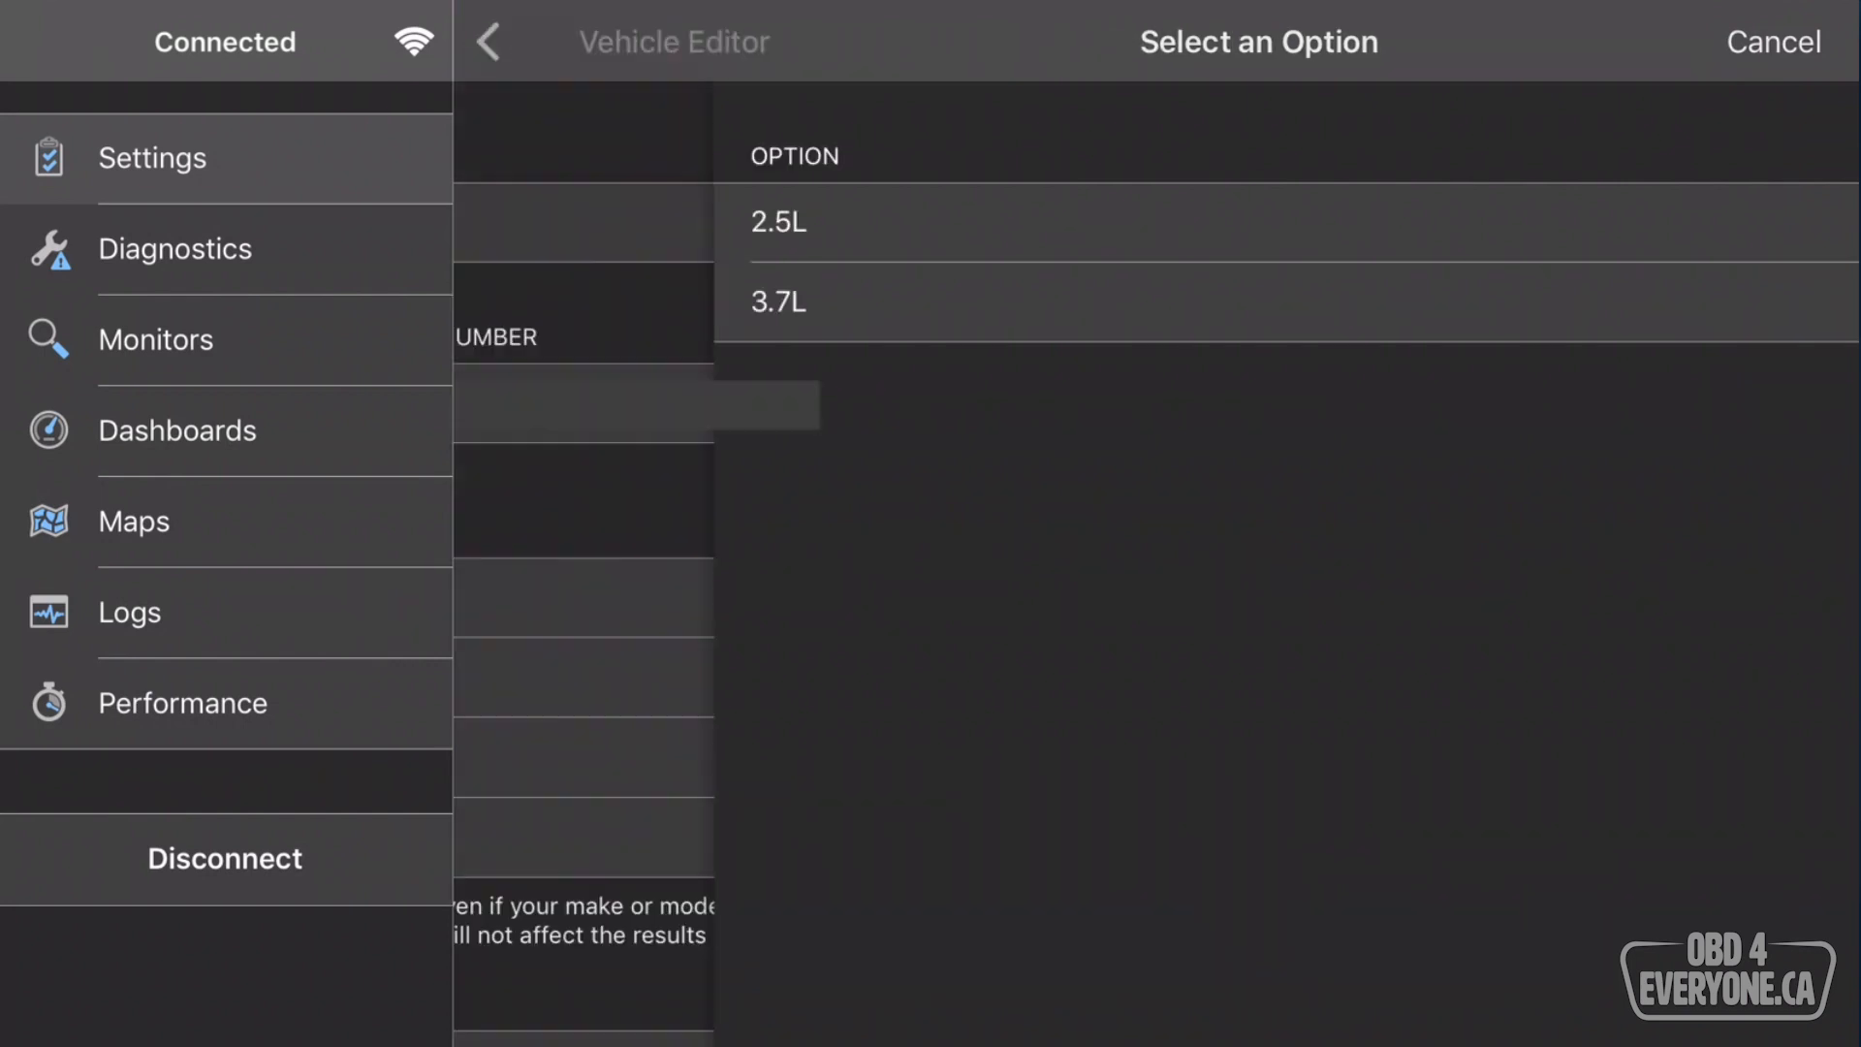
pyautogui.click(777, 301)
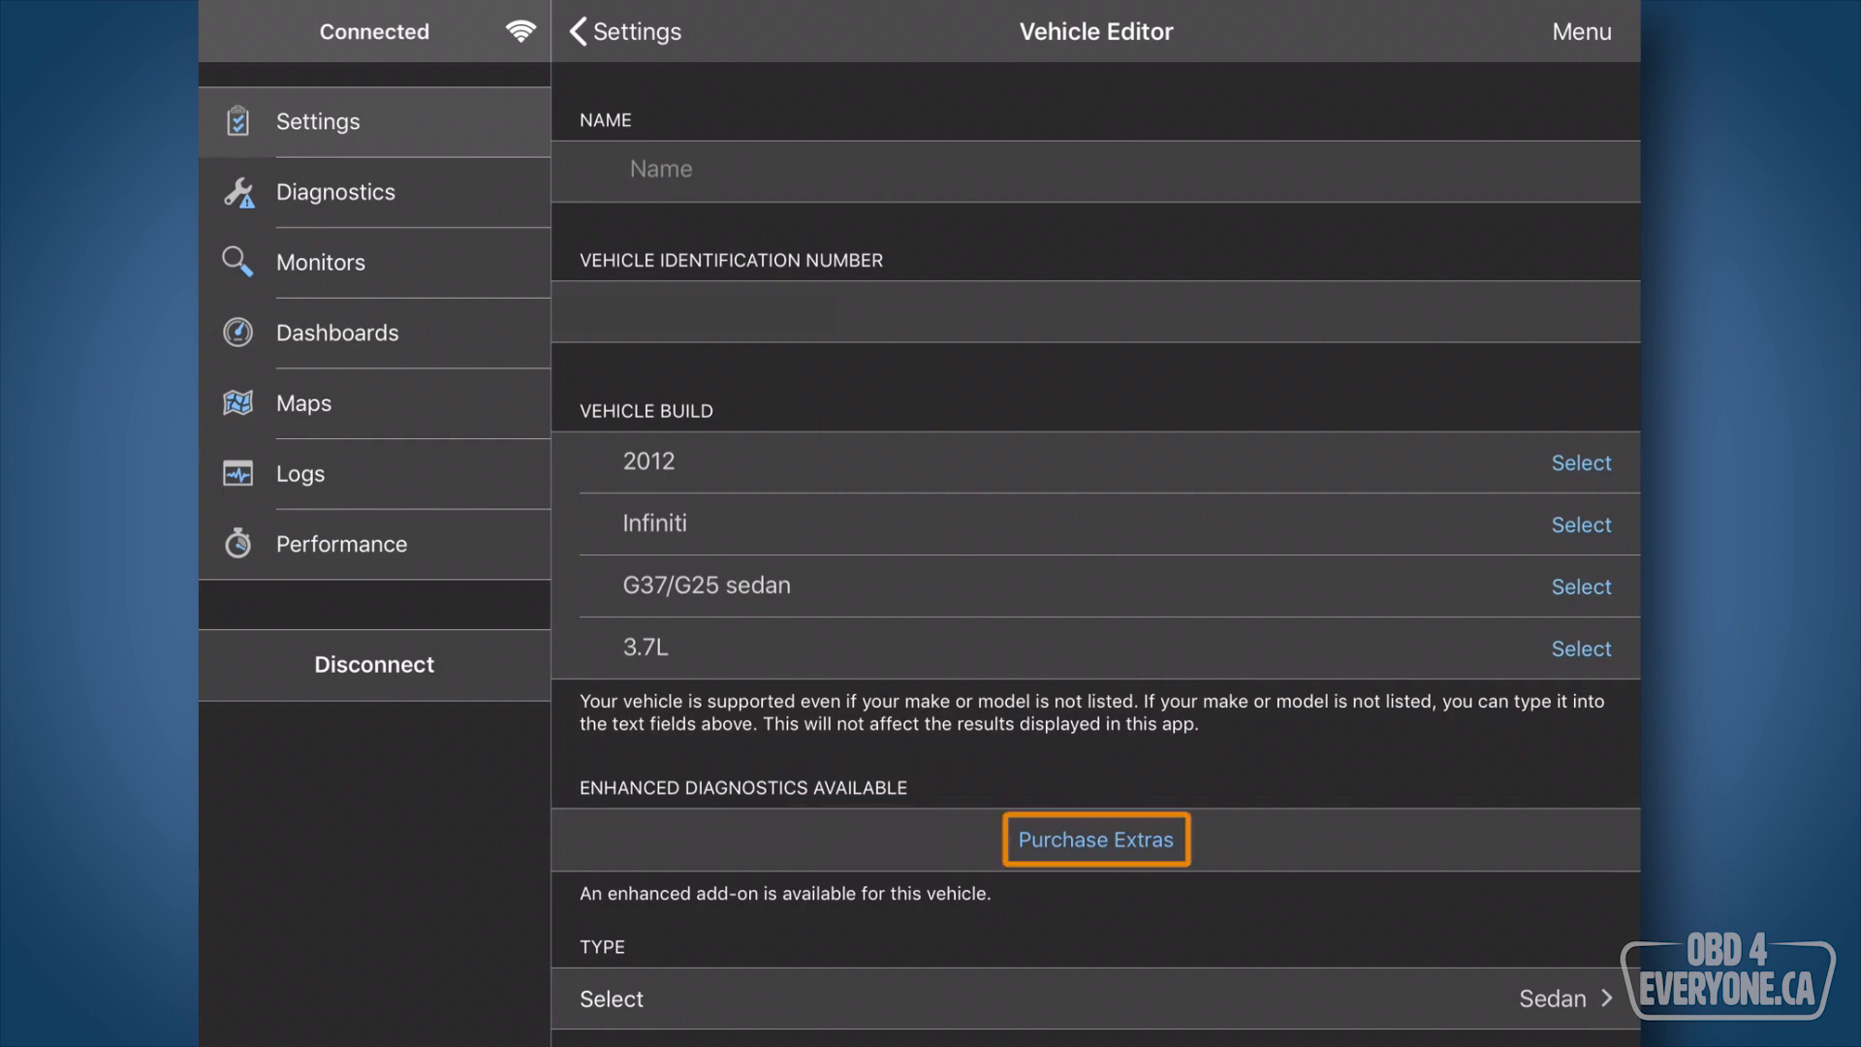
# Browse the Nissan 2013 Enhanced Diagnostics add-on and its Buy option, then return to Vehicle Editor.
pyautogui.click(1095, 839)
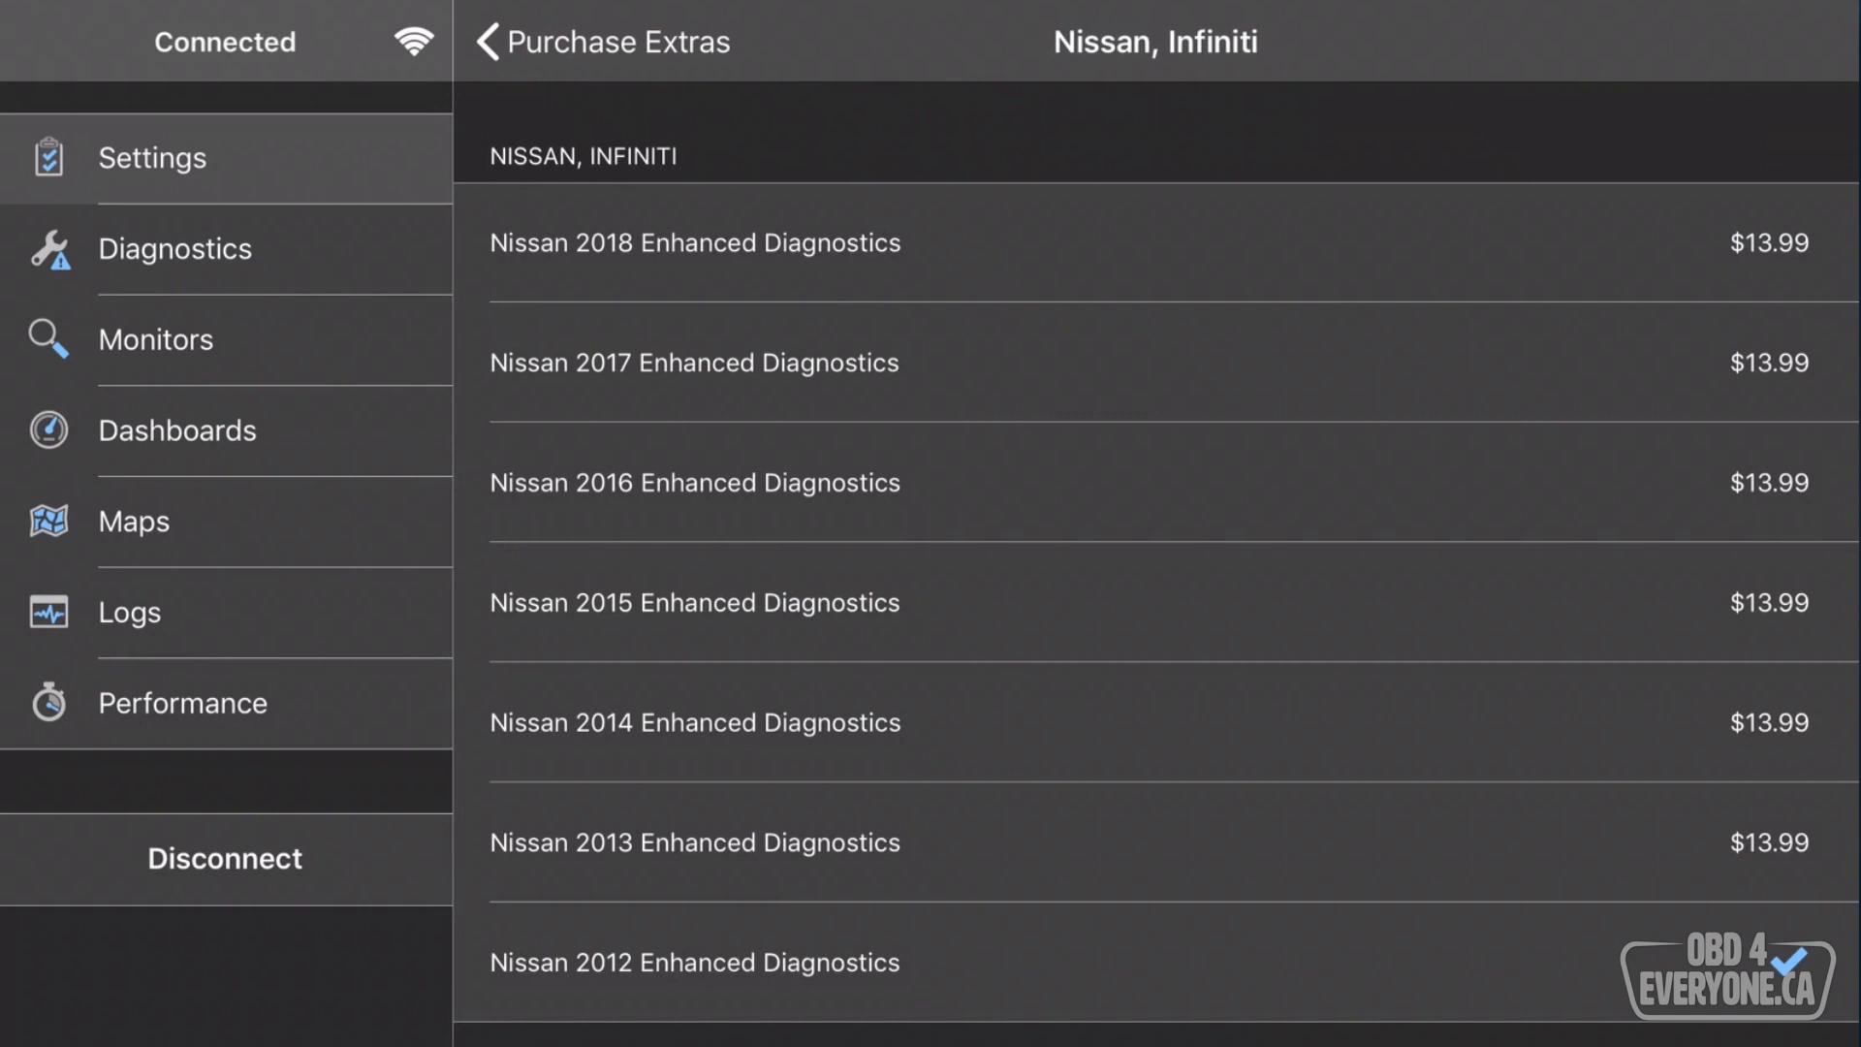
pyautogui.click(694, 963)
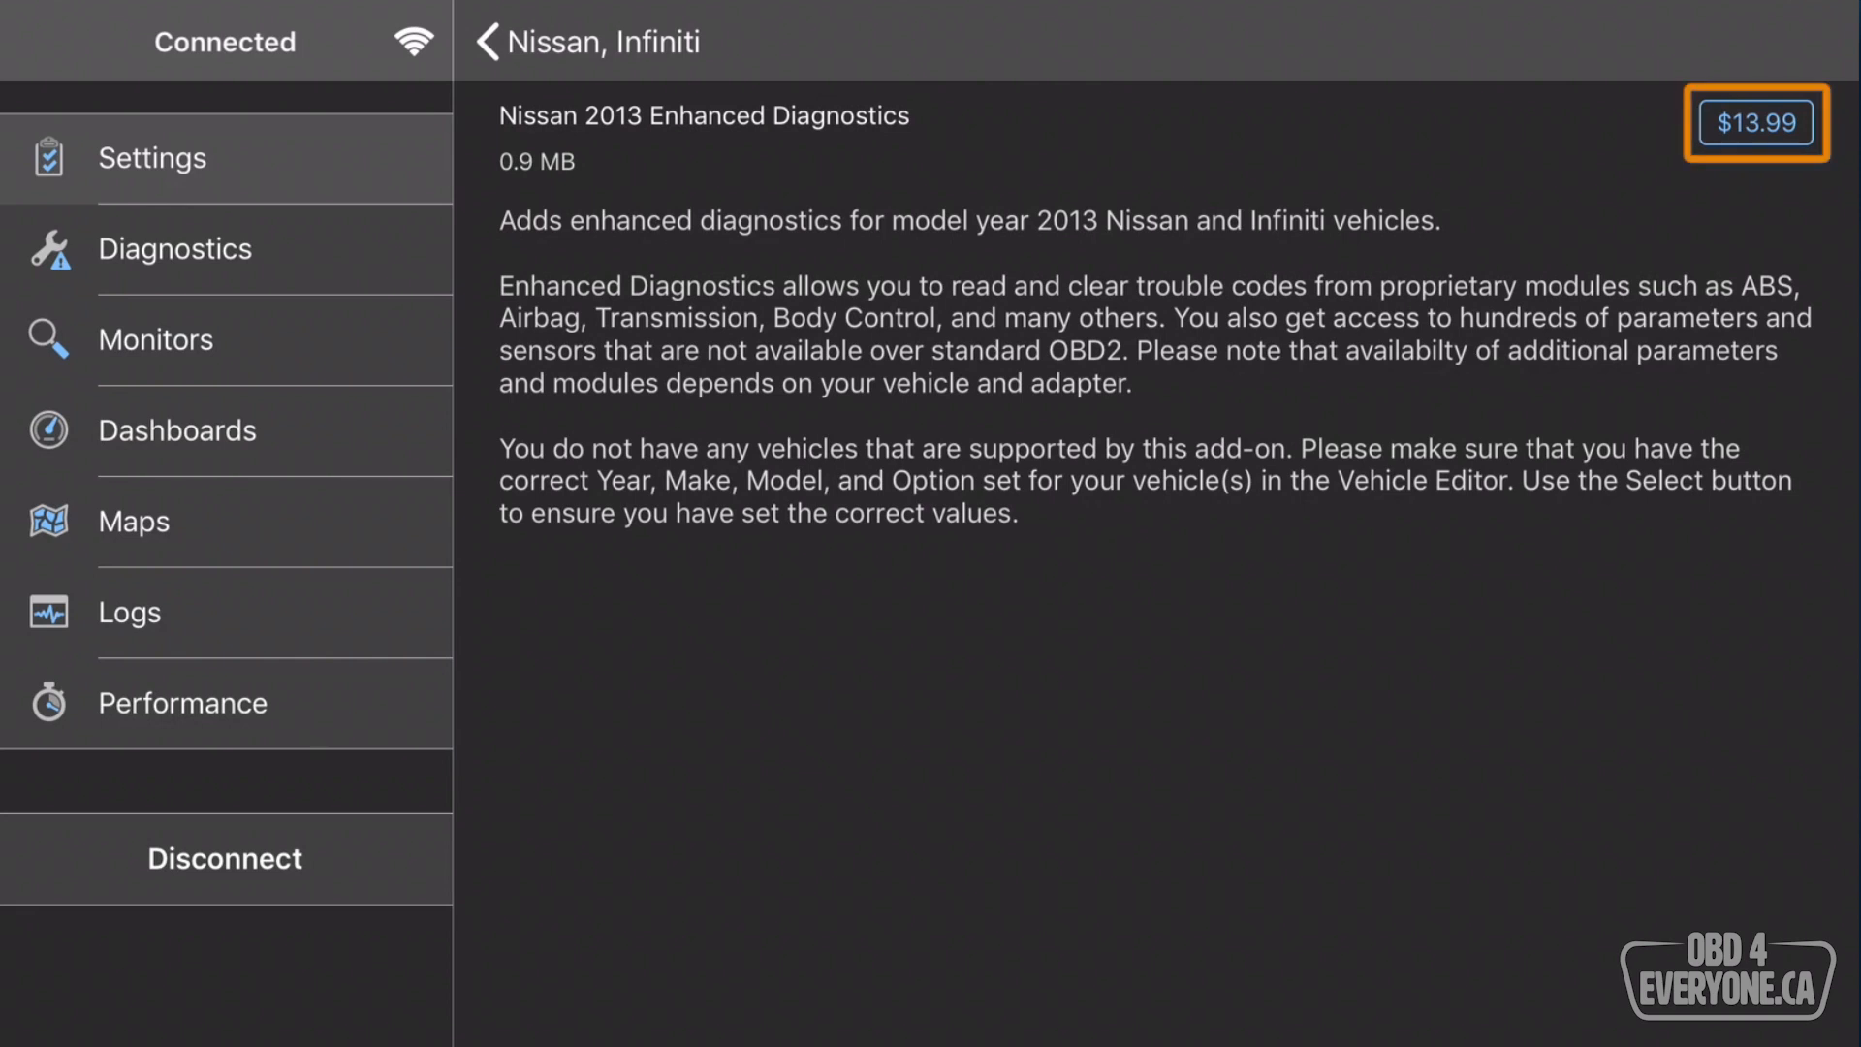
pyautogui.click(1757, 124)
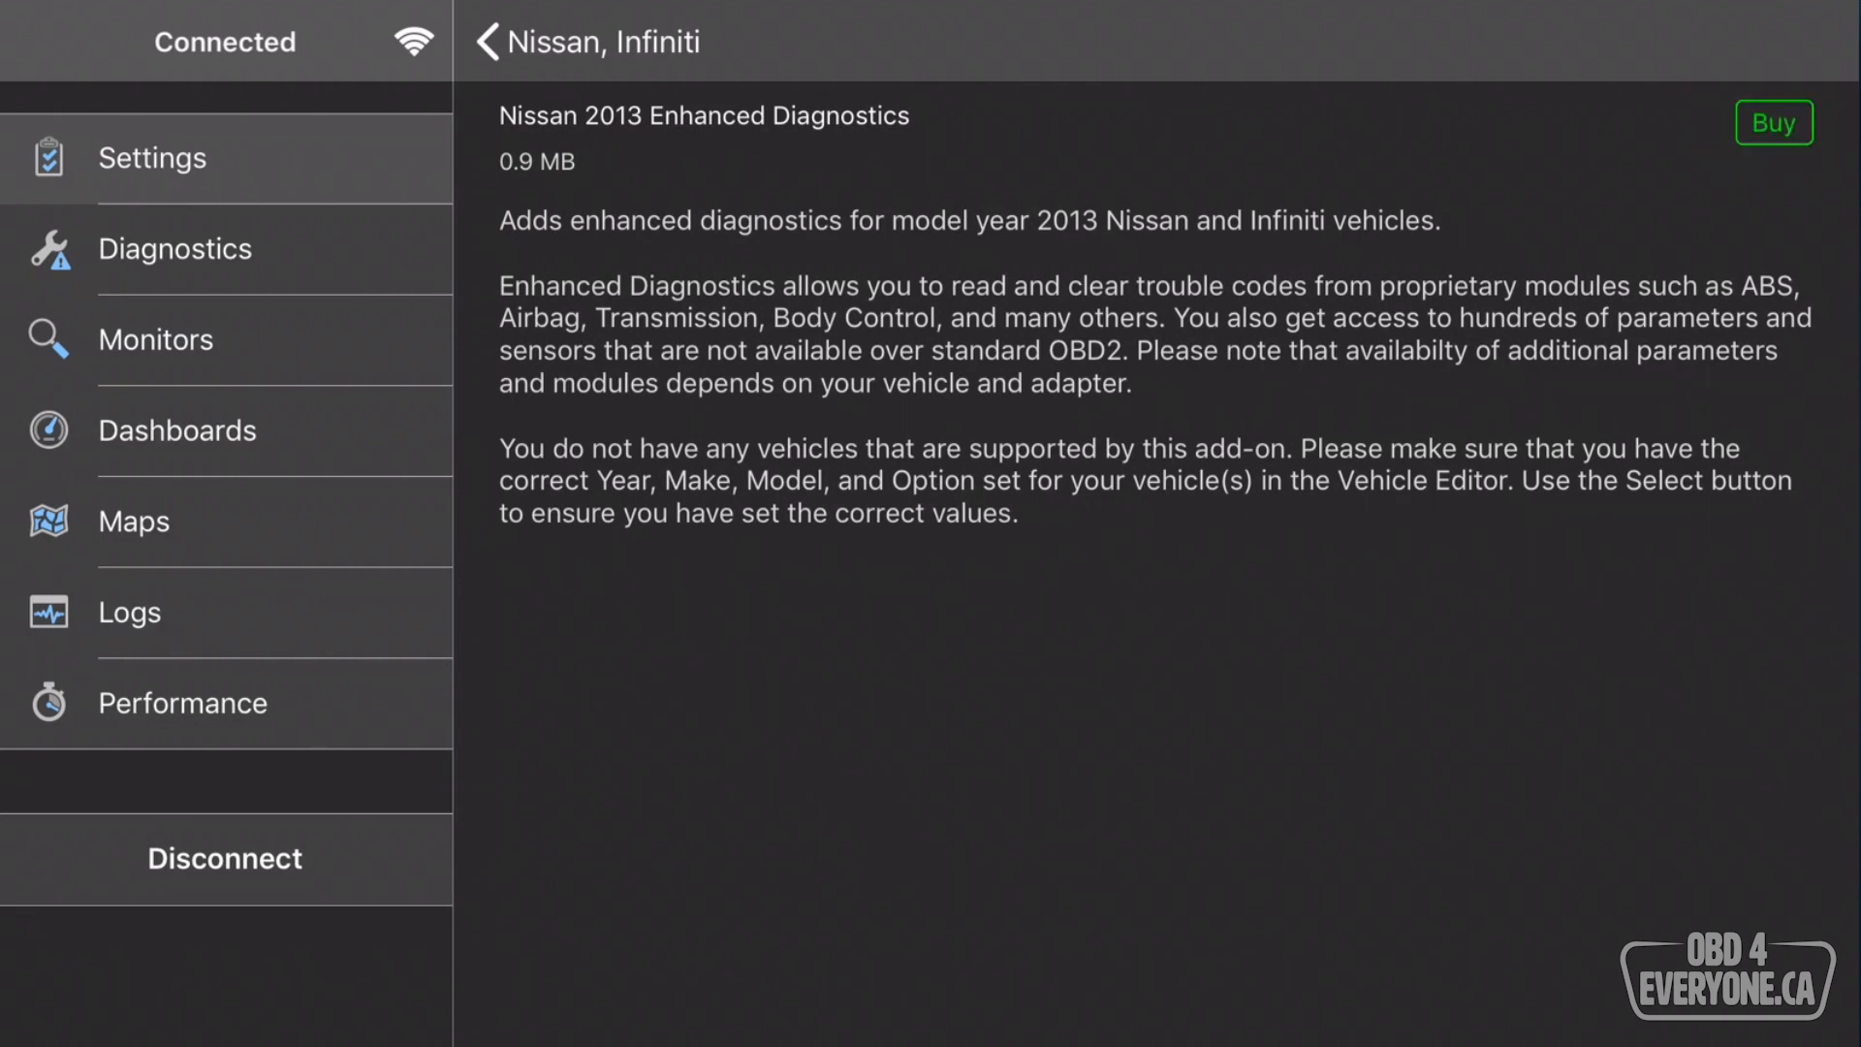
pyautogui.click(487, 42)
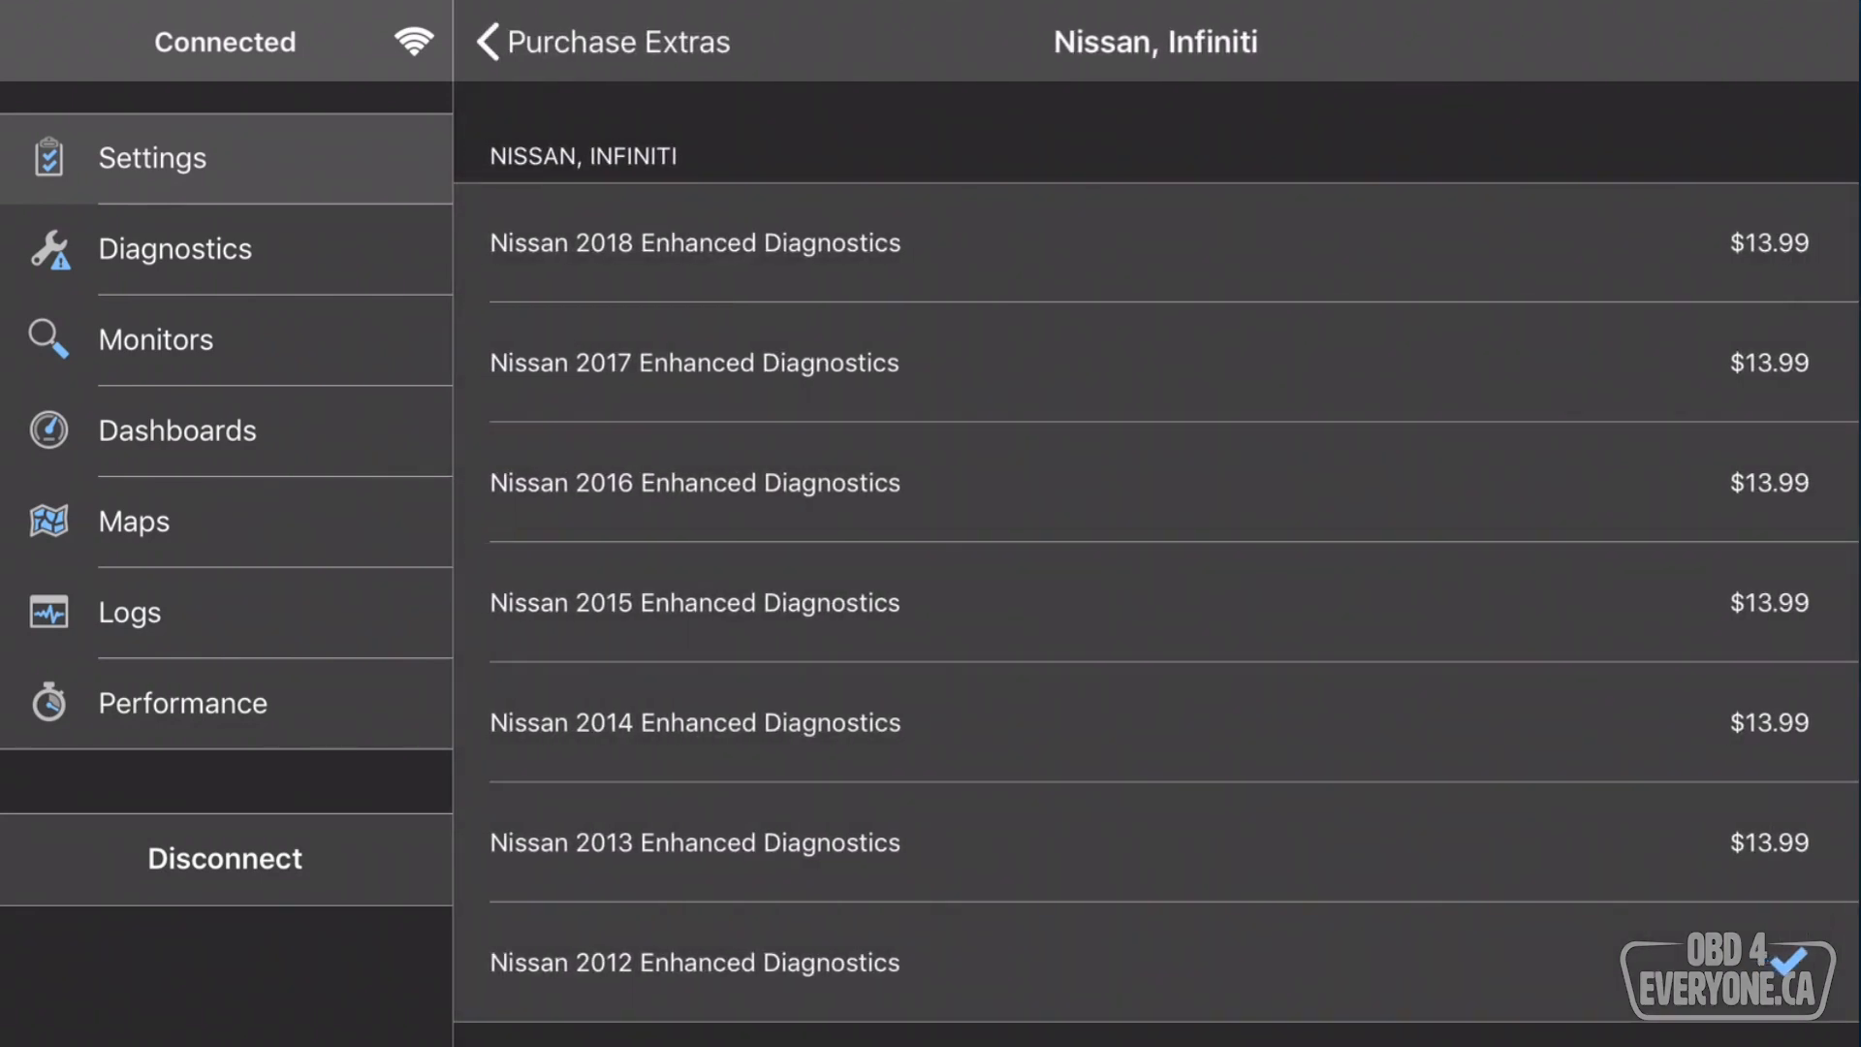
pyautogui.click(594, 42)
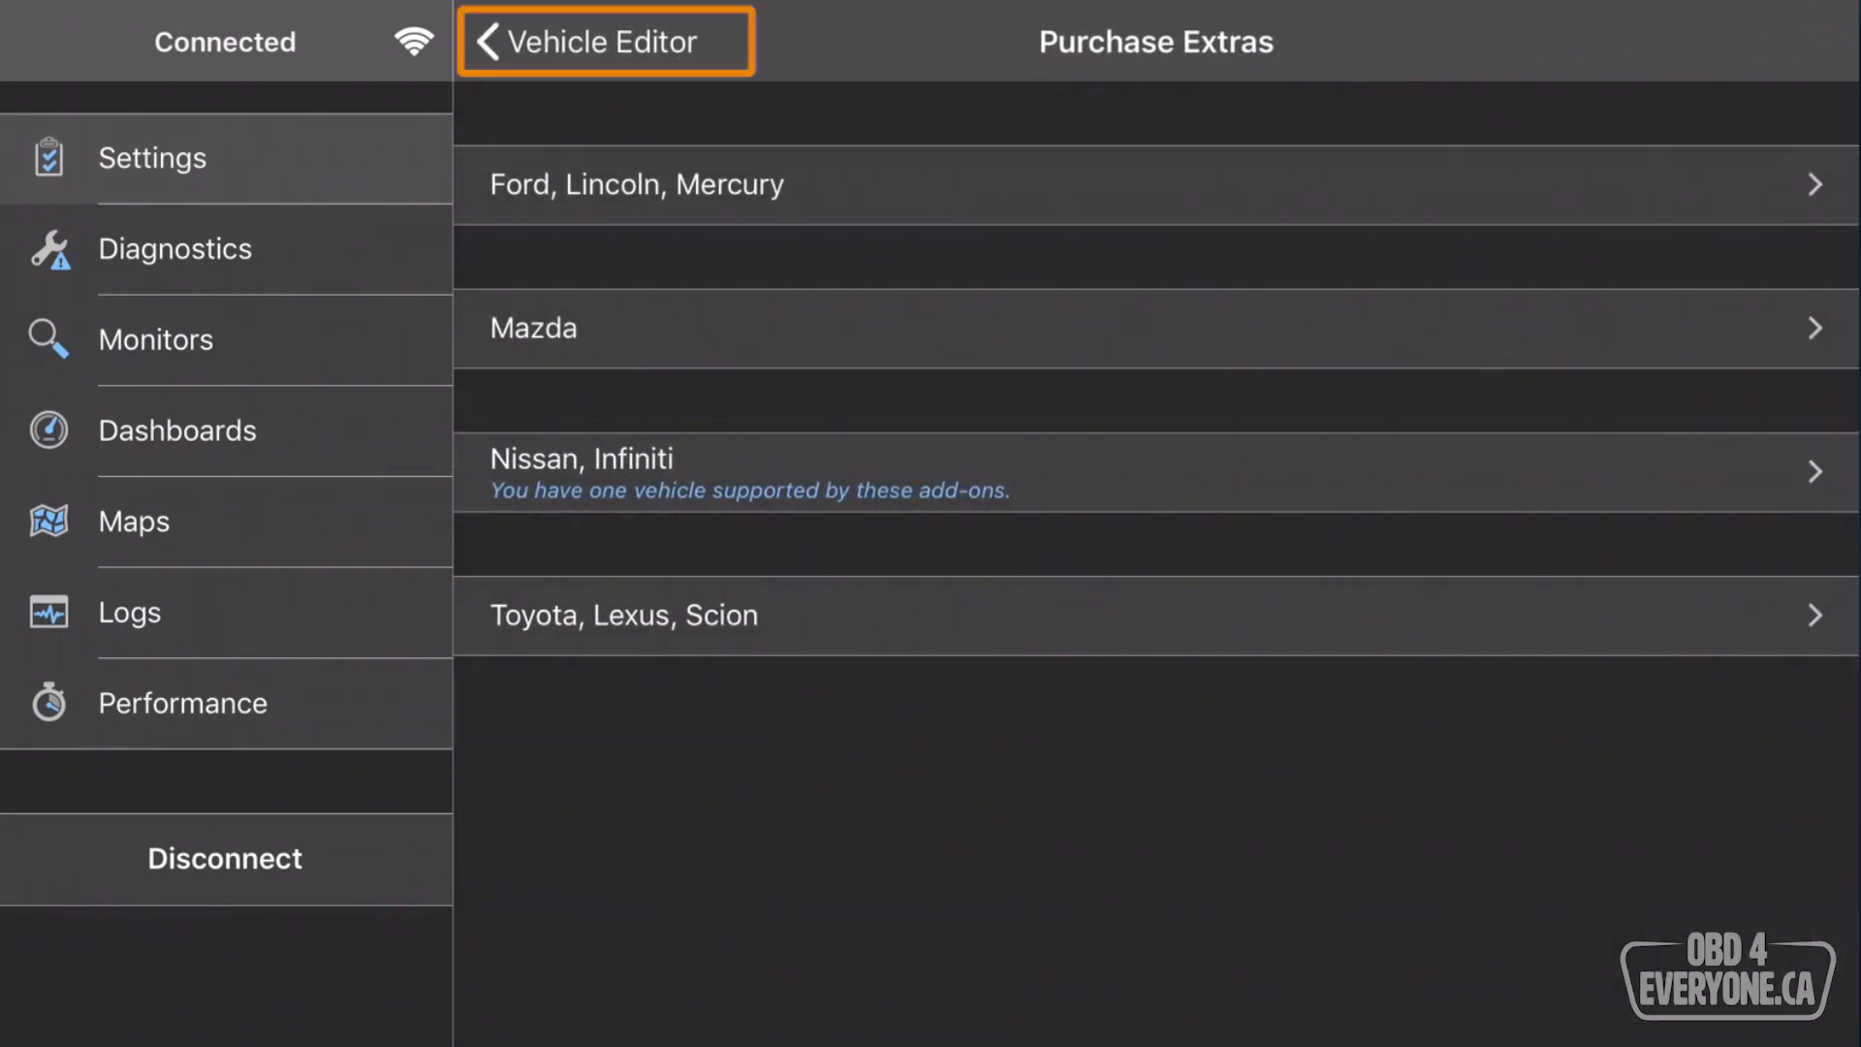
pyautogui.click(605, 41)
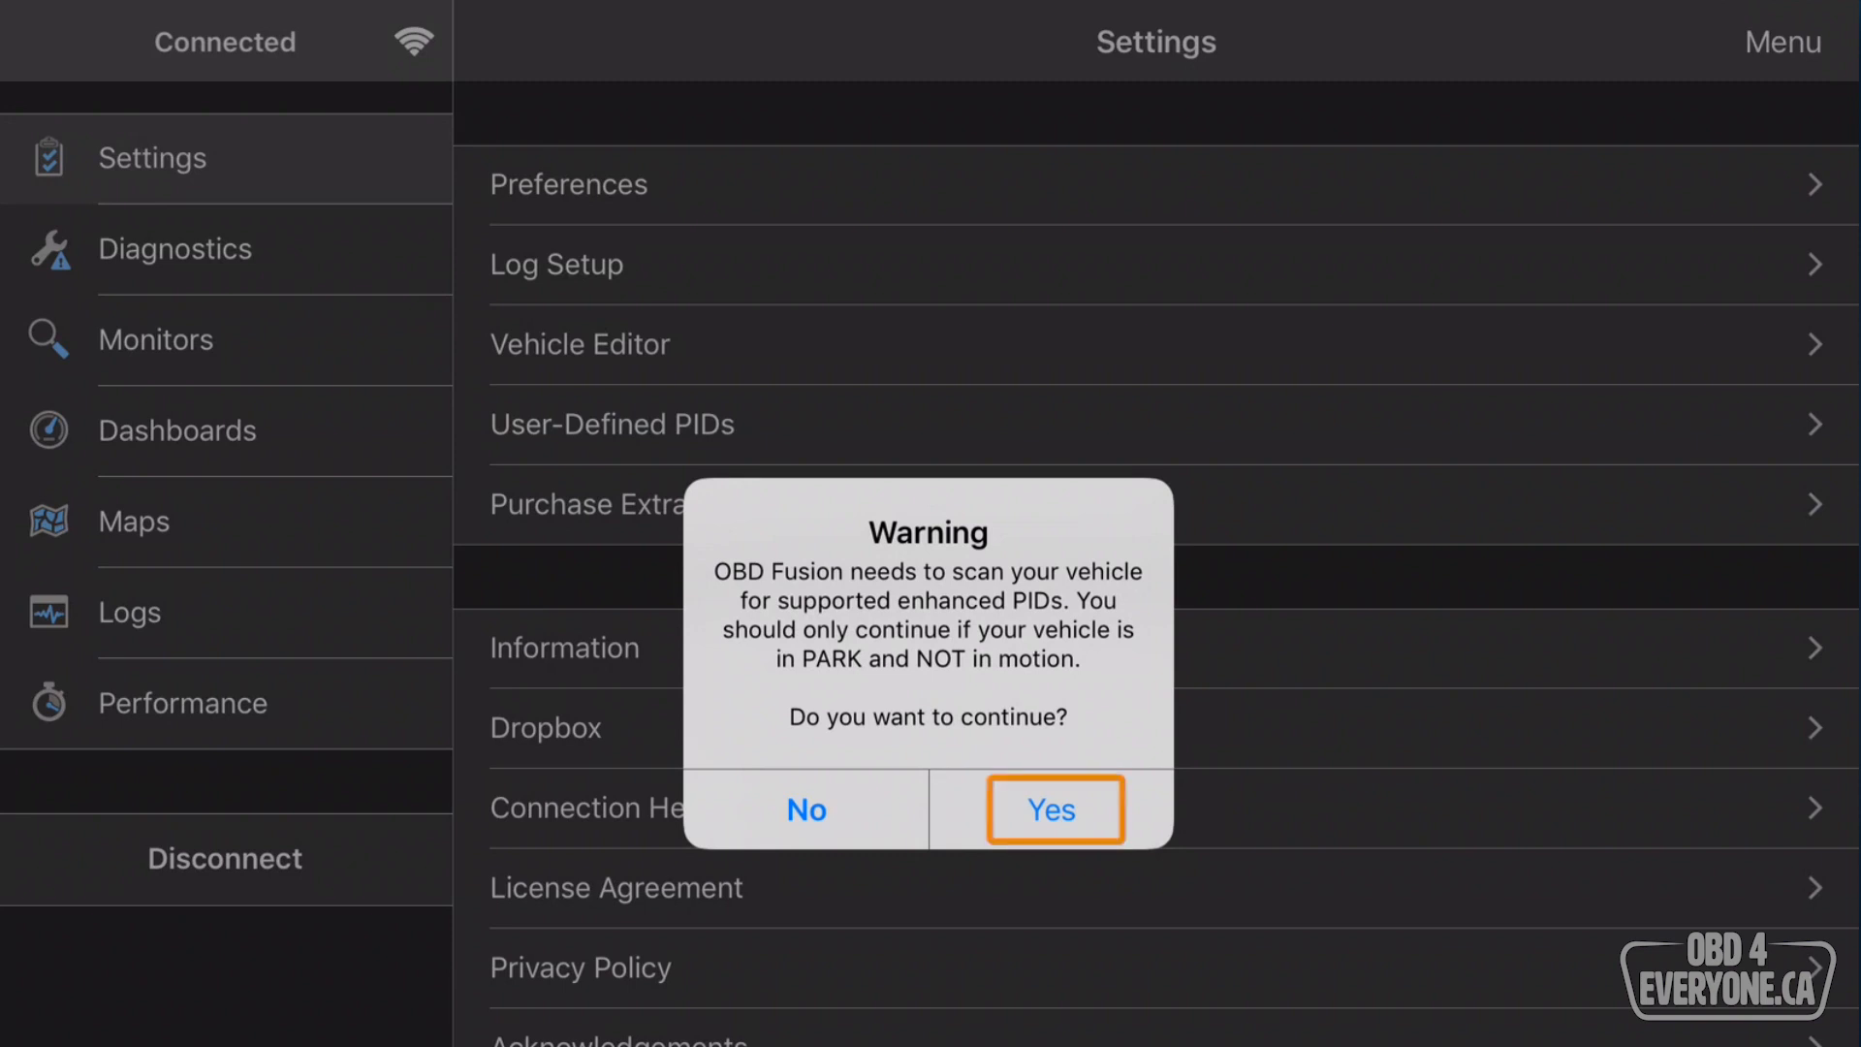
# Accept the warning to scan the vehicle for supported enhanced PIDs.
pyautogui.click(1052, 810)
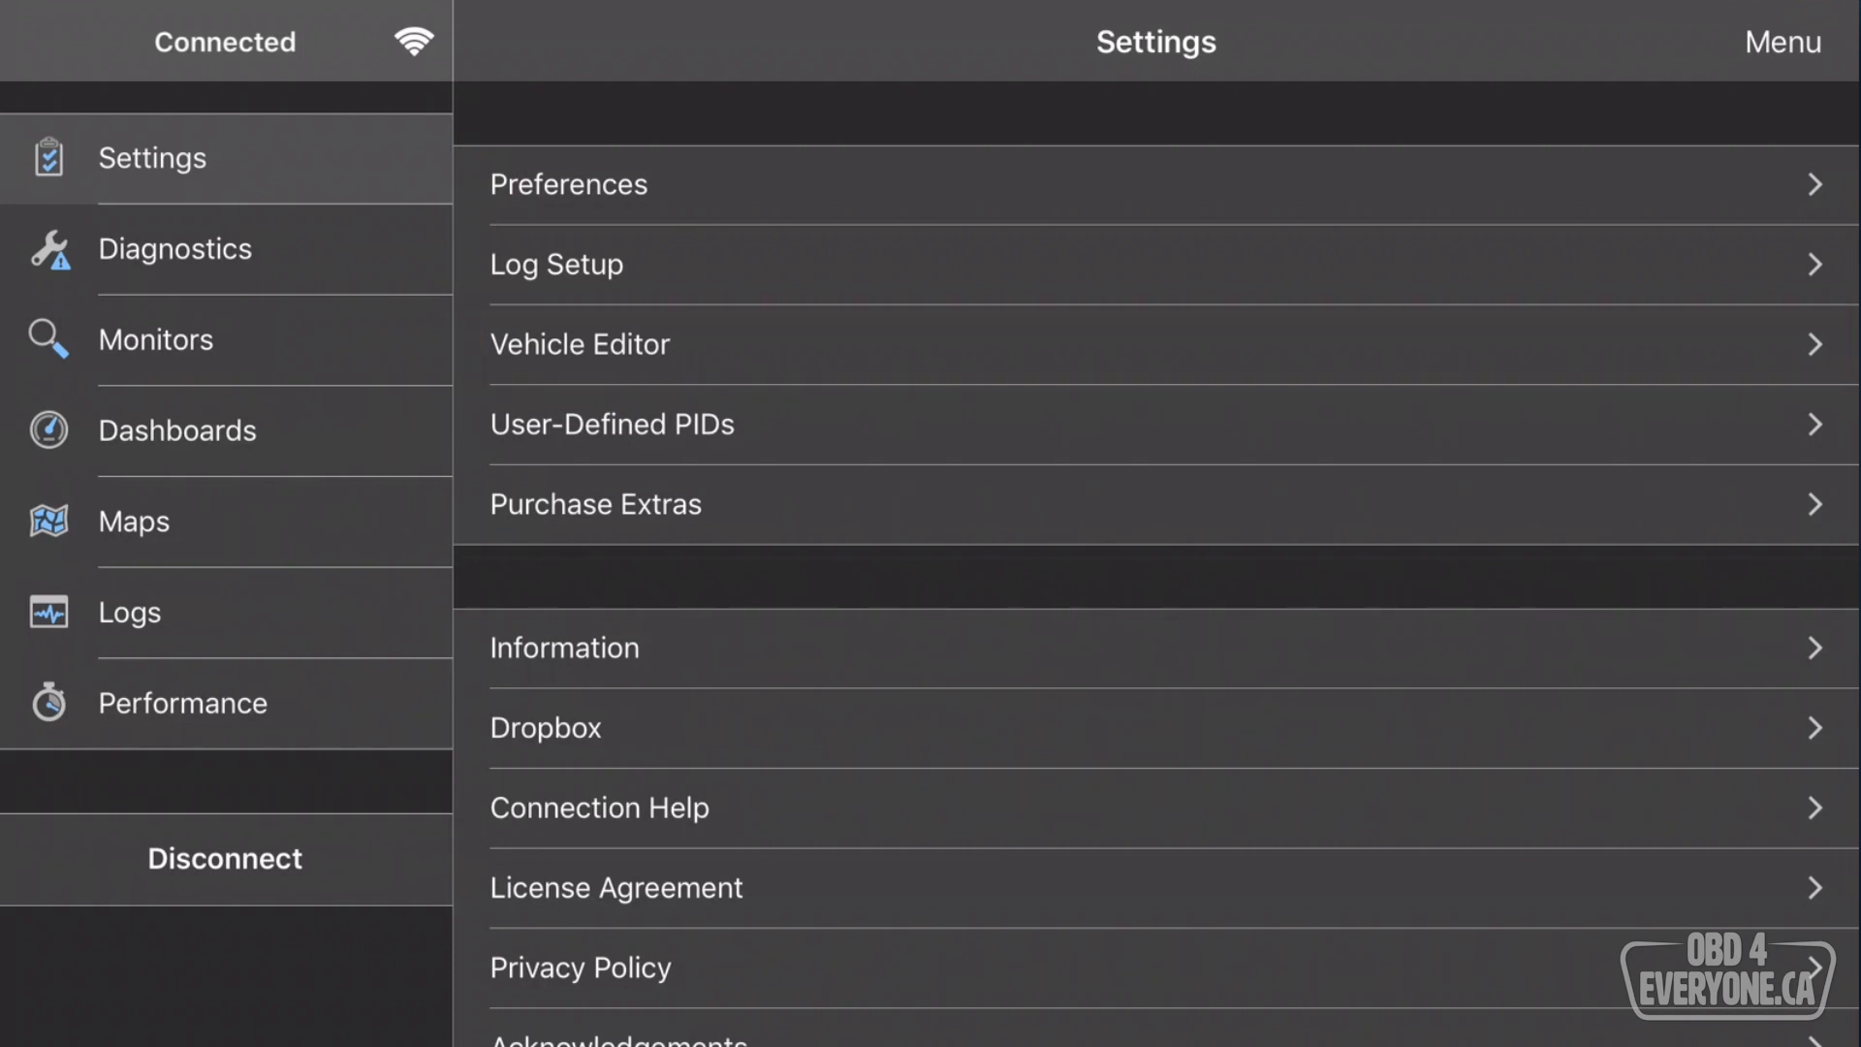
# View the vehicle's enhanced networks, then pick a network in Enhanced Network Select.
pyautogui.click(581, 344)
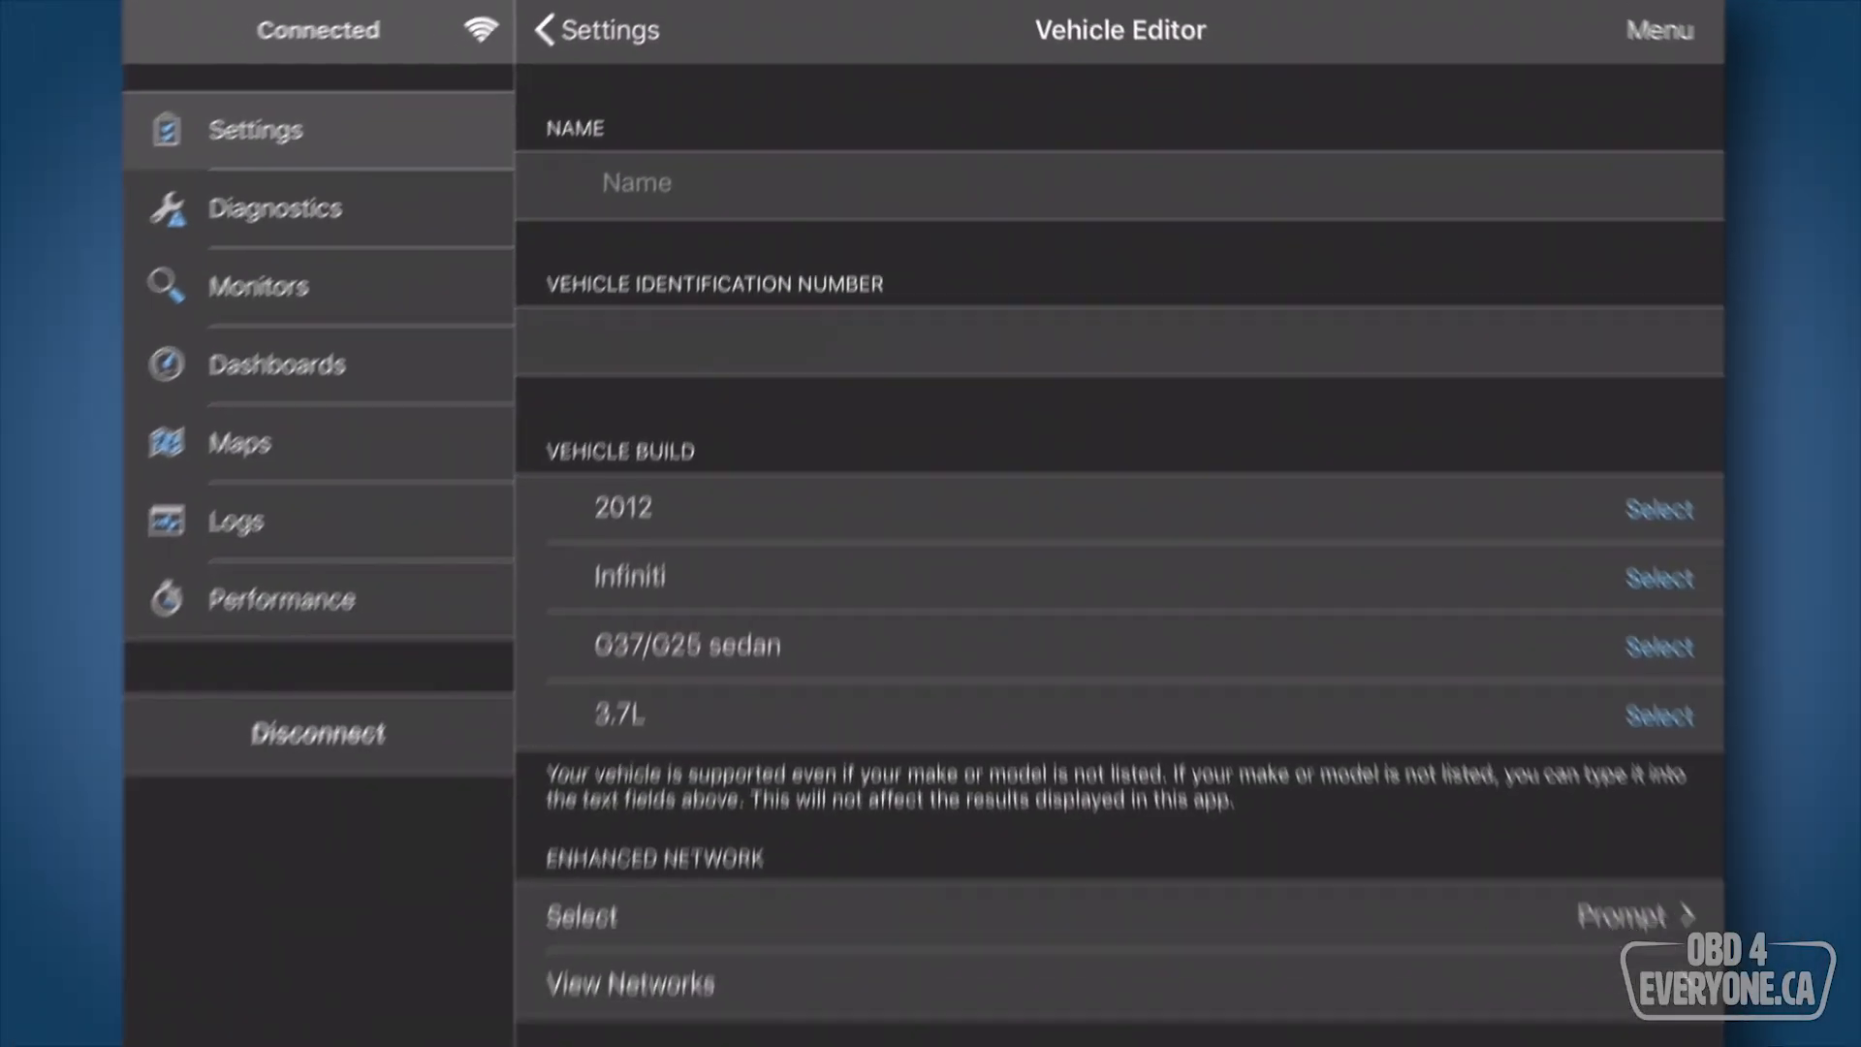
pyautogui.click(628, 983)
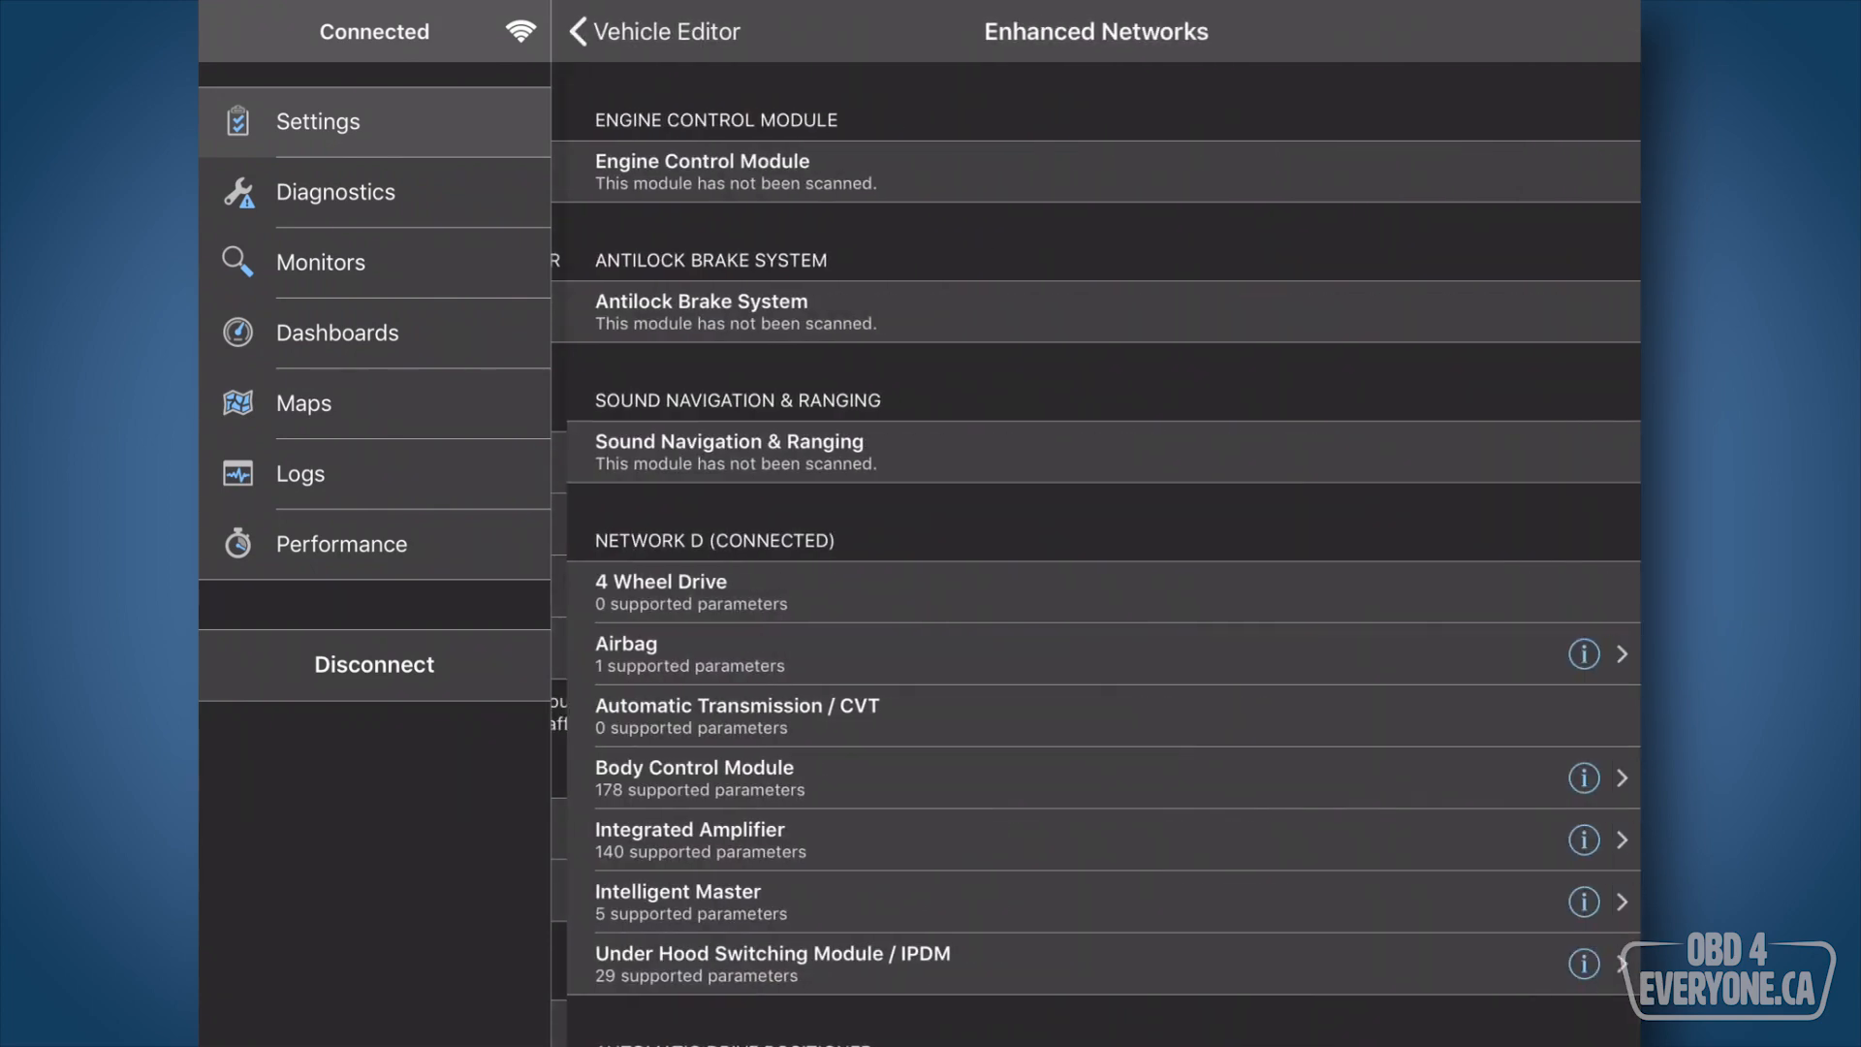
pyautogui.click(1068, 170)
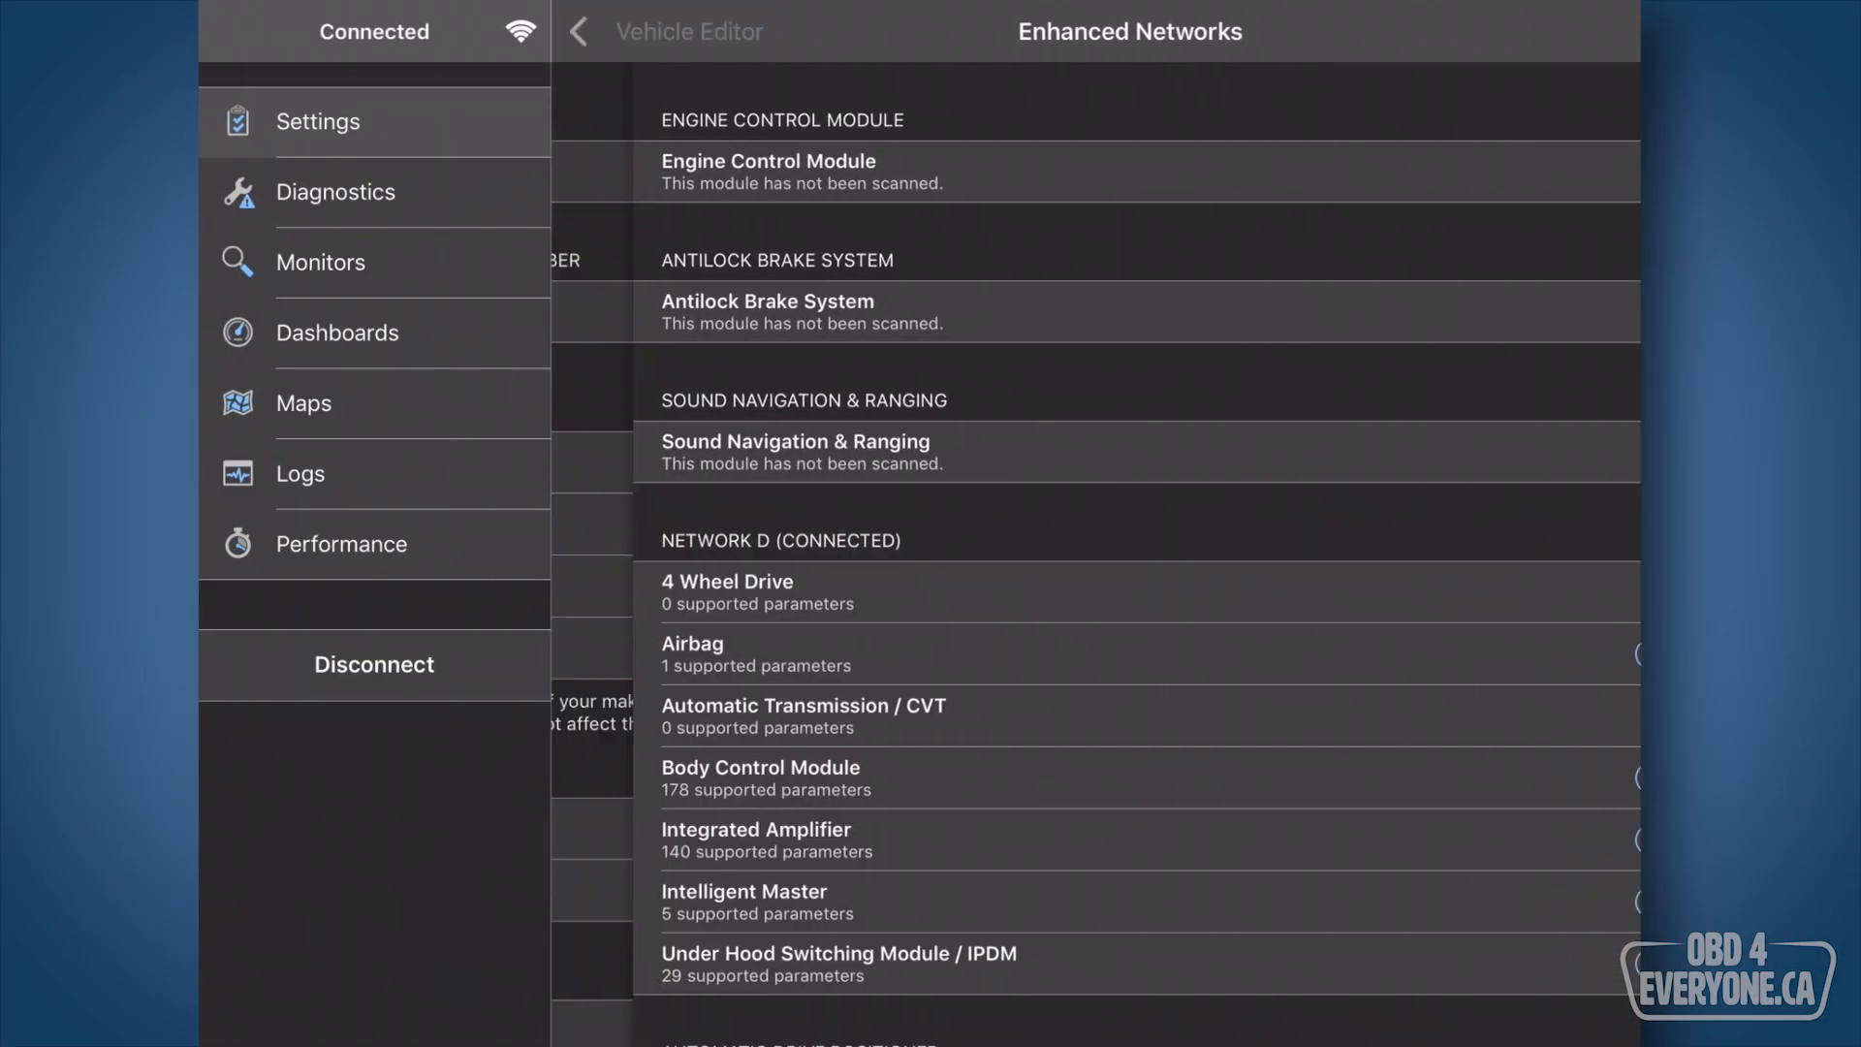
pyautogui.click(578, 31)
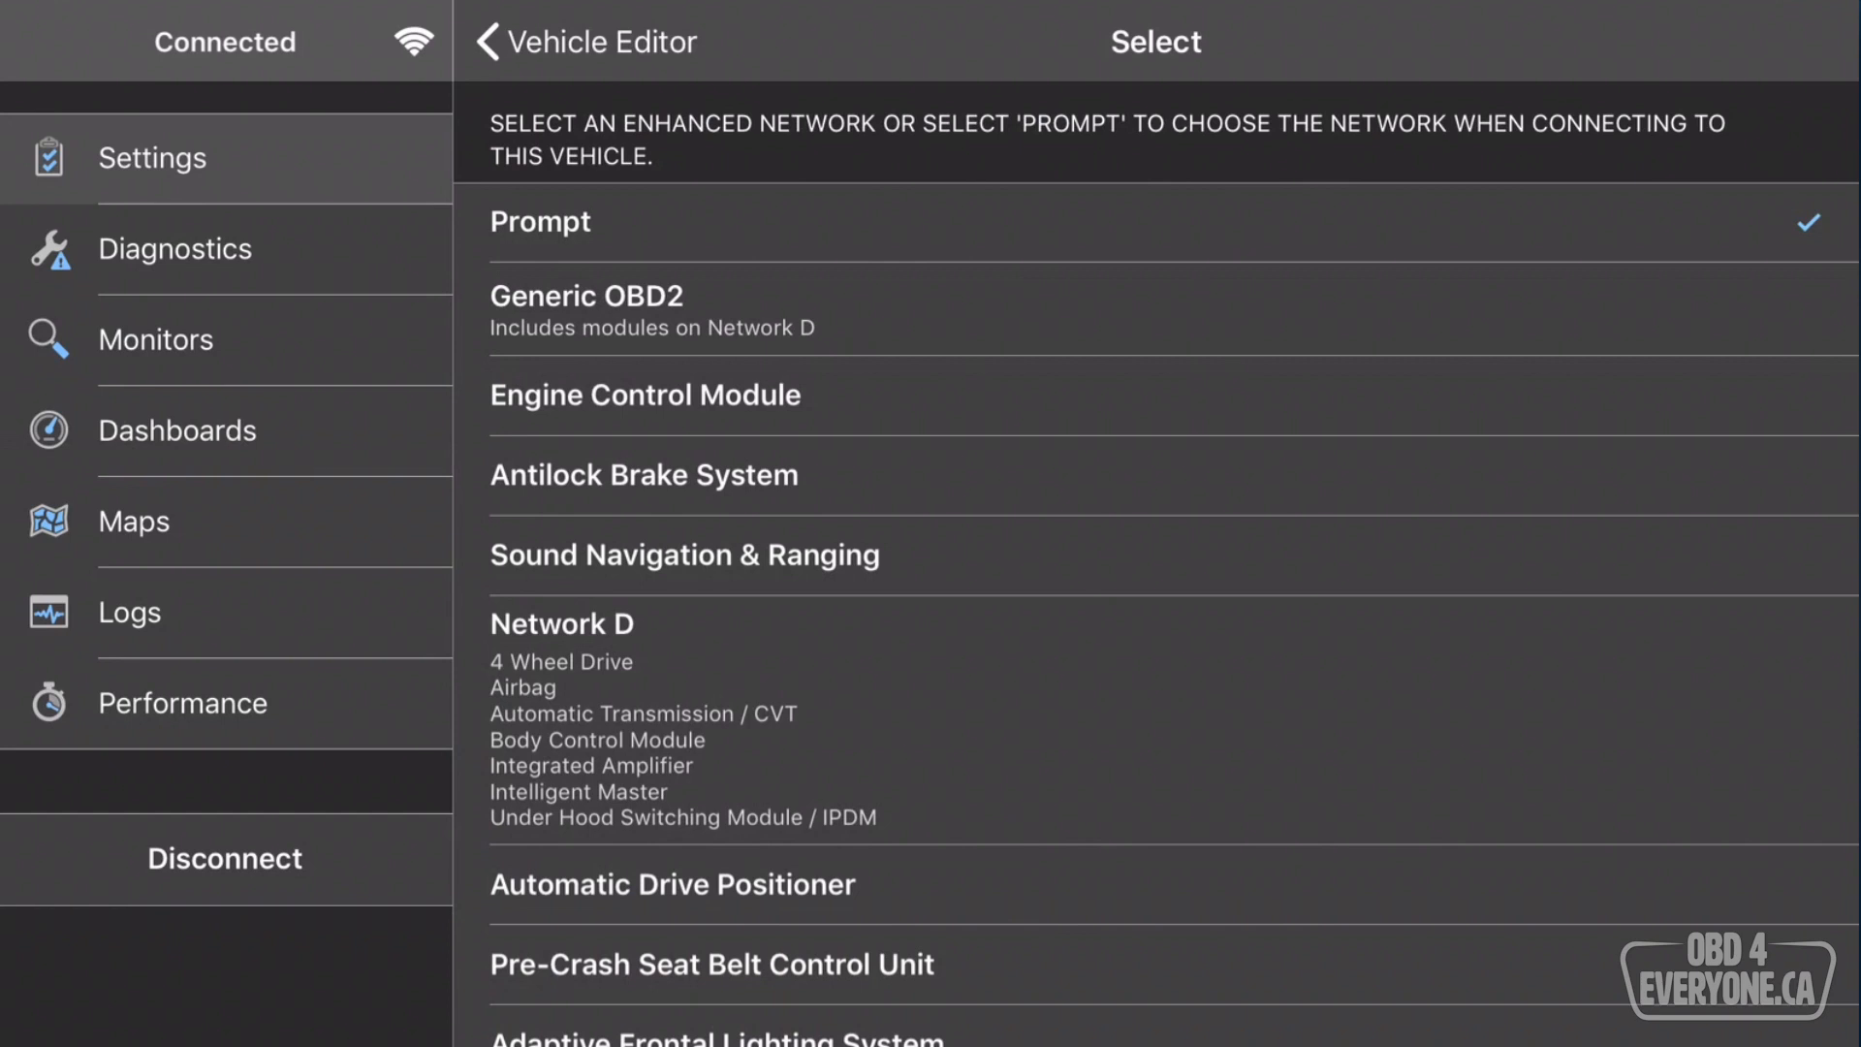
pyautogui.click(587, 42)
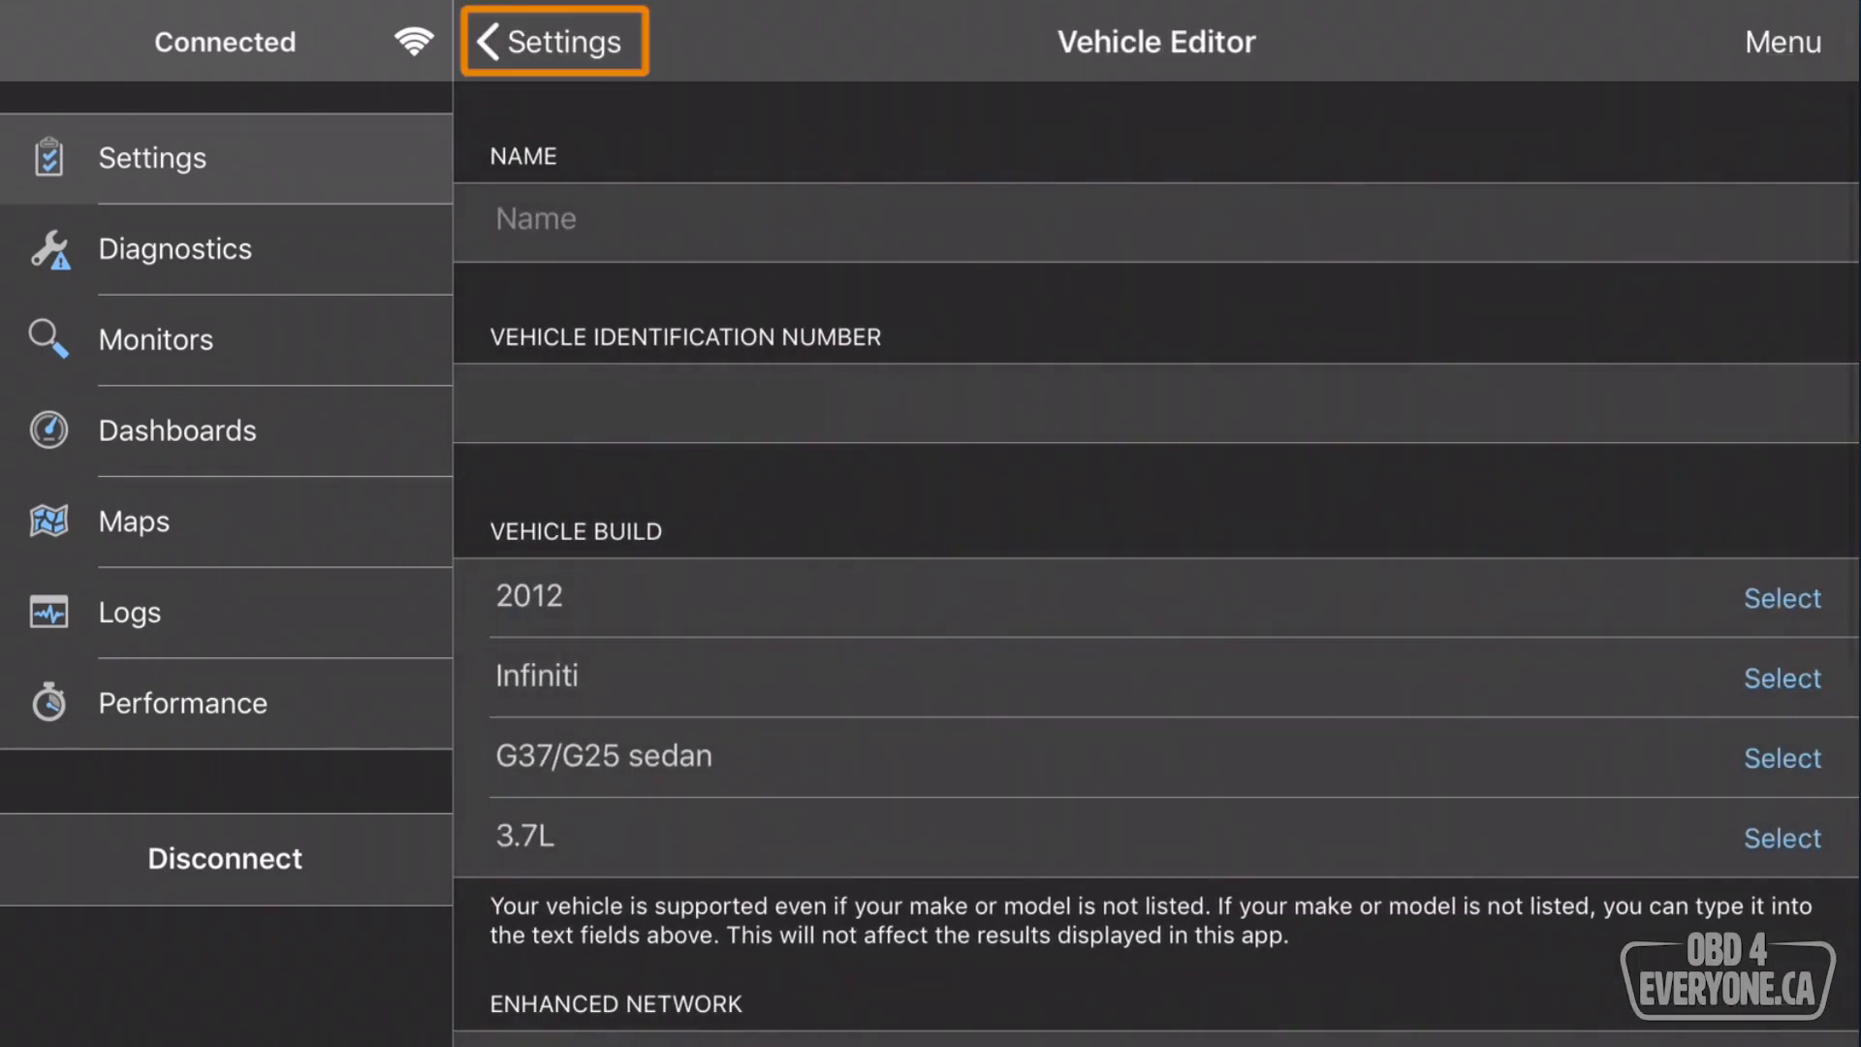
pyautogui.click(554, 41)
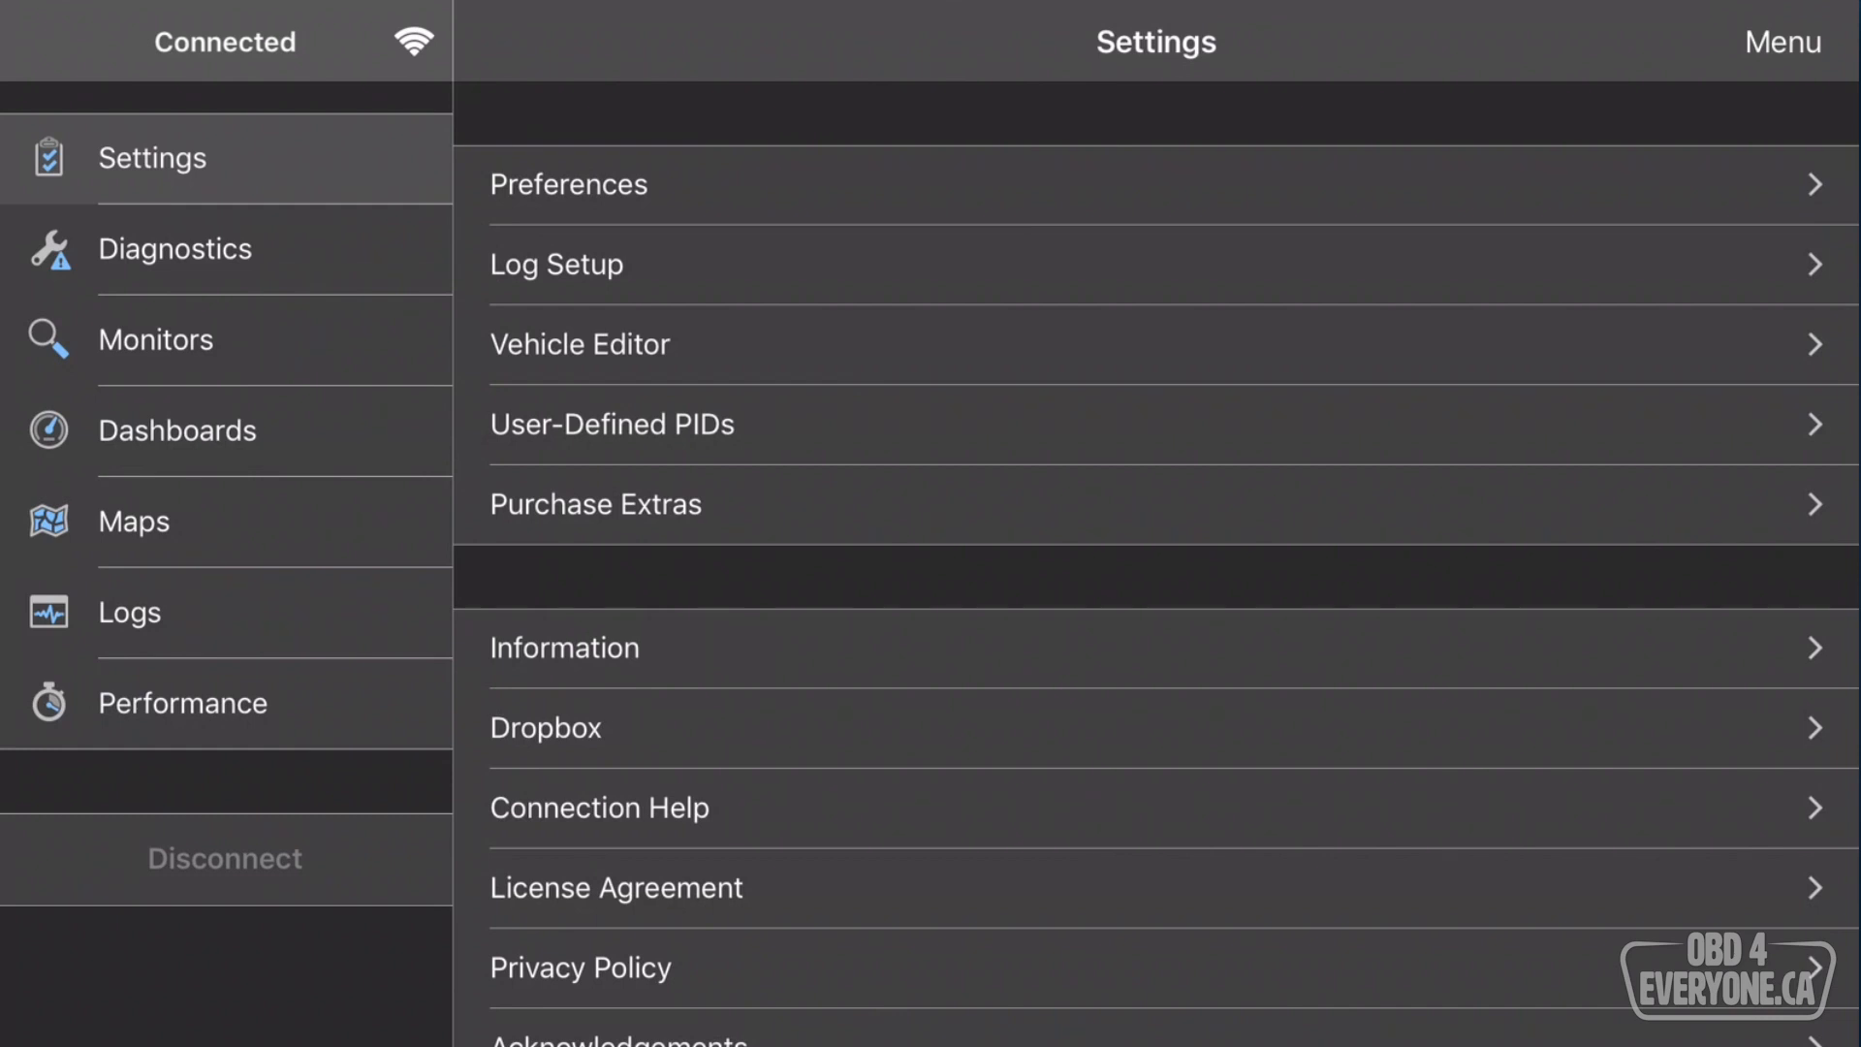
# Reconnect, accept the elevated session and enhanced PID scan warnings, and open Vehicle Editor.
pyautogui.click(224, 858)
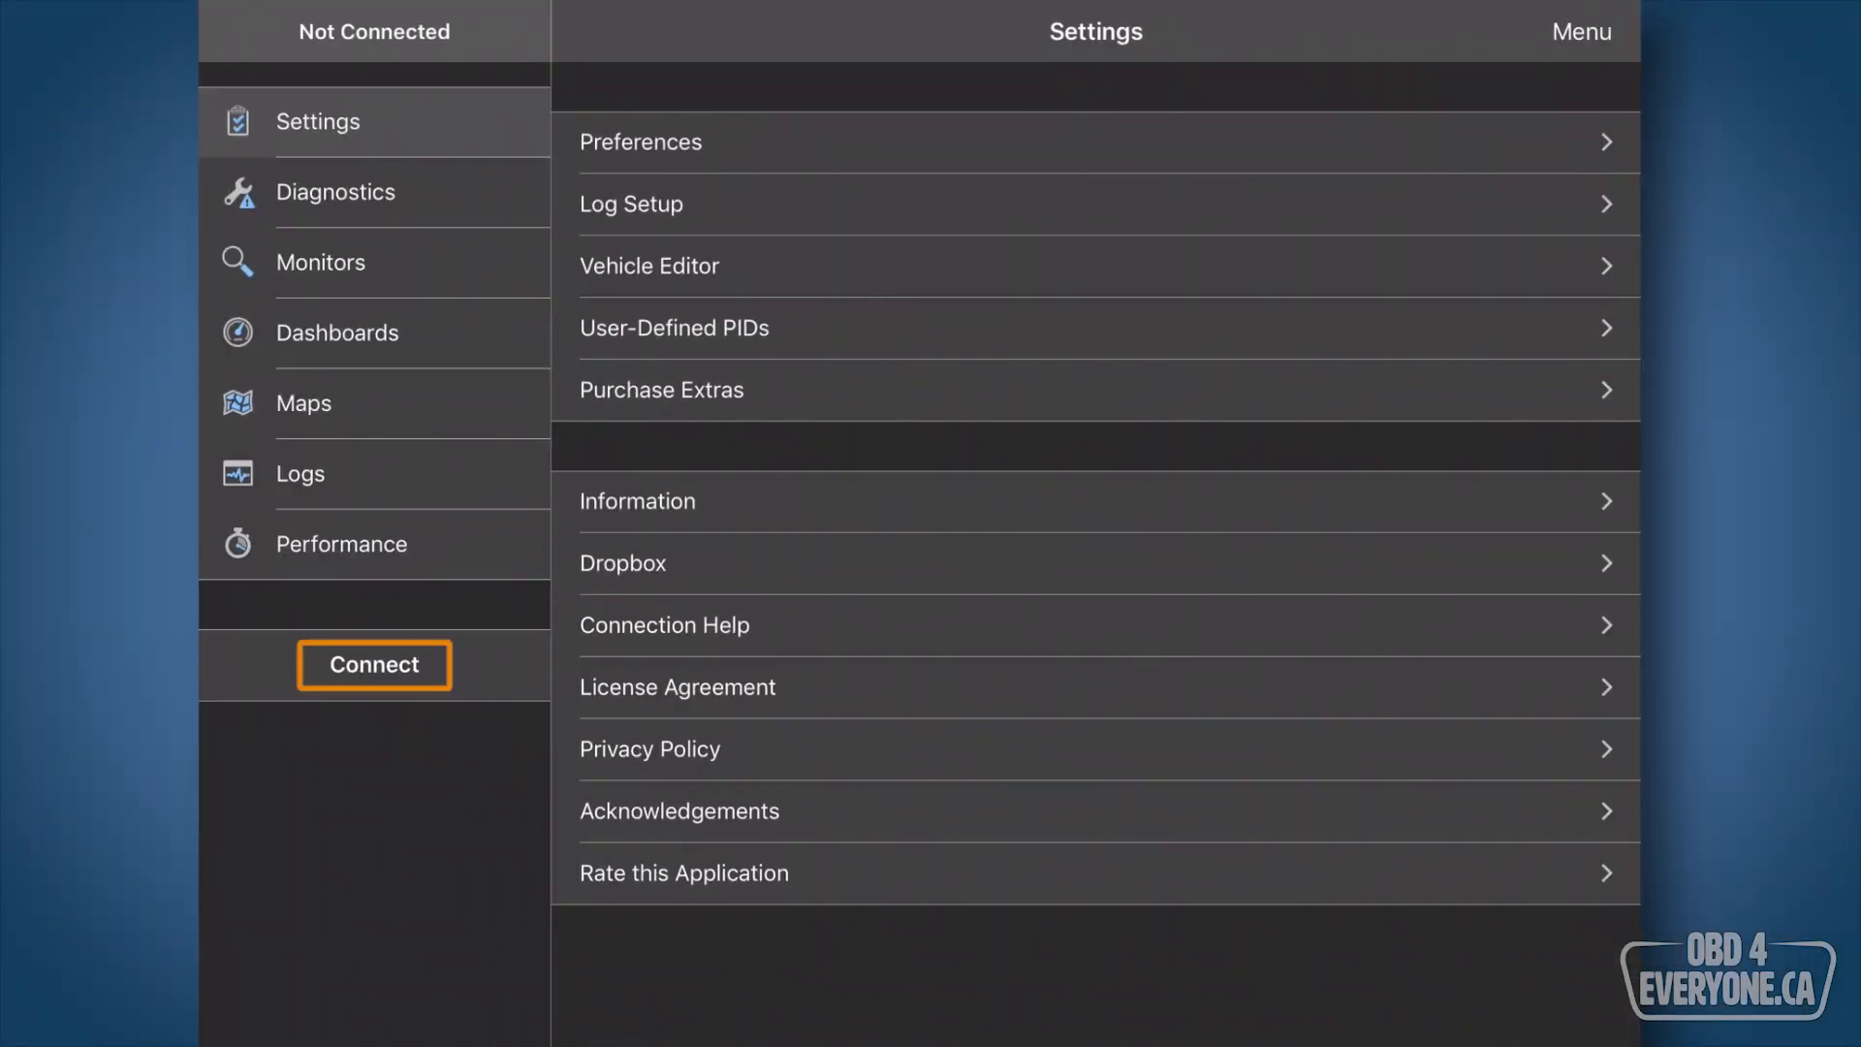
pyautogui.click(373, 663)
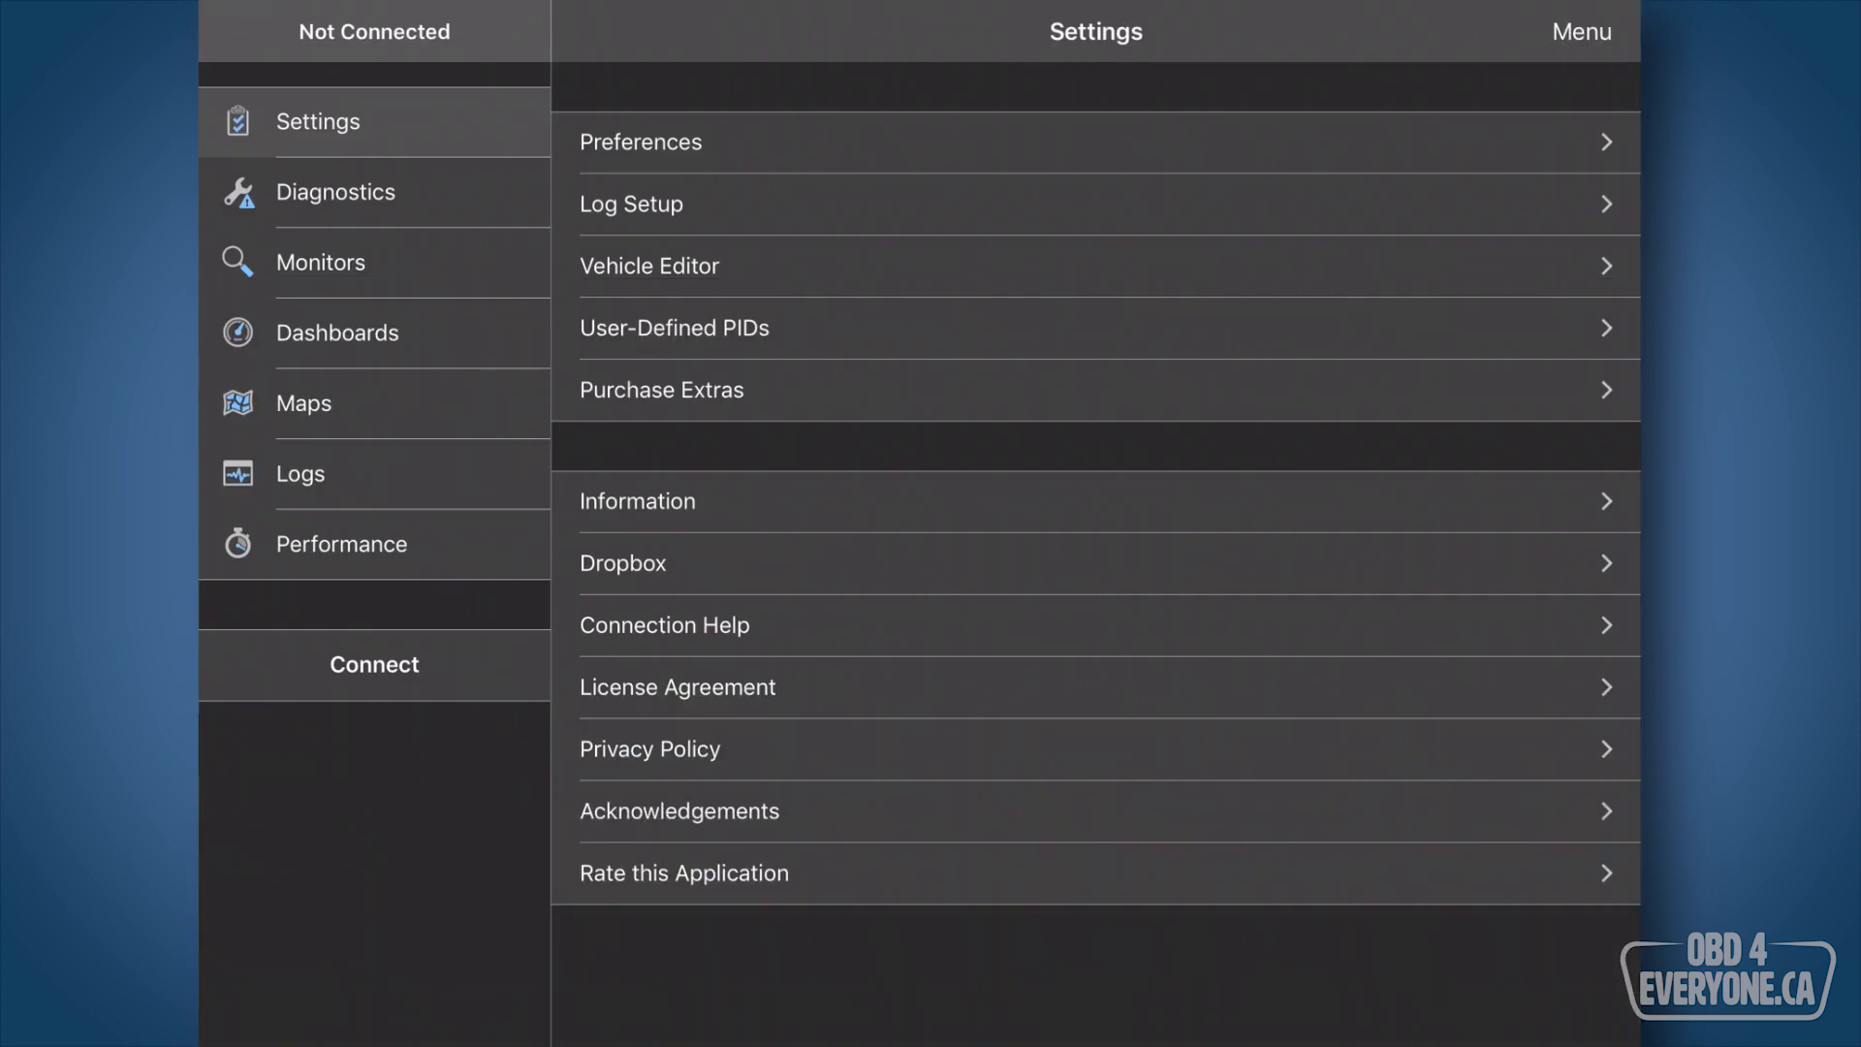
pyautogui.click(374, 663)
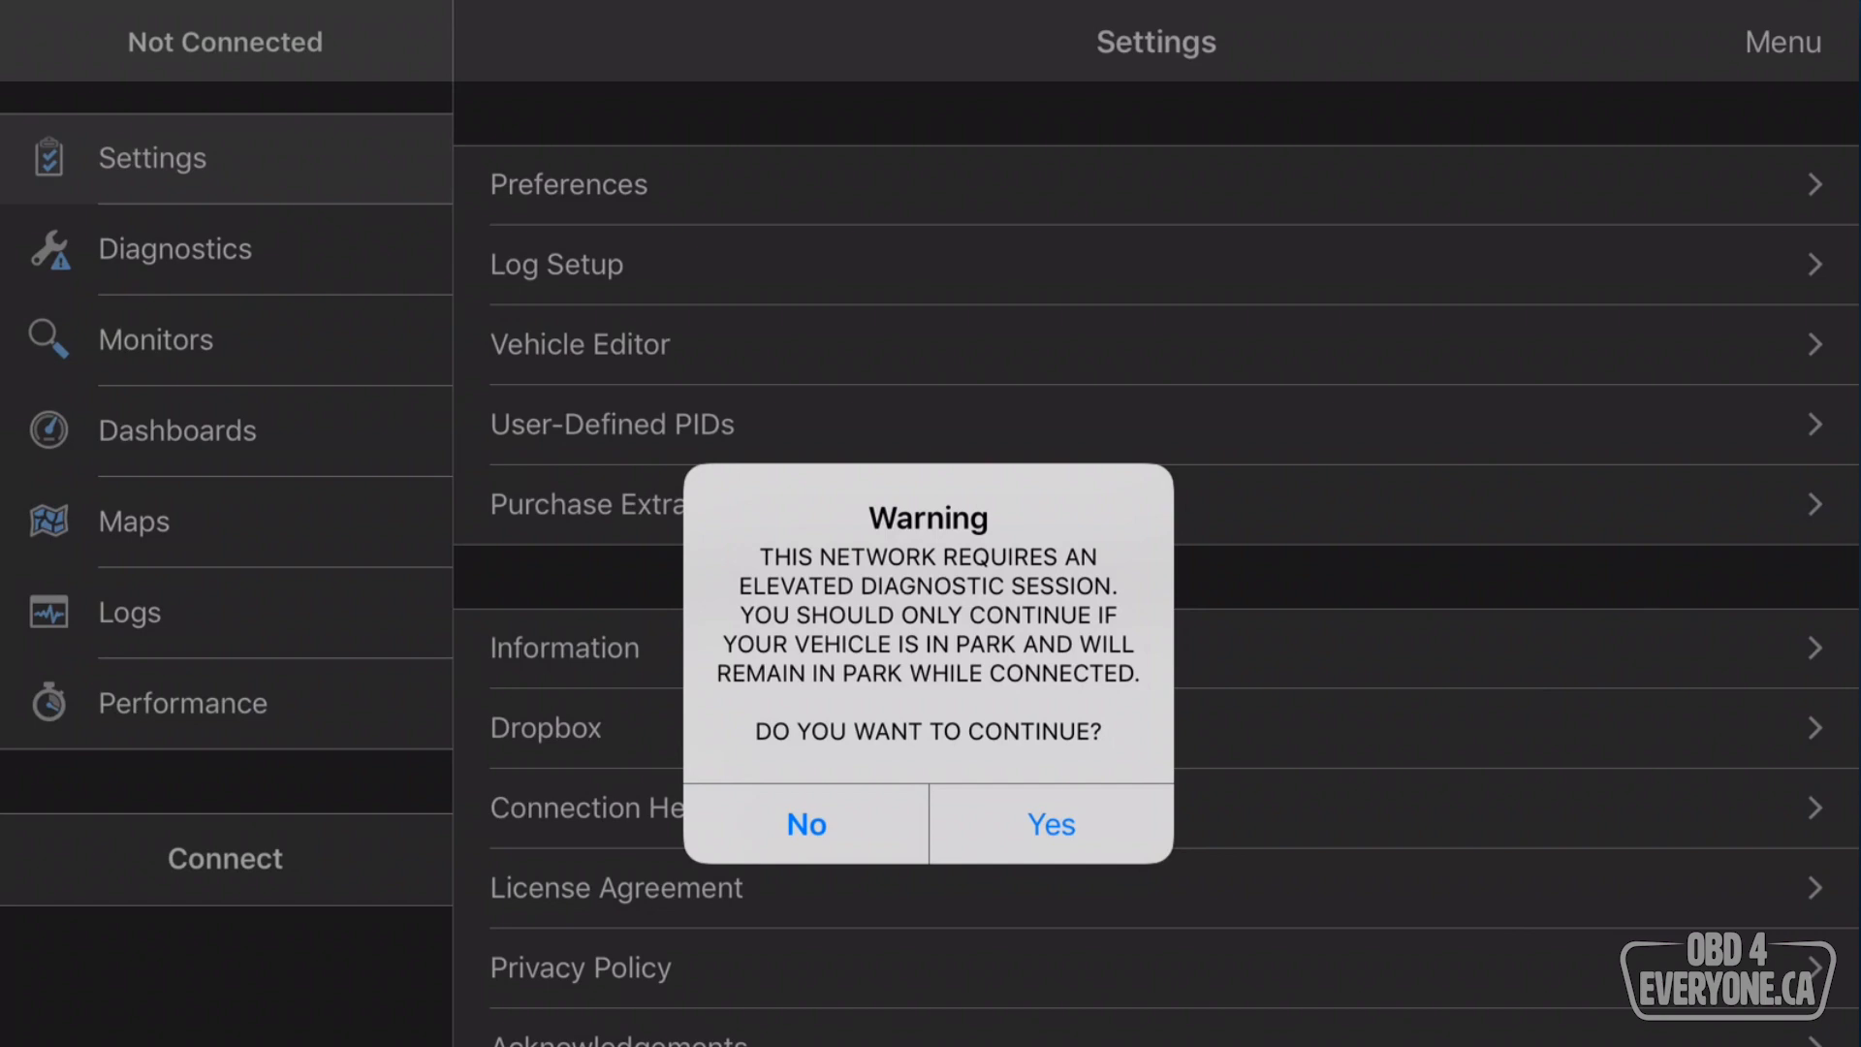
pyautogui.click(1049, 824)
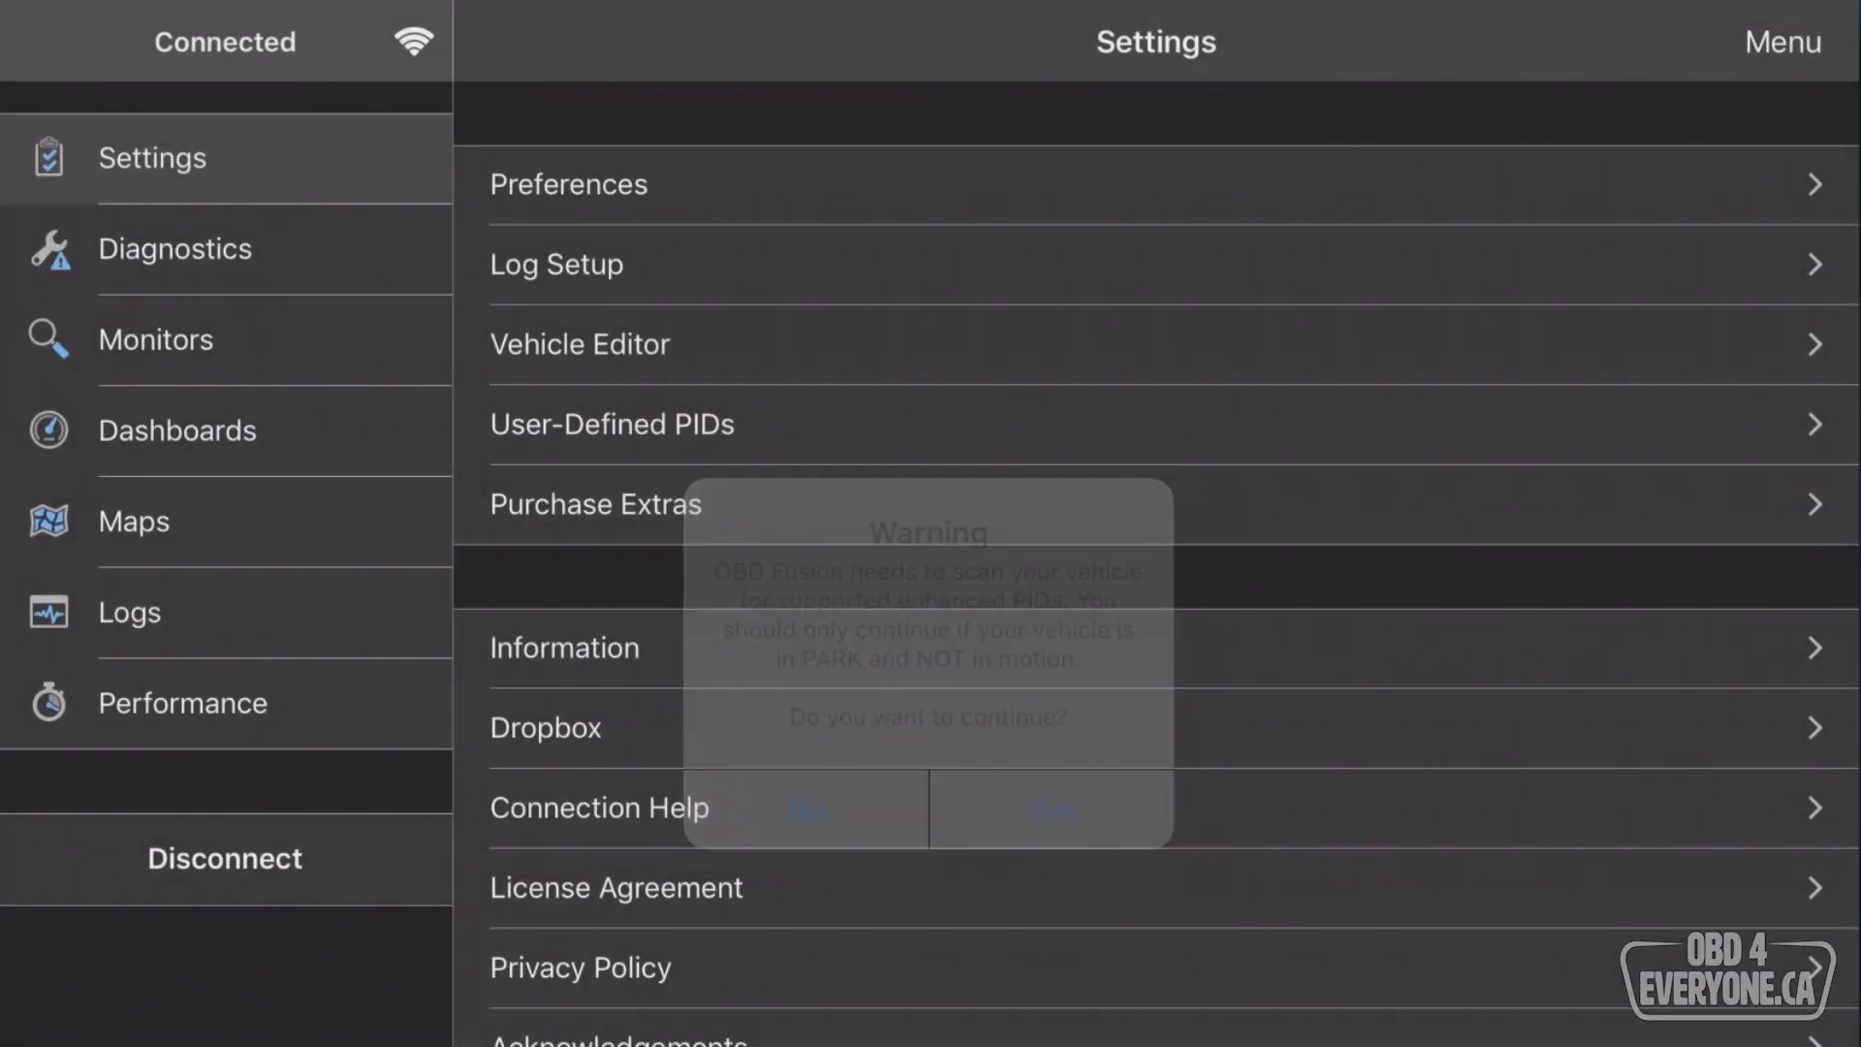
pyautogui.click(1049, 811)
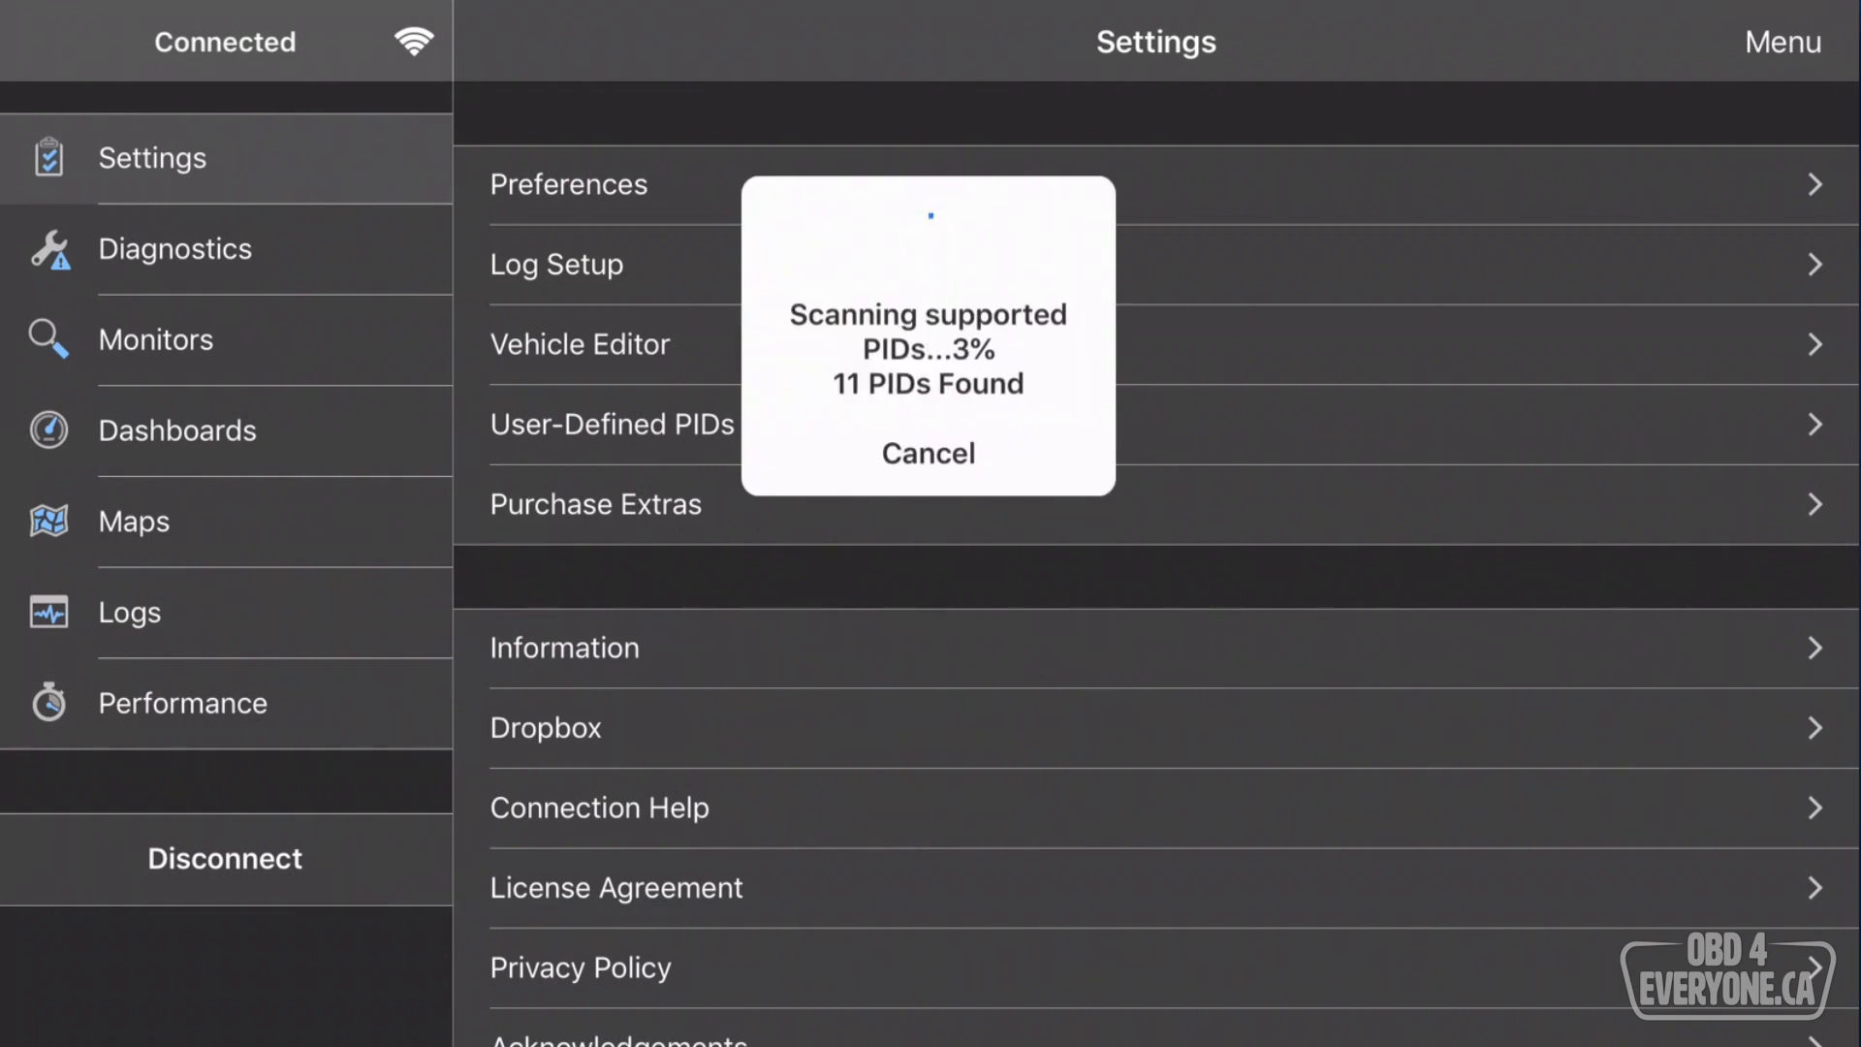
pyautogui.click(926, 452)
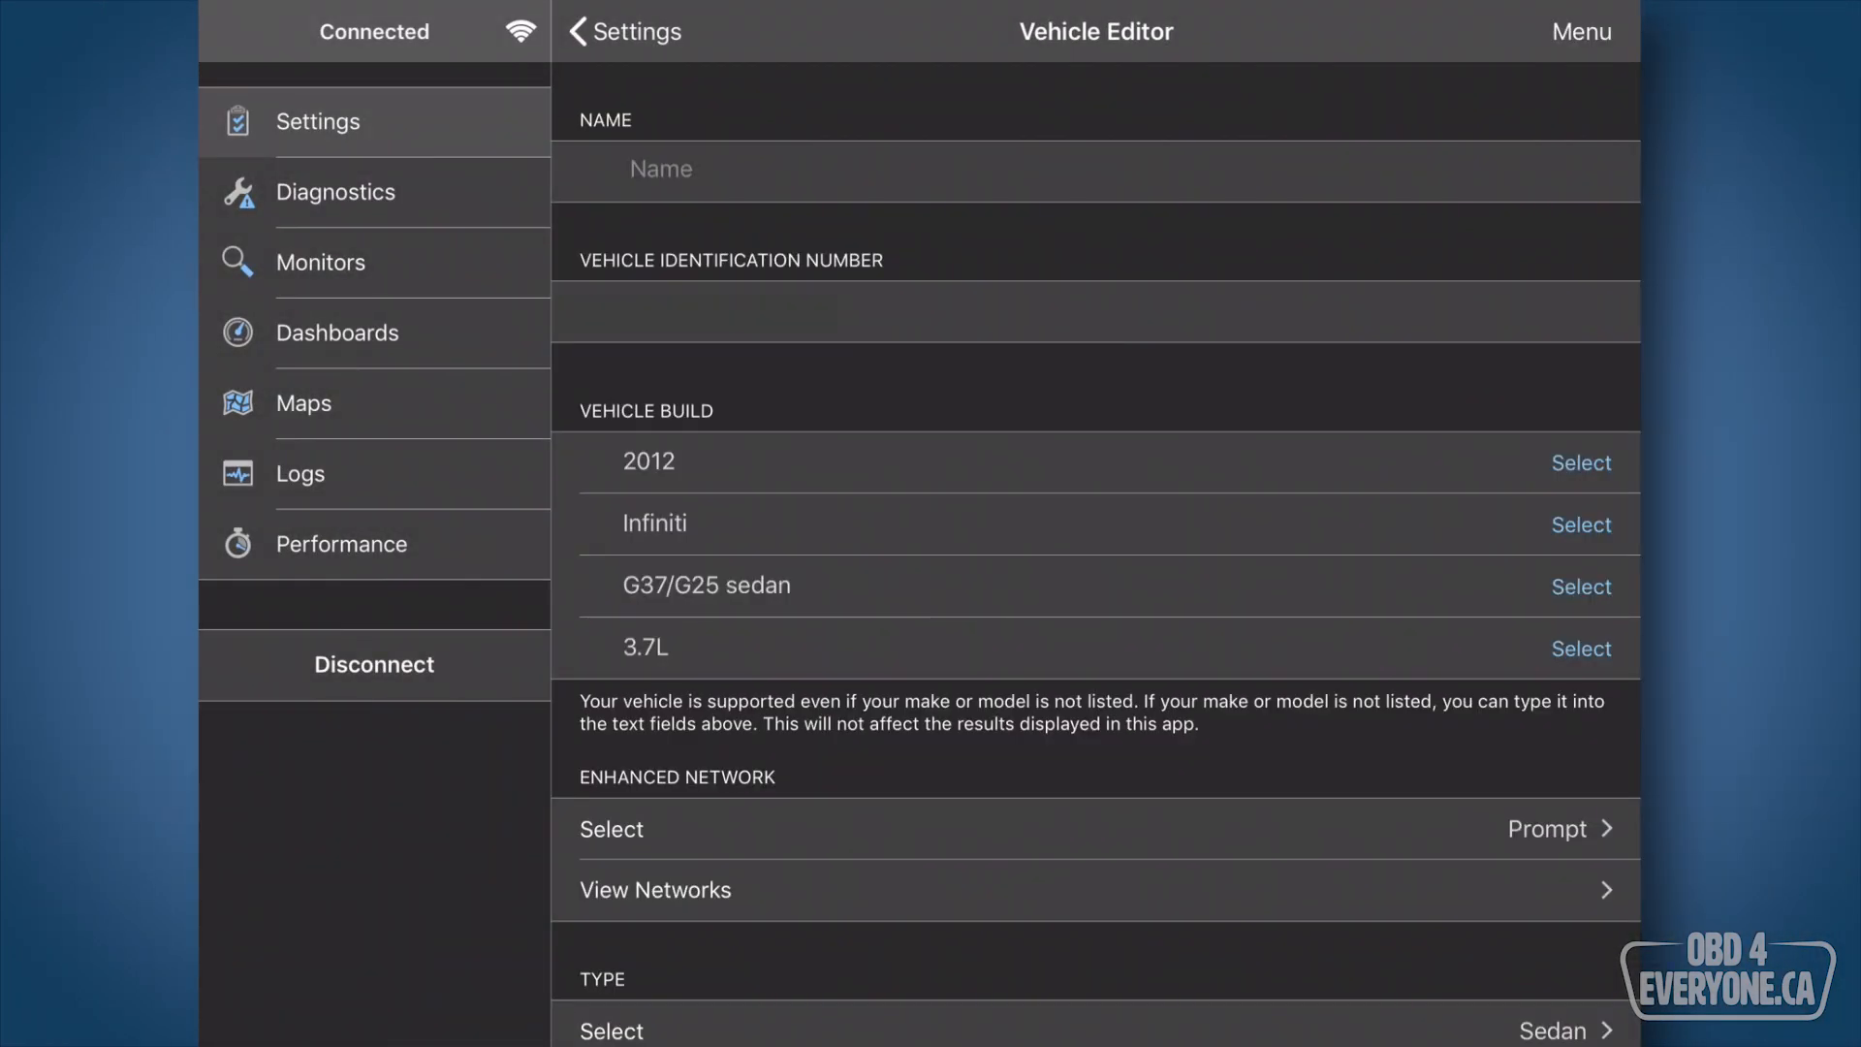
pyautogui.click(654, 889)
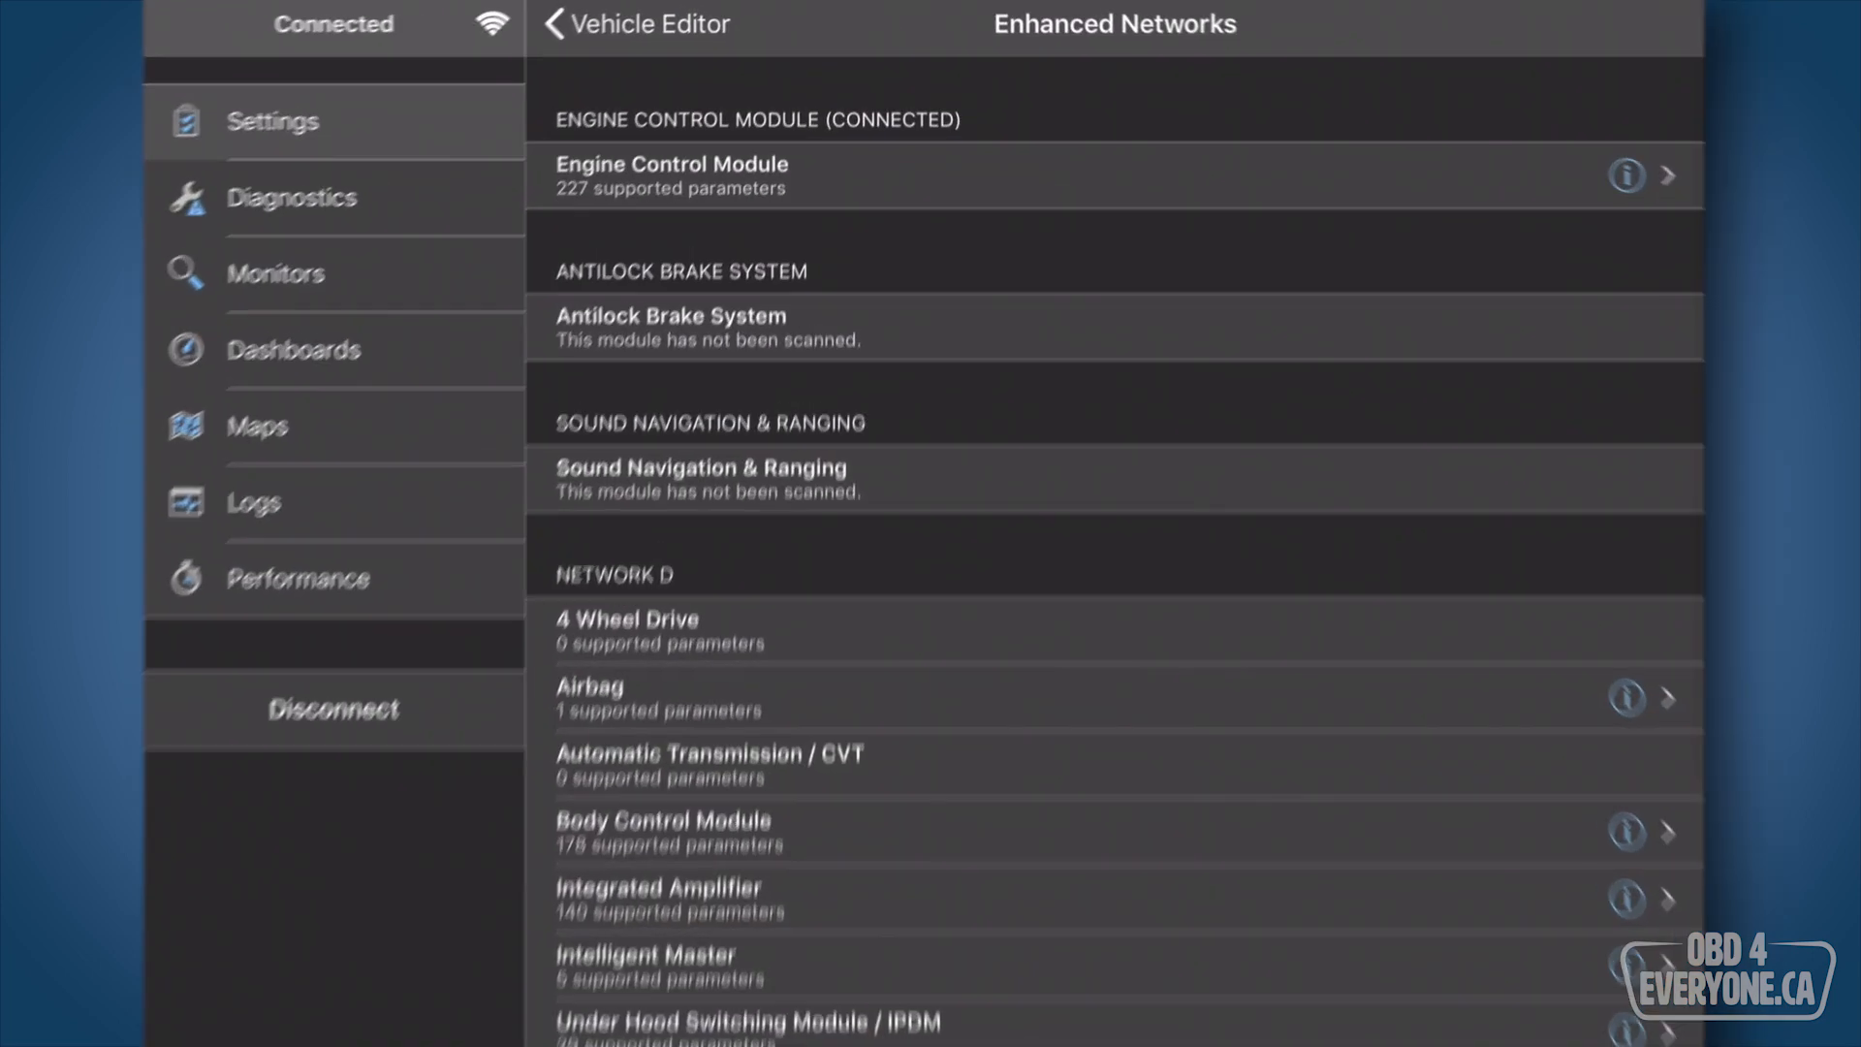
pyautogui.click(671, 176)
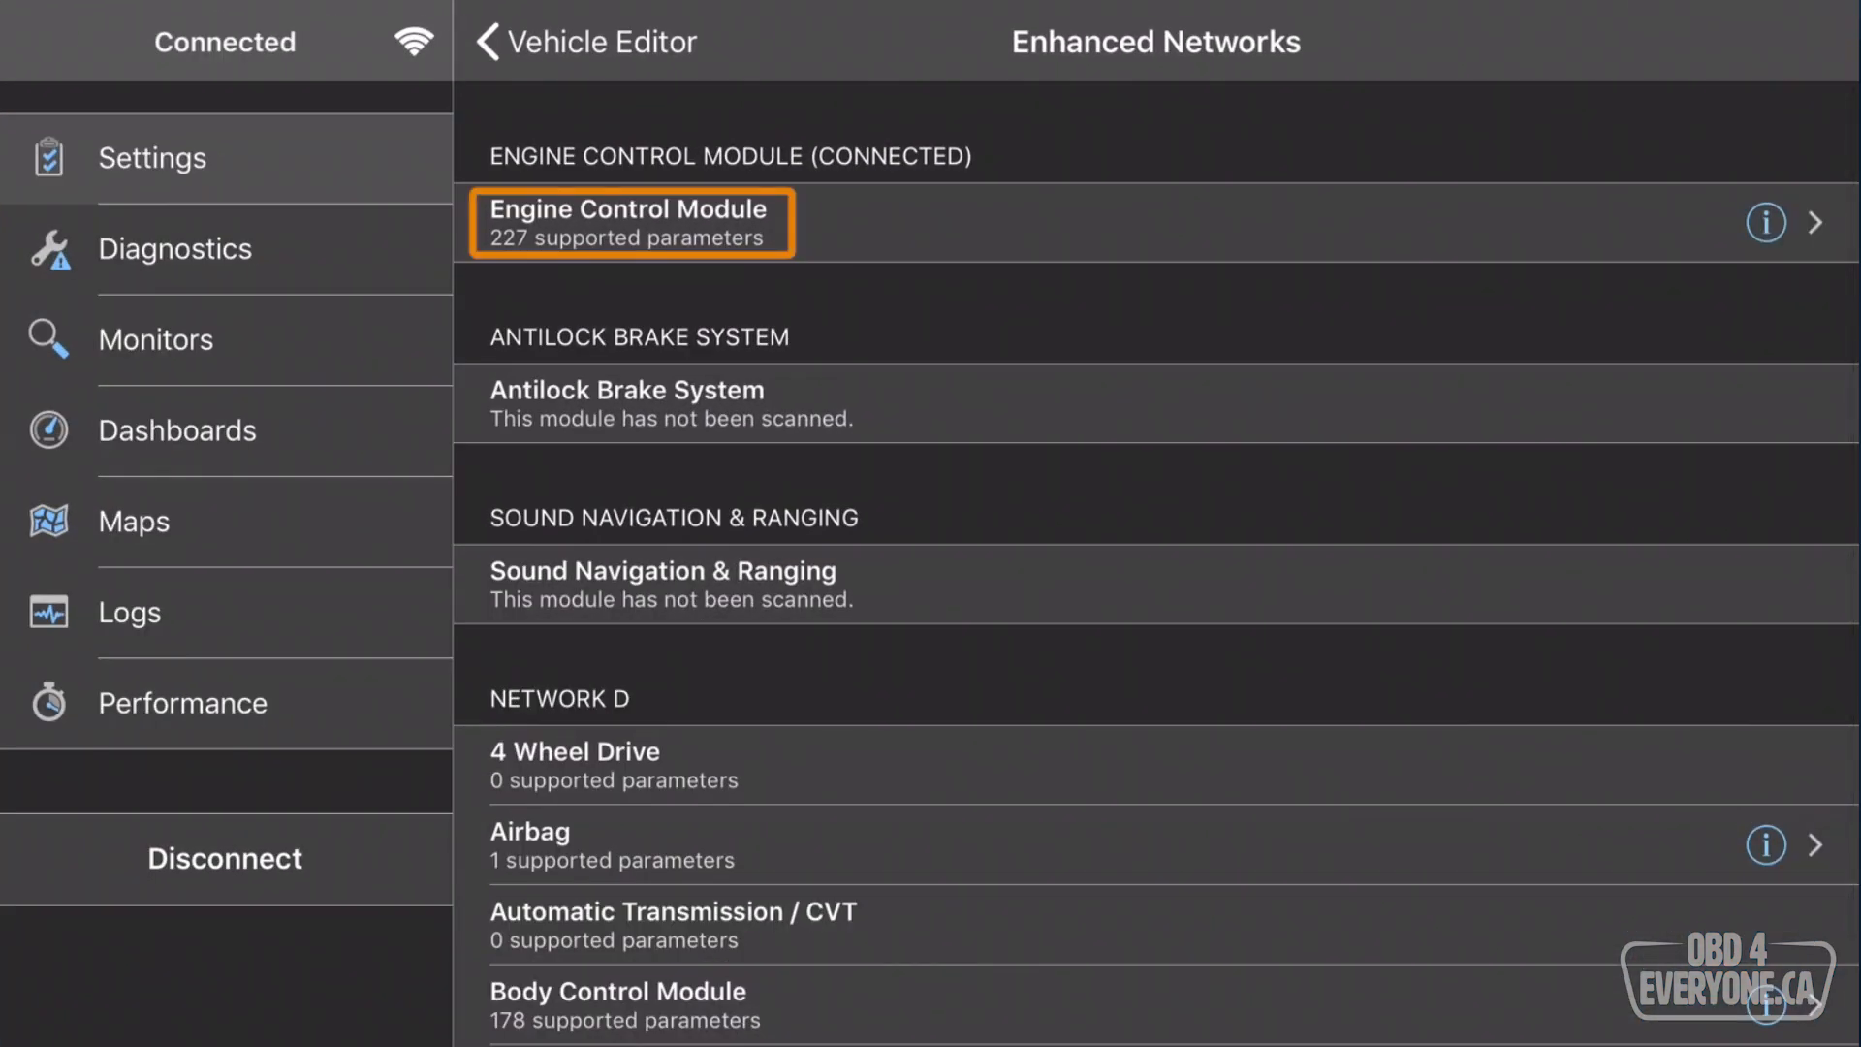
pyautogui.click(629, 222)
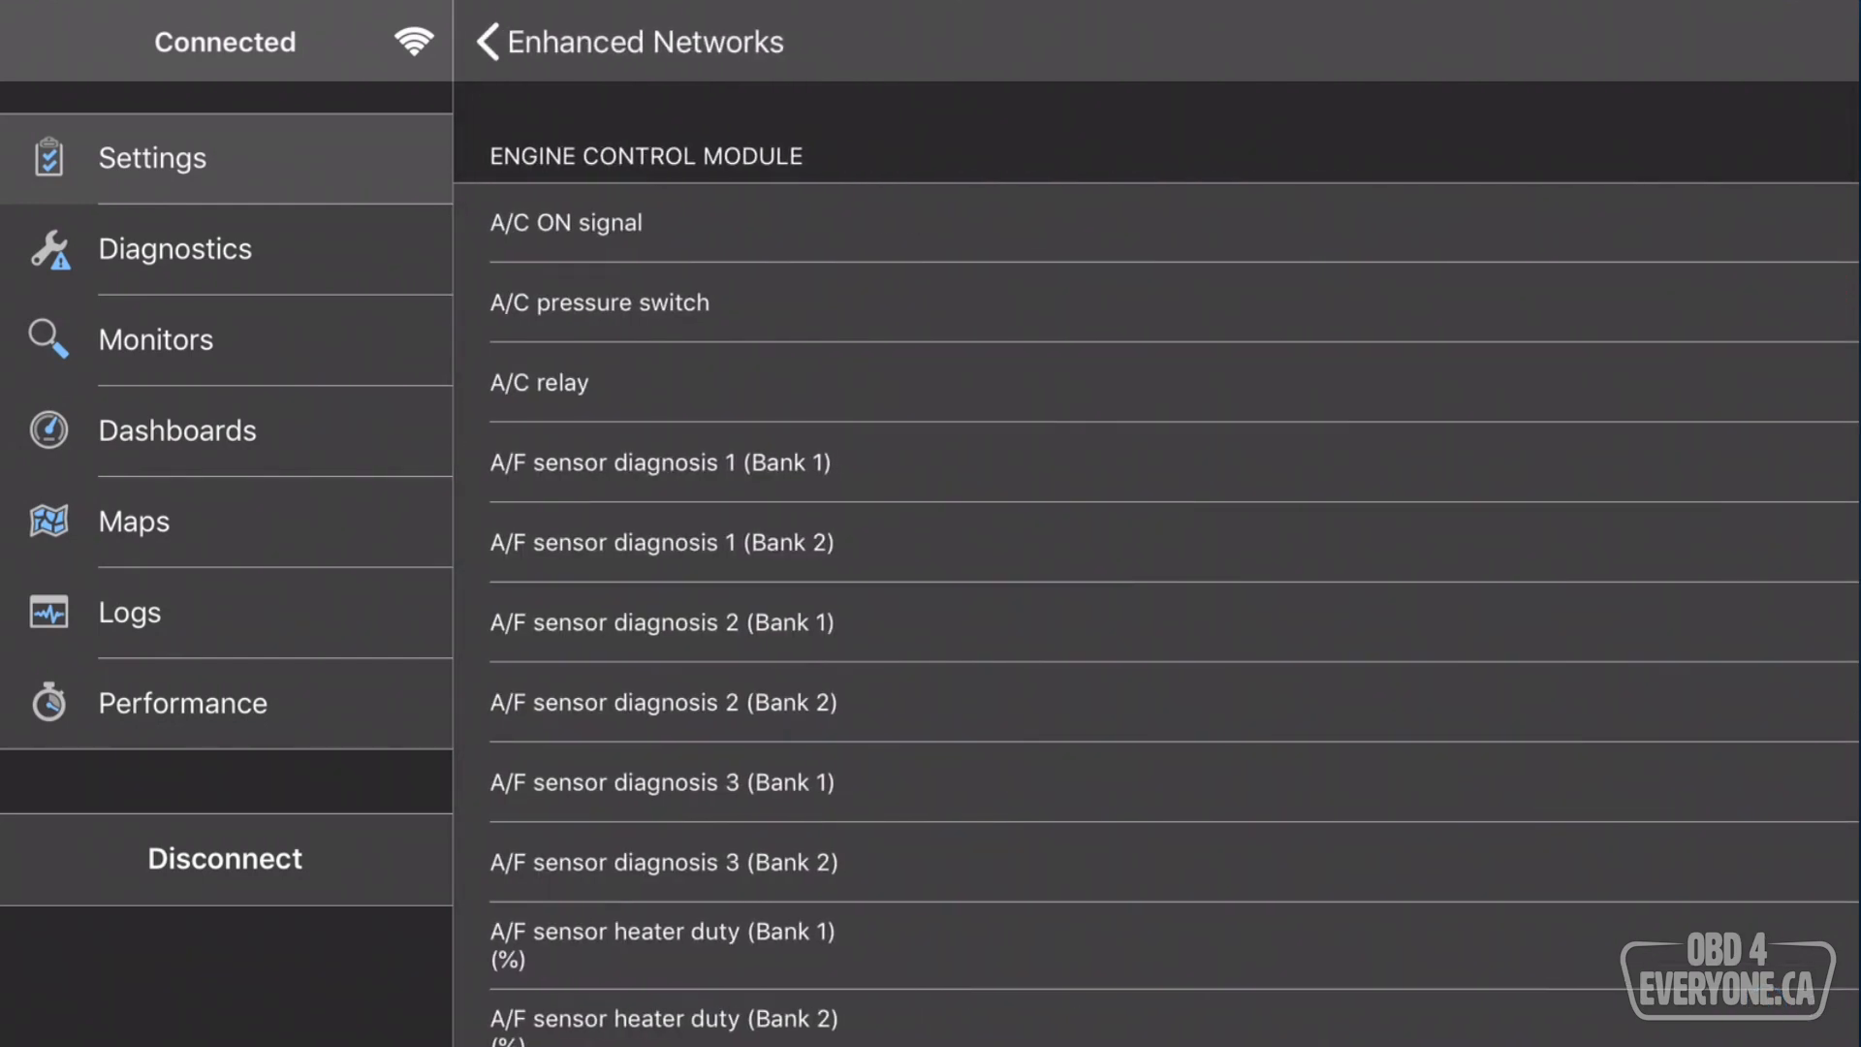
pyautogui.scroll(-3)
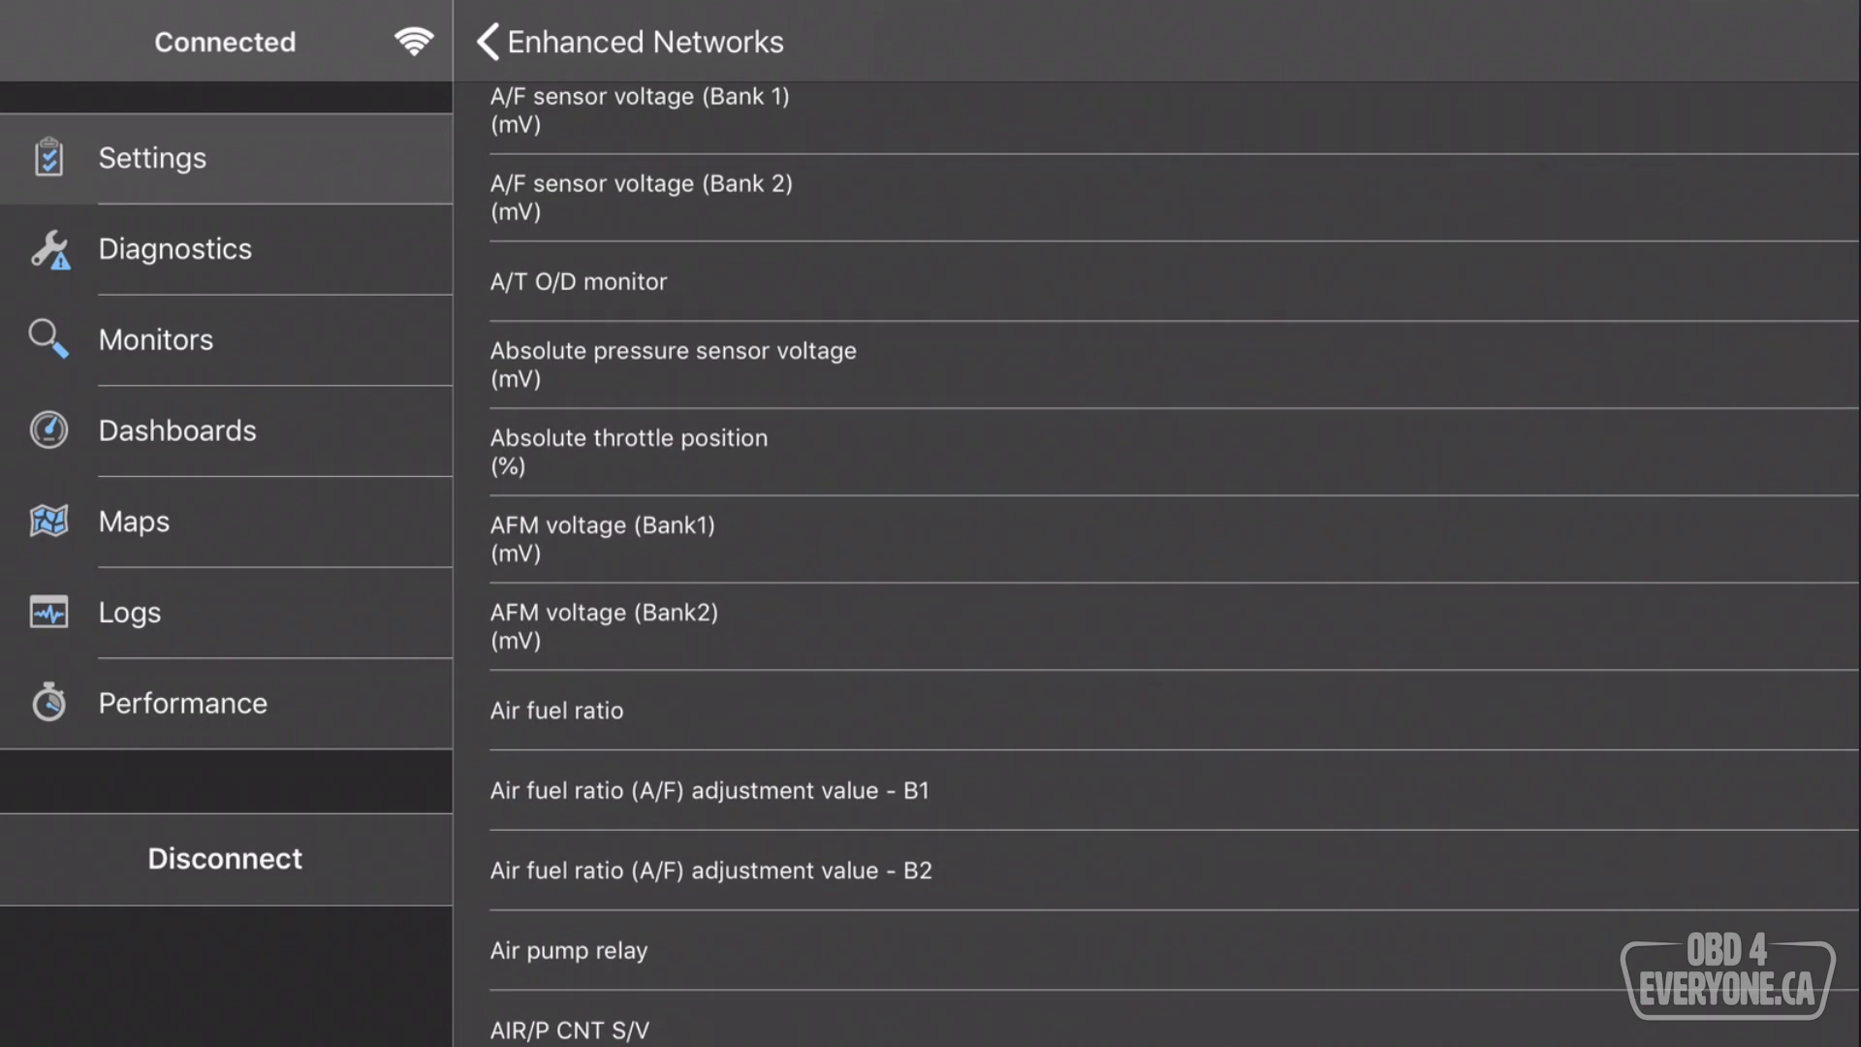
pyautogui.scroll(-3)
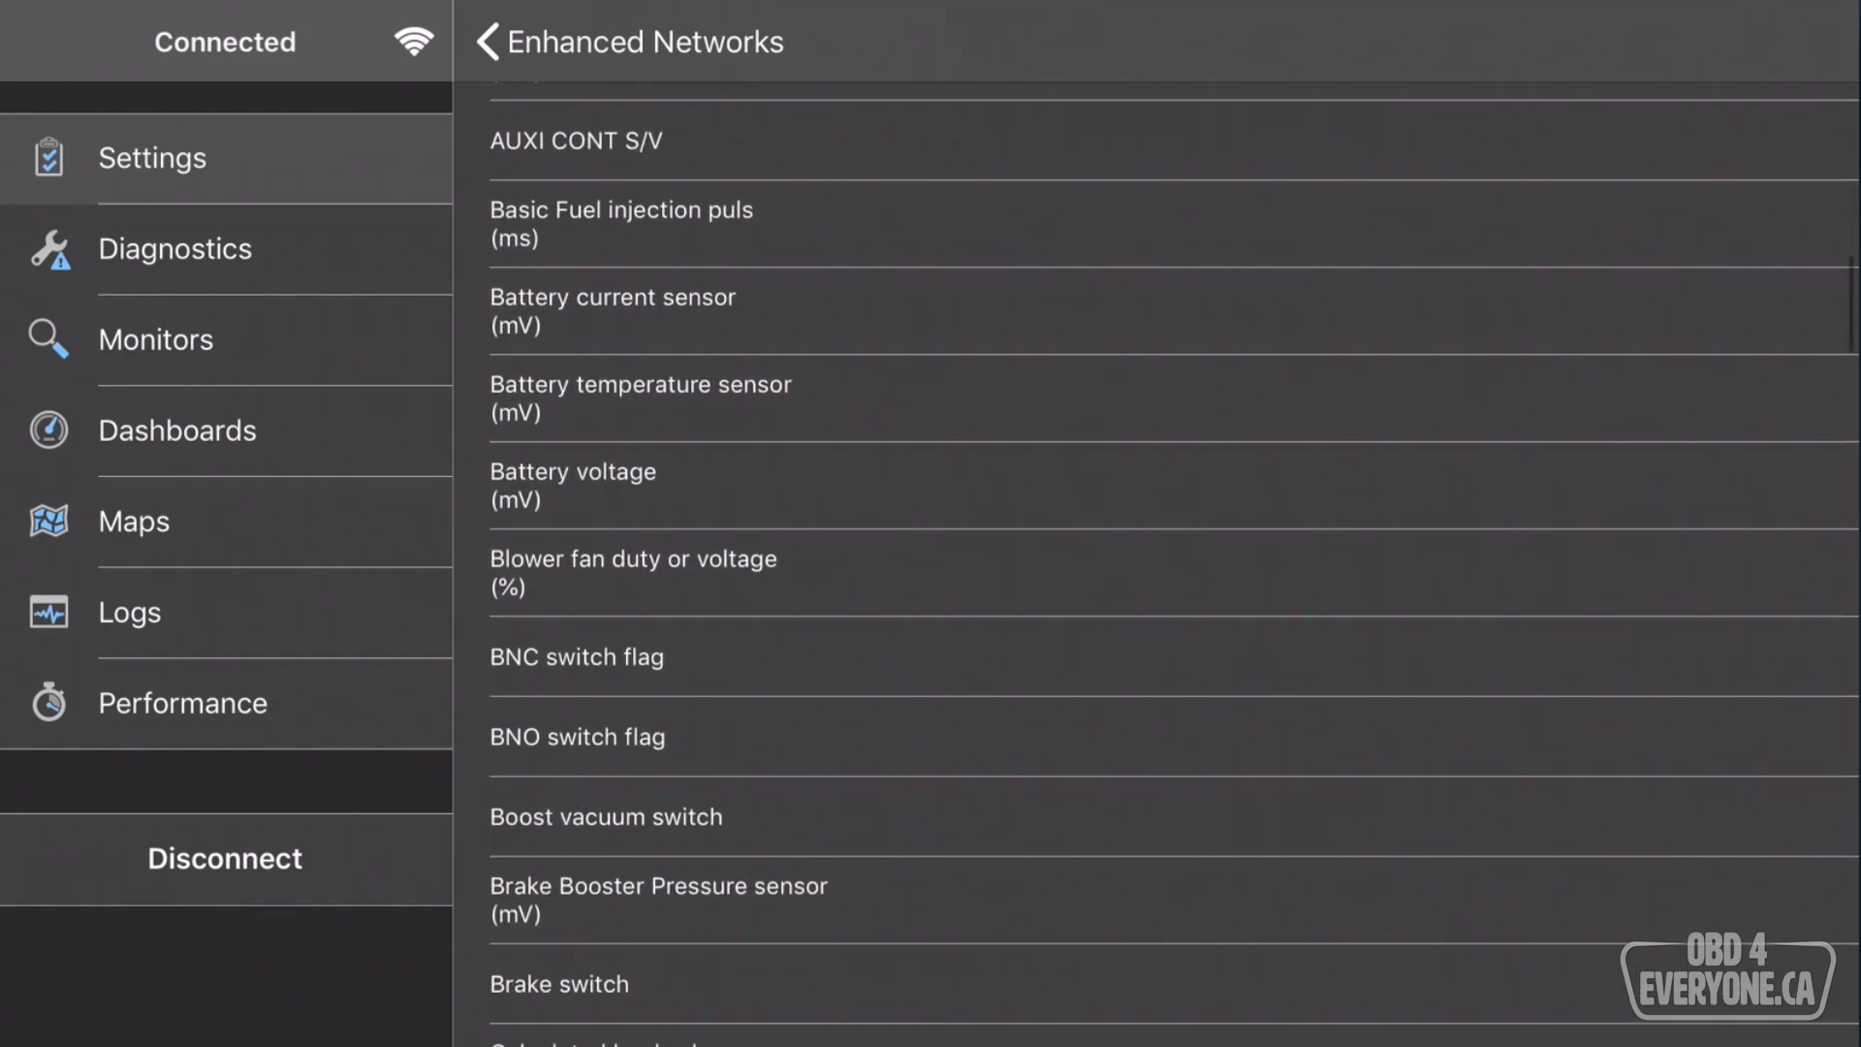
pyautogui.scroll(-3)
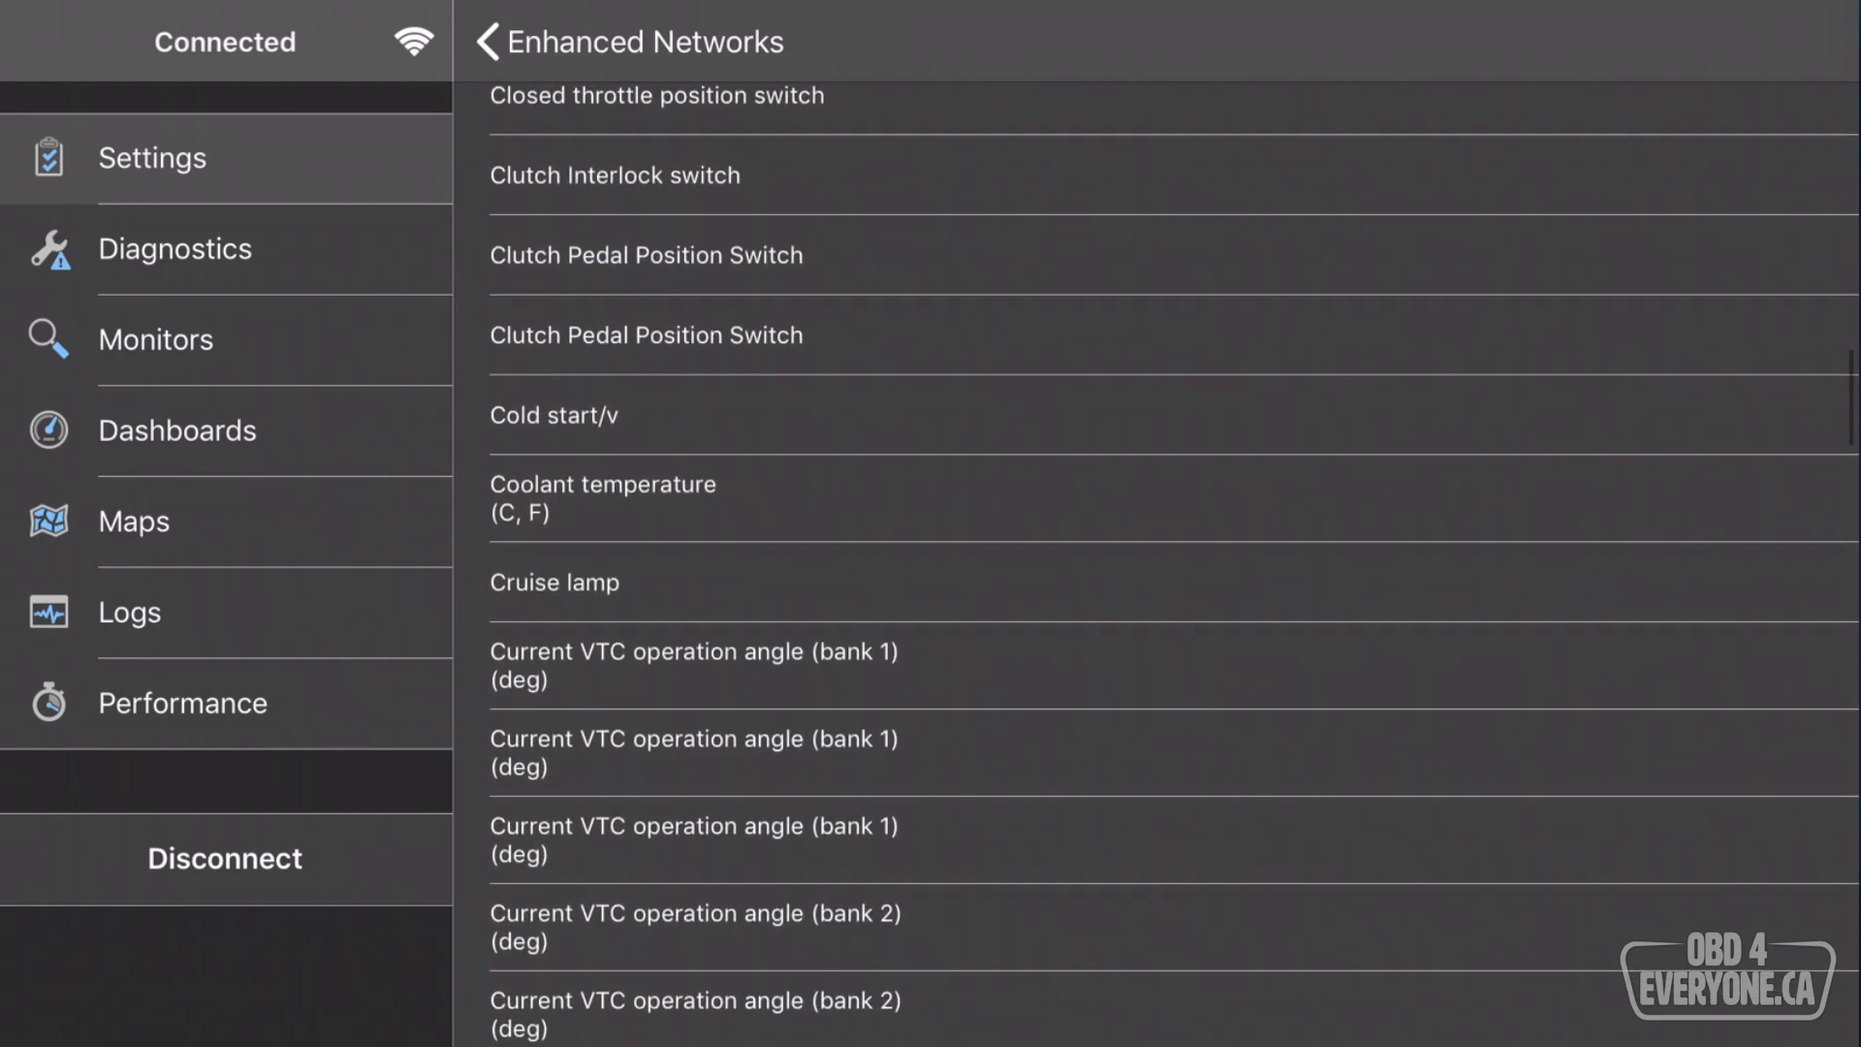
pyautogui.scroll(-3)
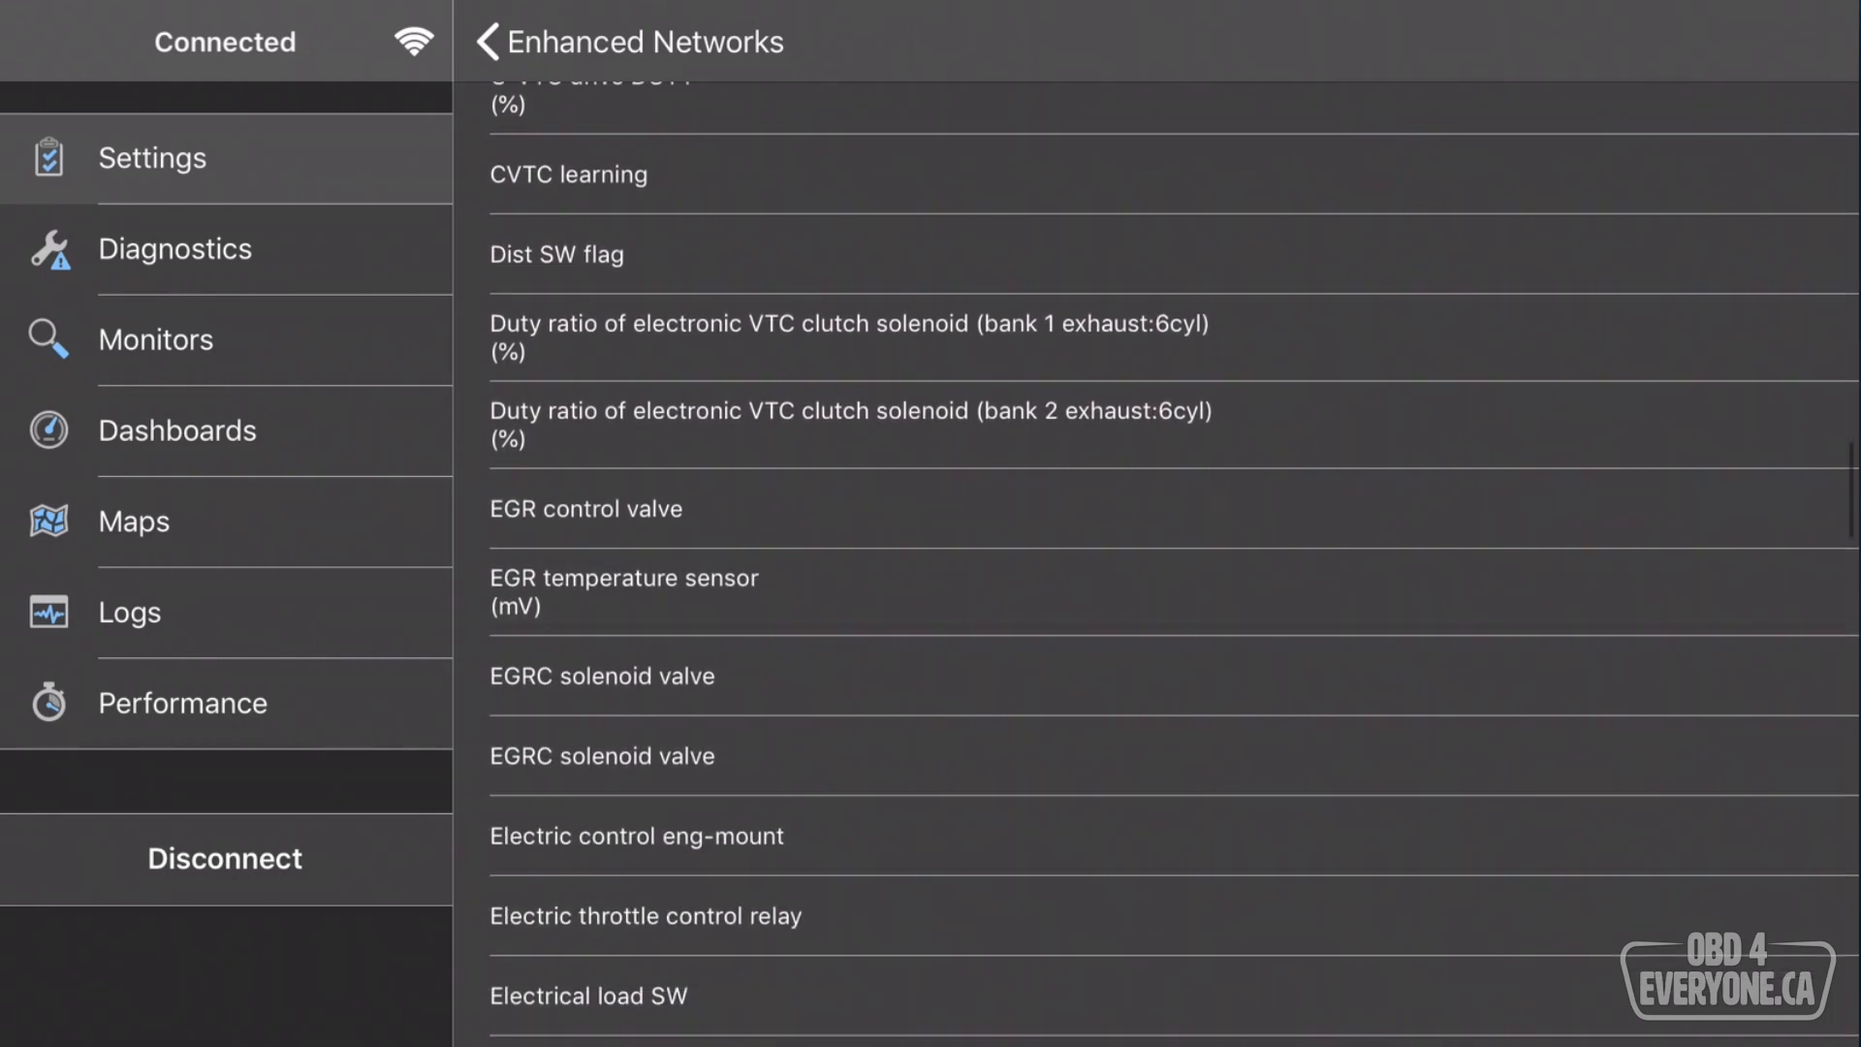
pyautogui.scroll(-3)
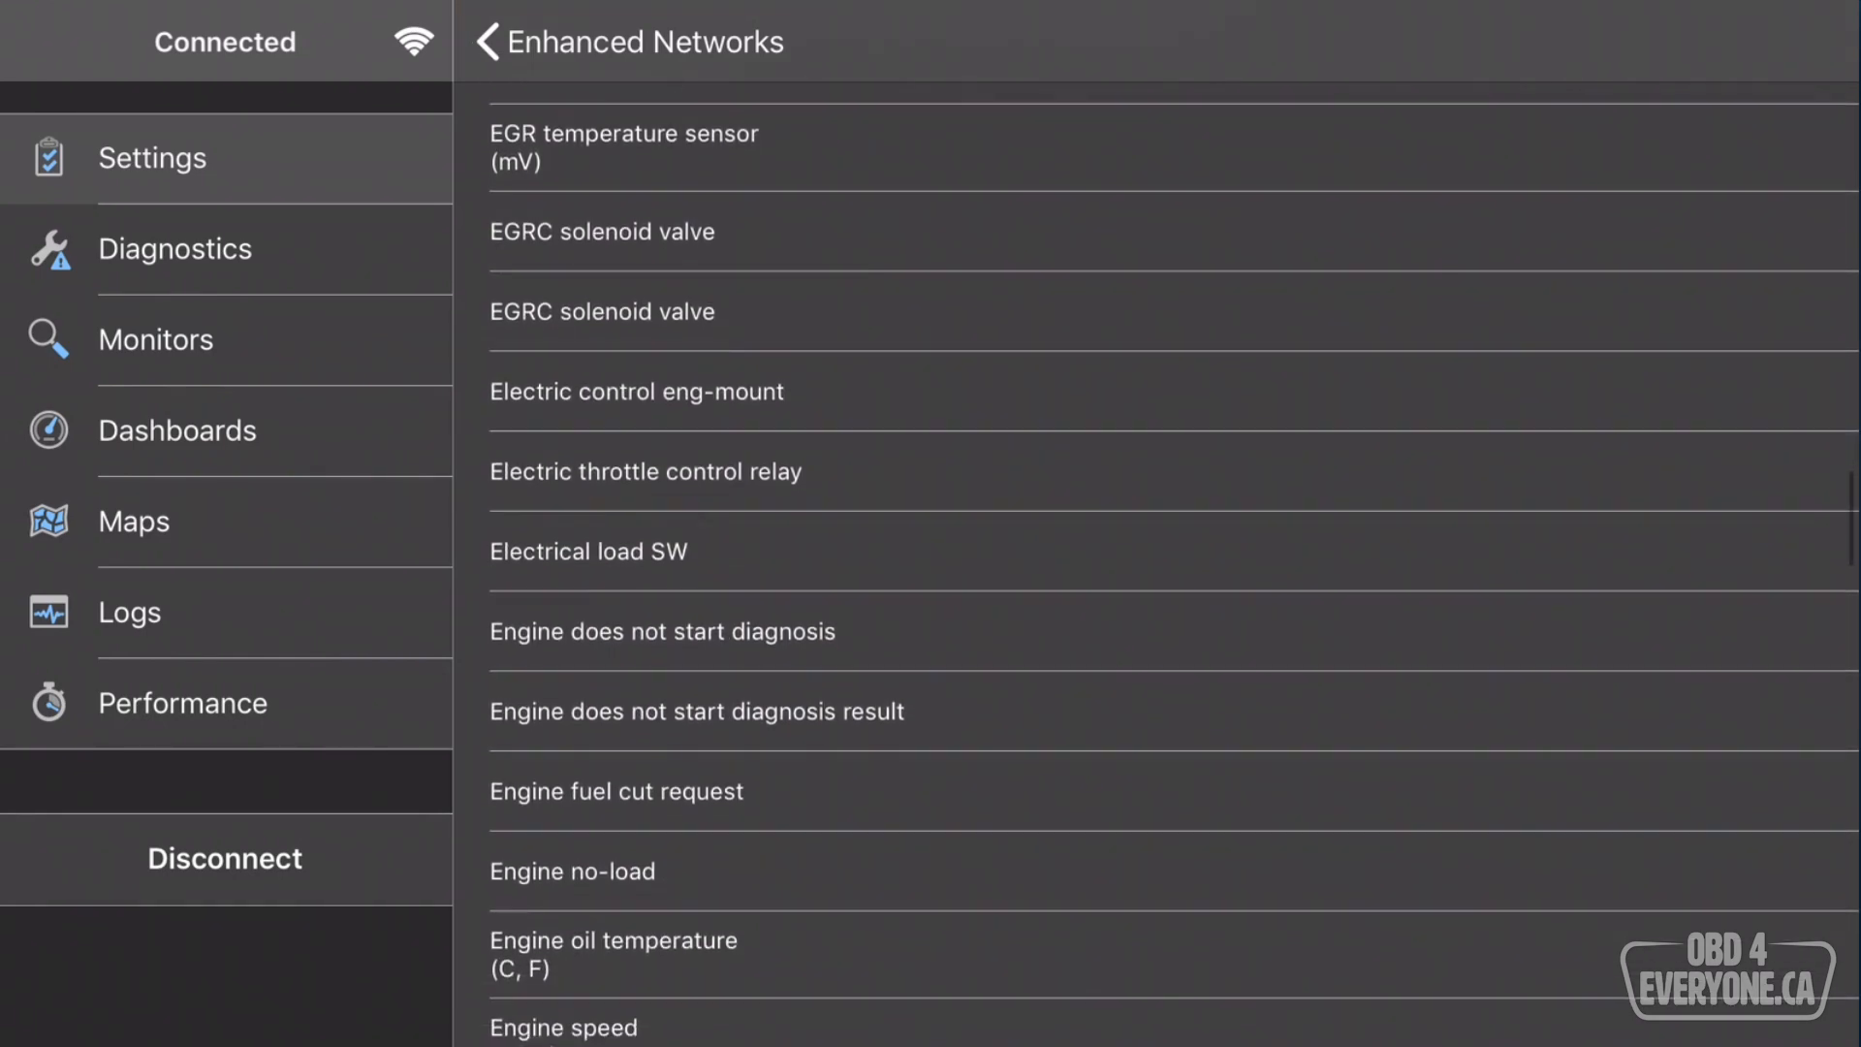
pyautogui.click(487, 42)
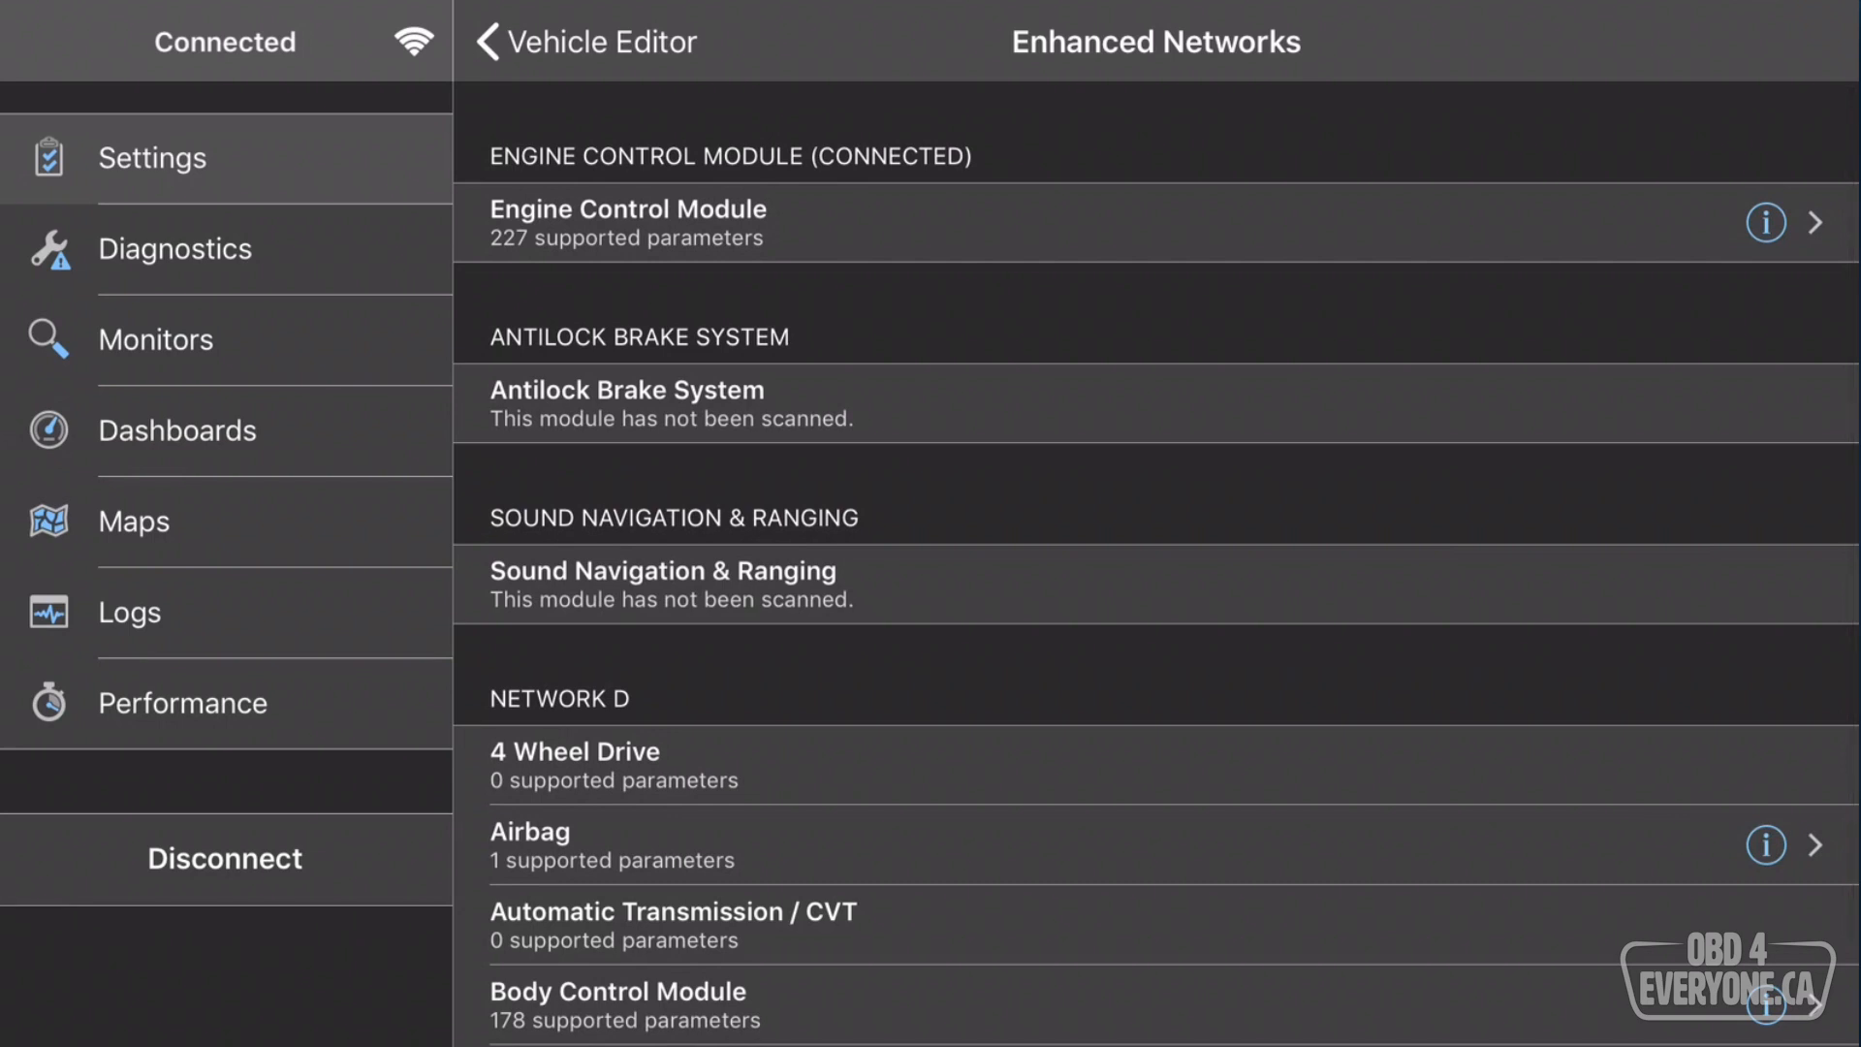
pyautogui.click(581, 42)
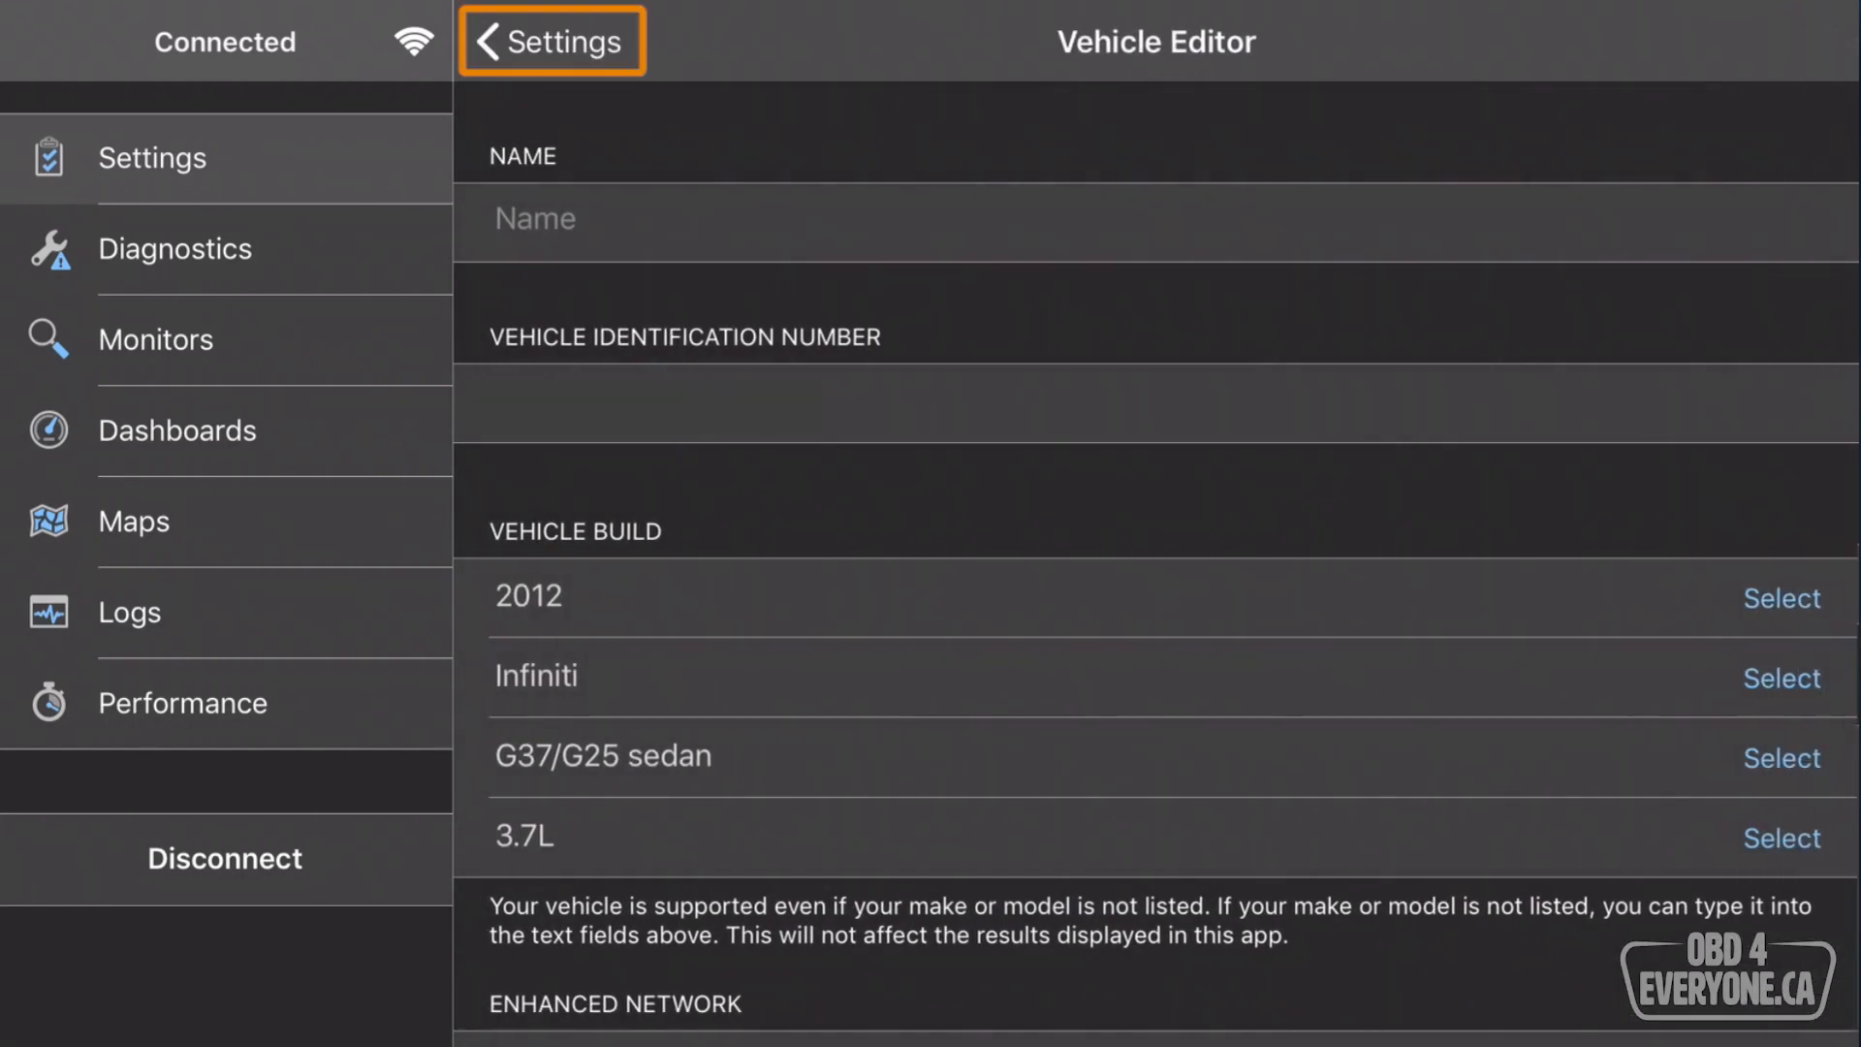
# Reconnect over the Antilock Brake System network and confirm the supported-PID scan.
pyautogui.click(549, 41)
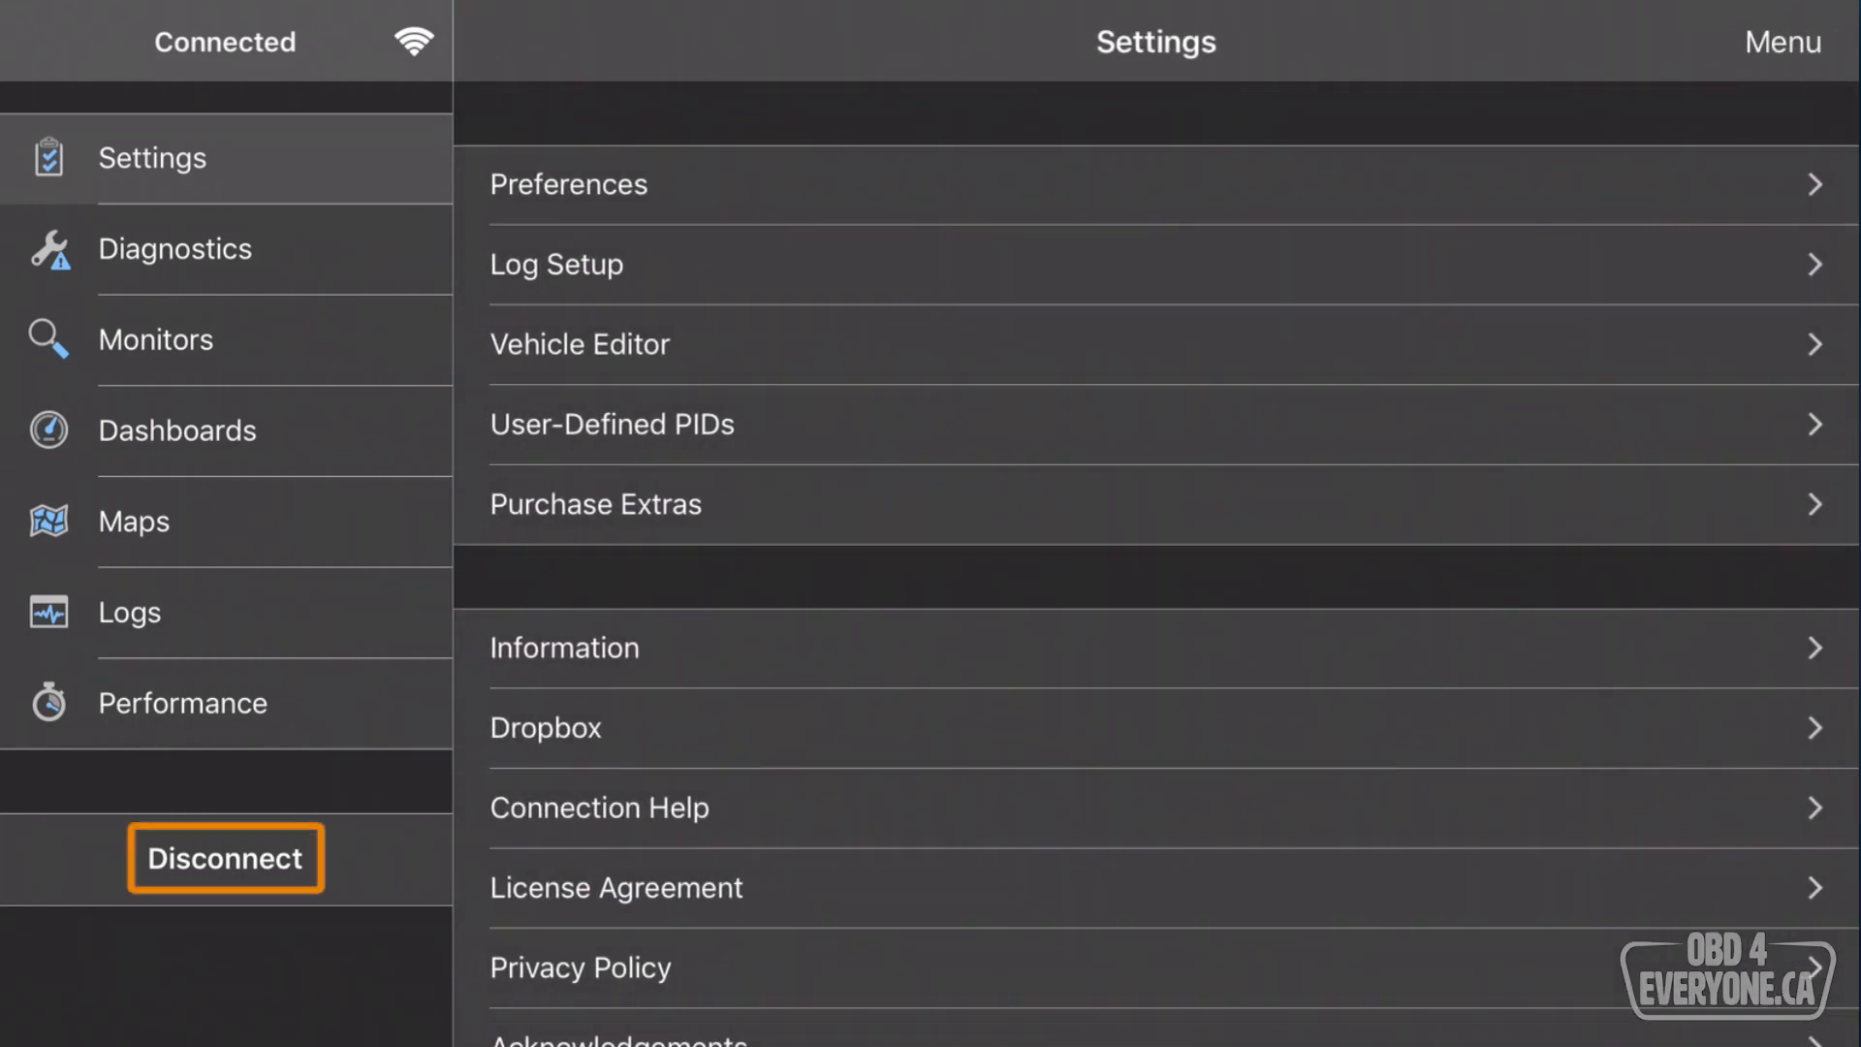
pyautogui.click(224, 857)
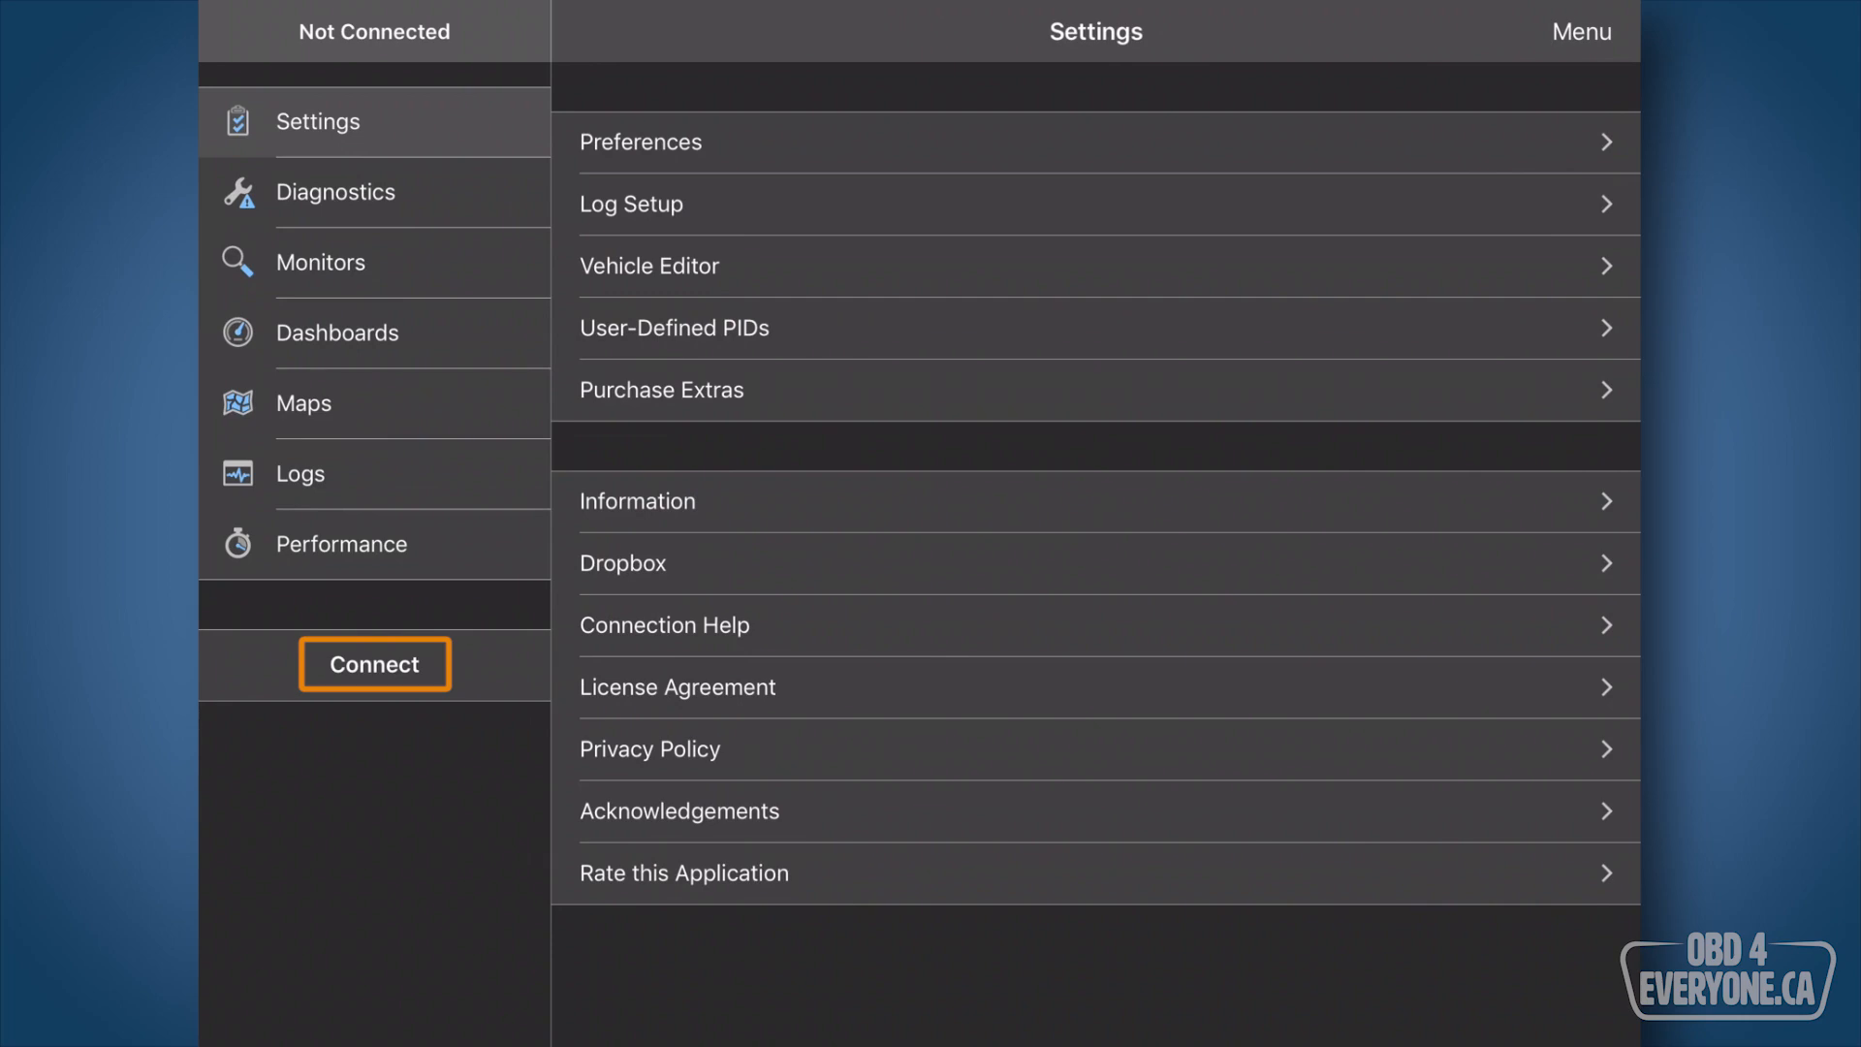
pyautogui.click(374, 663)
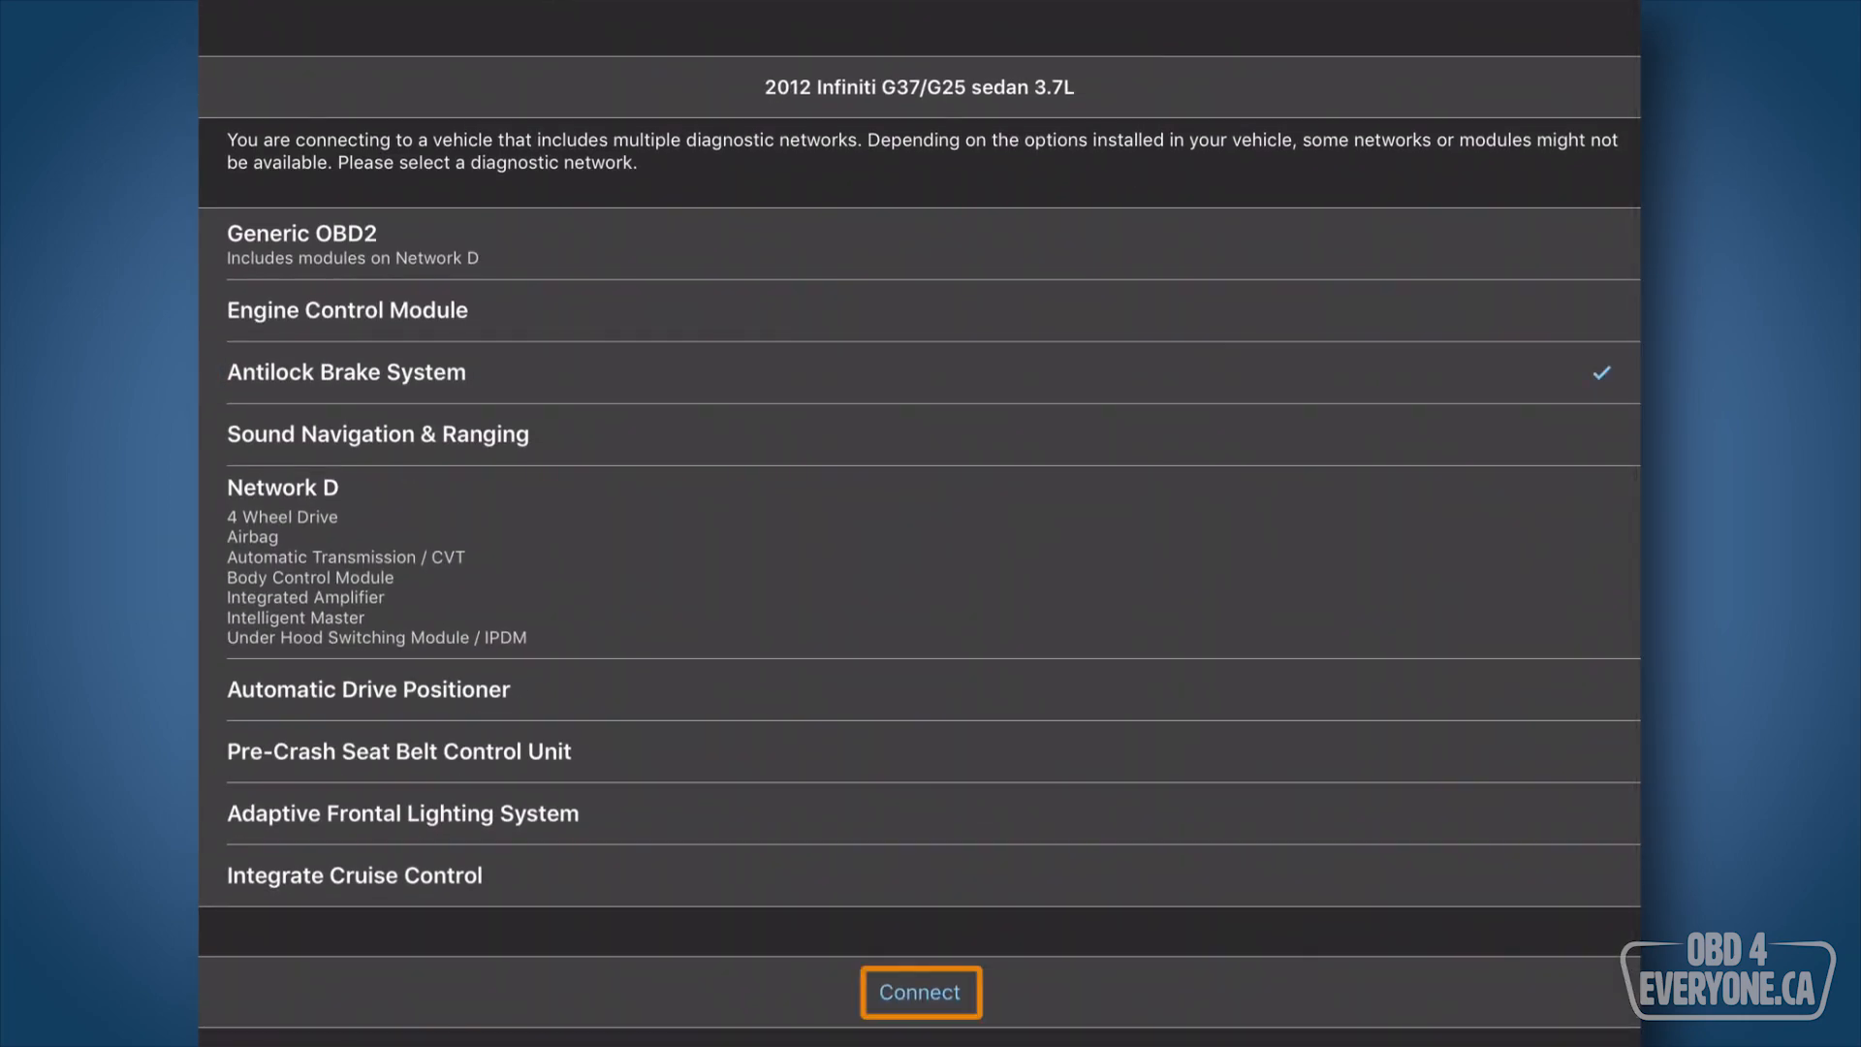
pyautogui.click(919, 992)
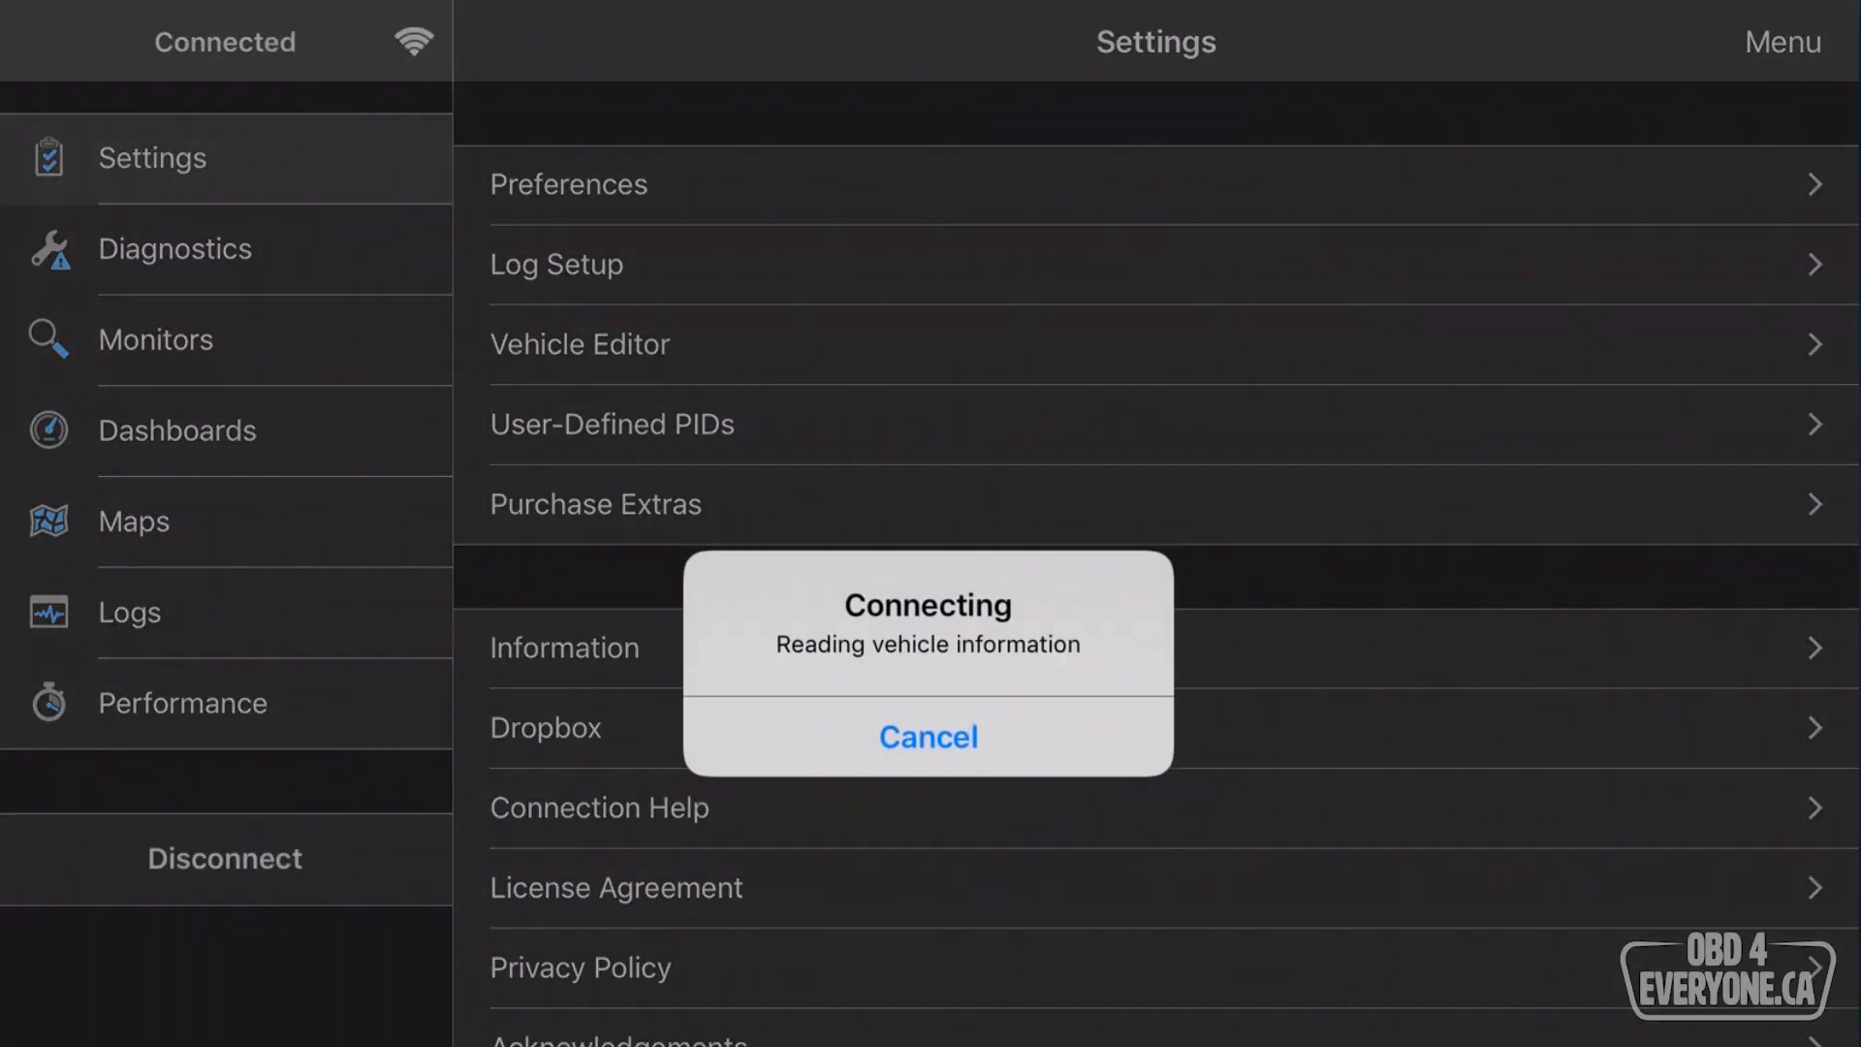
pyautogui.click(927, 736)
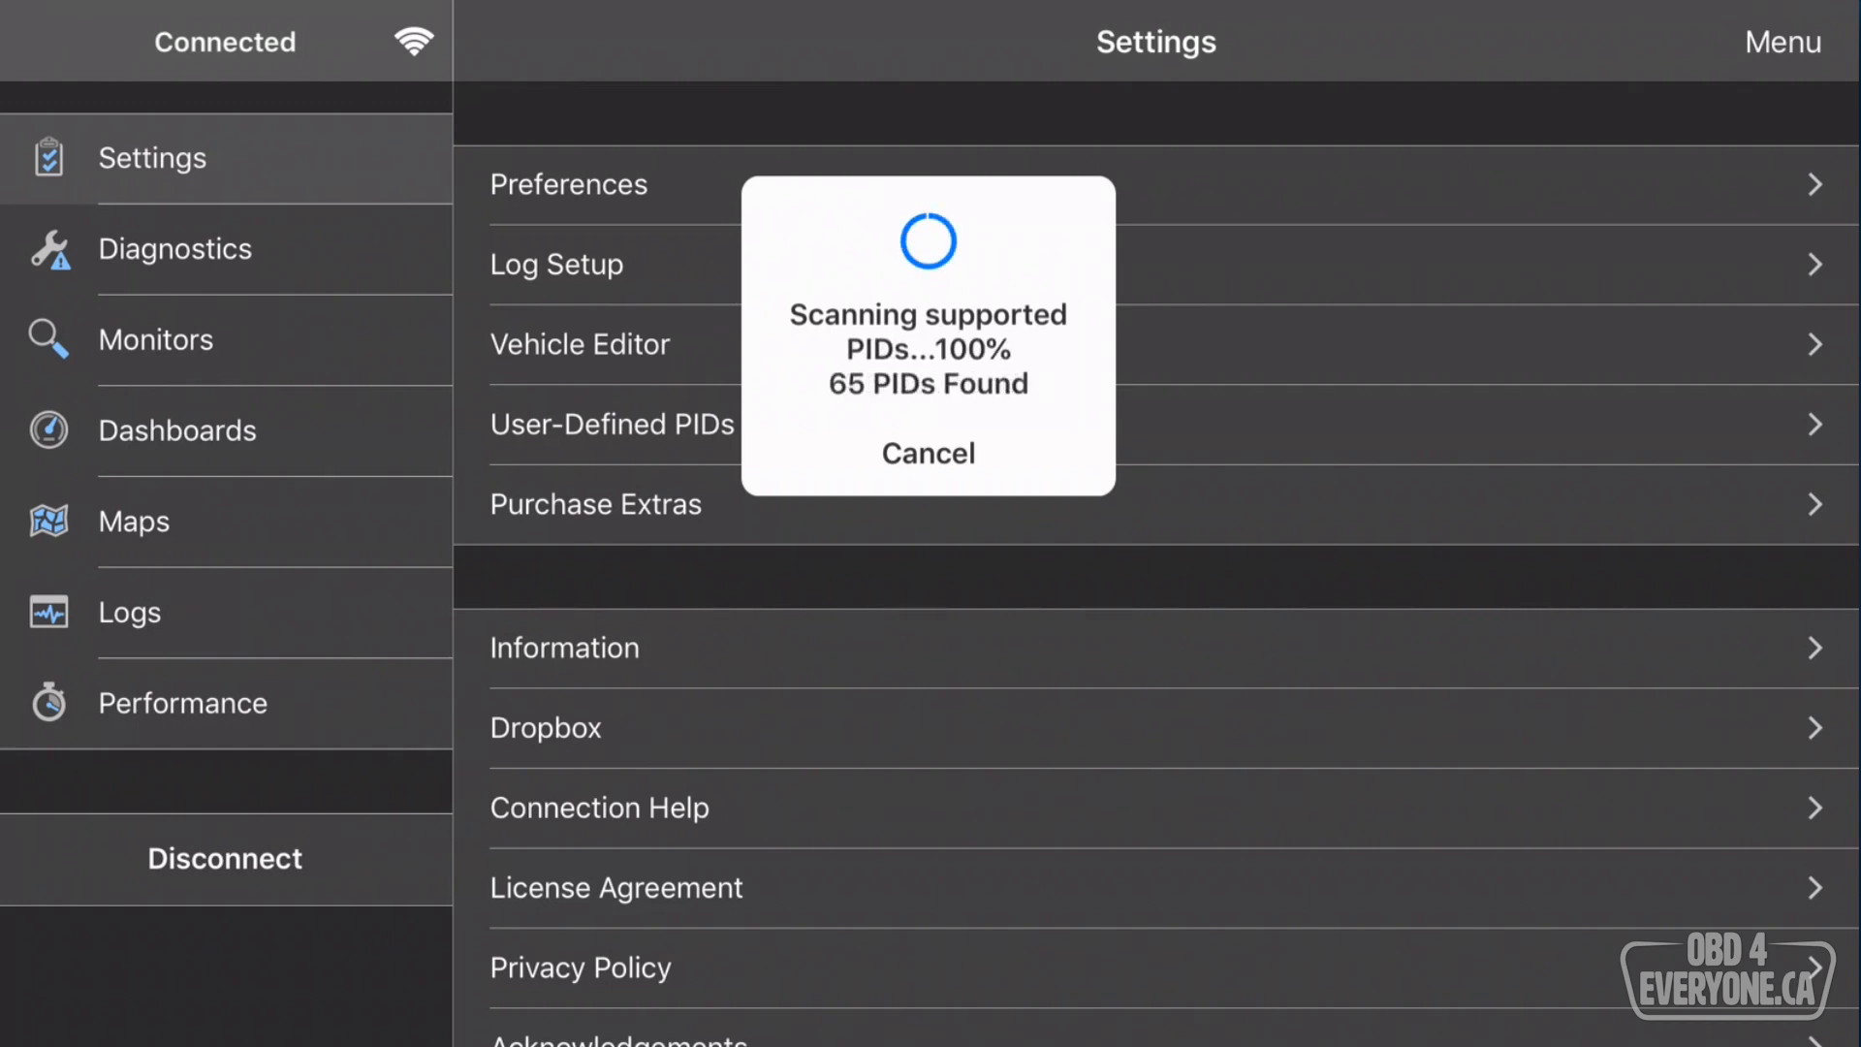
pyautogui.click(927, 453)
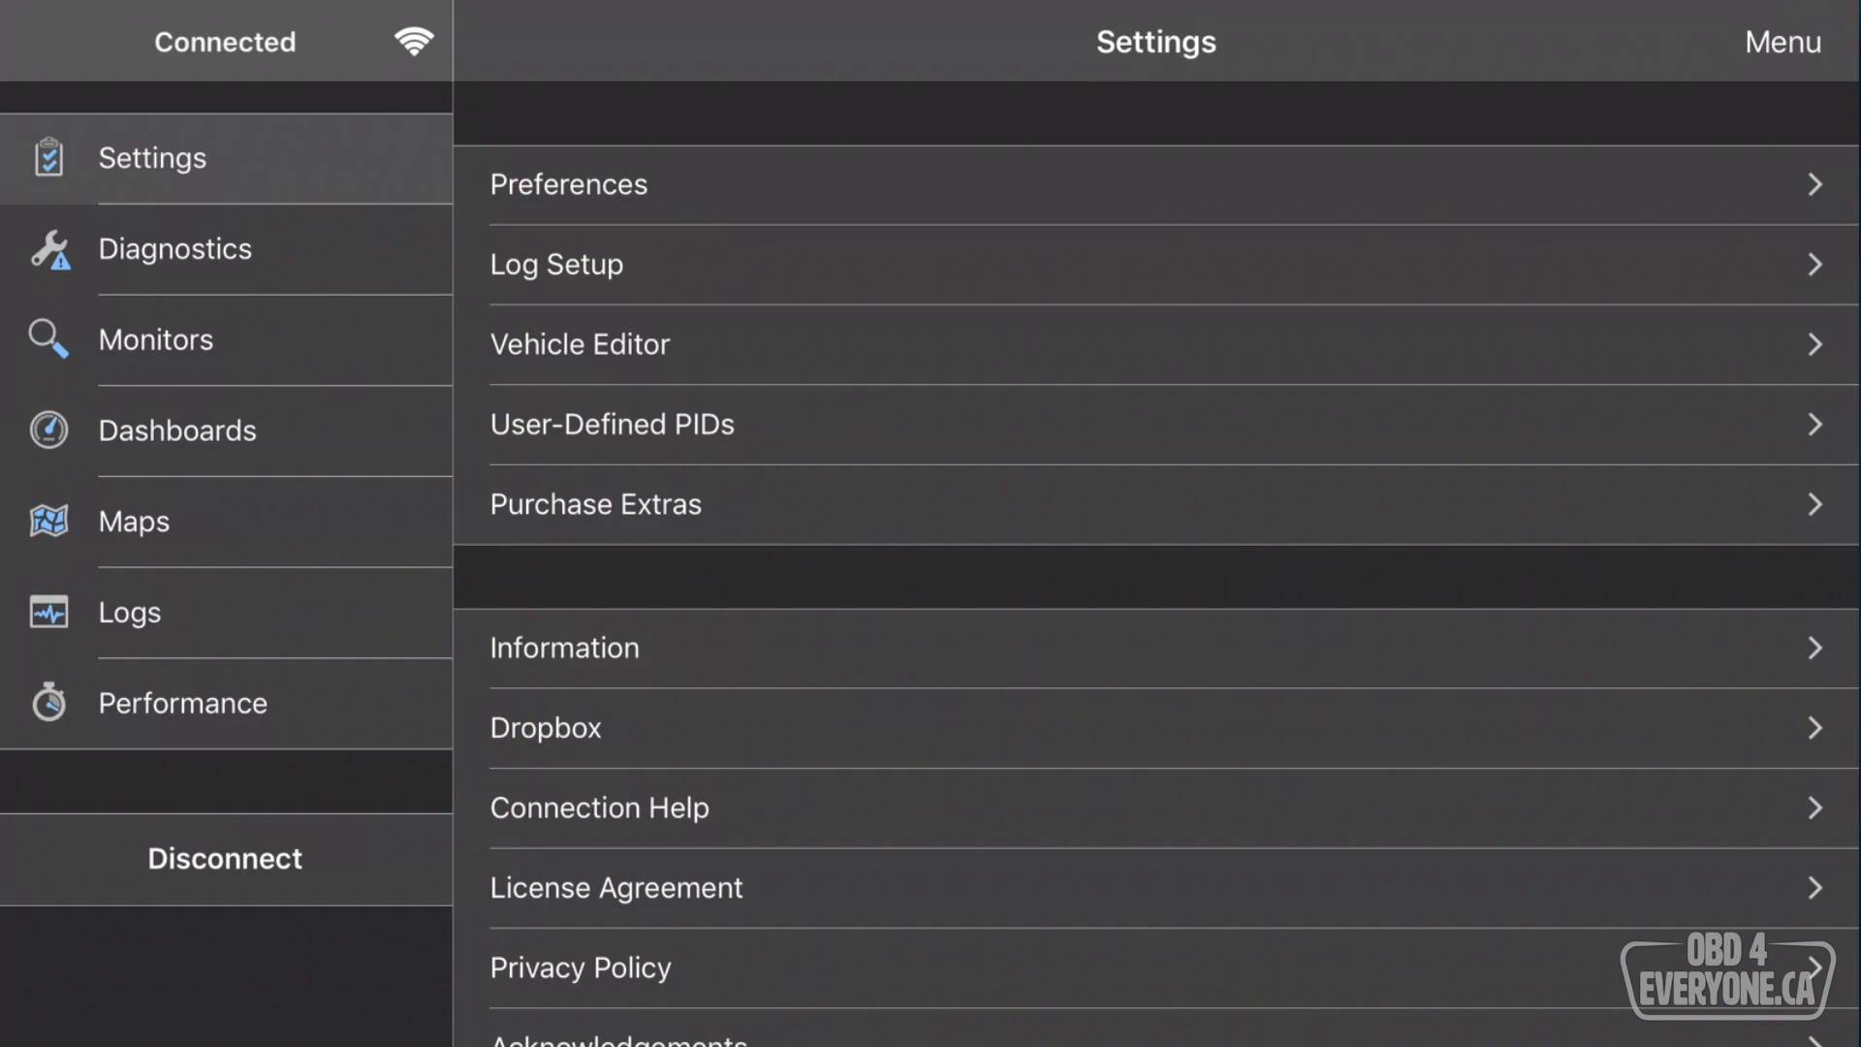
# Open the Antilock Brake System parameter list, scroll it, and back out to Enhanced Networks.
pyautogui.click(581, 344)
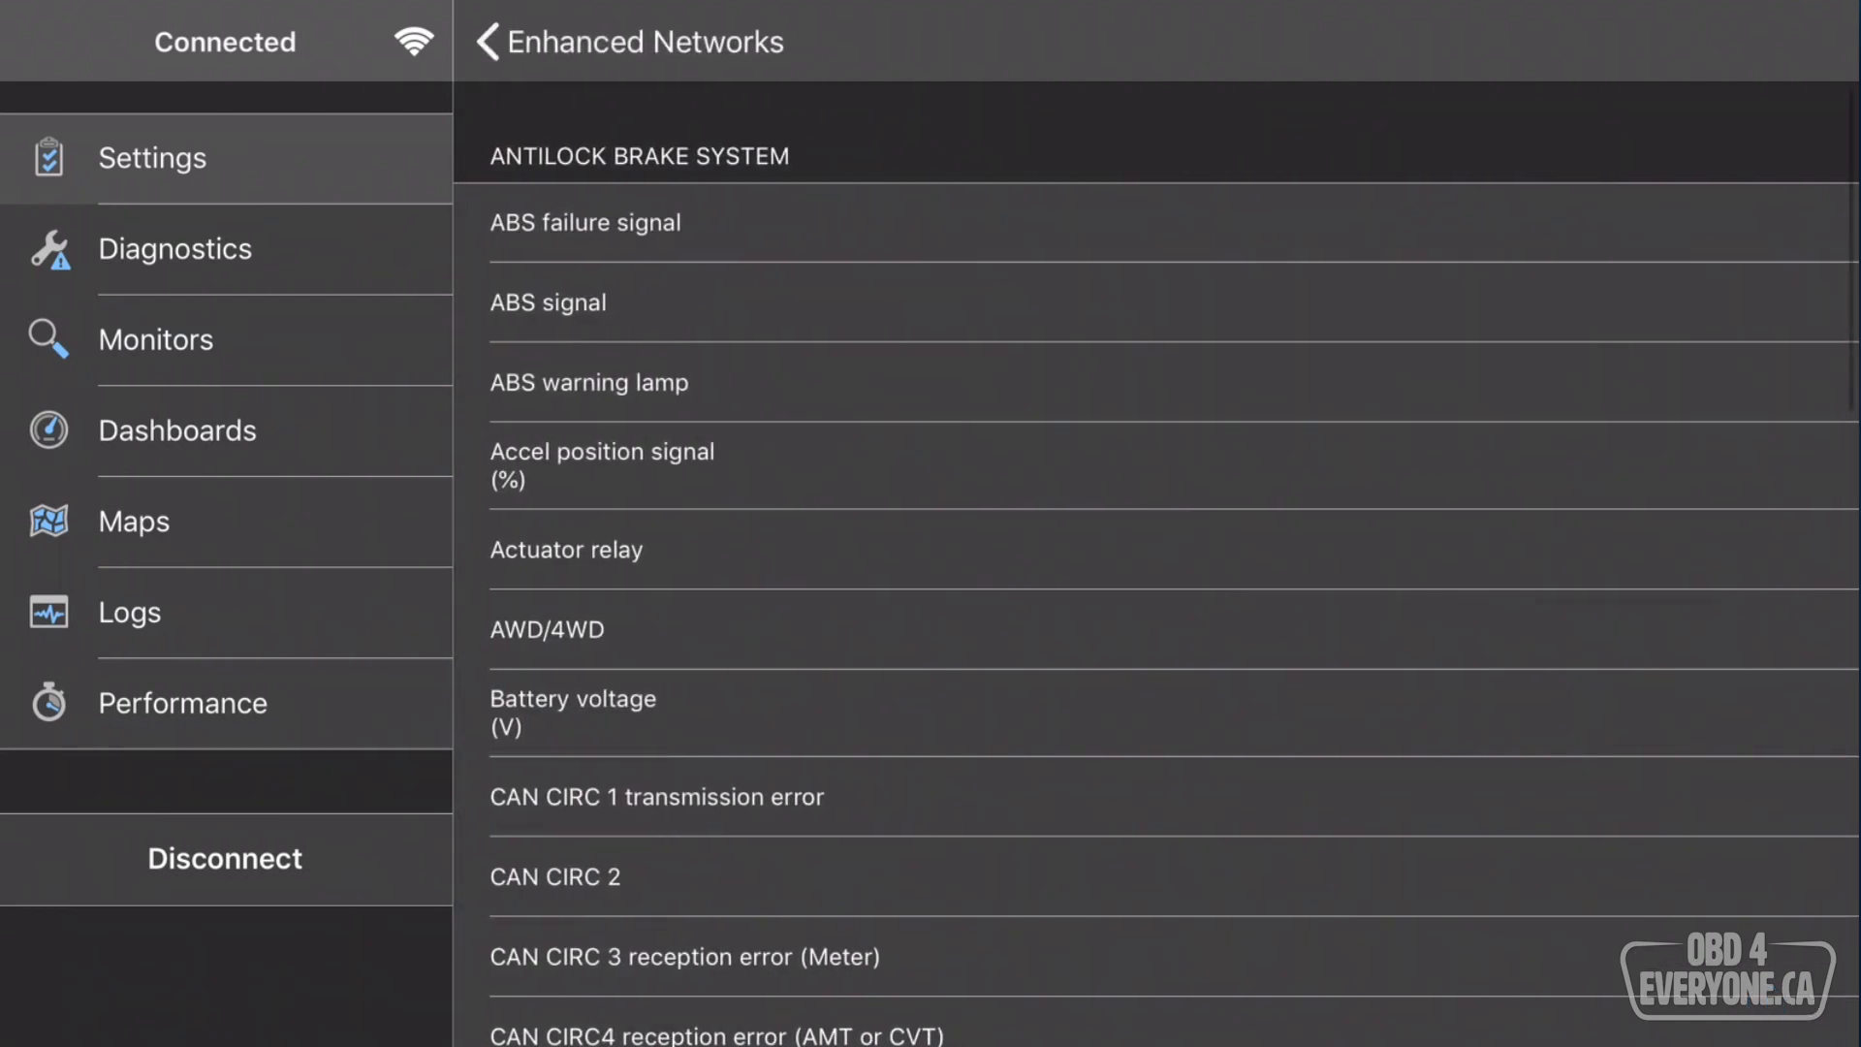
pyautogui.scroll(-3)
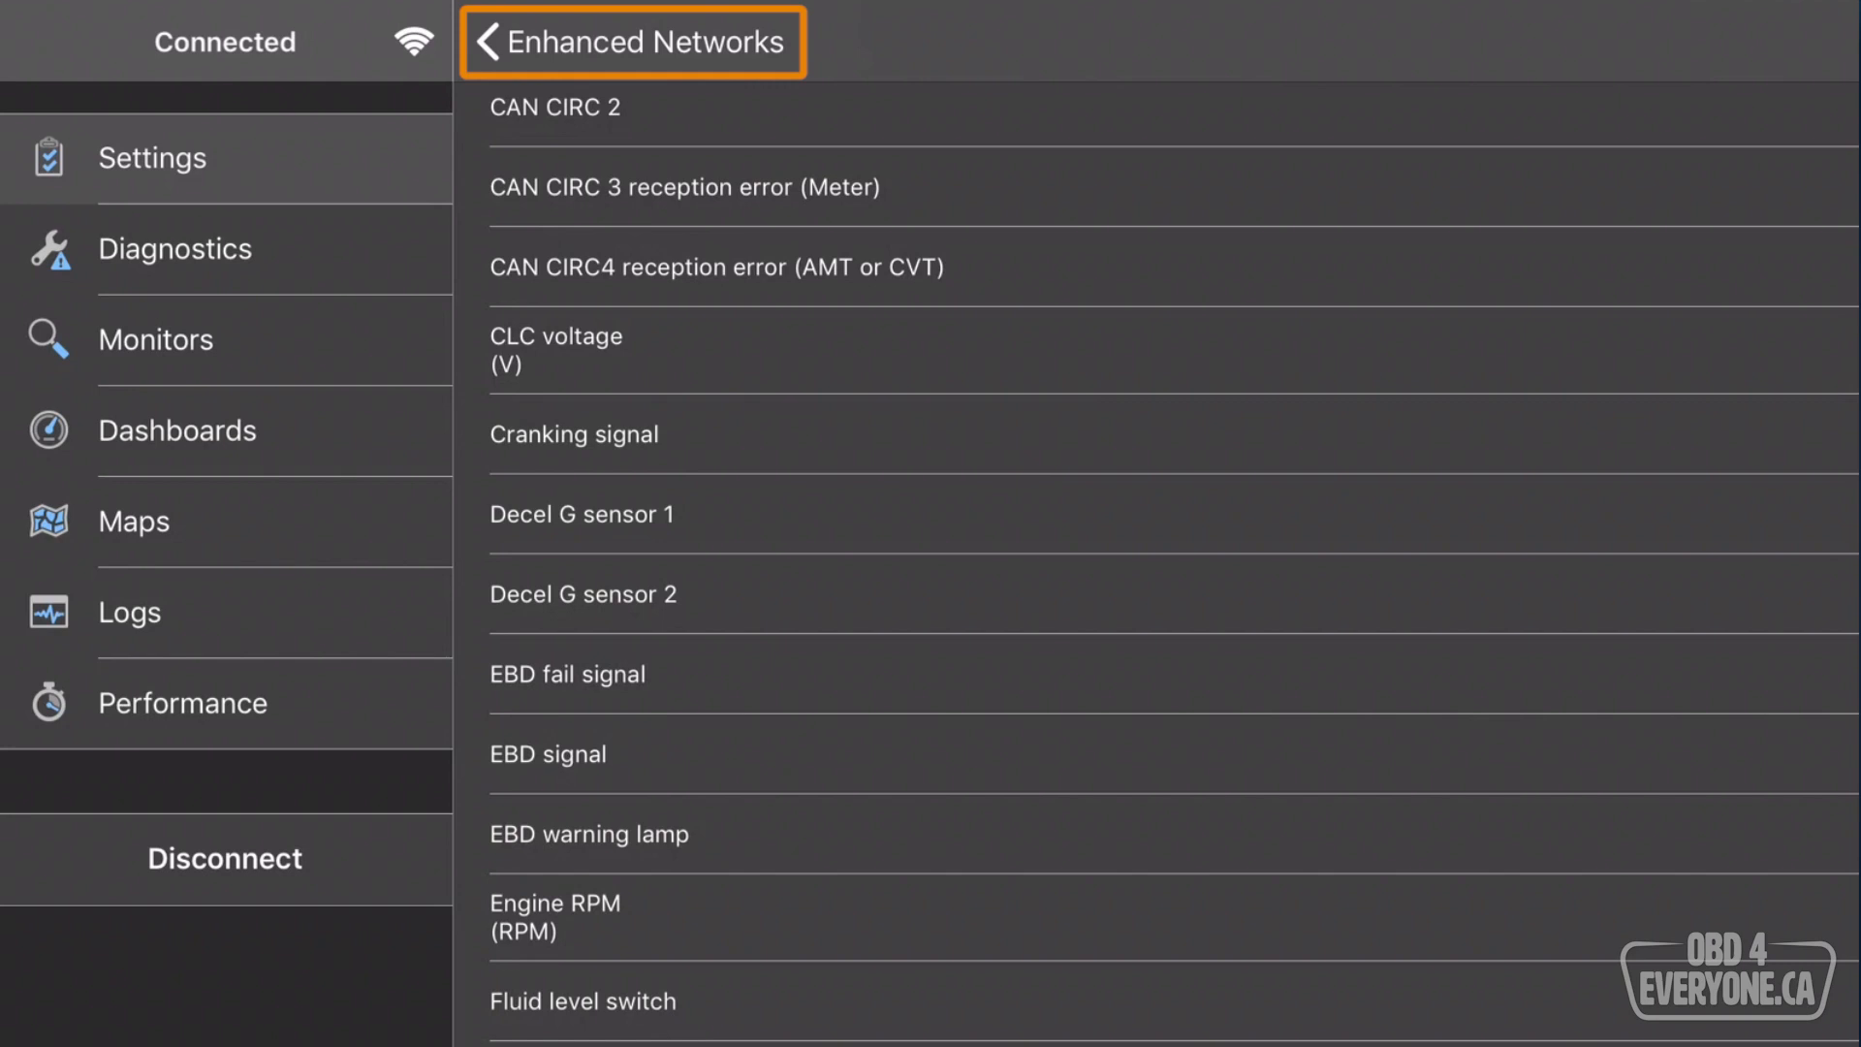
pyautogui.click(499, 41)
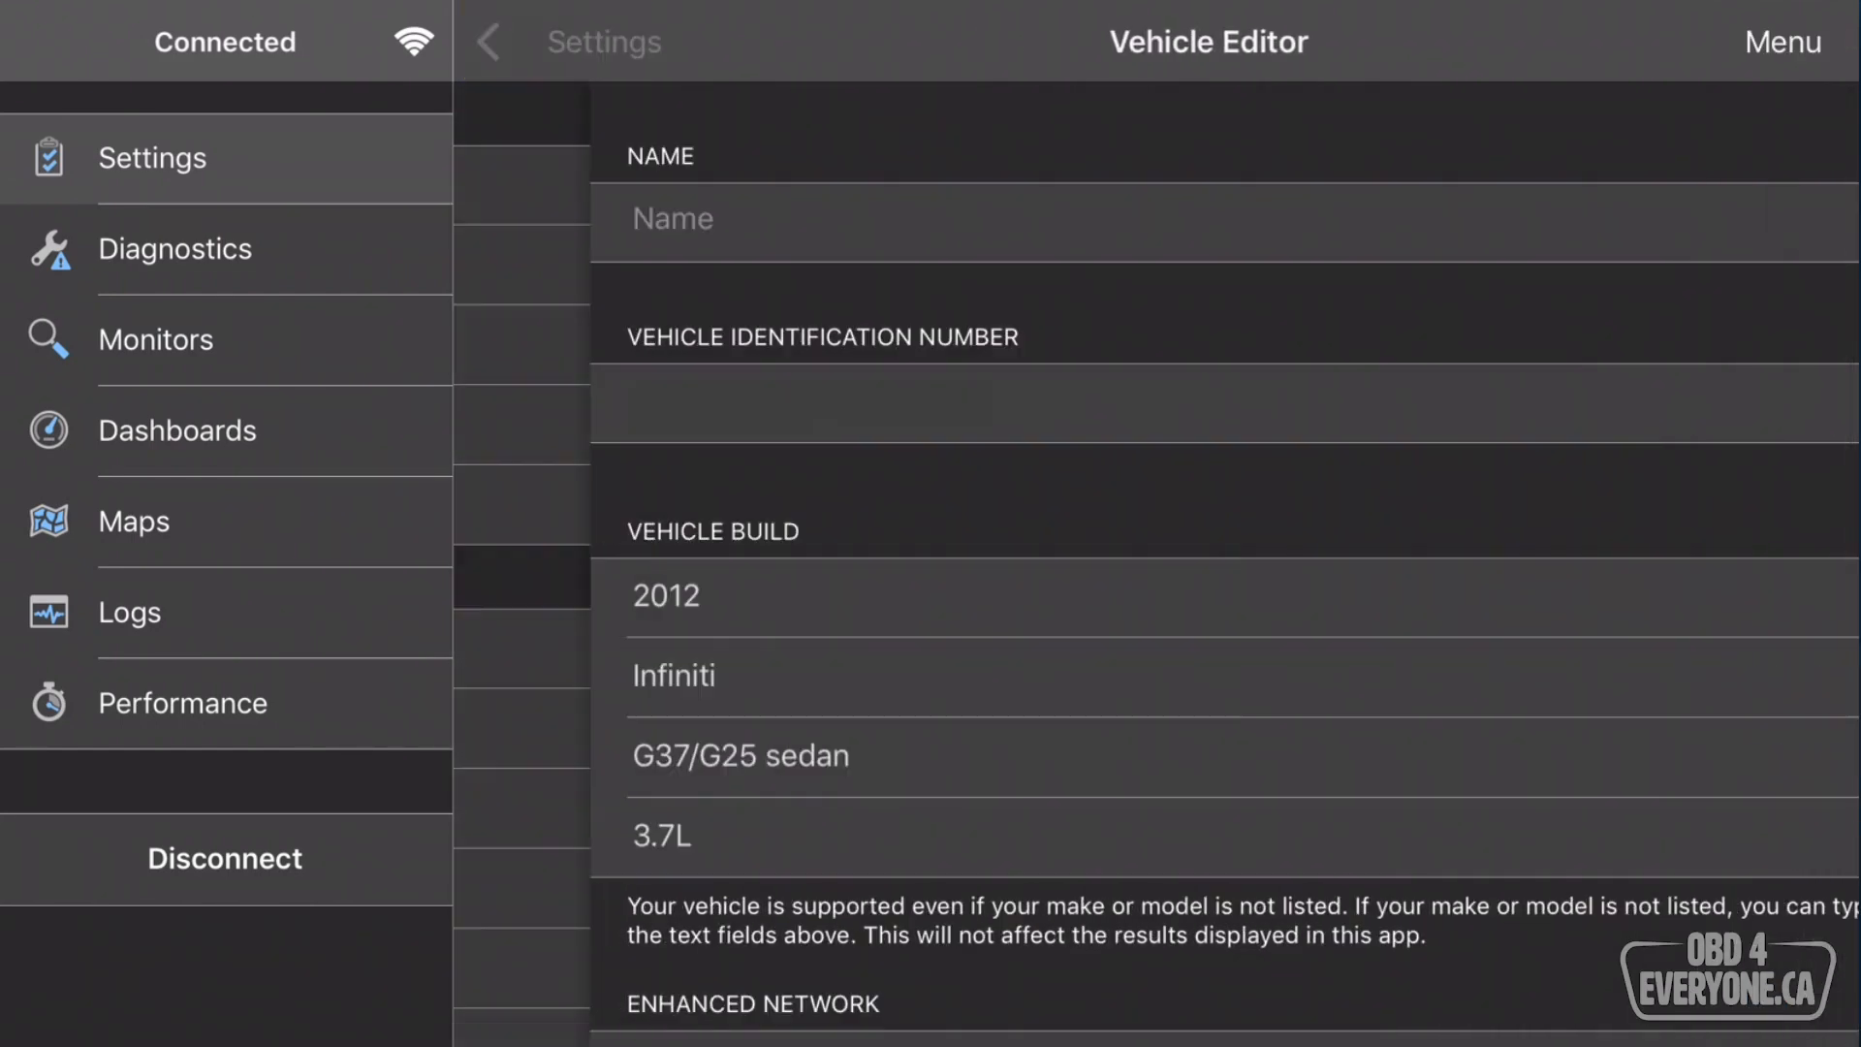
# Reconnect over Sound Navigation & Ranging, accepting the enhanced network warning and PID scan.
pyautogui.click(486, 42)
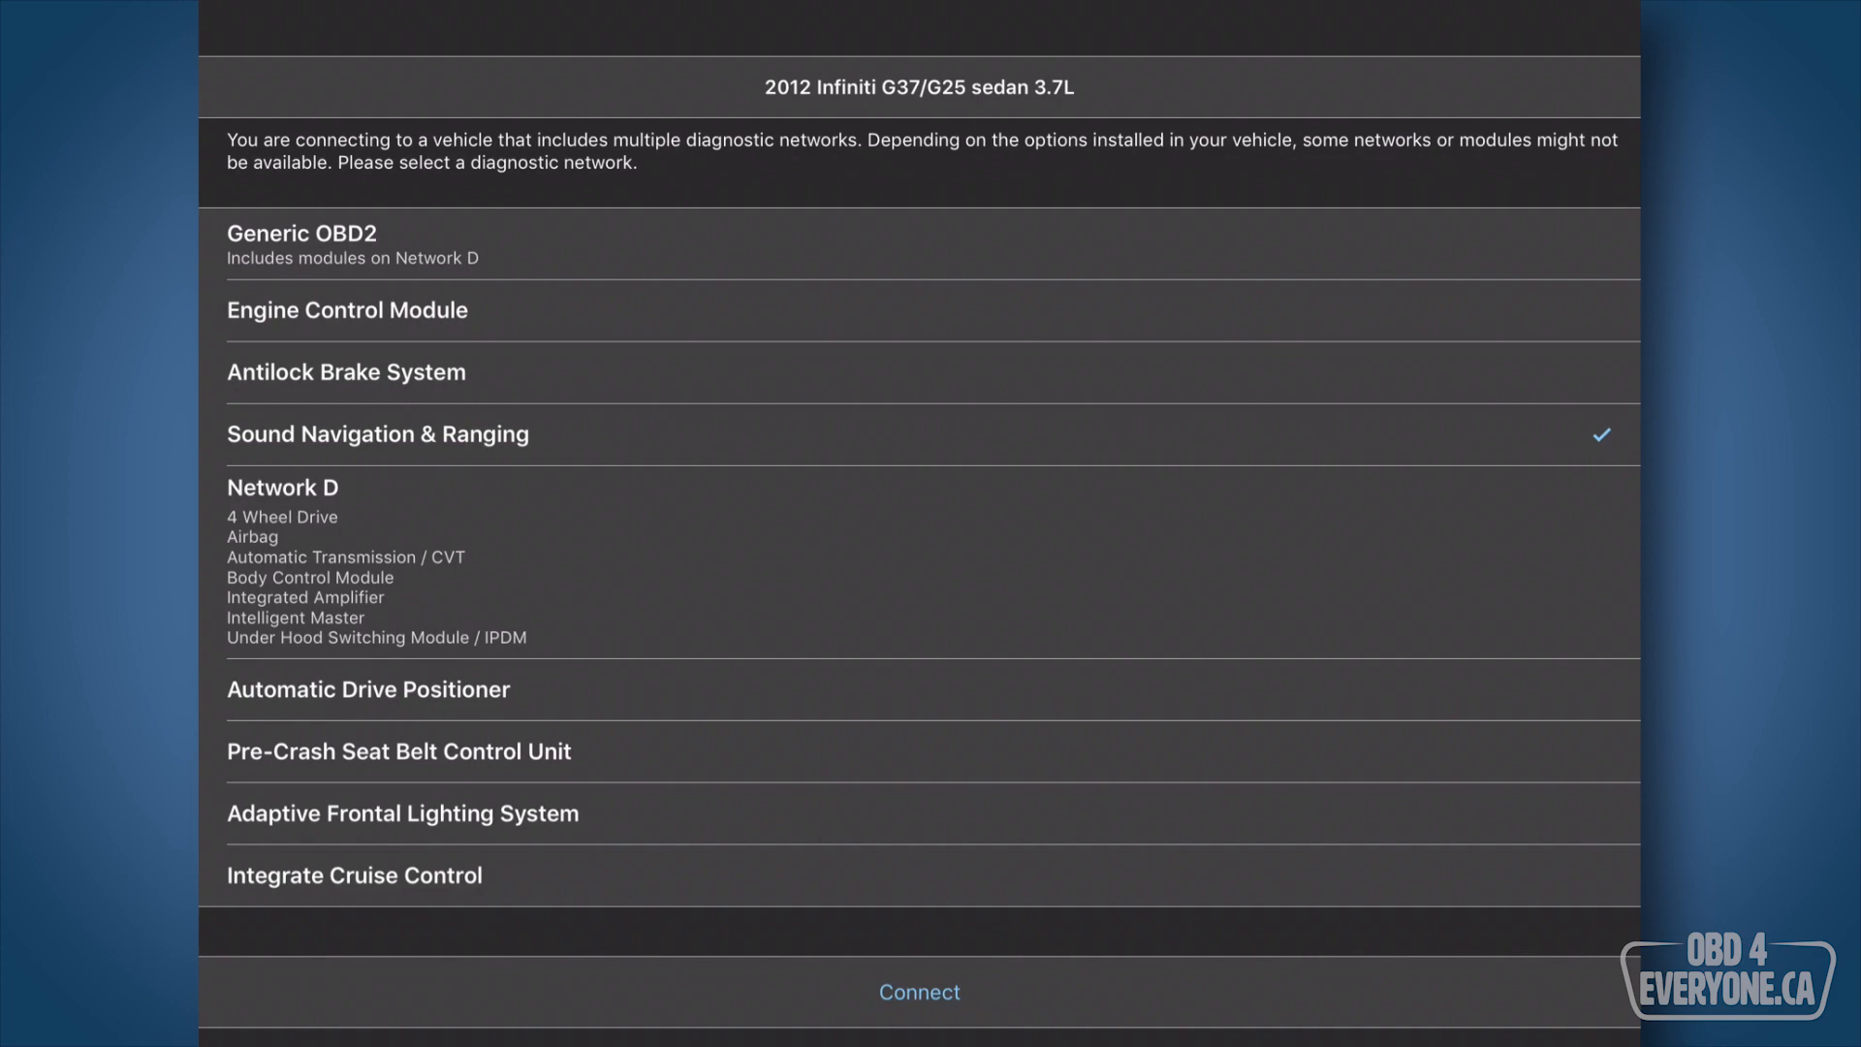
pyautogui.click(919, 991)
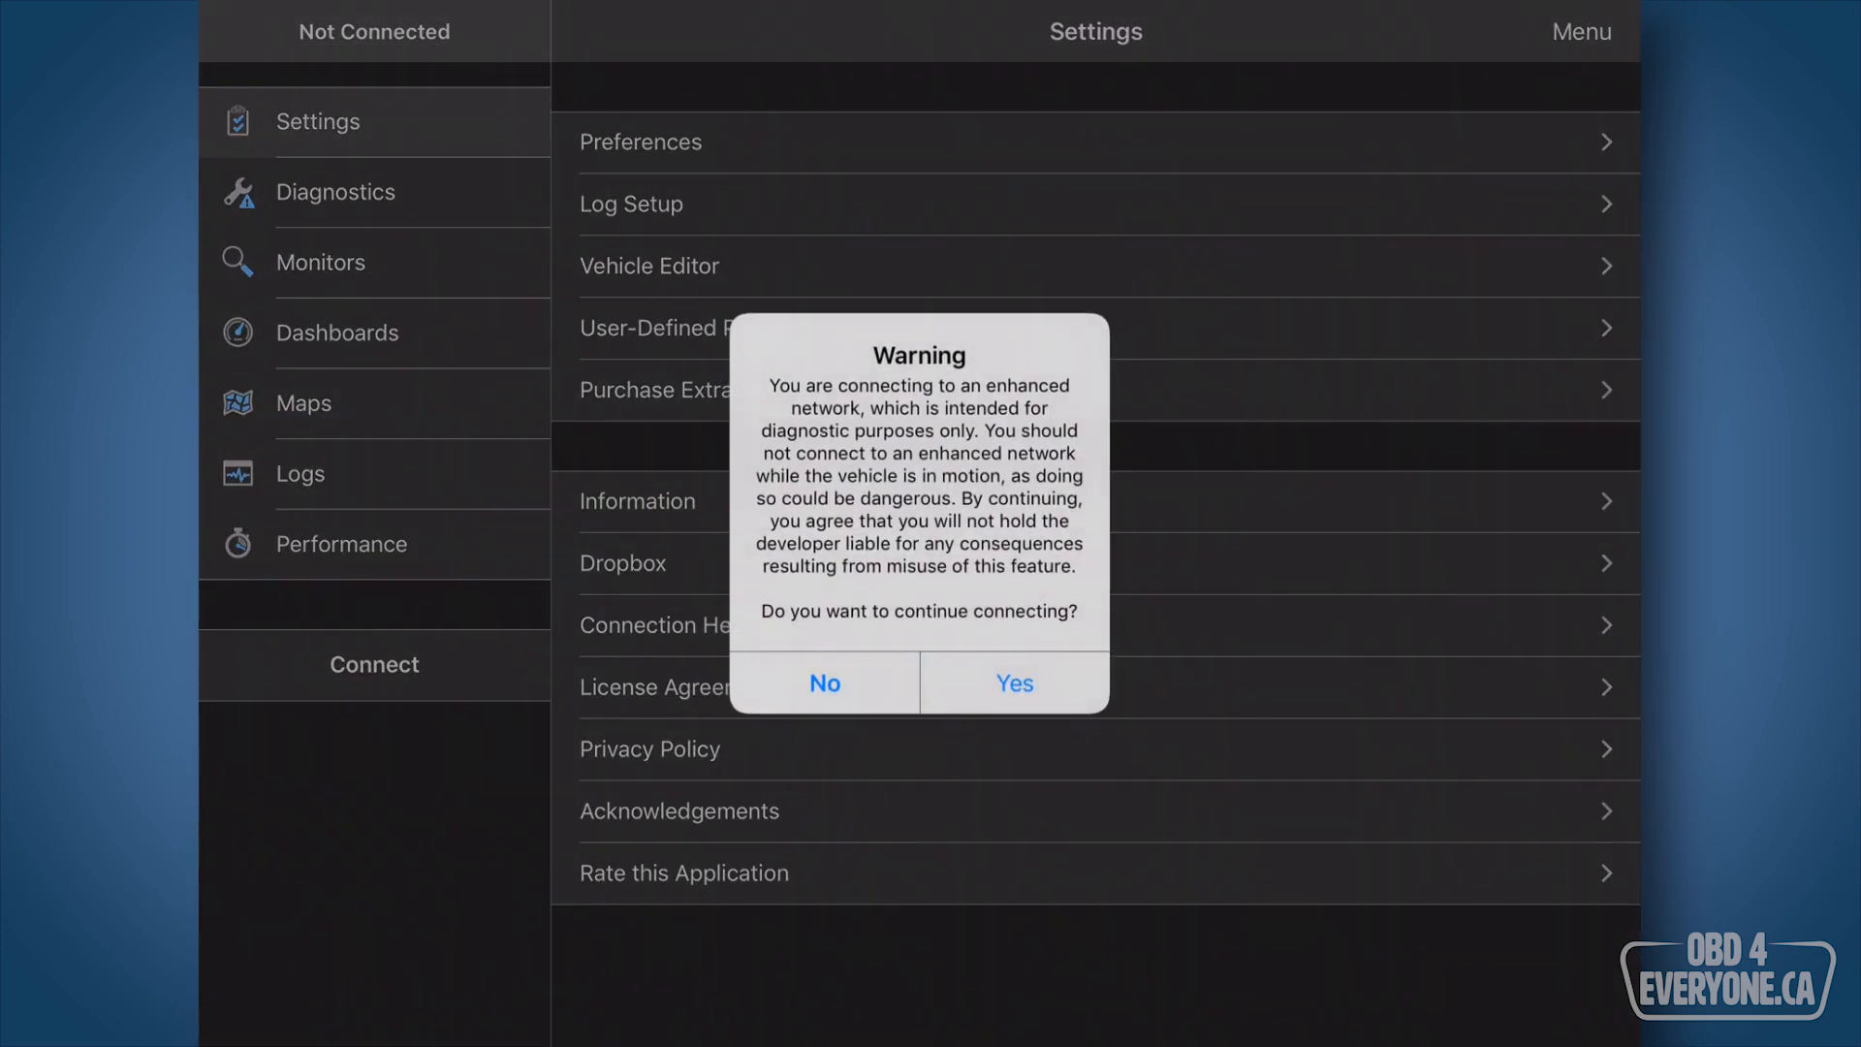
pyautogui.click(1014, 683)
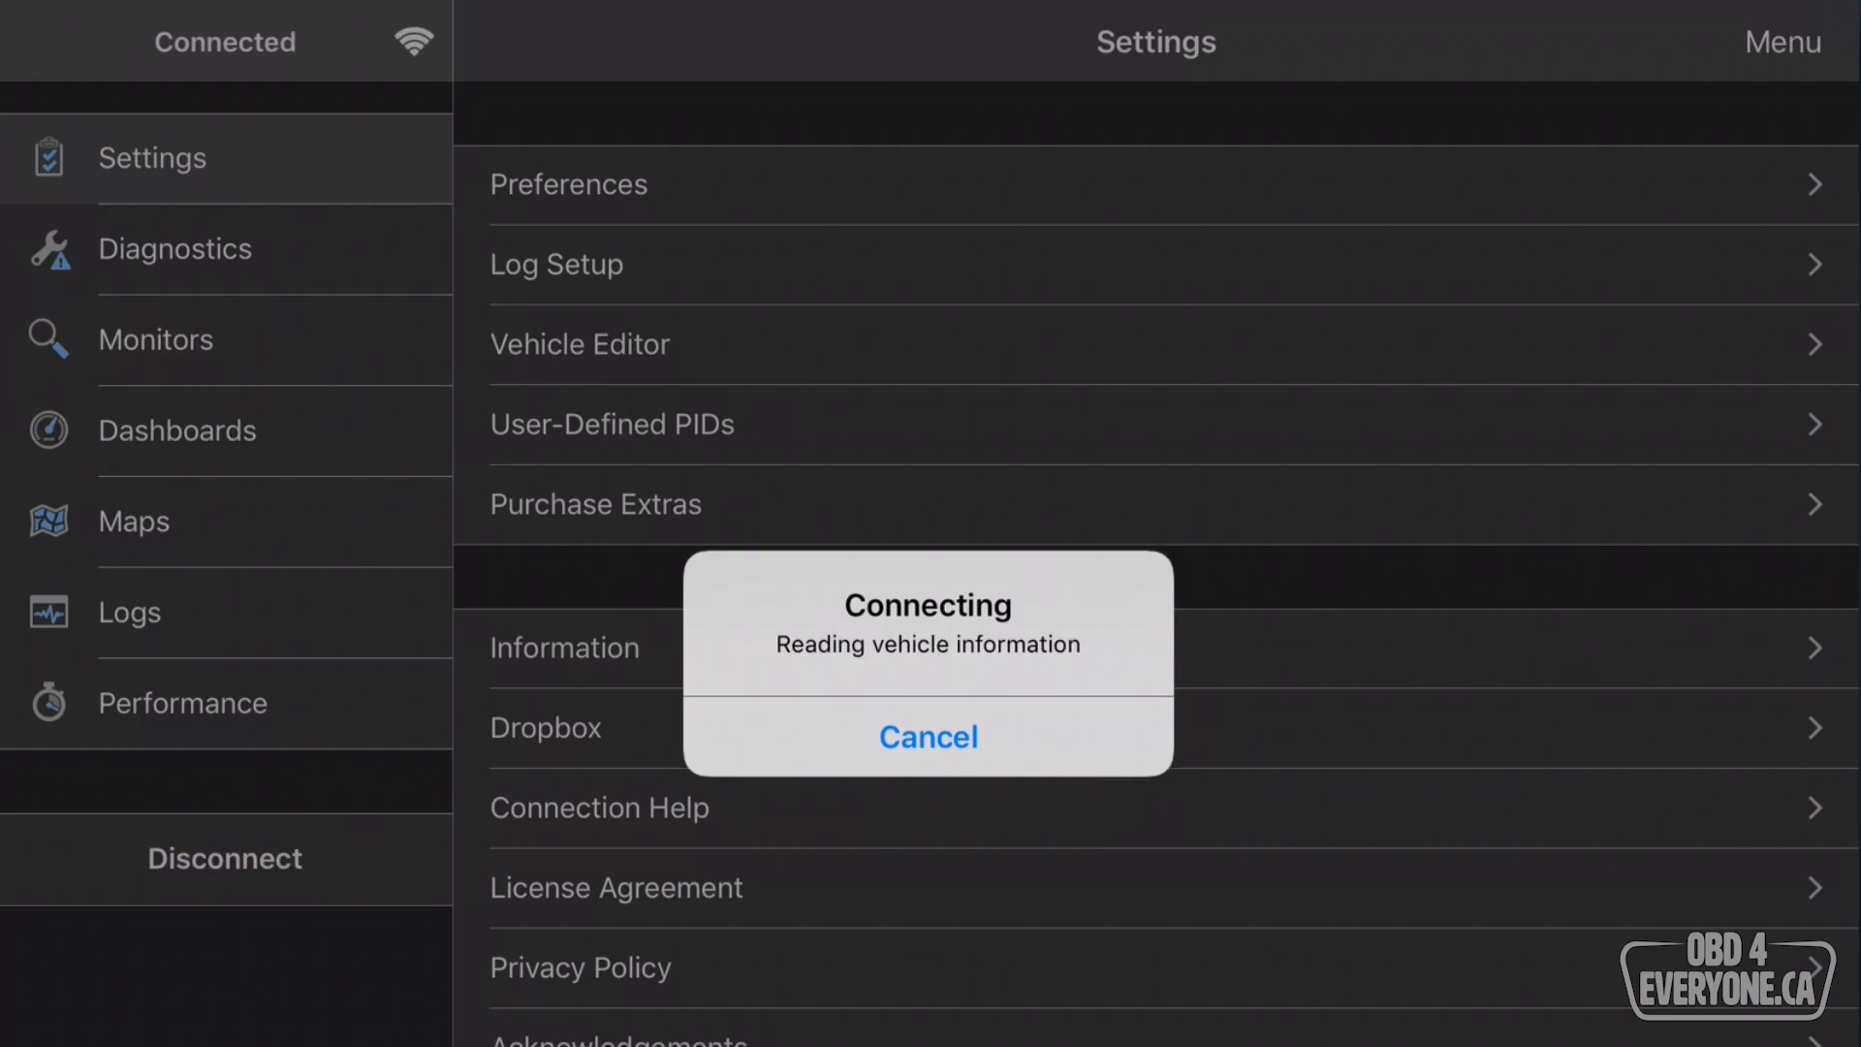
pyautogui.click(927, 736)
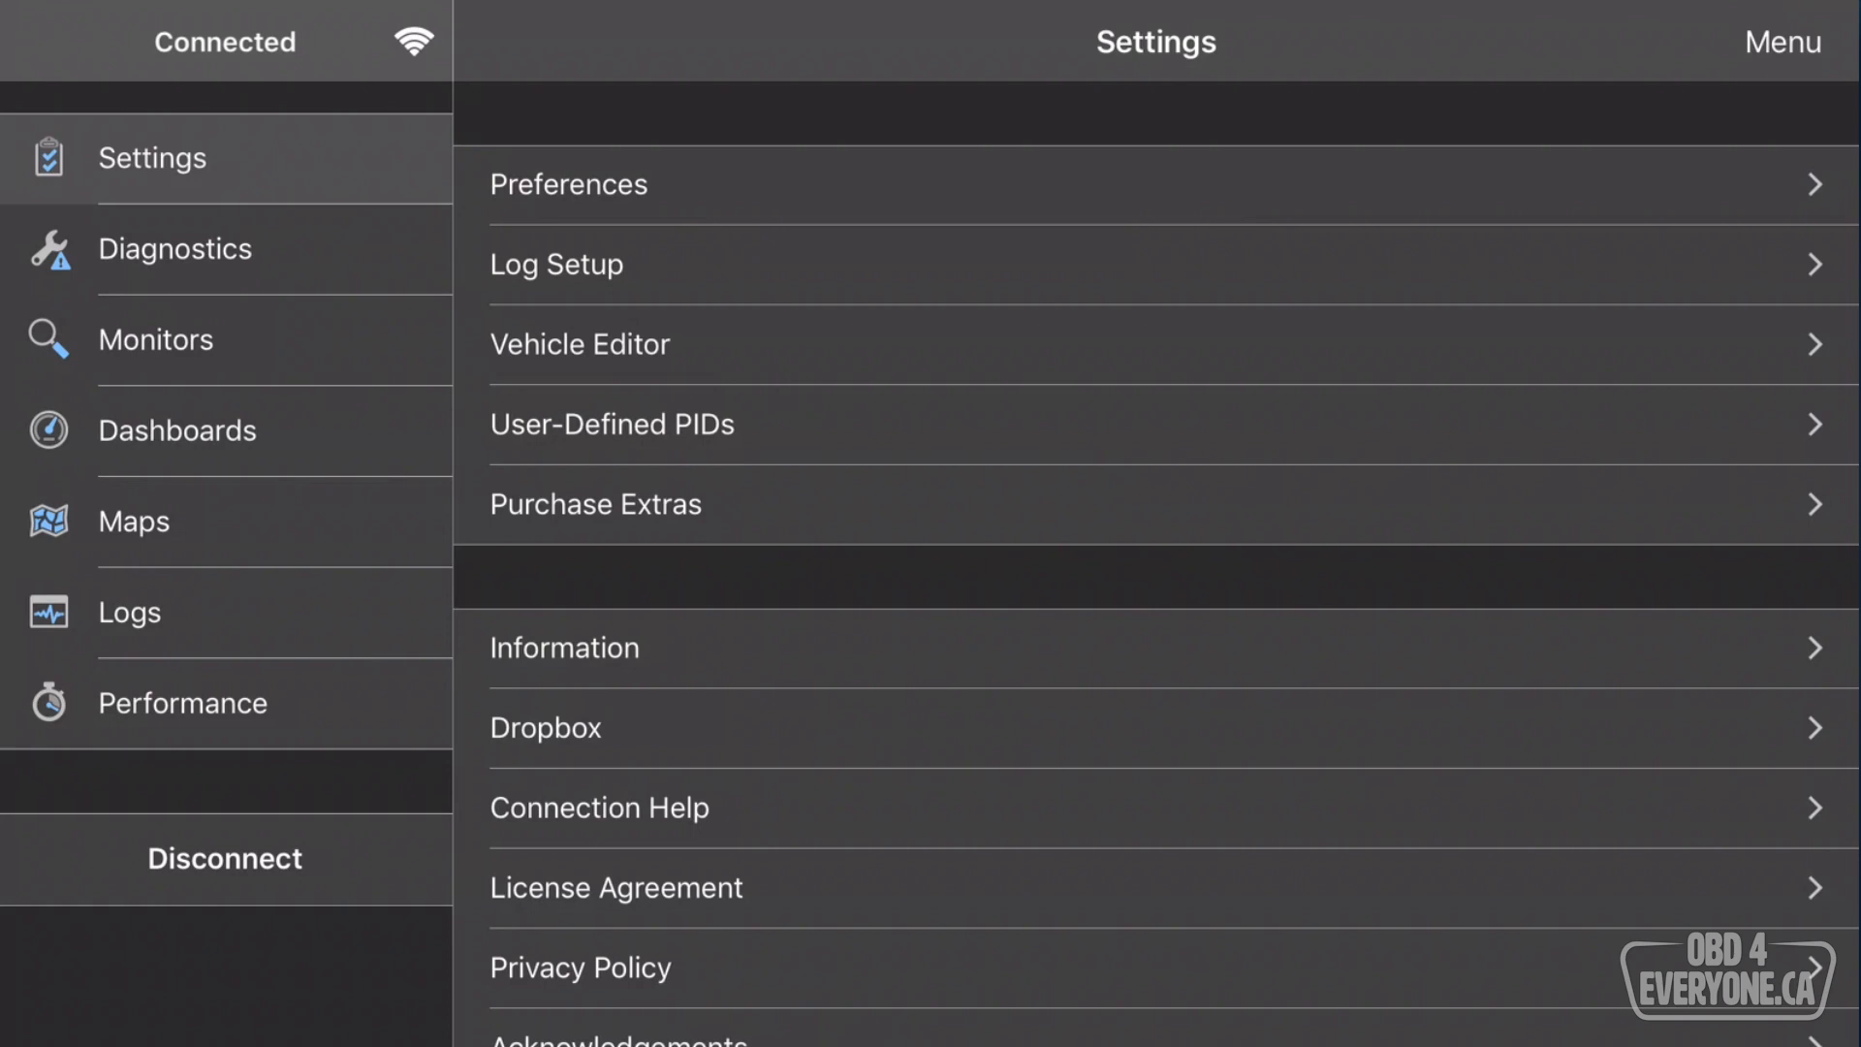
# Confirm in Vehicle Editor that Sound Navigation & Ranging is the connected enhanced network, then return to Settings.
pyautogui.click(581, 344)
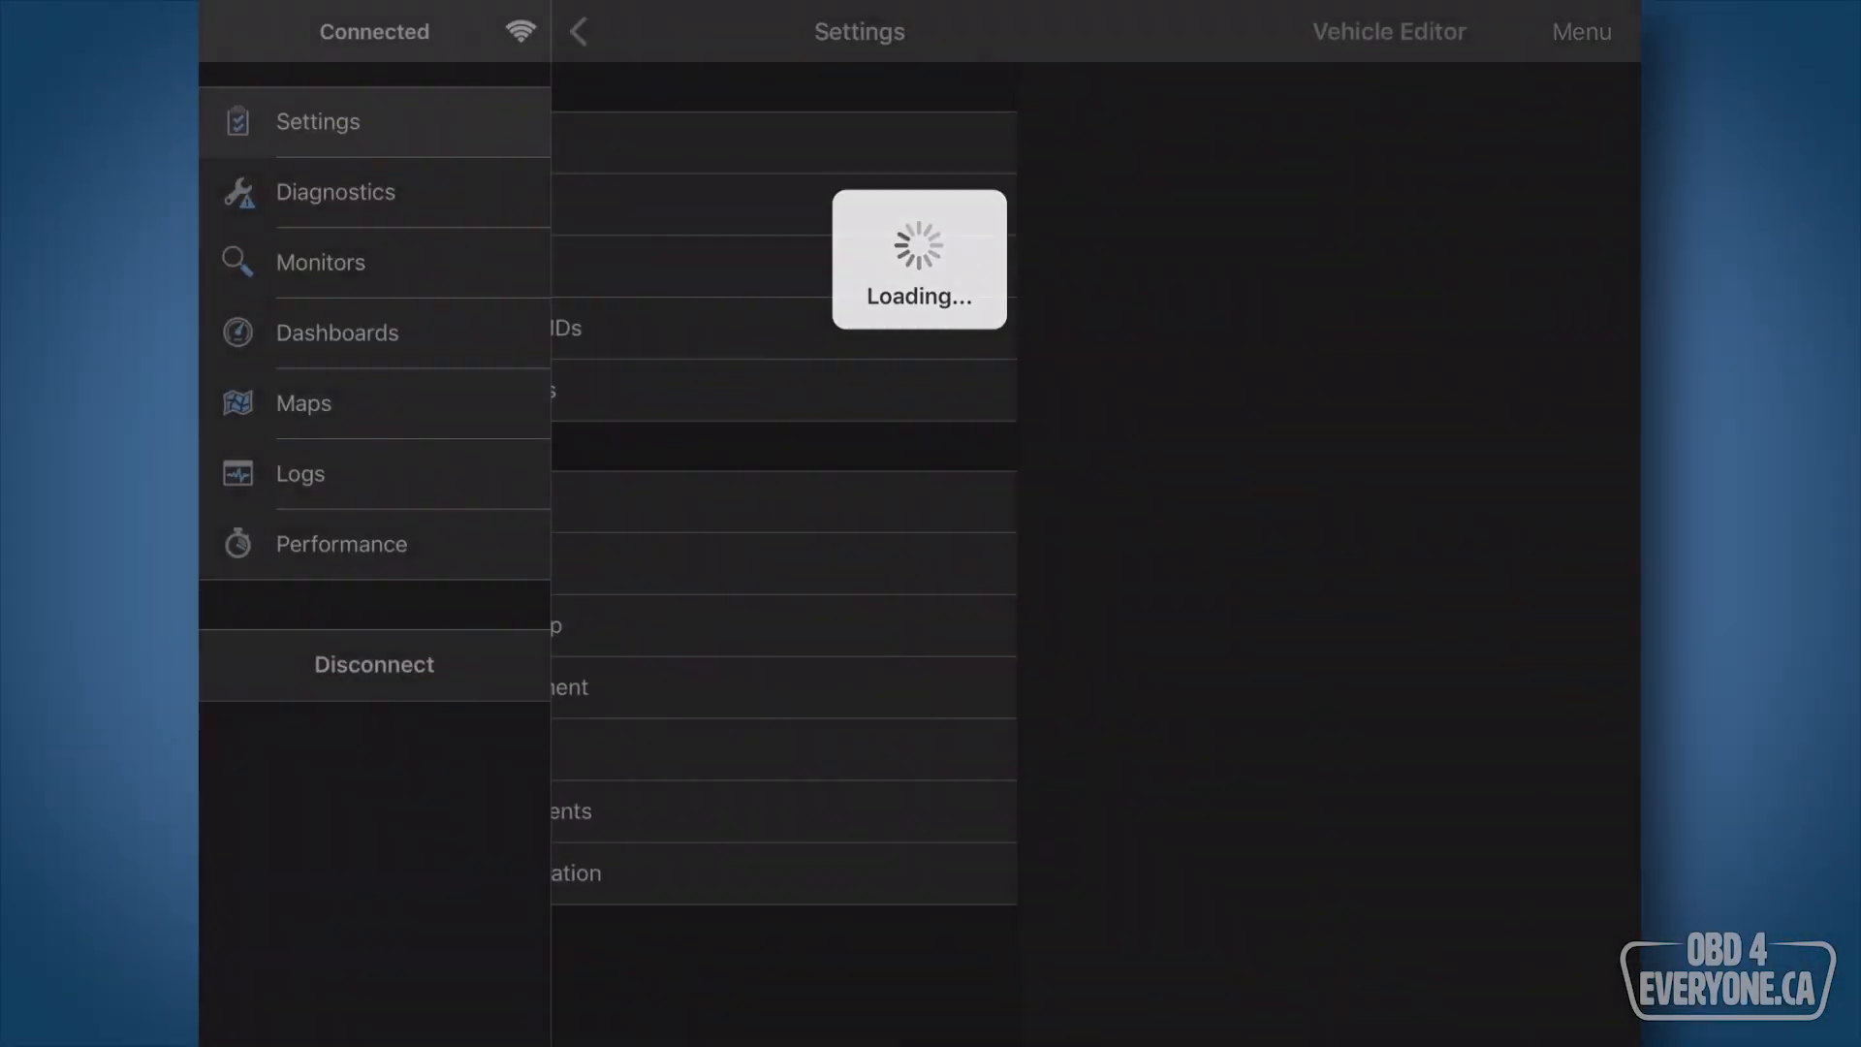
pyautogui.click(1390, 31)
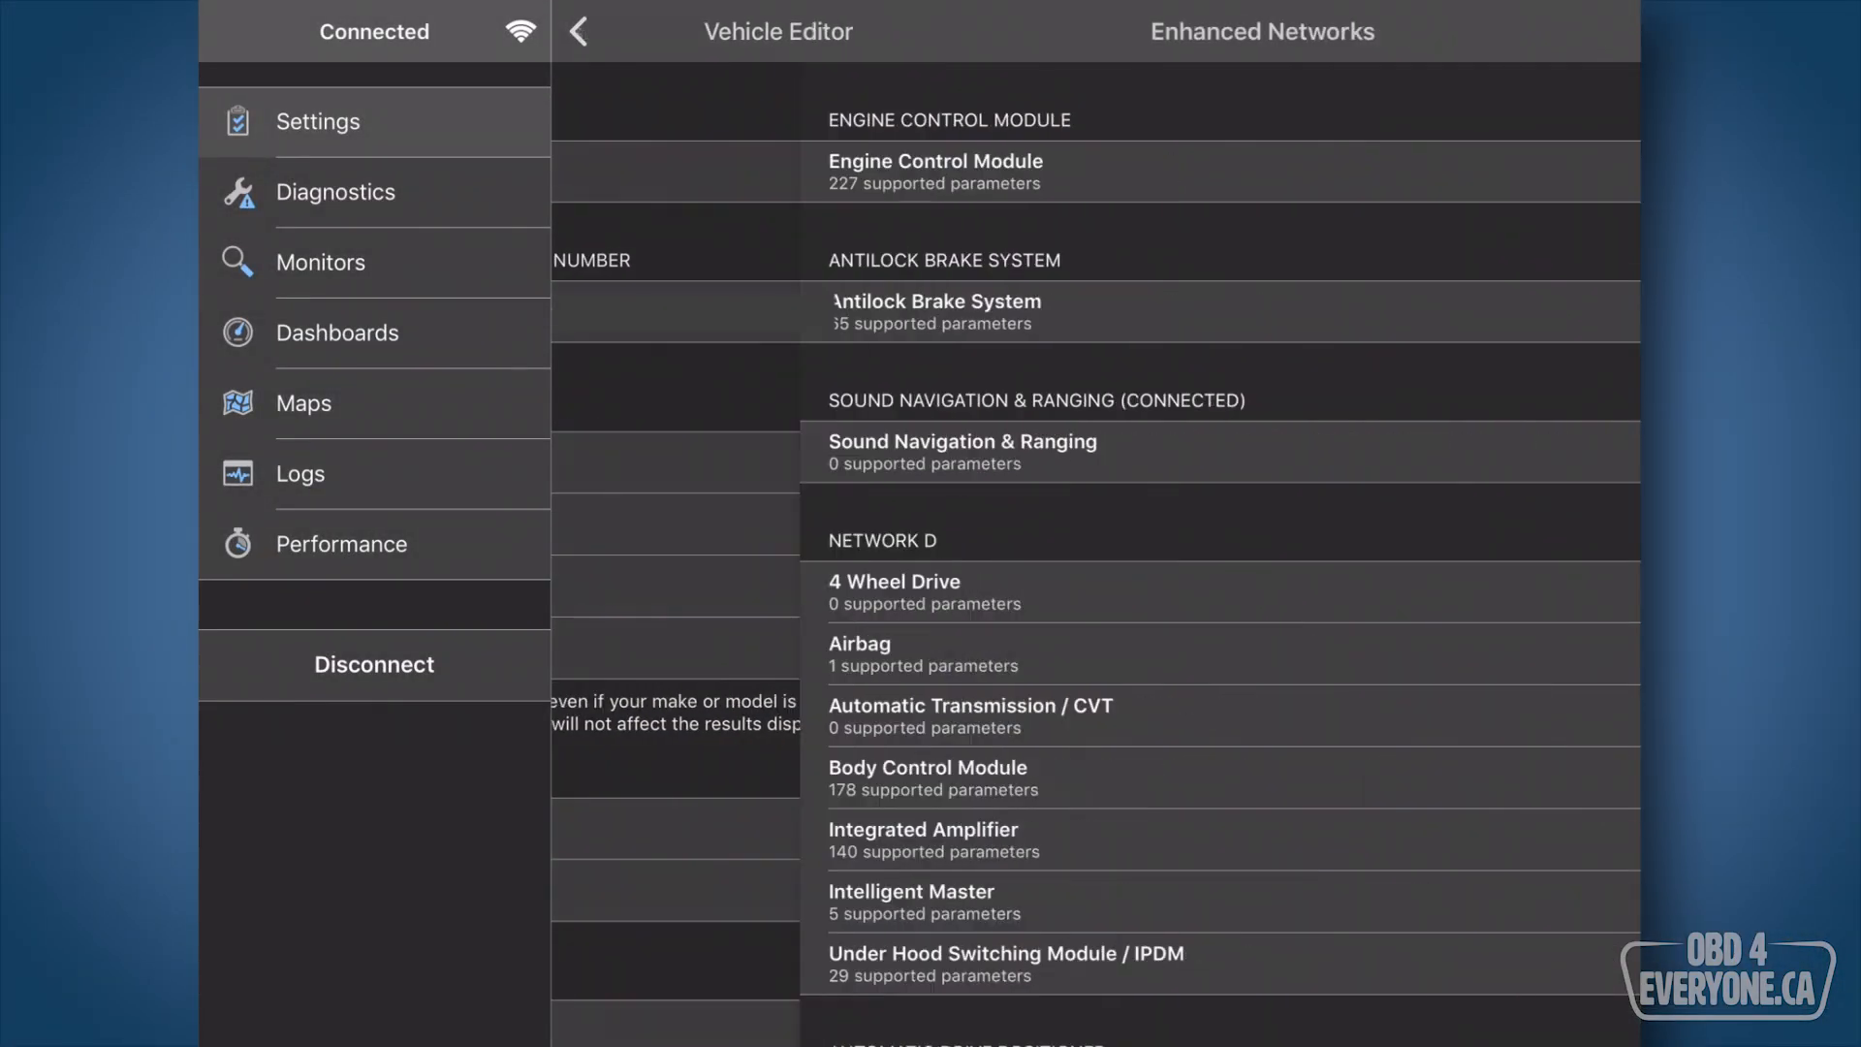
pyautogui.click(962, 453)
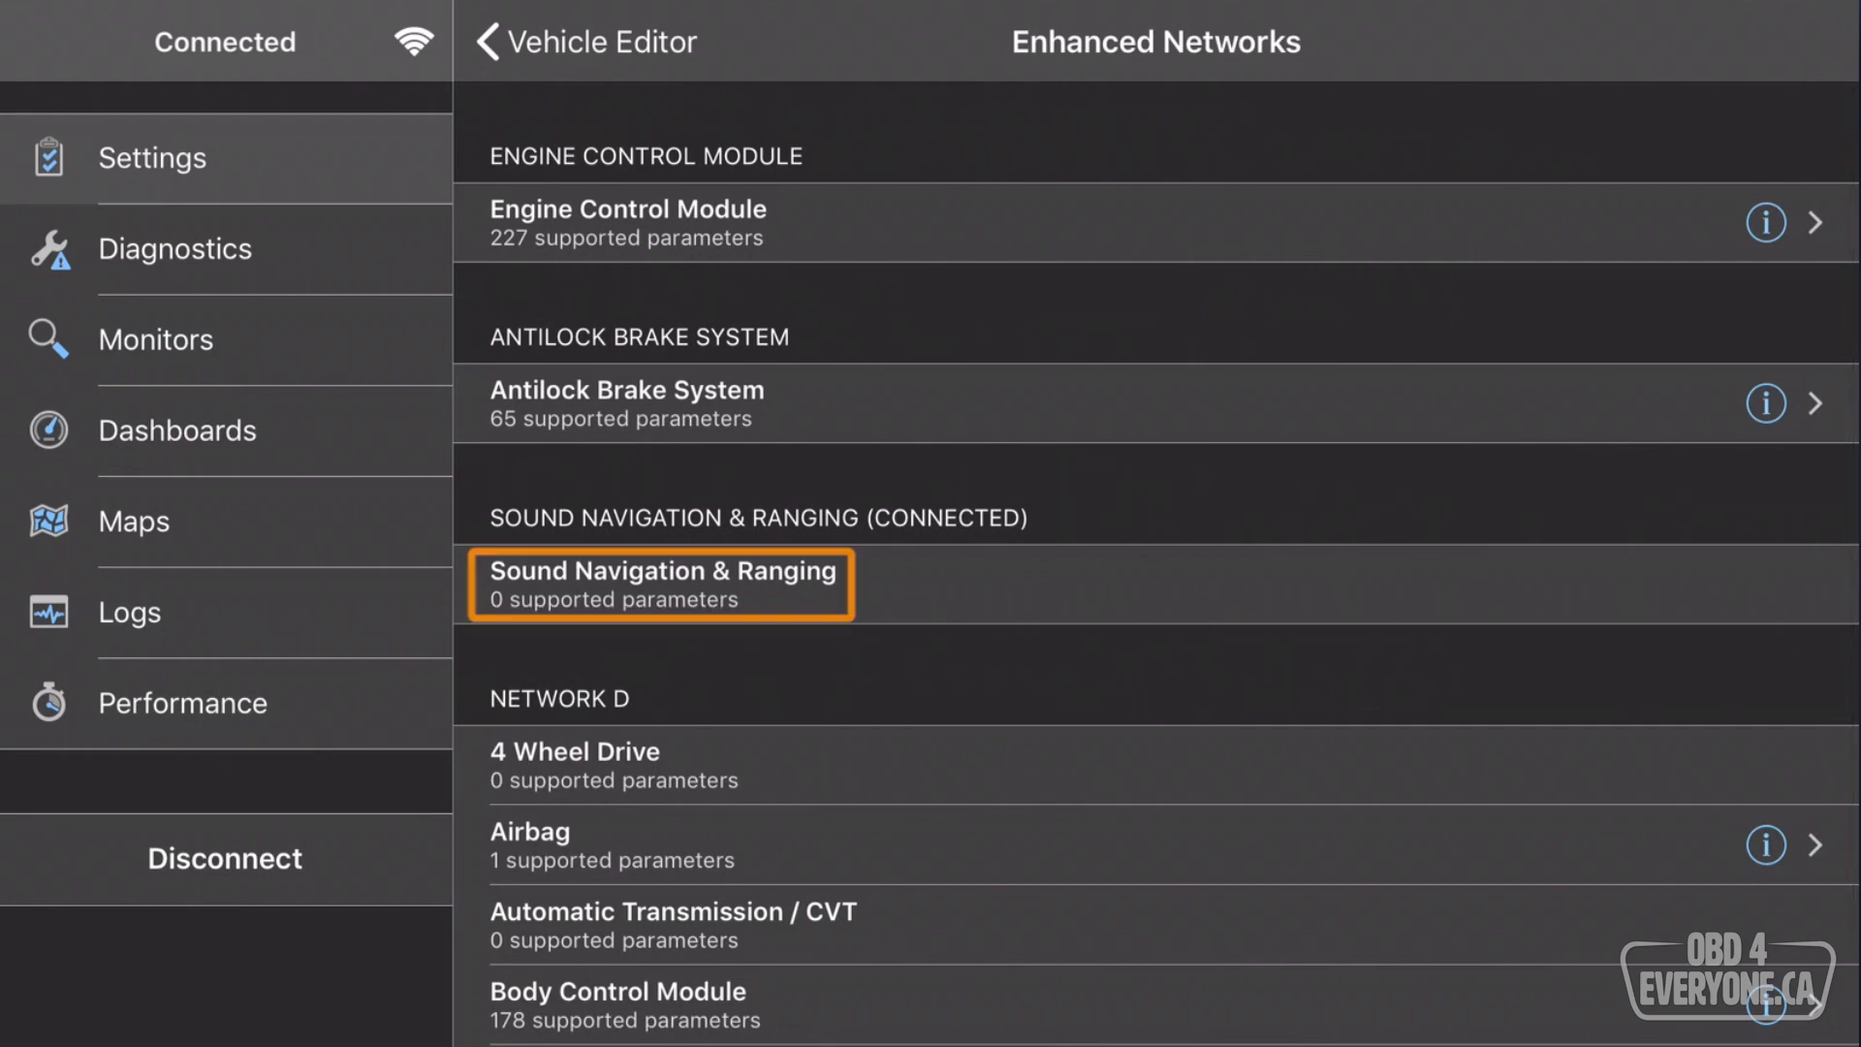
pyautogui.click(581, 42)
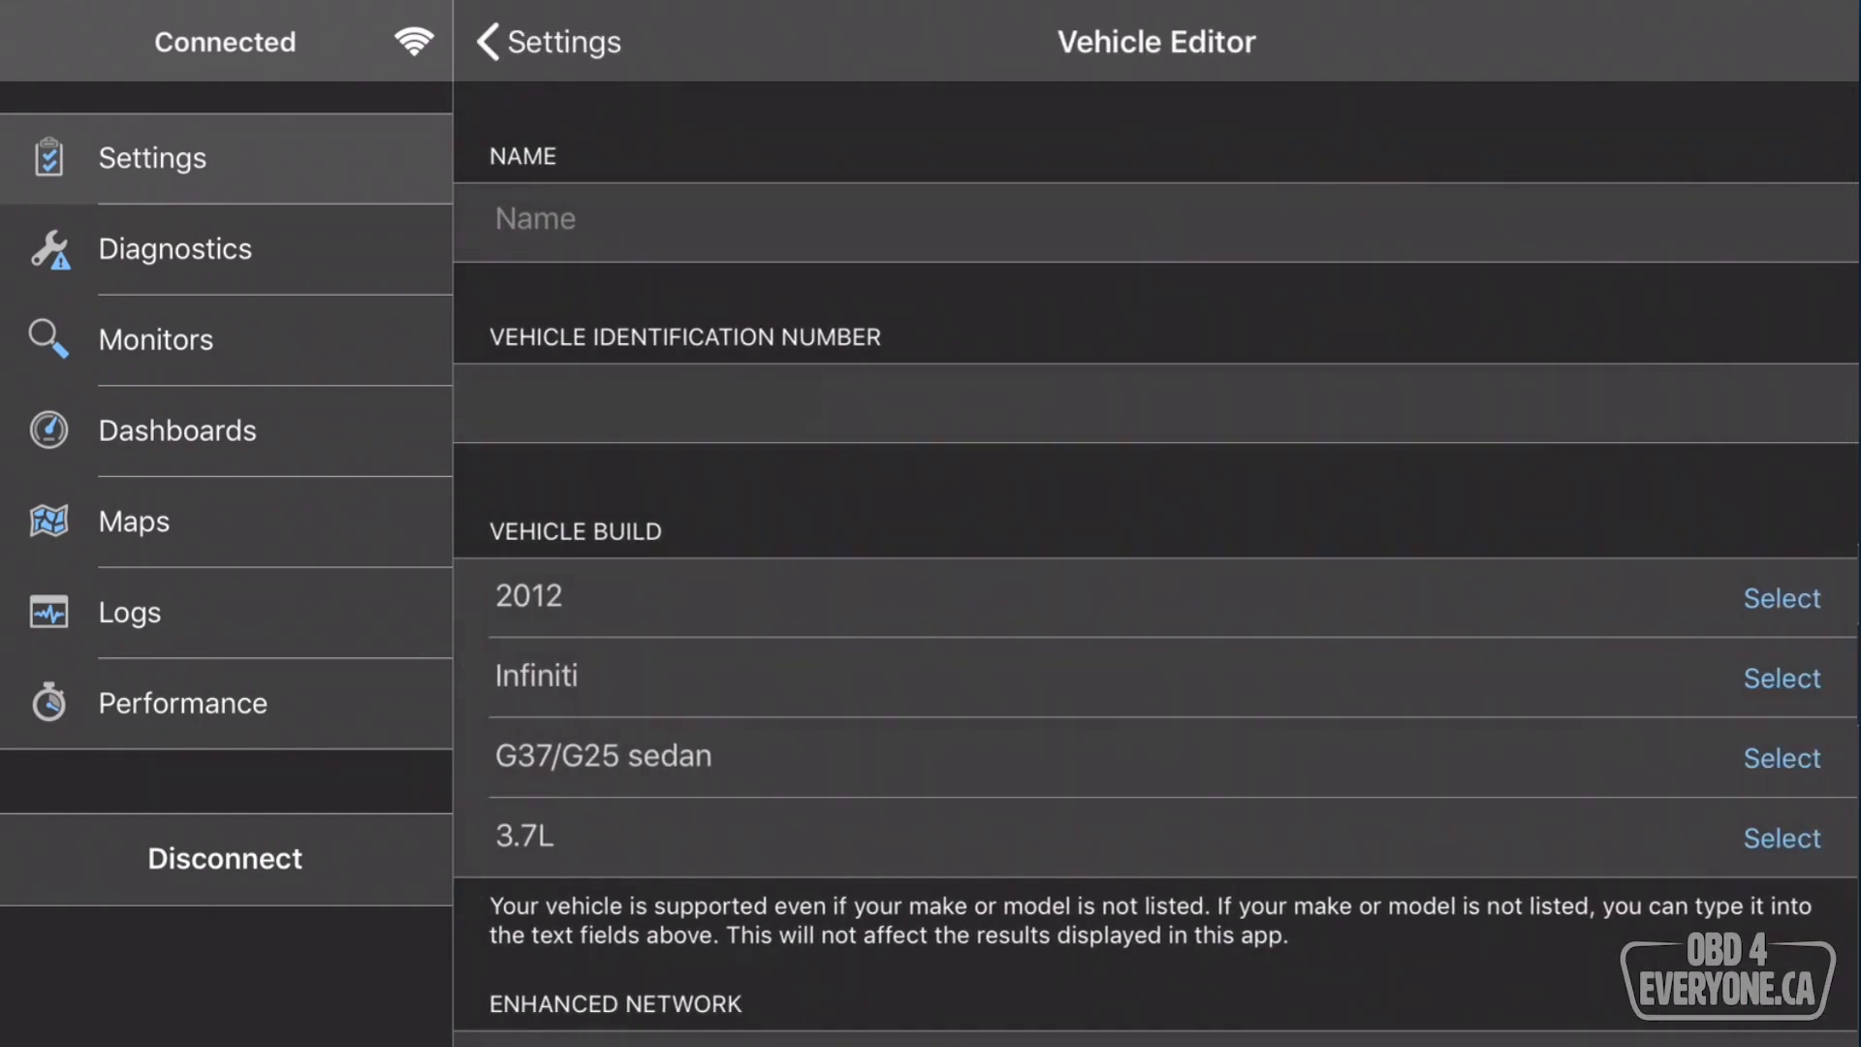
pyautogui.click(549, 42)
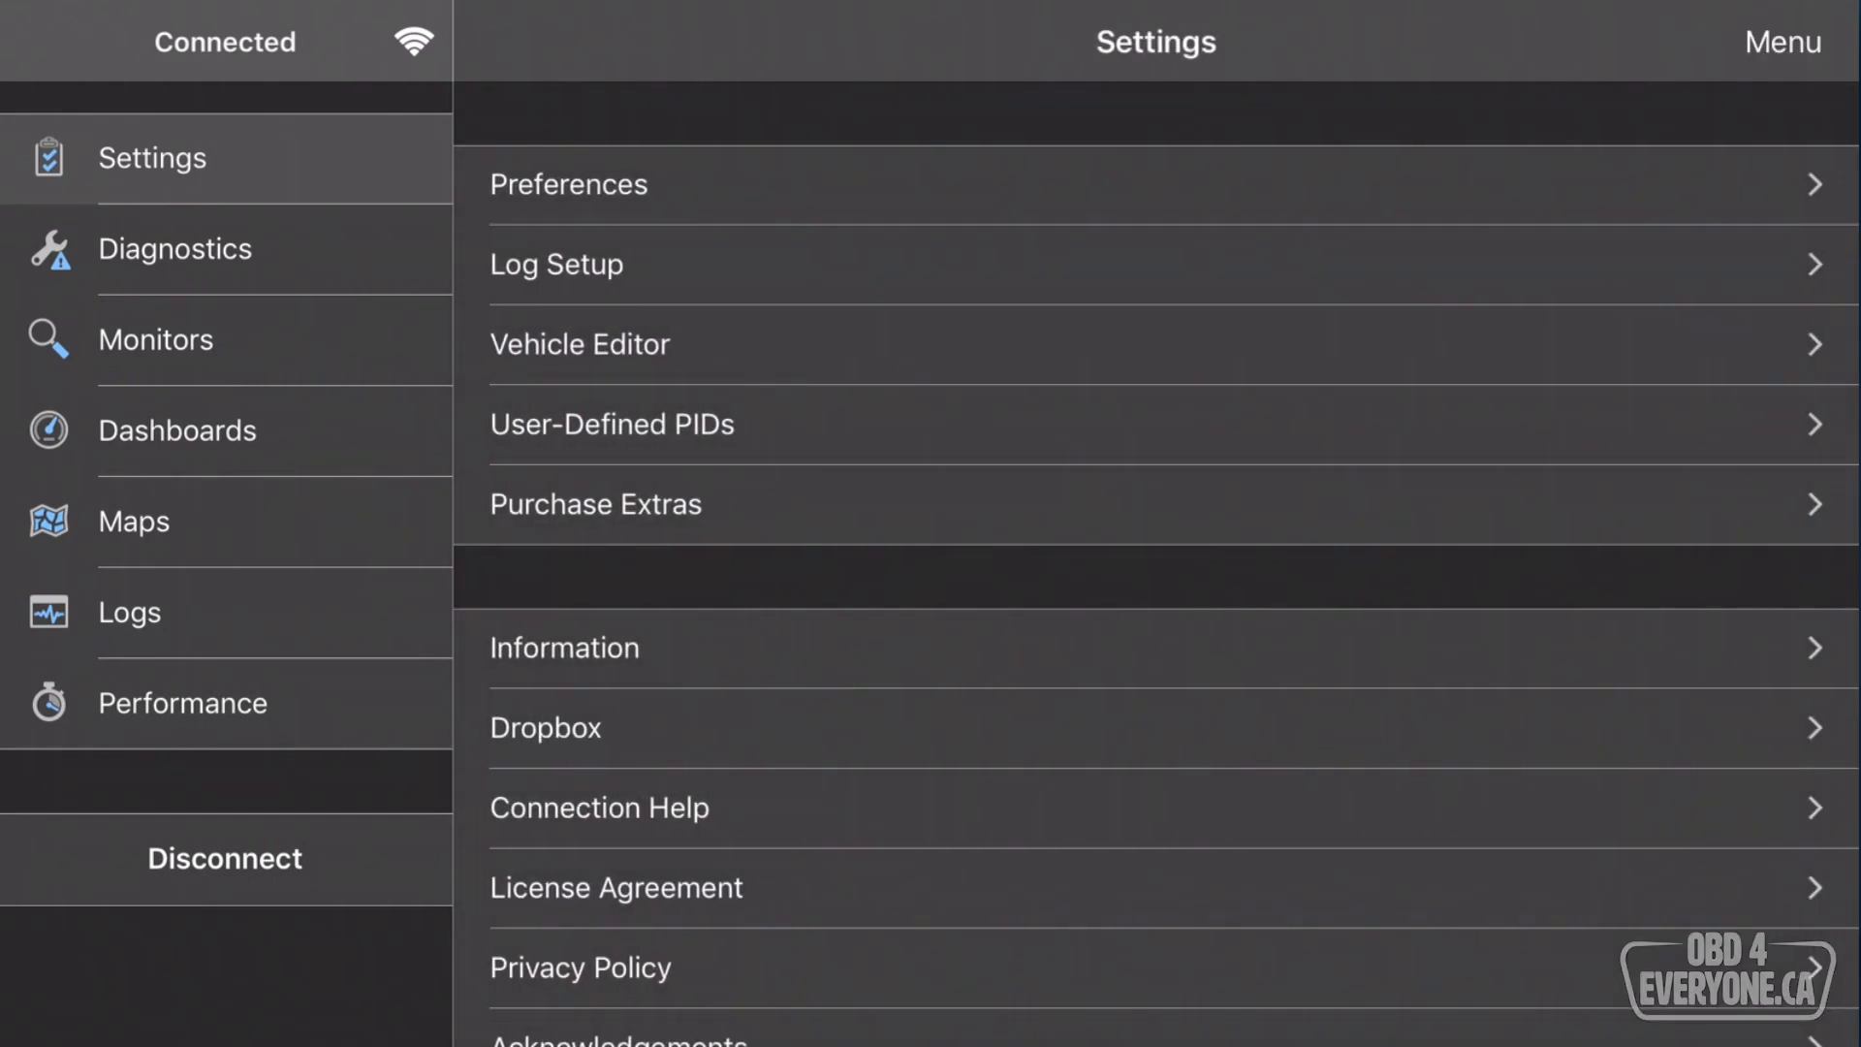
# Disconnect, then reconnect over the Engine Control Module network and accept the enhanced network warning.
pyautogui.click(224, 858)
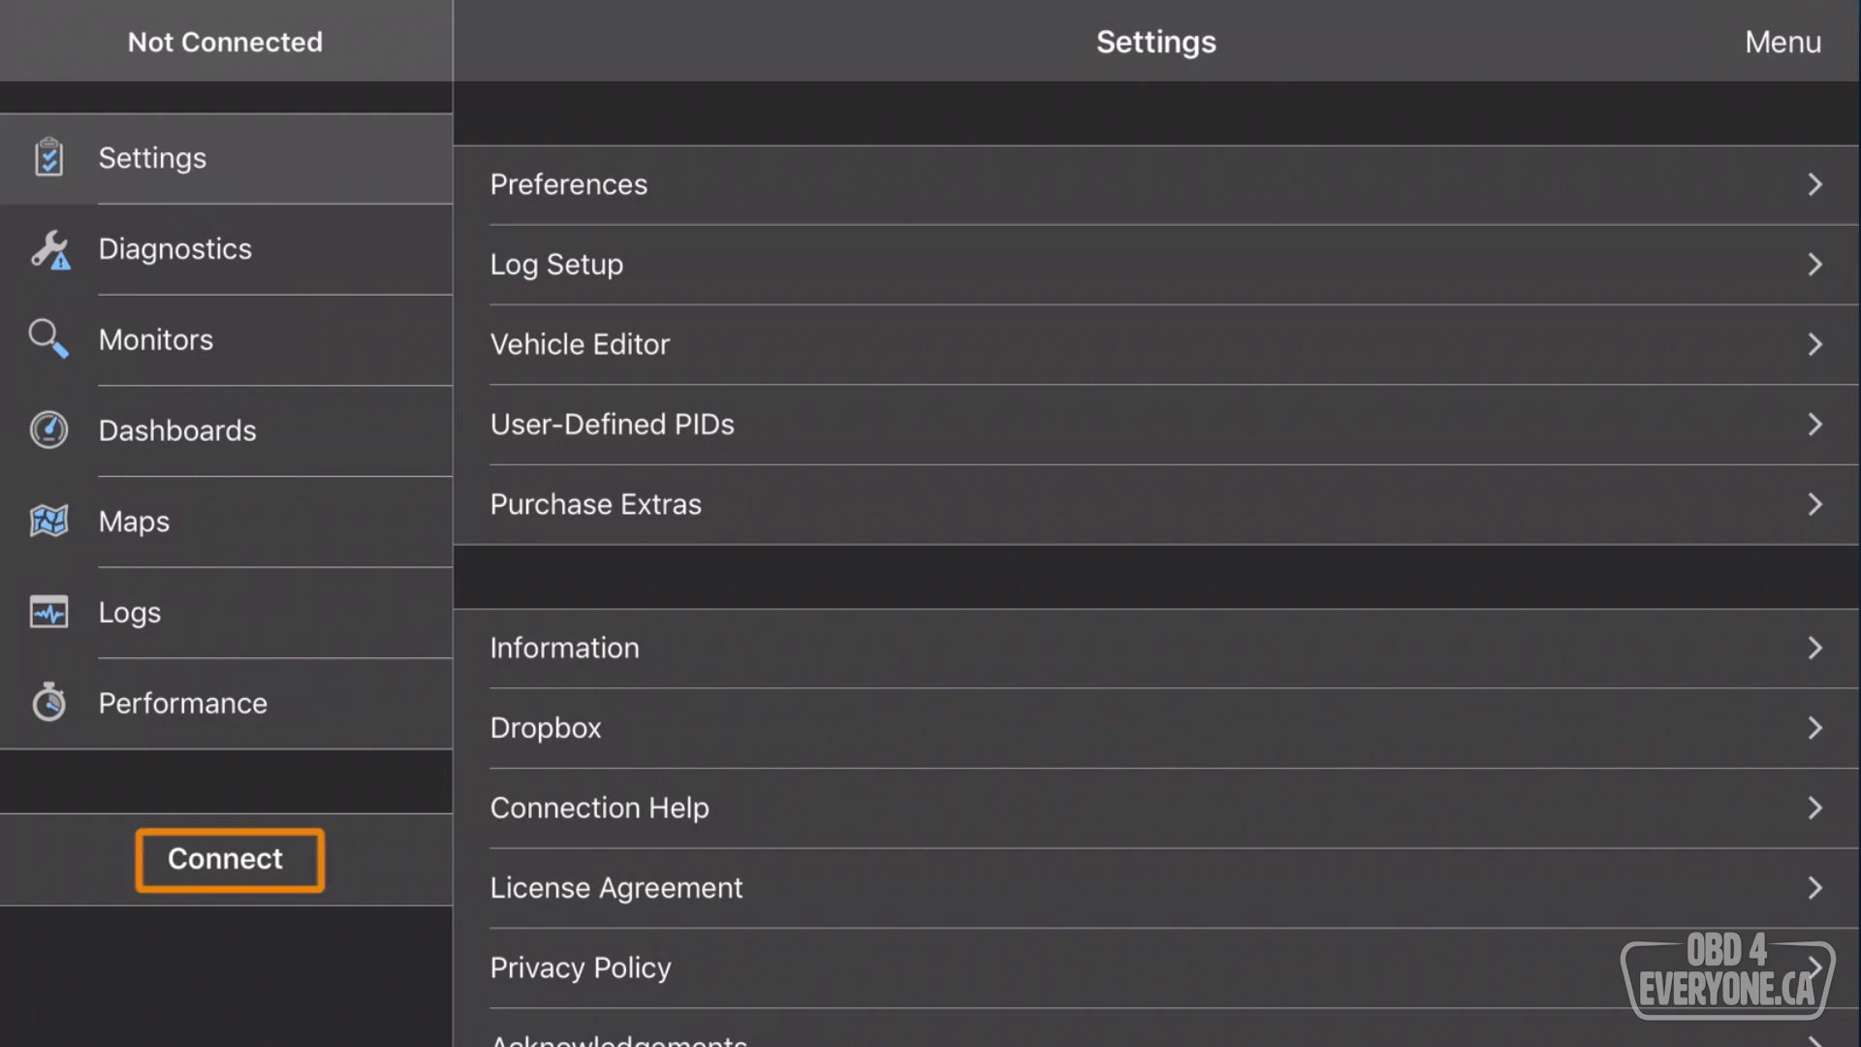
pyautogui.click(228, 858)
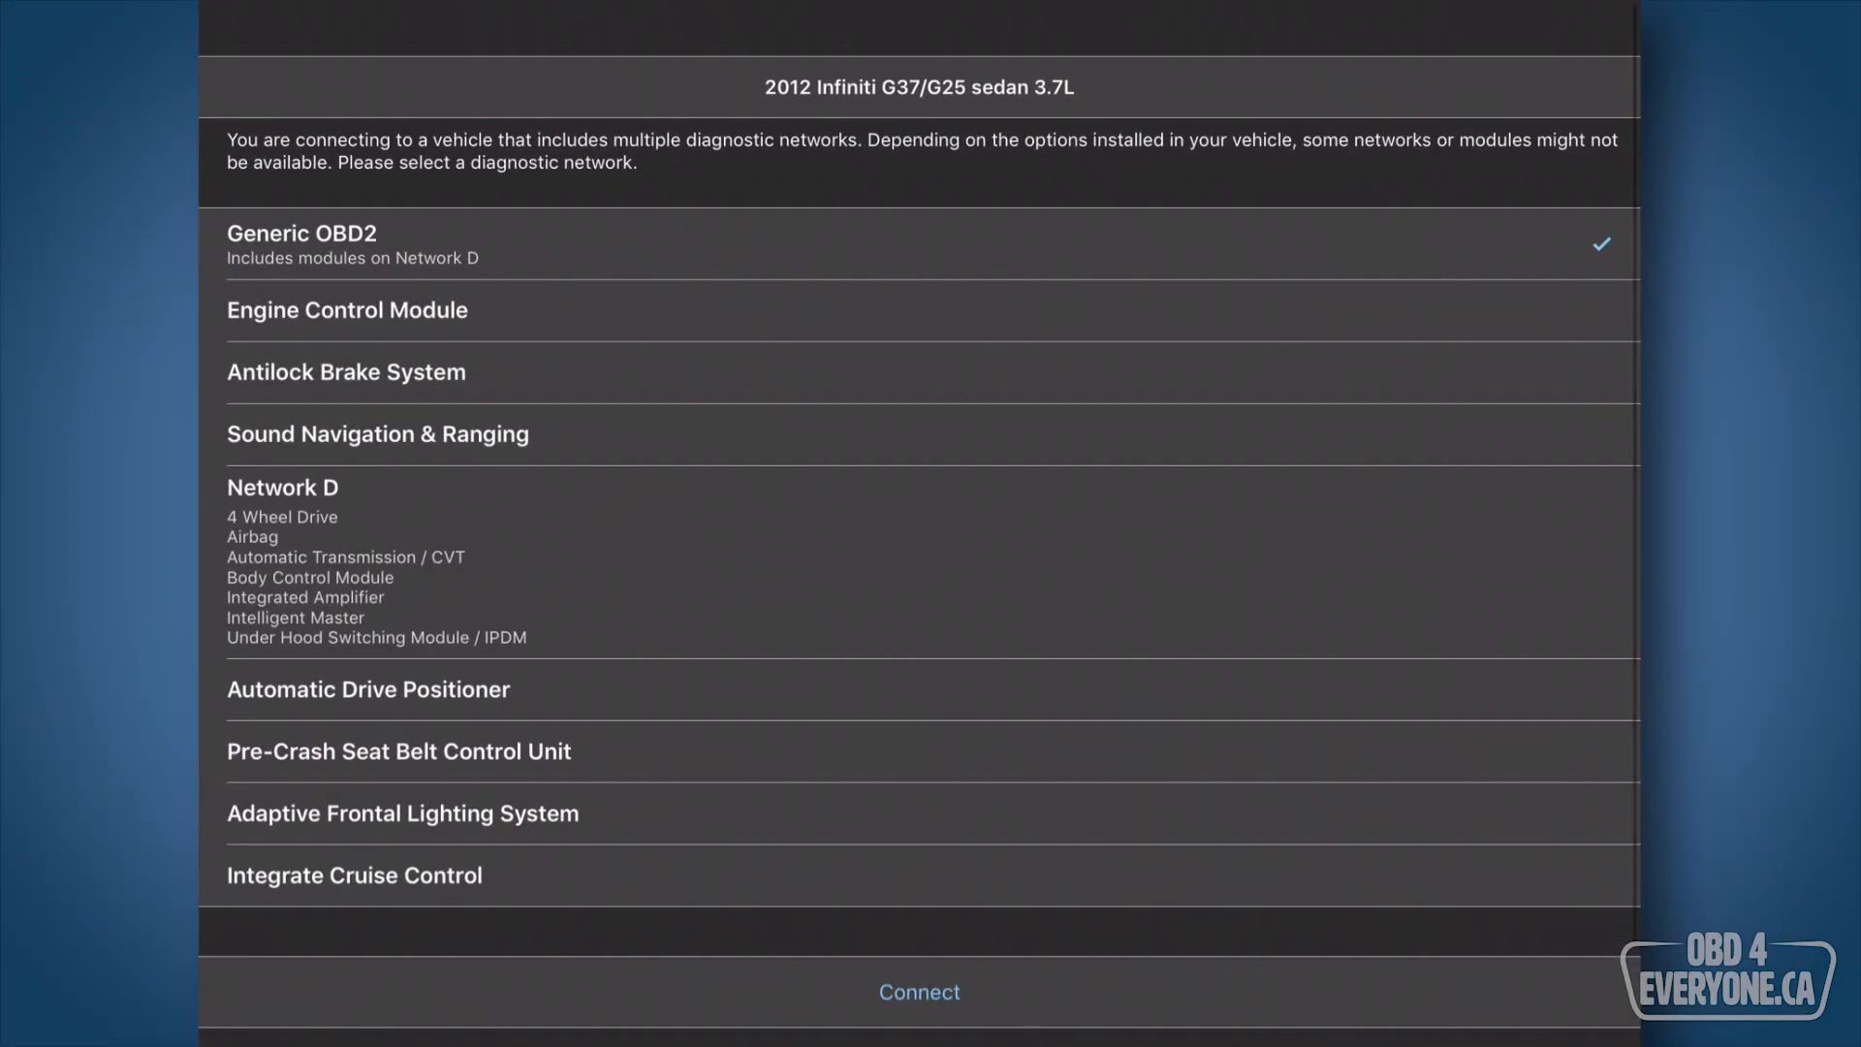
pyautogui.click(344, 311)
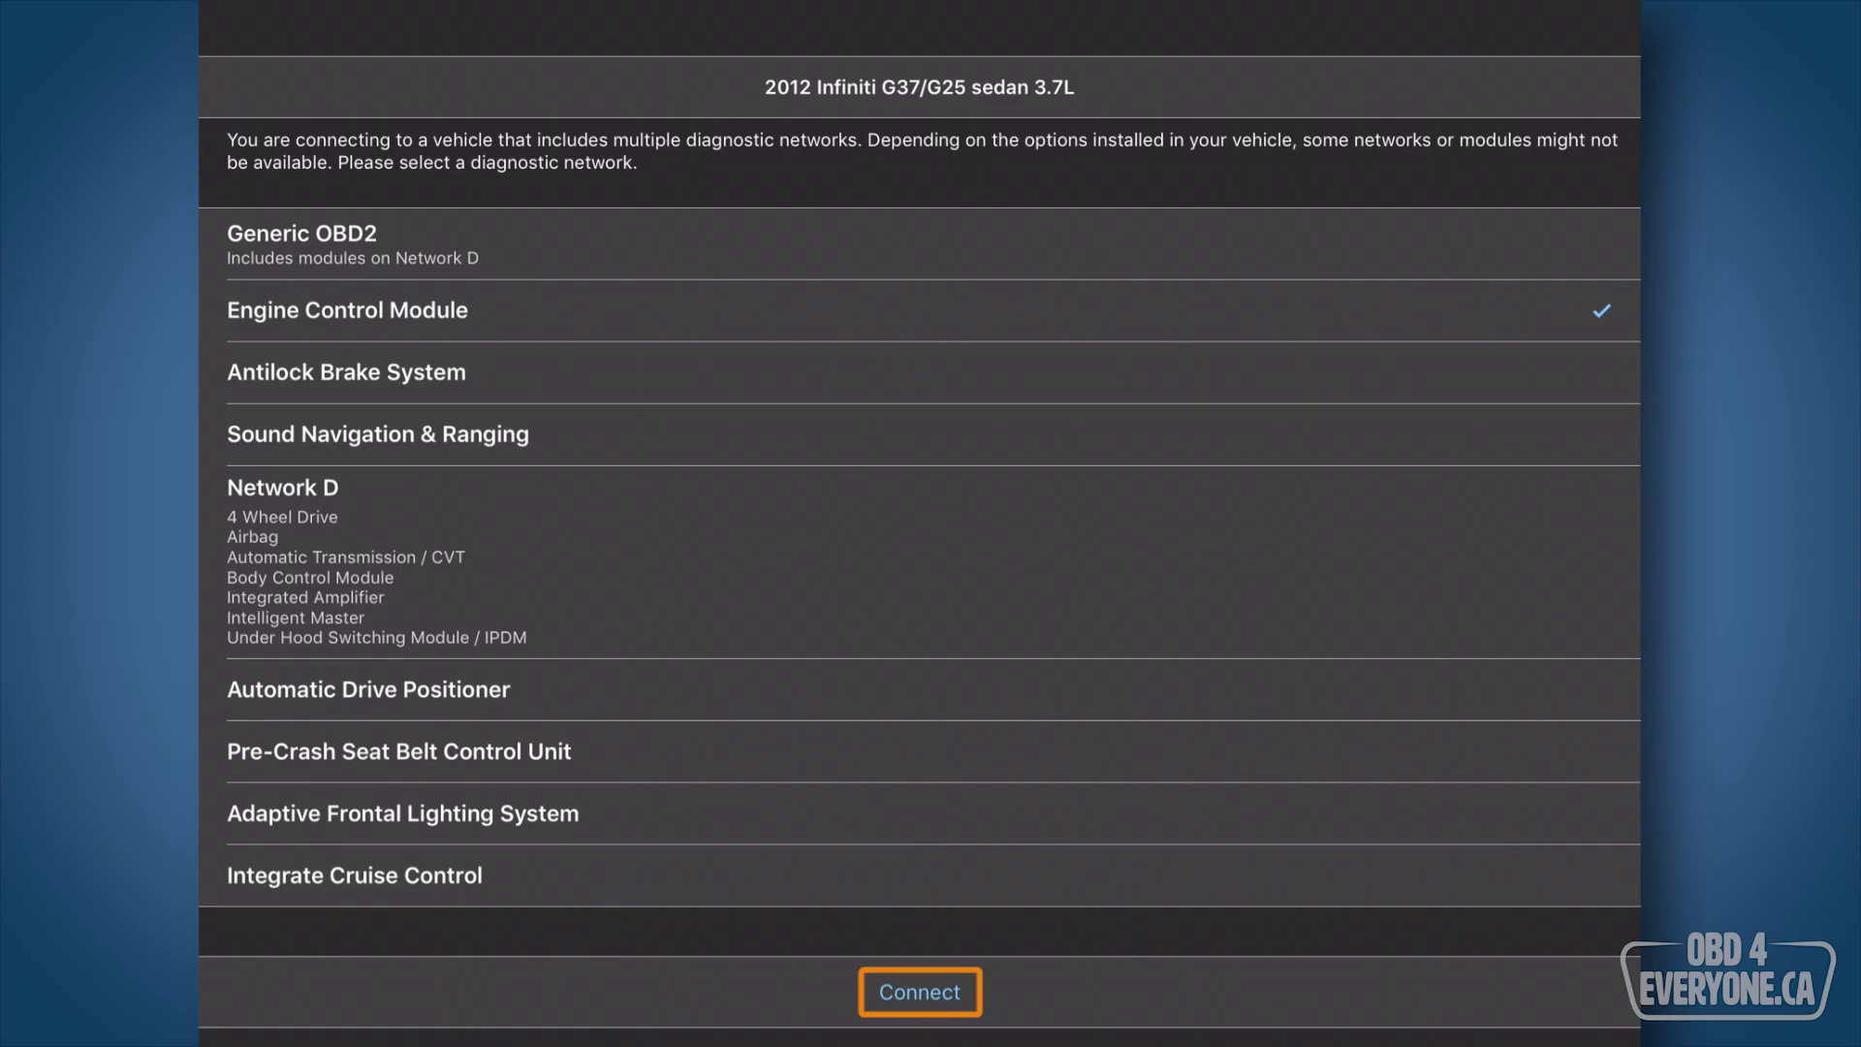
pyautogui.click(919, 991)
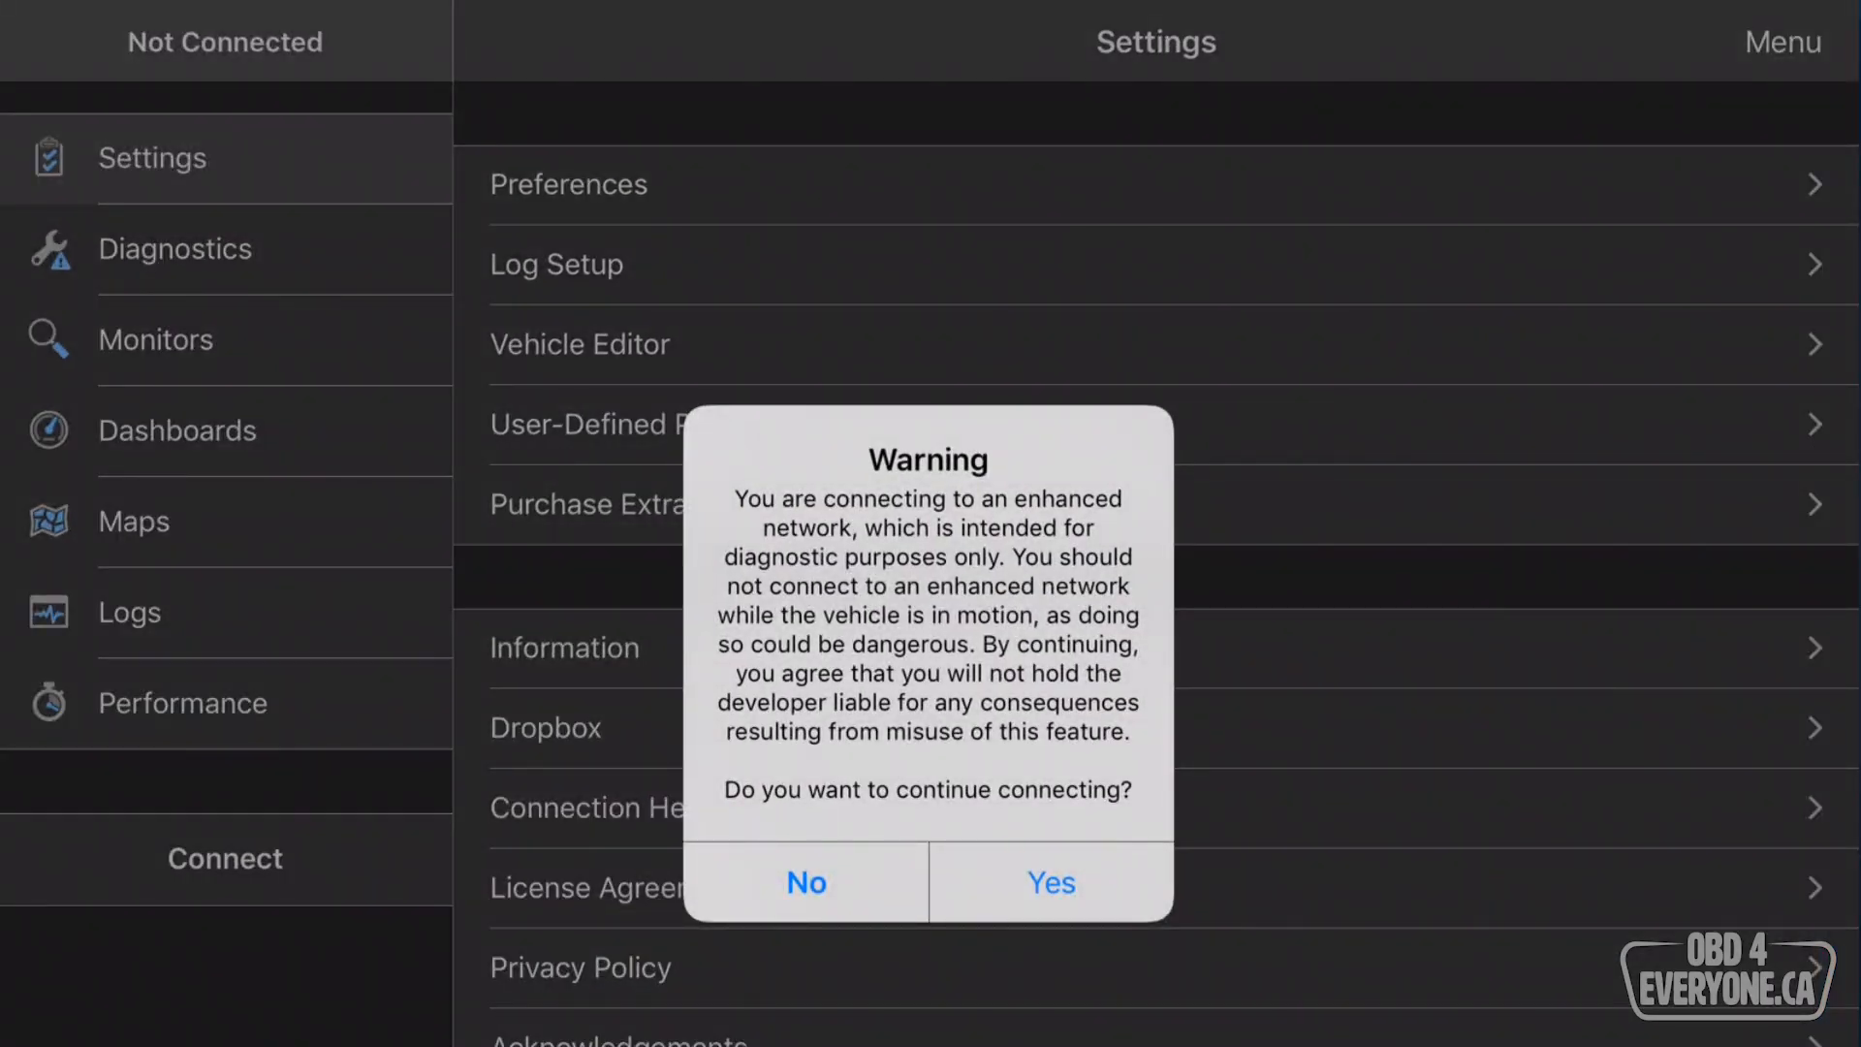
pyautogui.click(1049, 883)
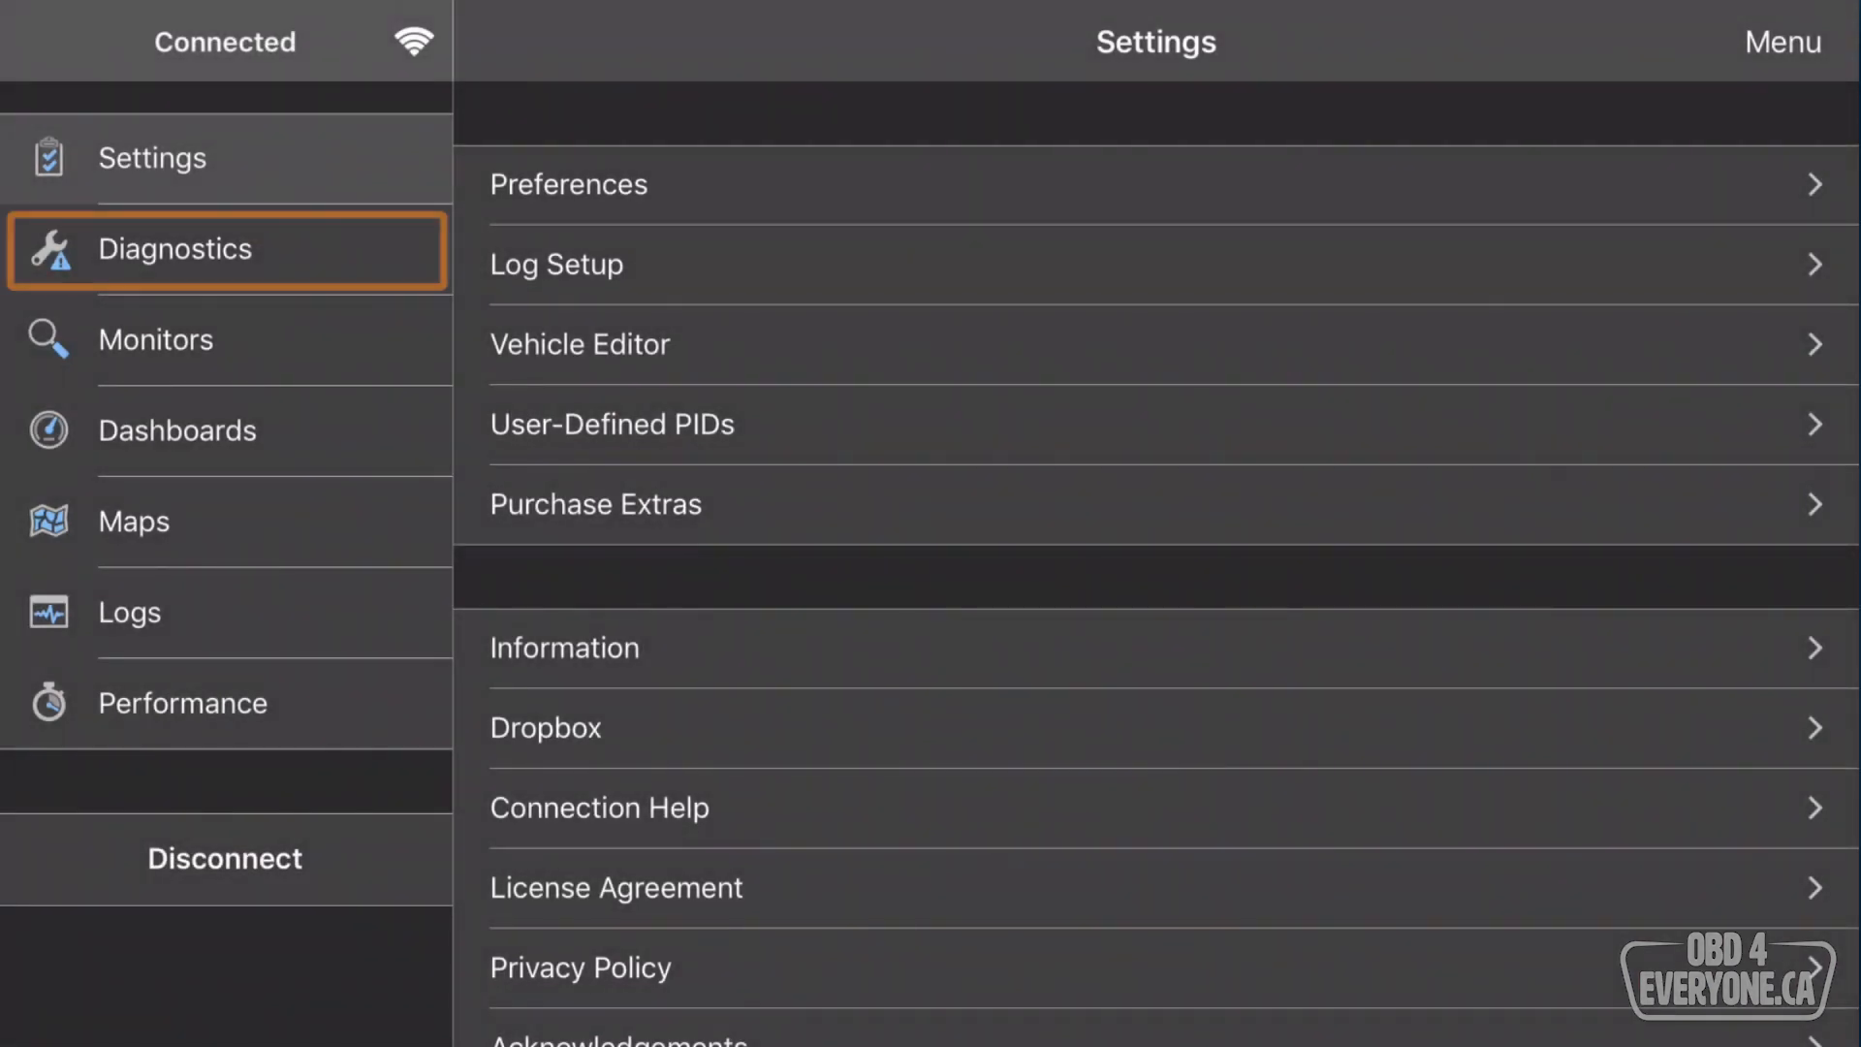
# Search Engine Control Module PIDs for 'Temp' and enable the fuel and intake air temperature sensors.
pyautogui.click(175, 248)
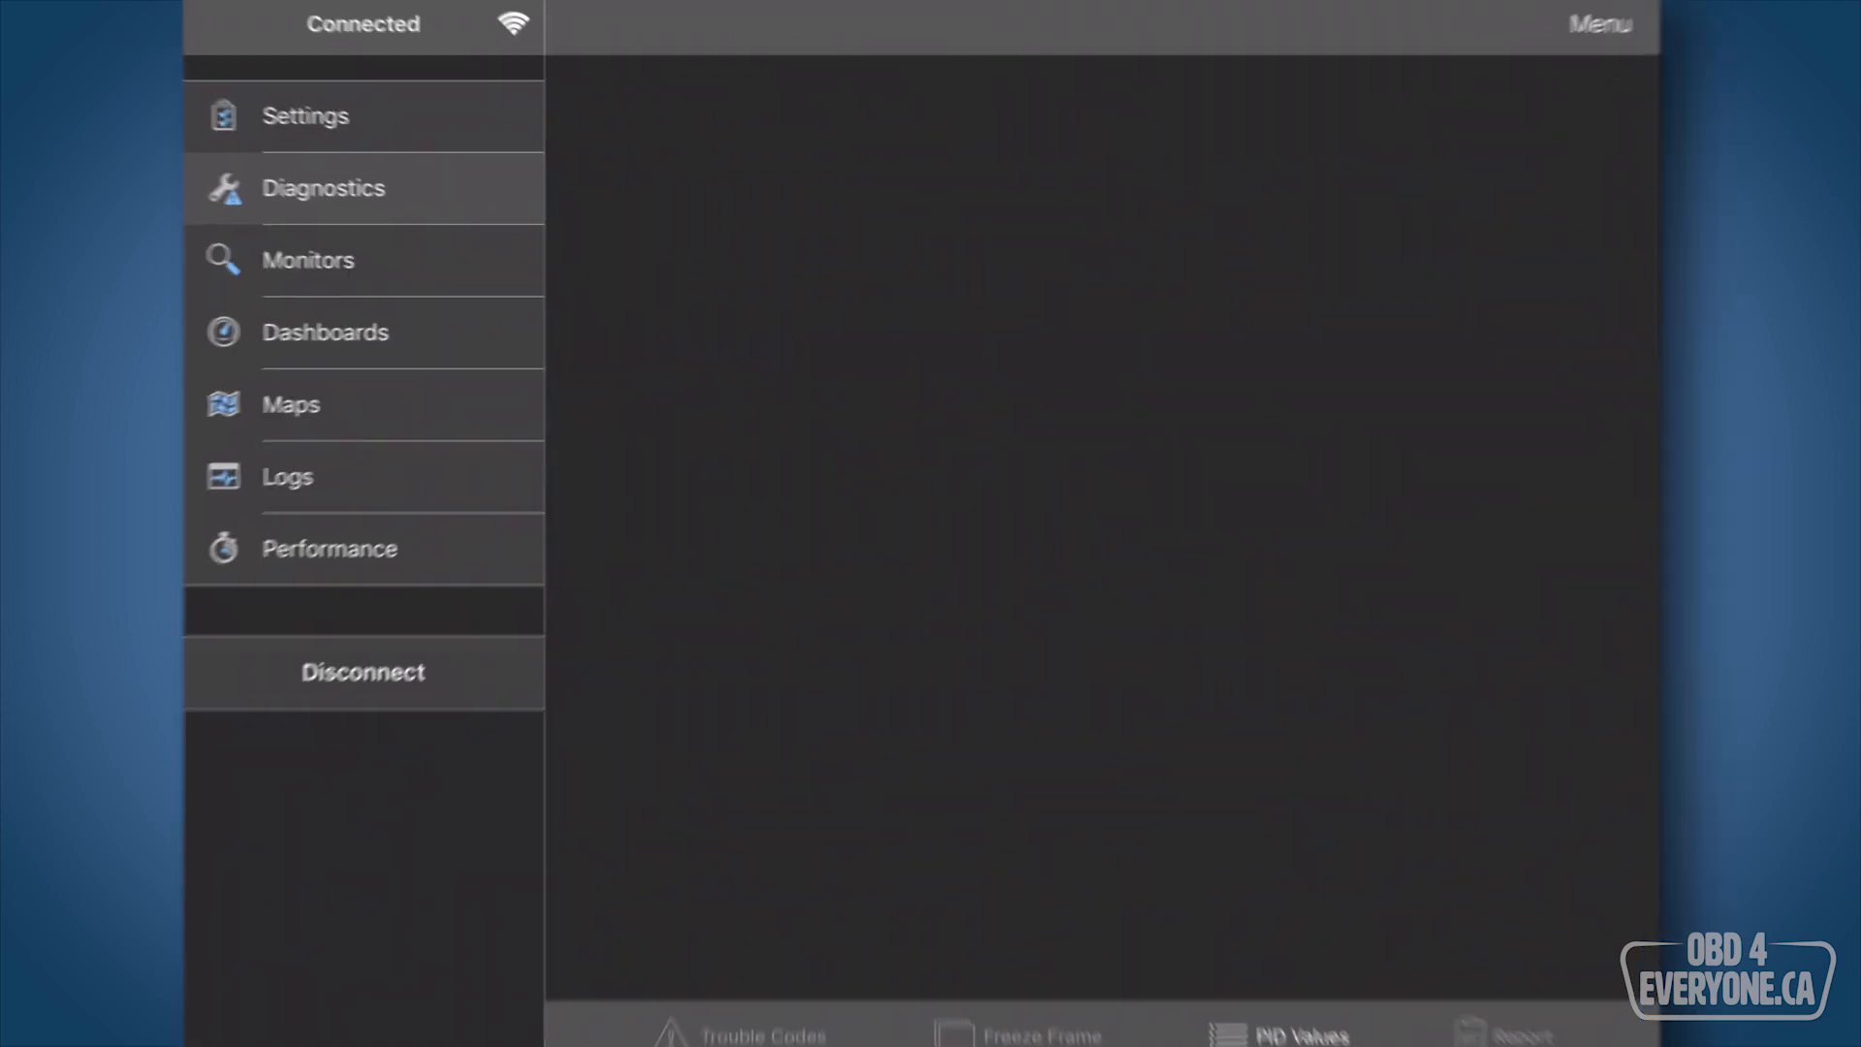
pyautogui.click(1298, 1031)
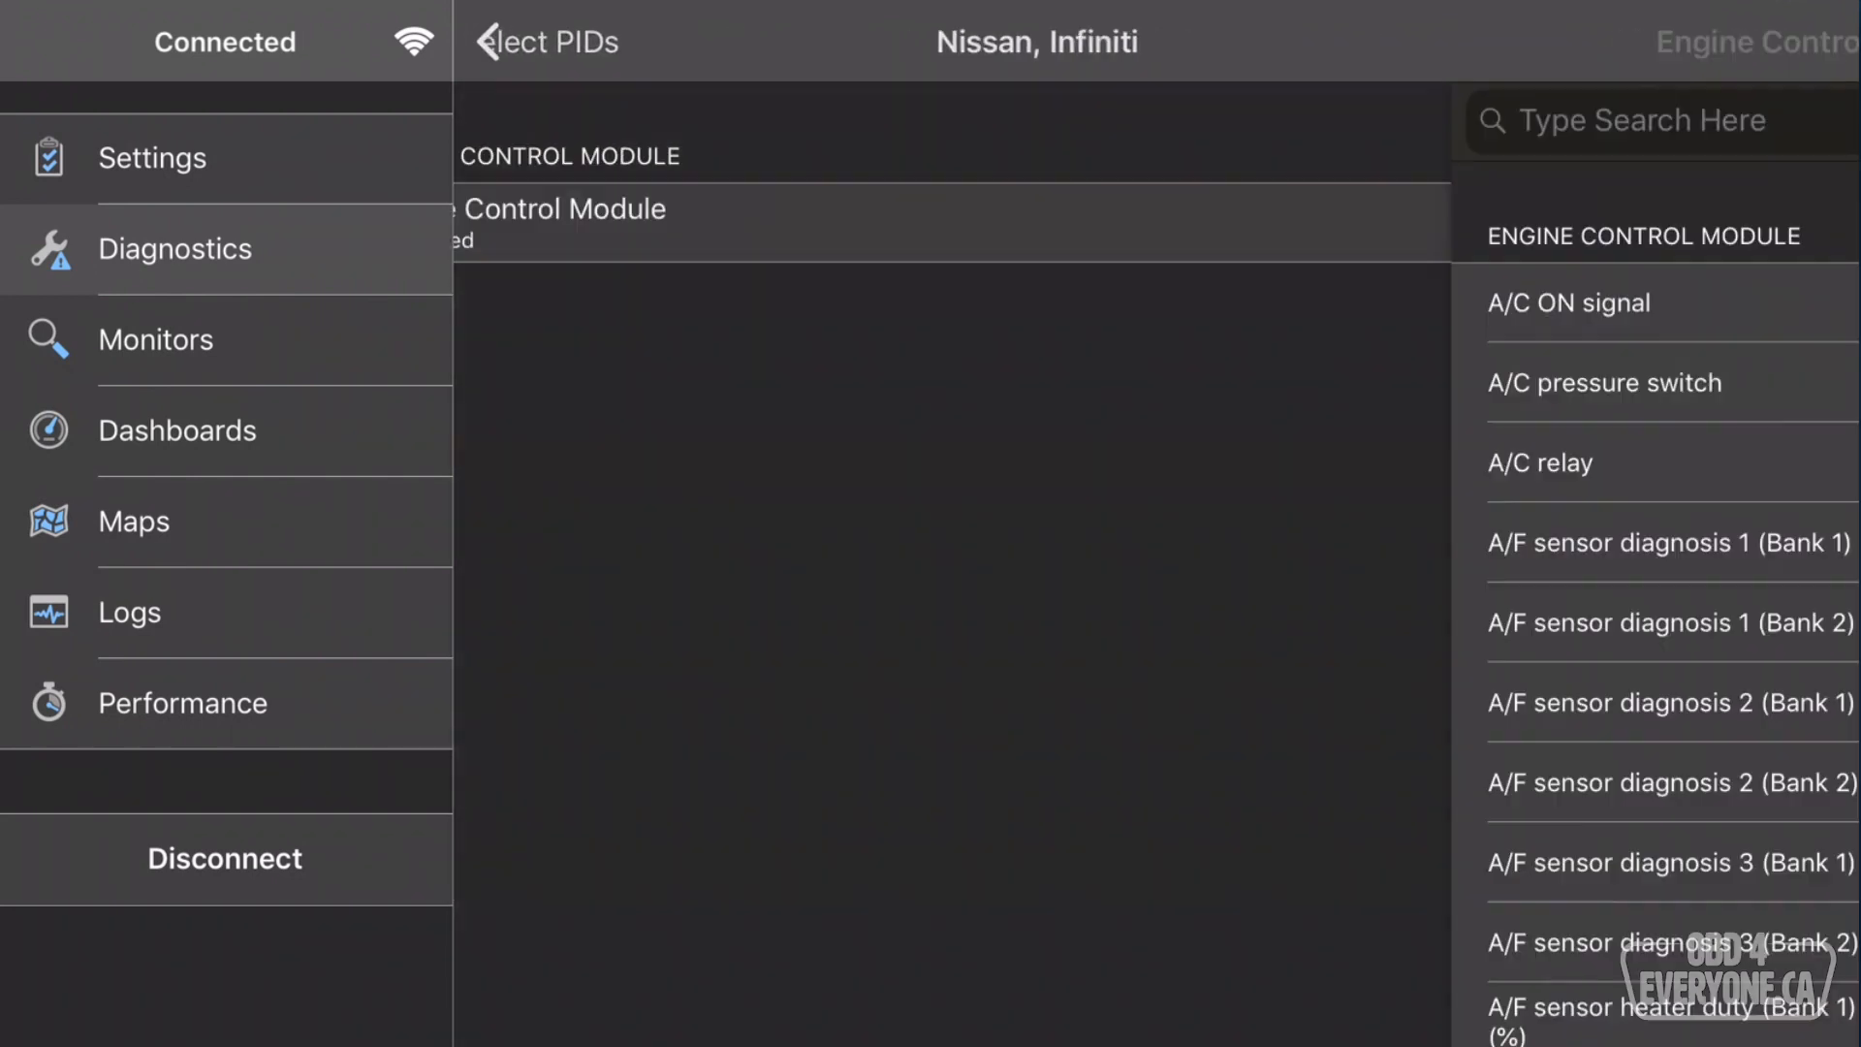
pyautogui.click(1639, 118)
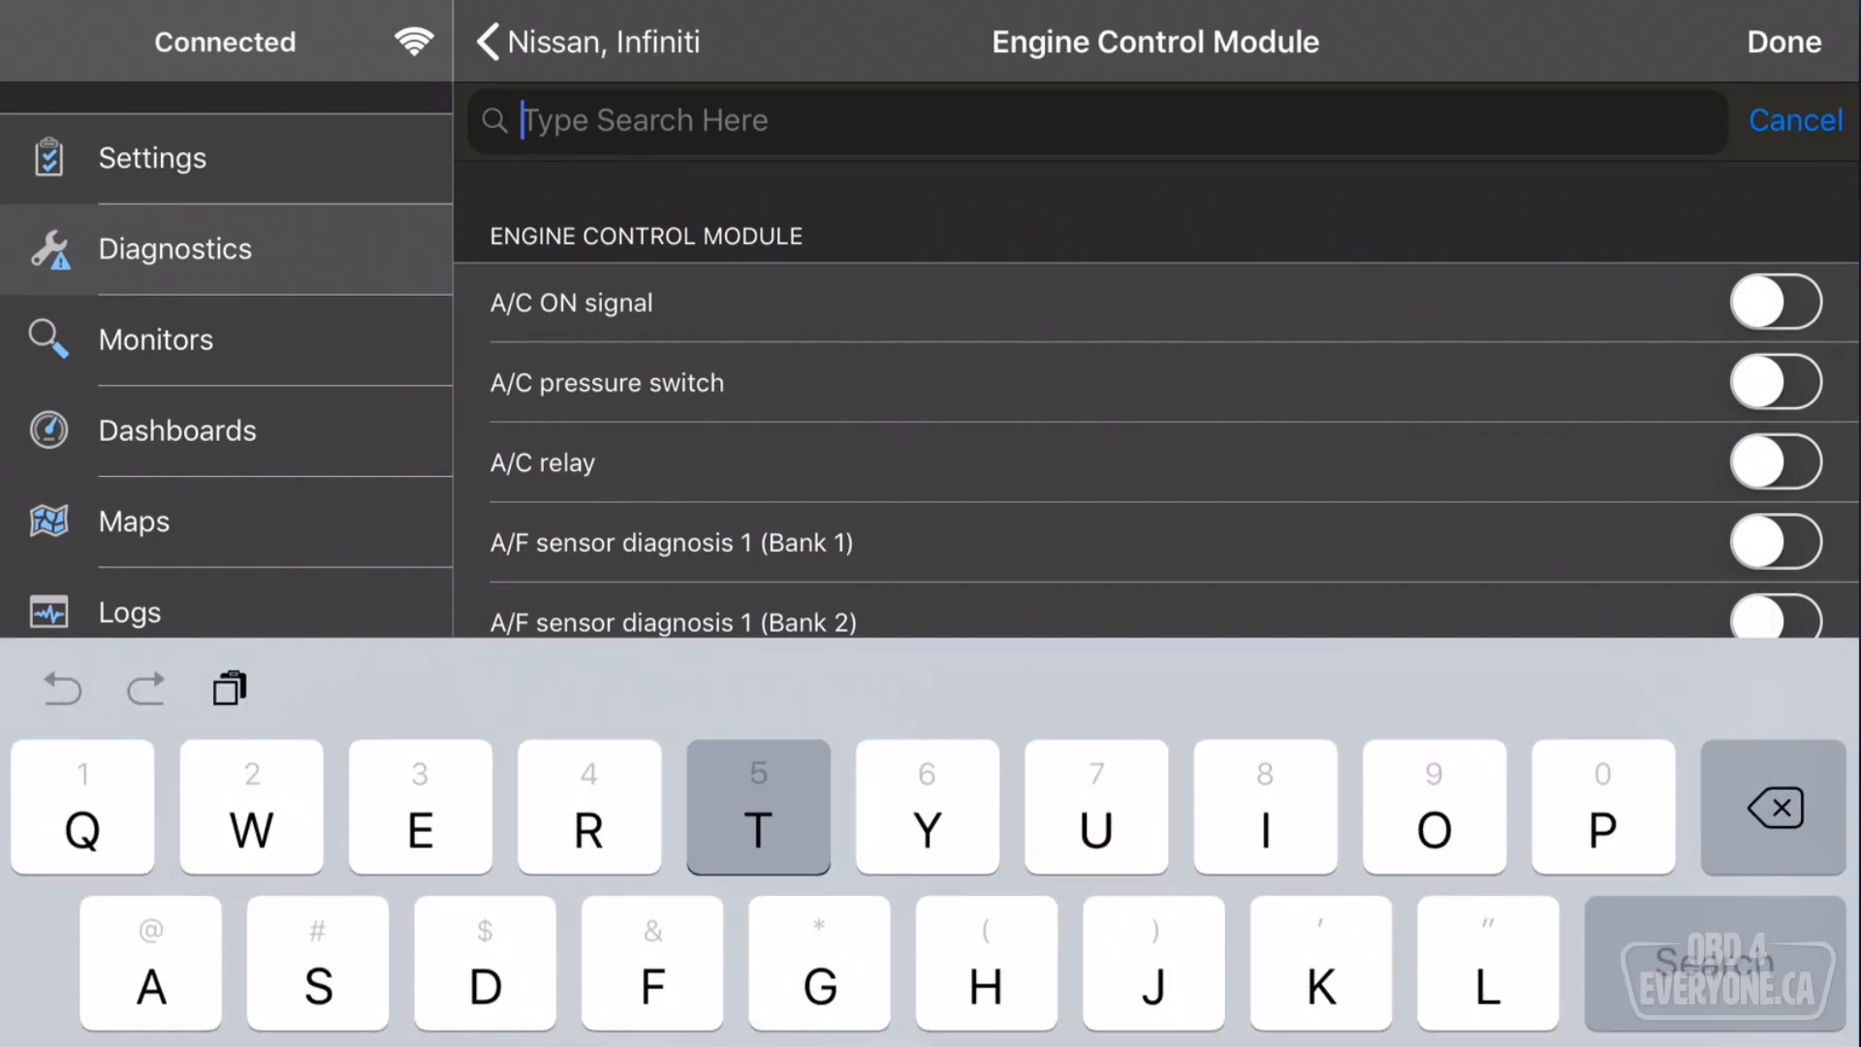
pyautogui.write('Temp')
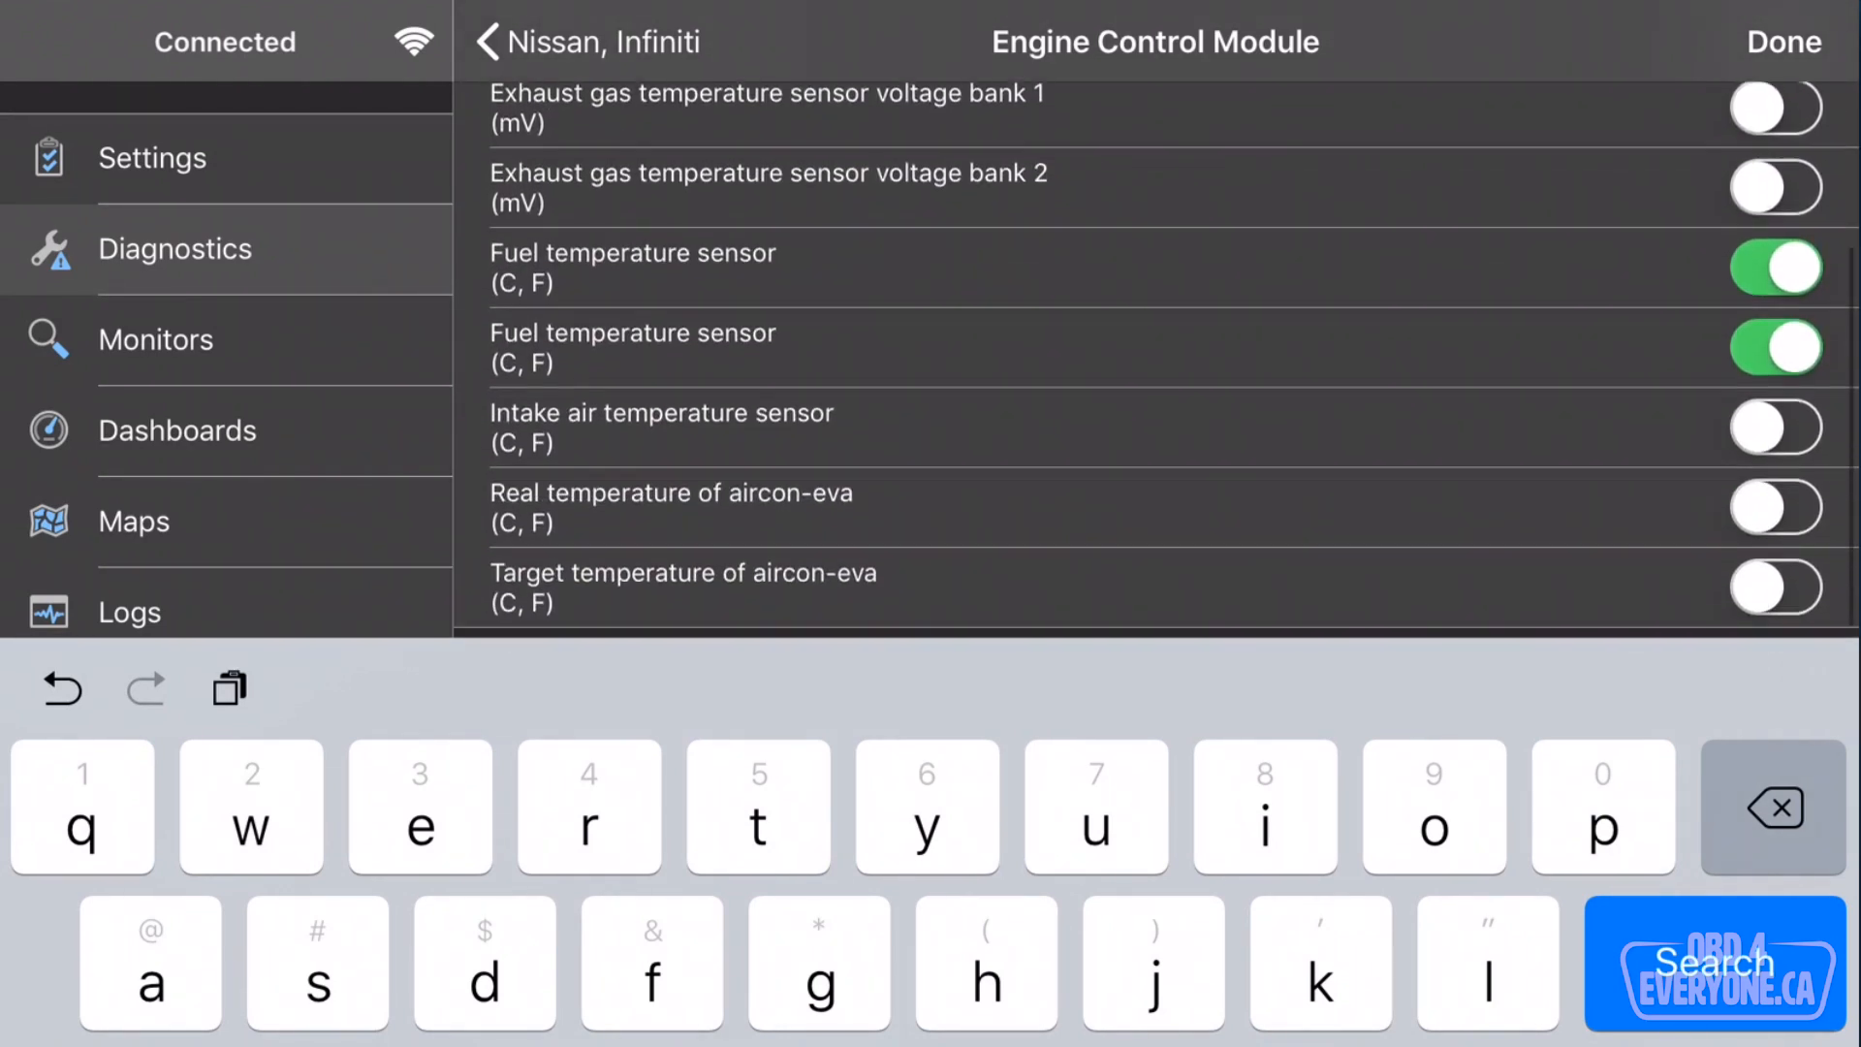
pyautogui.click(1776, 428)
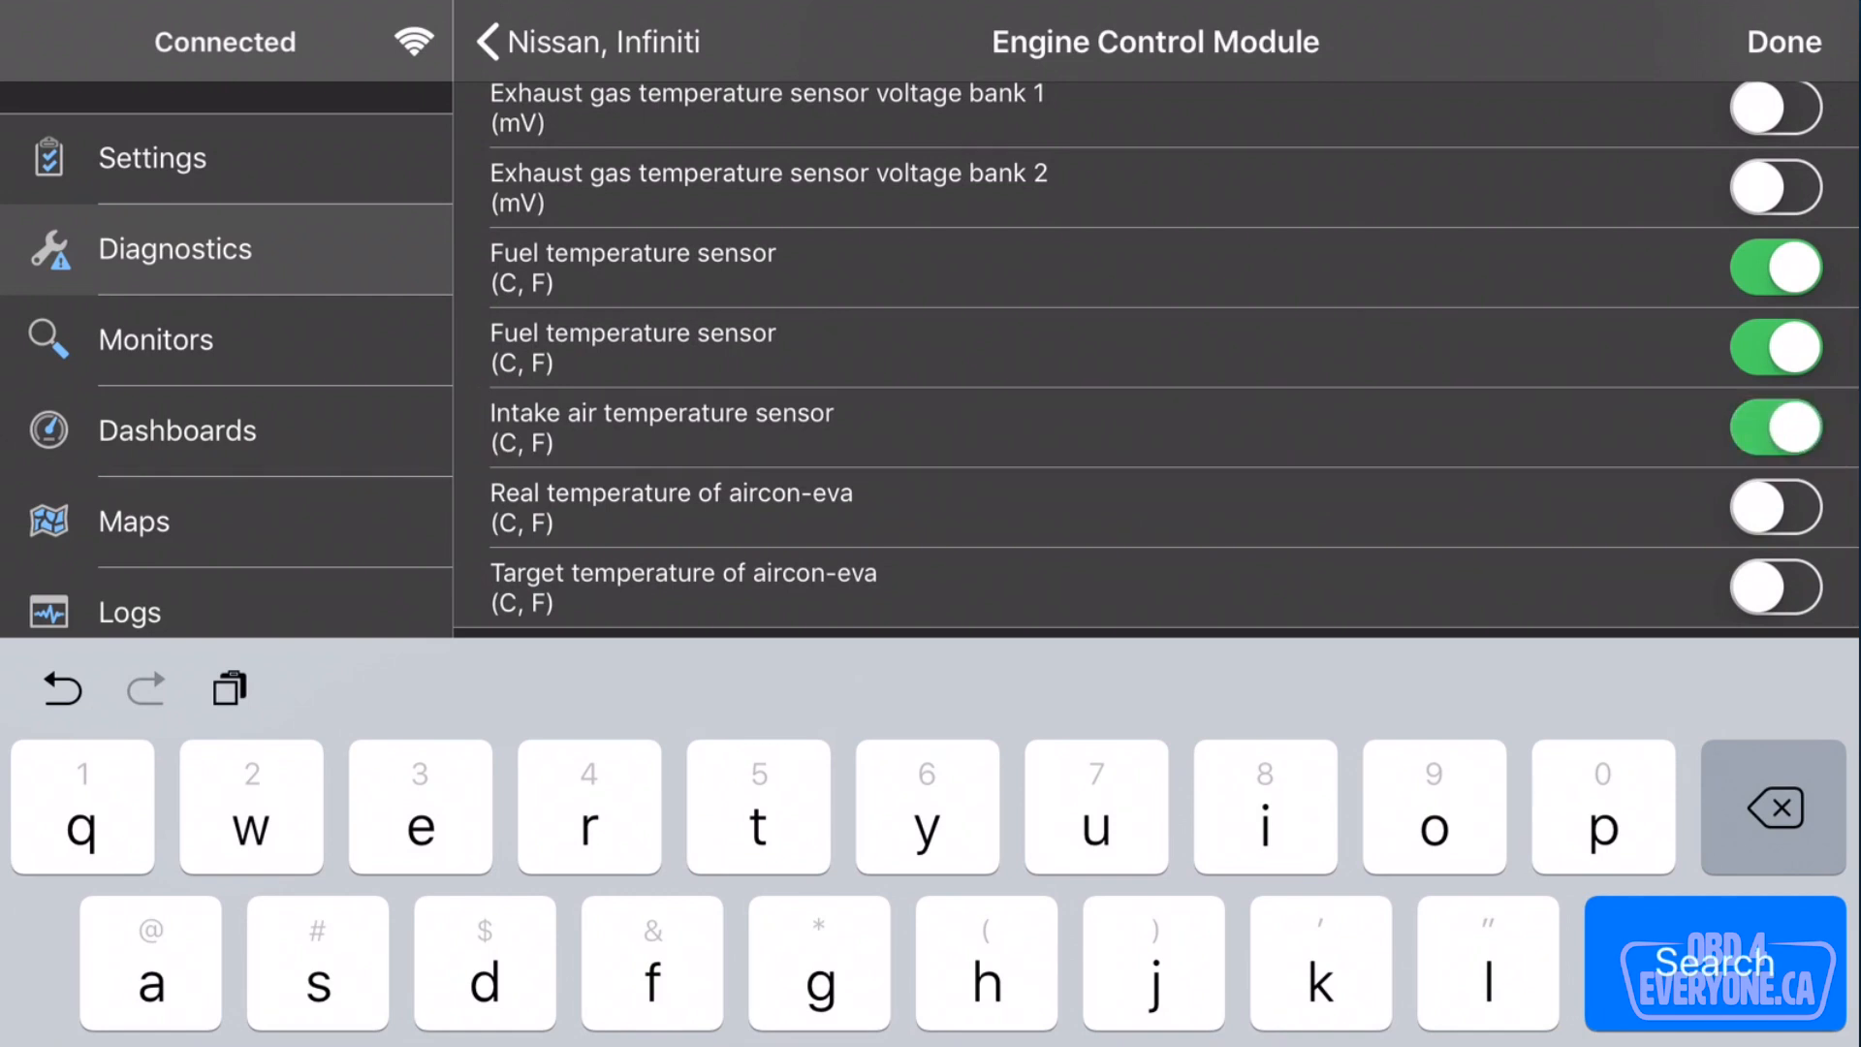
pyautogui.scroll(3)
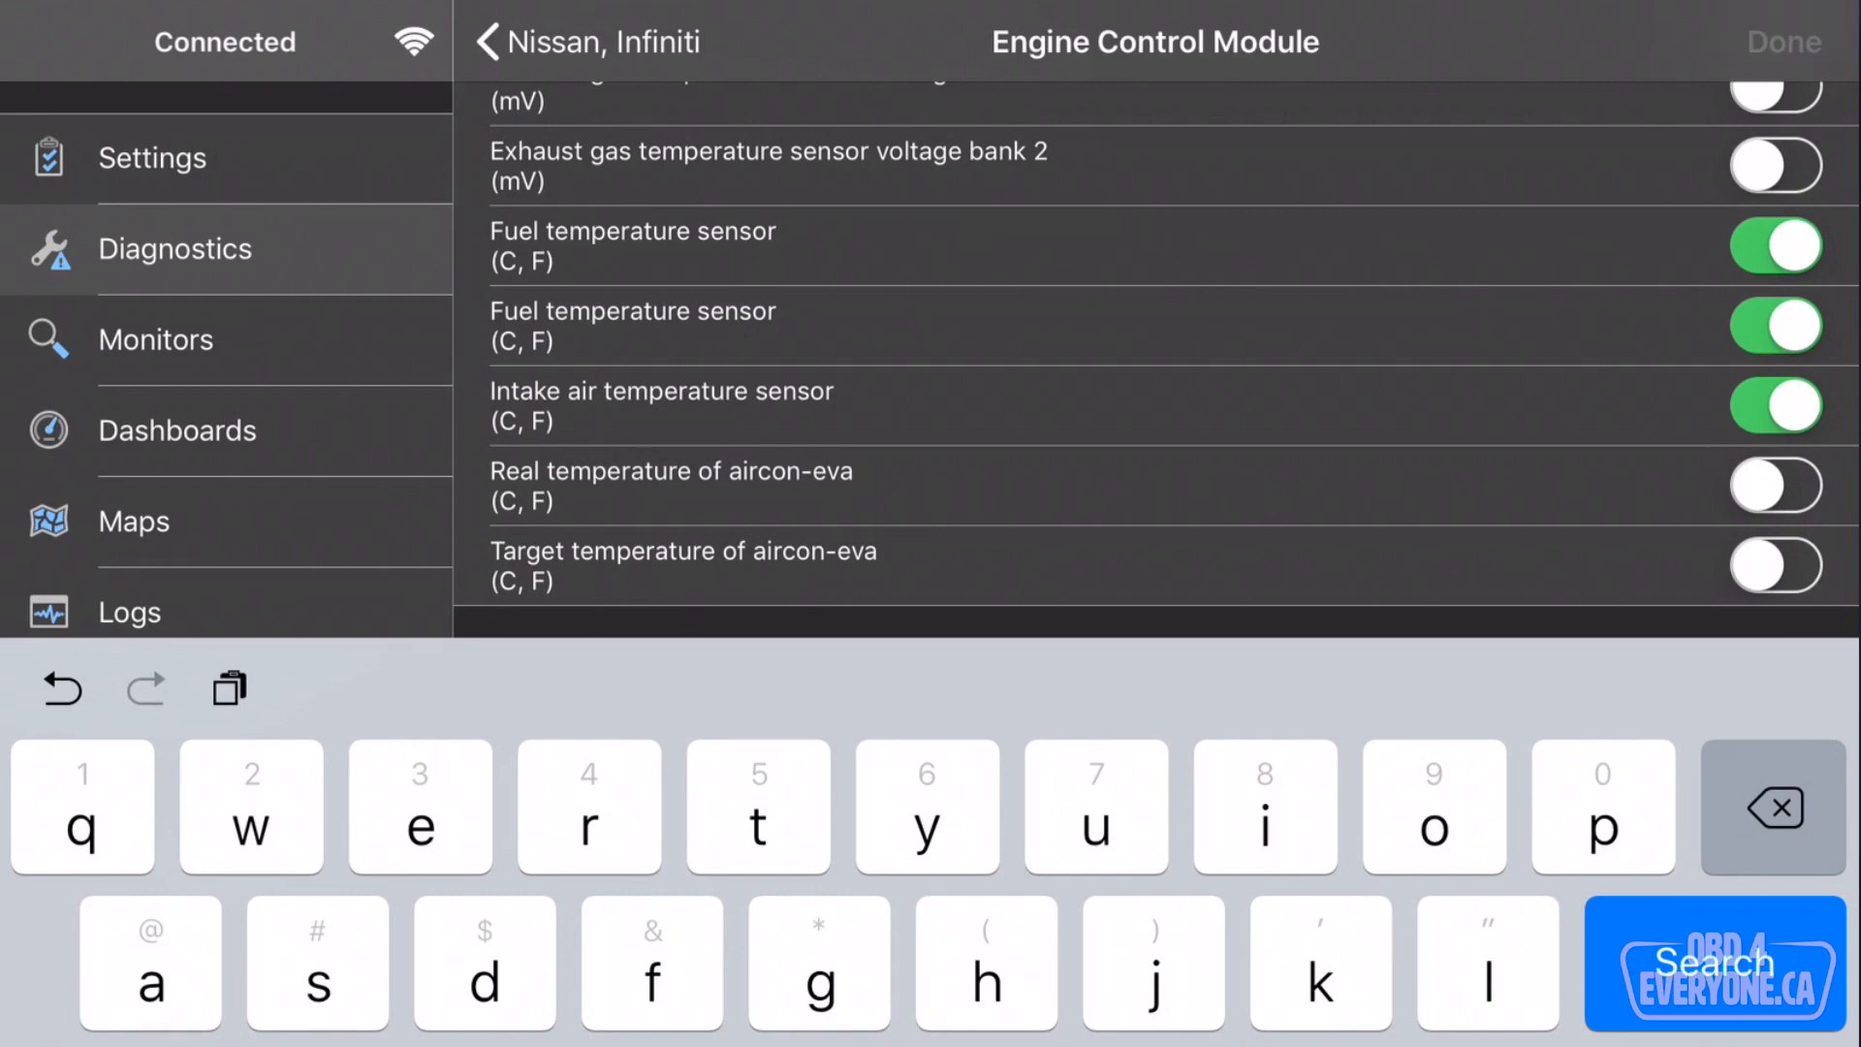
pyautogui.click(522, 42)
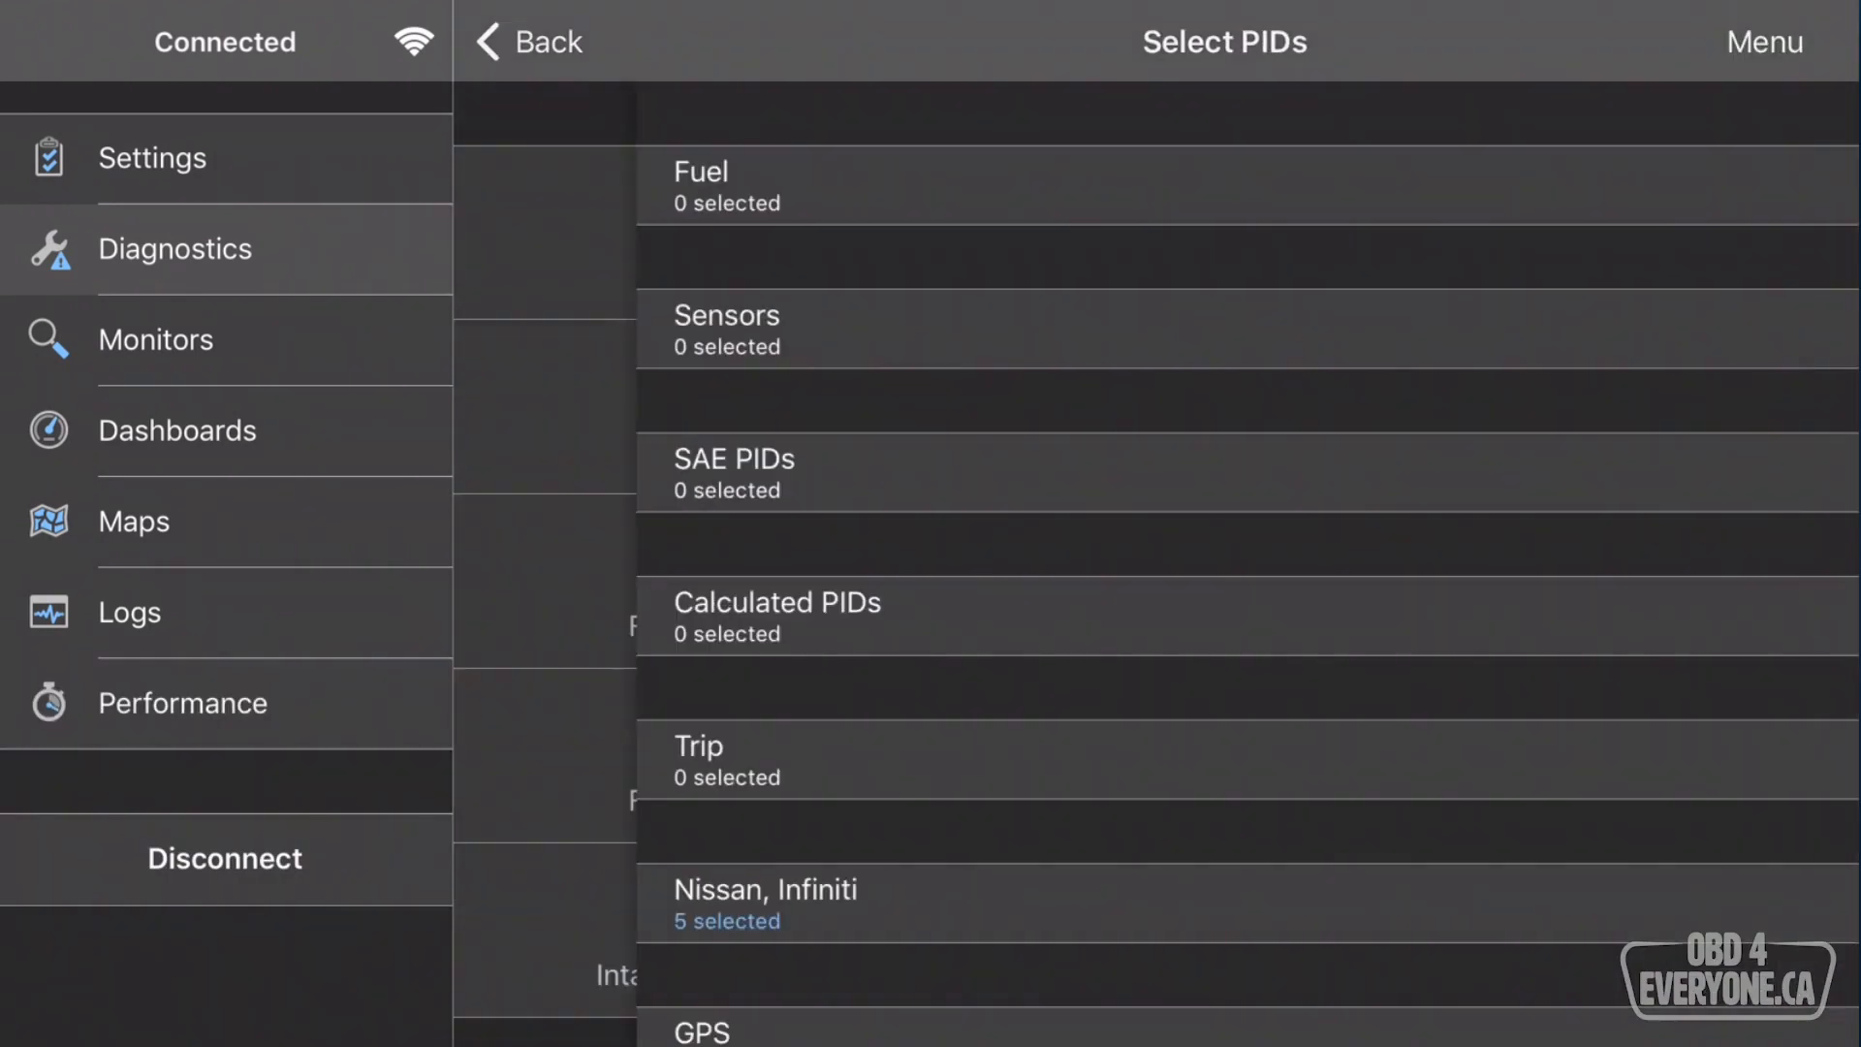
# Review live coolant, oil, fuel and intake air temperatures on PID Values, including 42 C intake air.
pyautogui.click(528, 42)
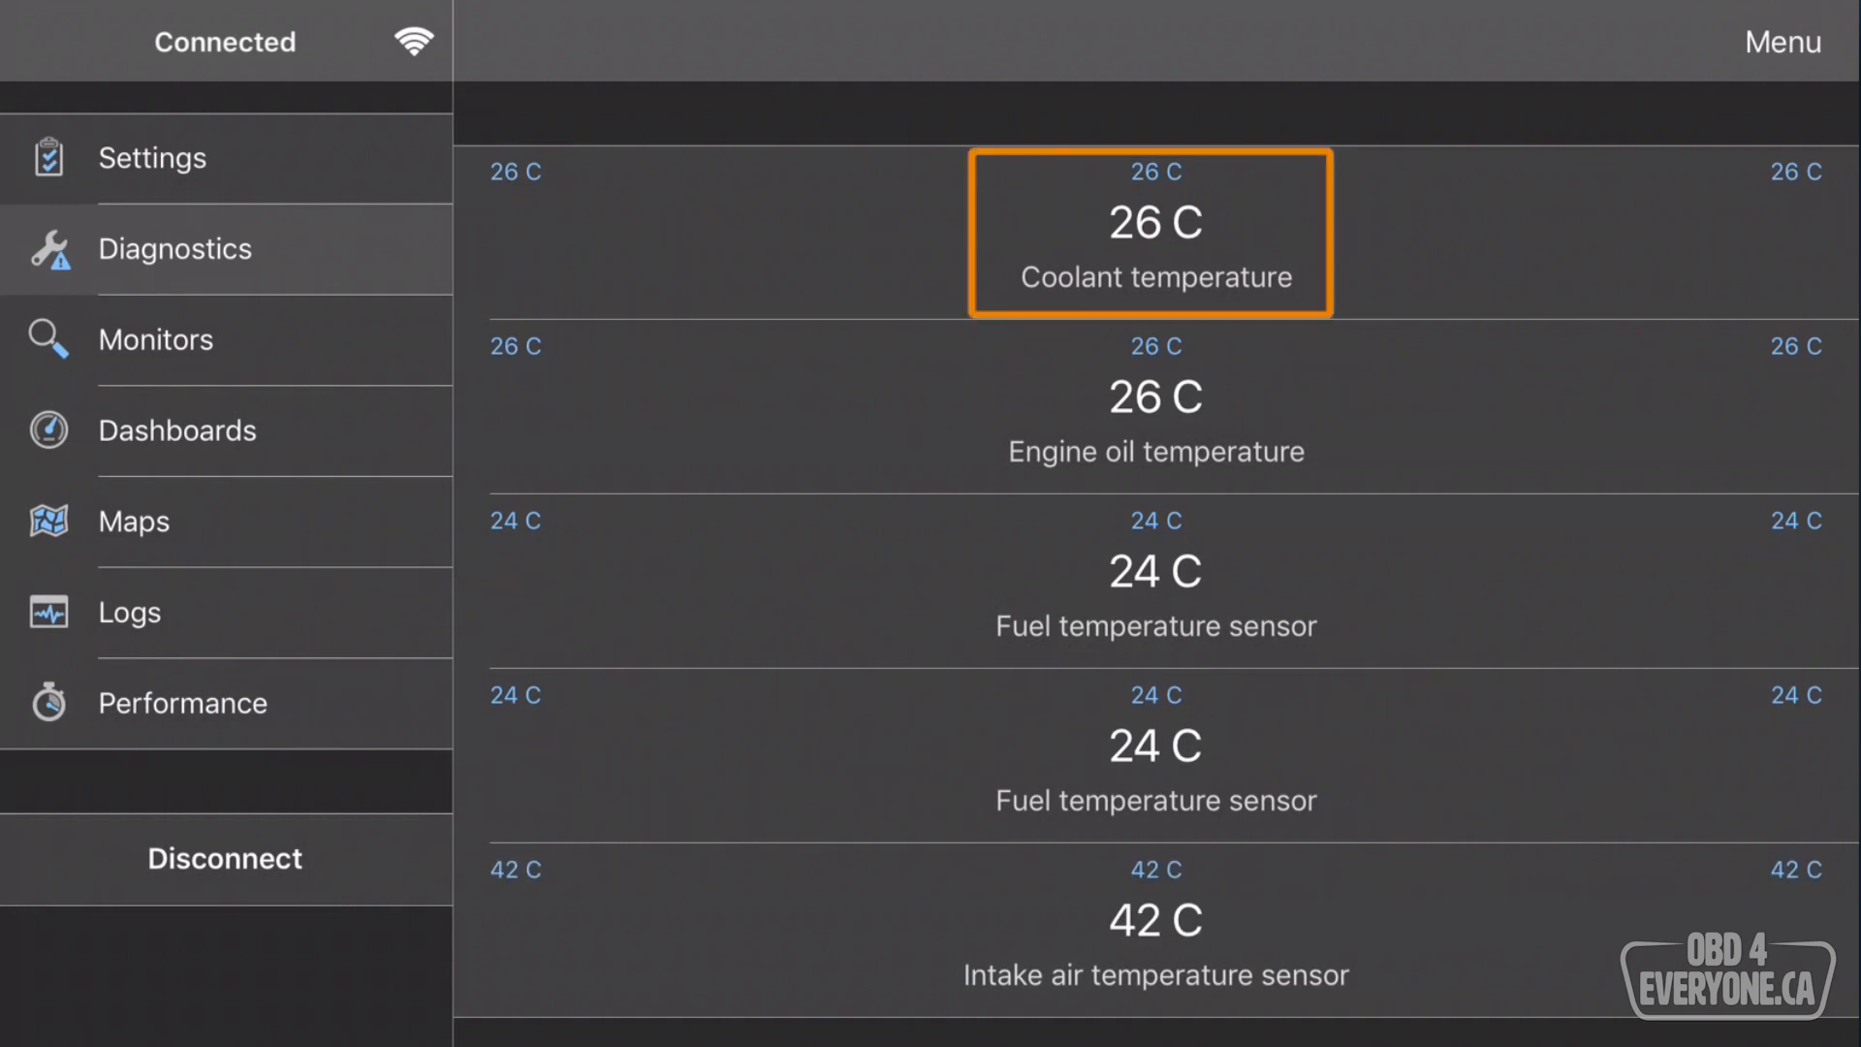
pyautogui.click(1152, 231)
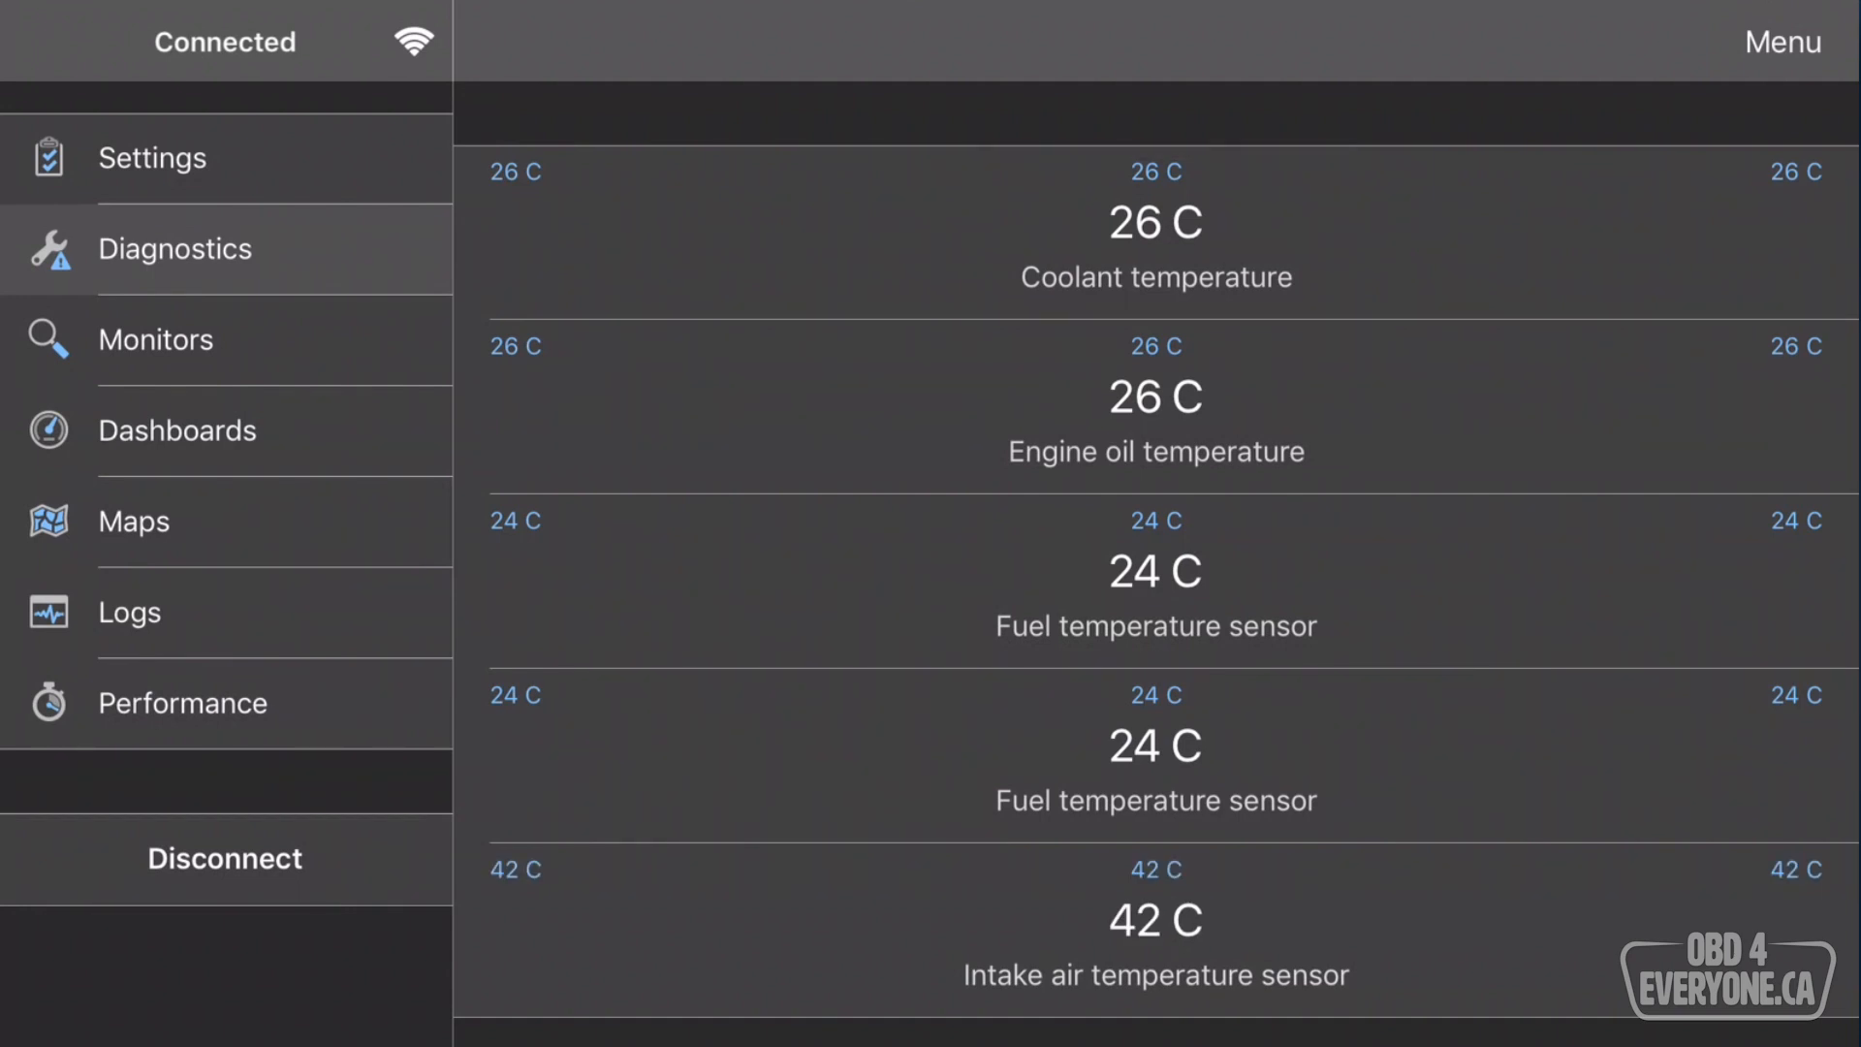
pyautogui.click(1152, 397)
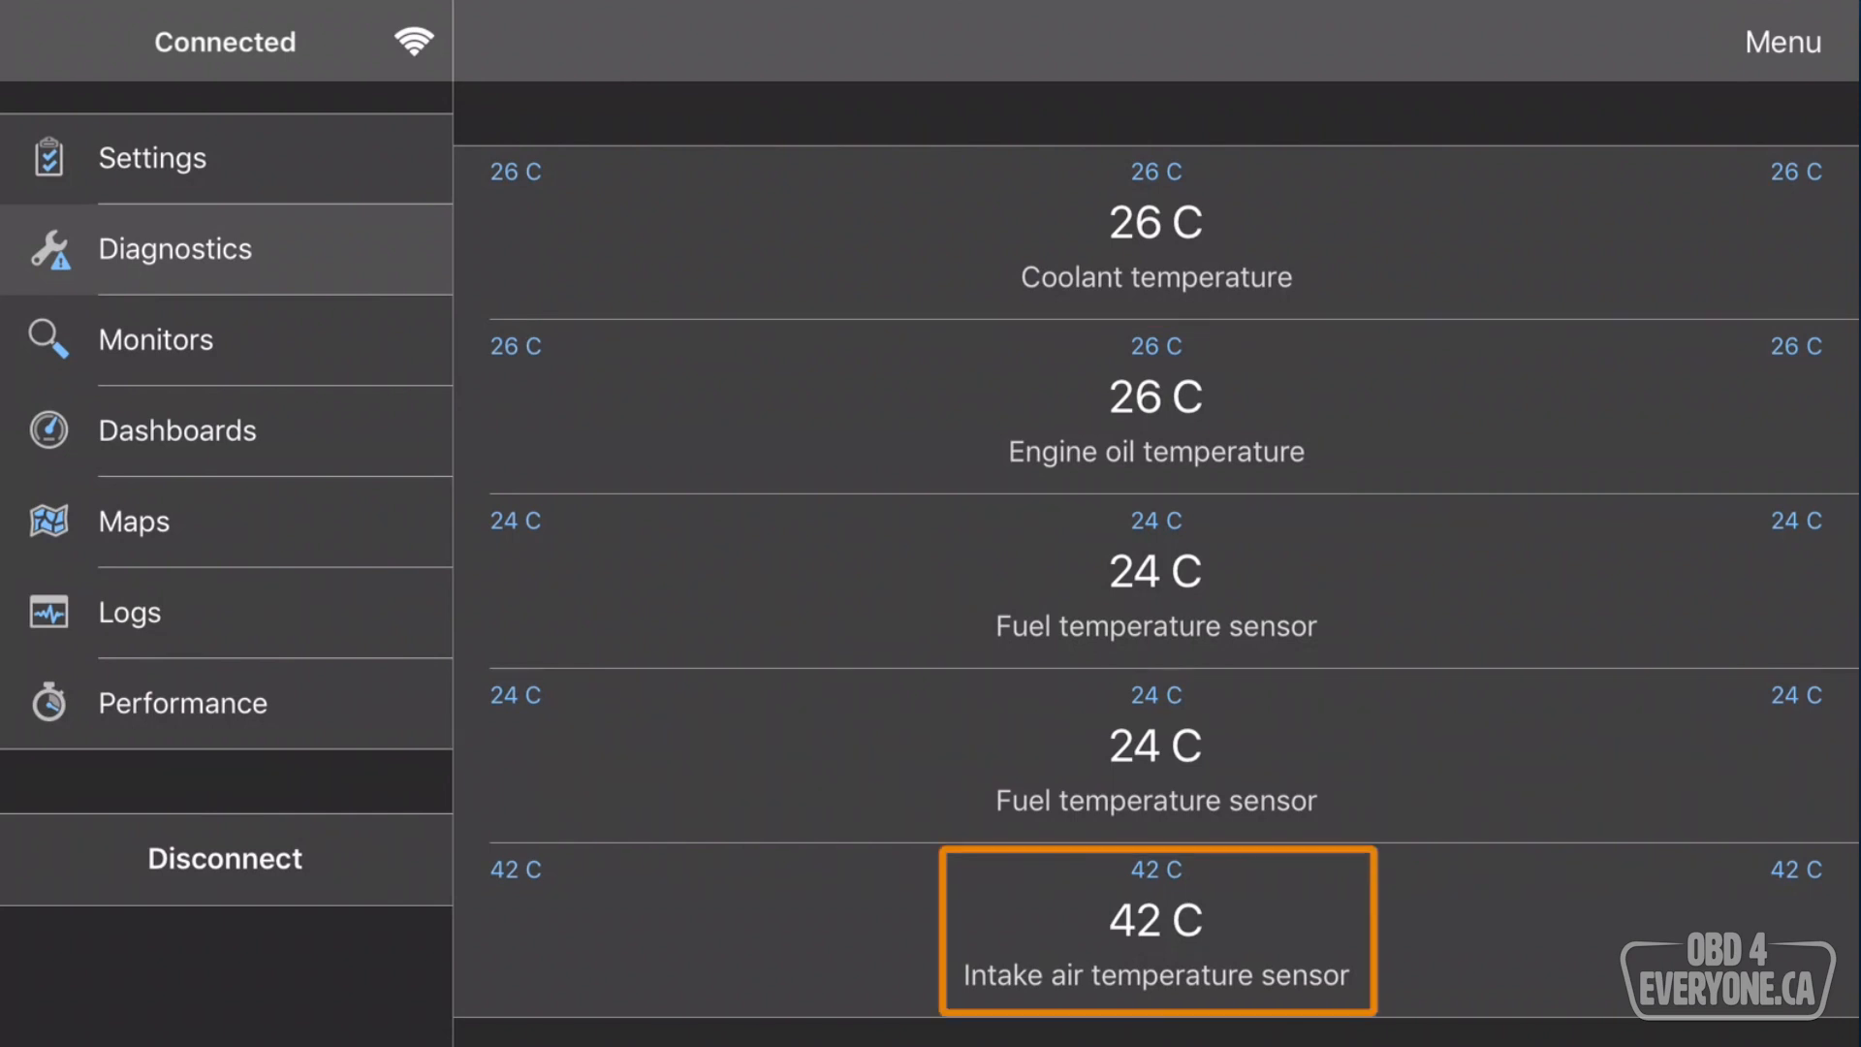
pyautogui.click(1155, 930)
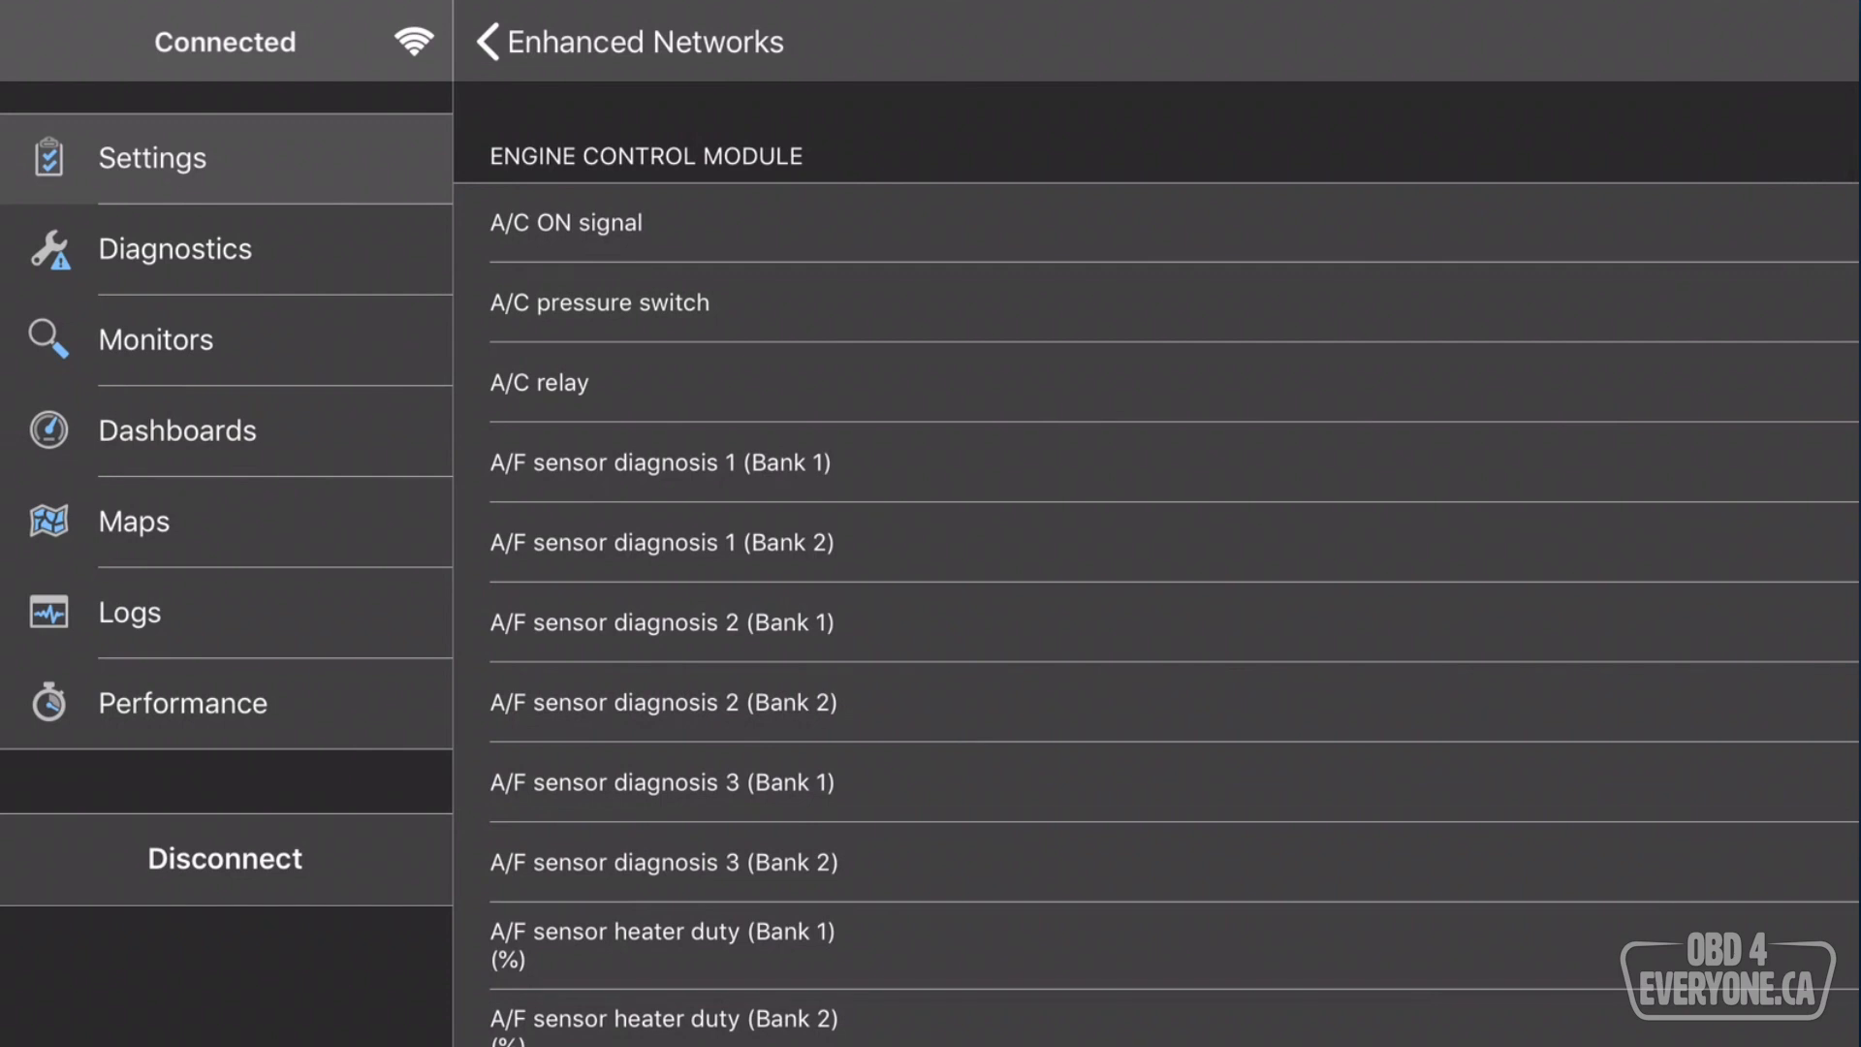
pyautogui.scroll(-3)
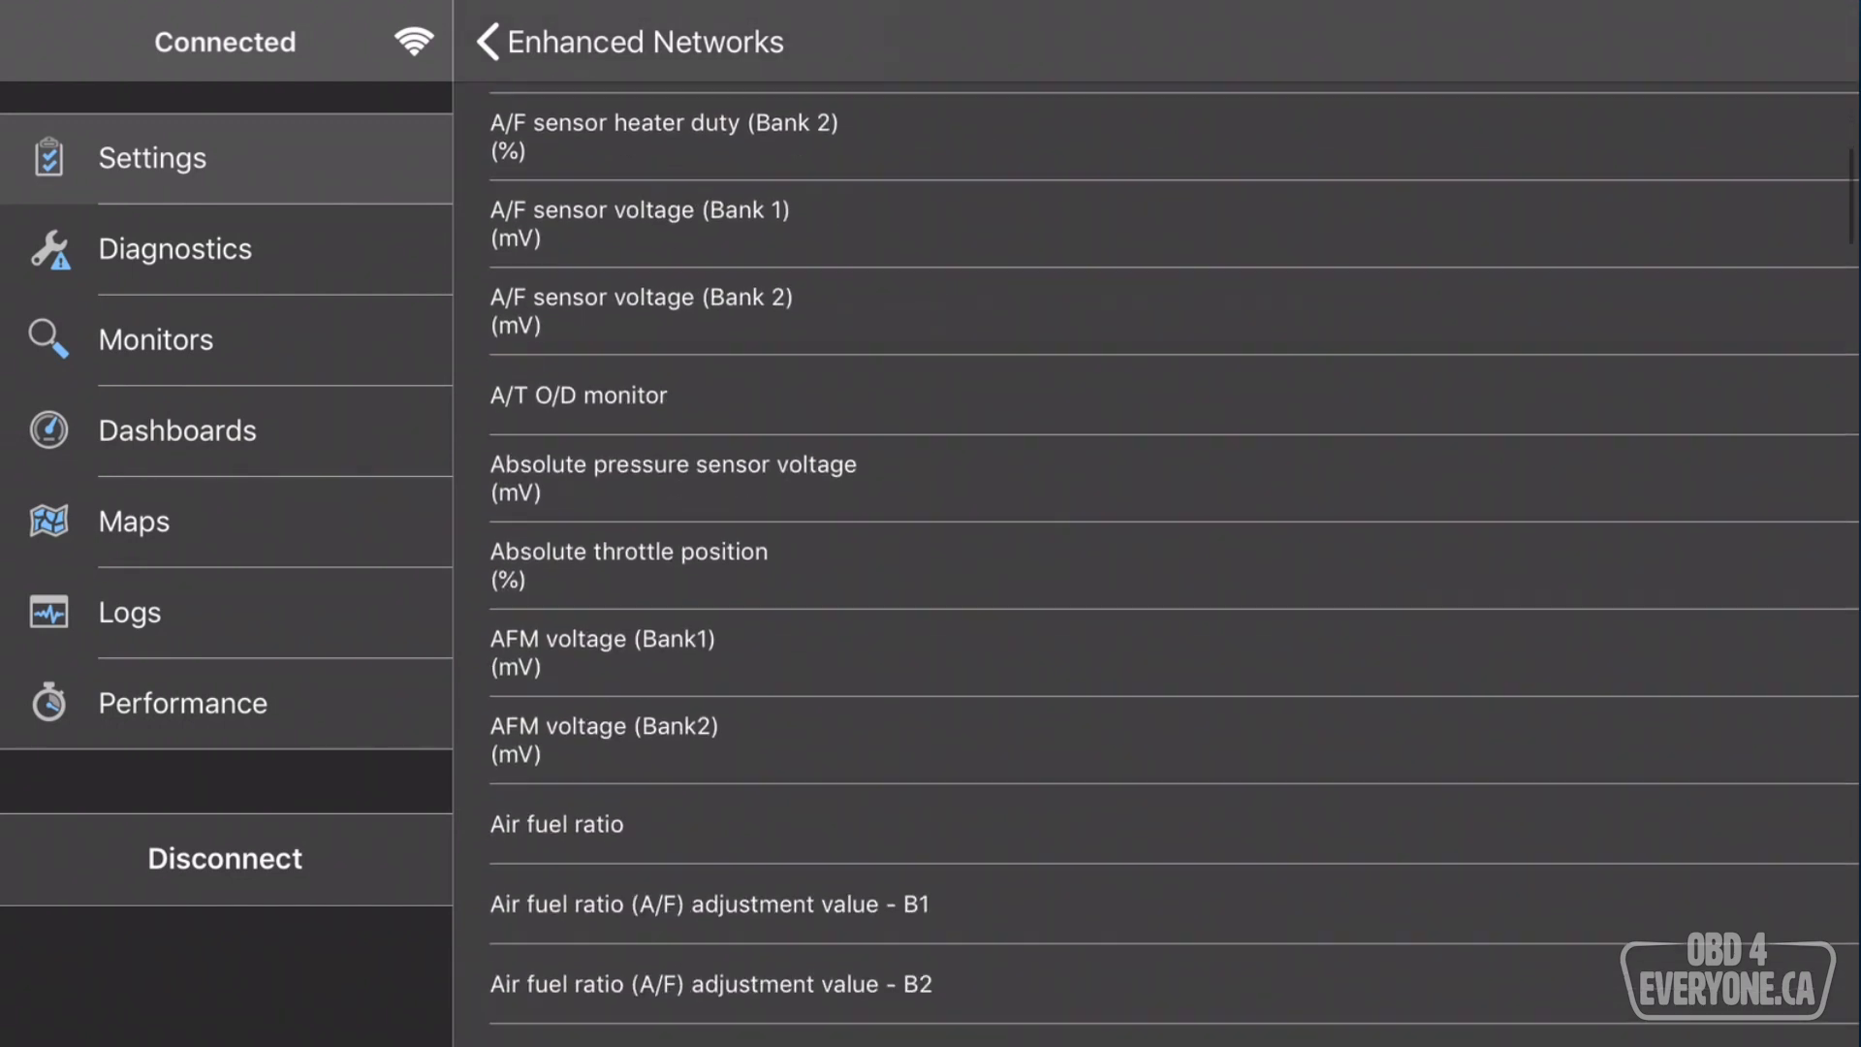
pyautogui.scroll(-3)
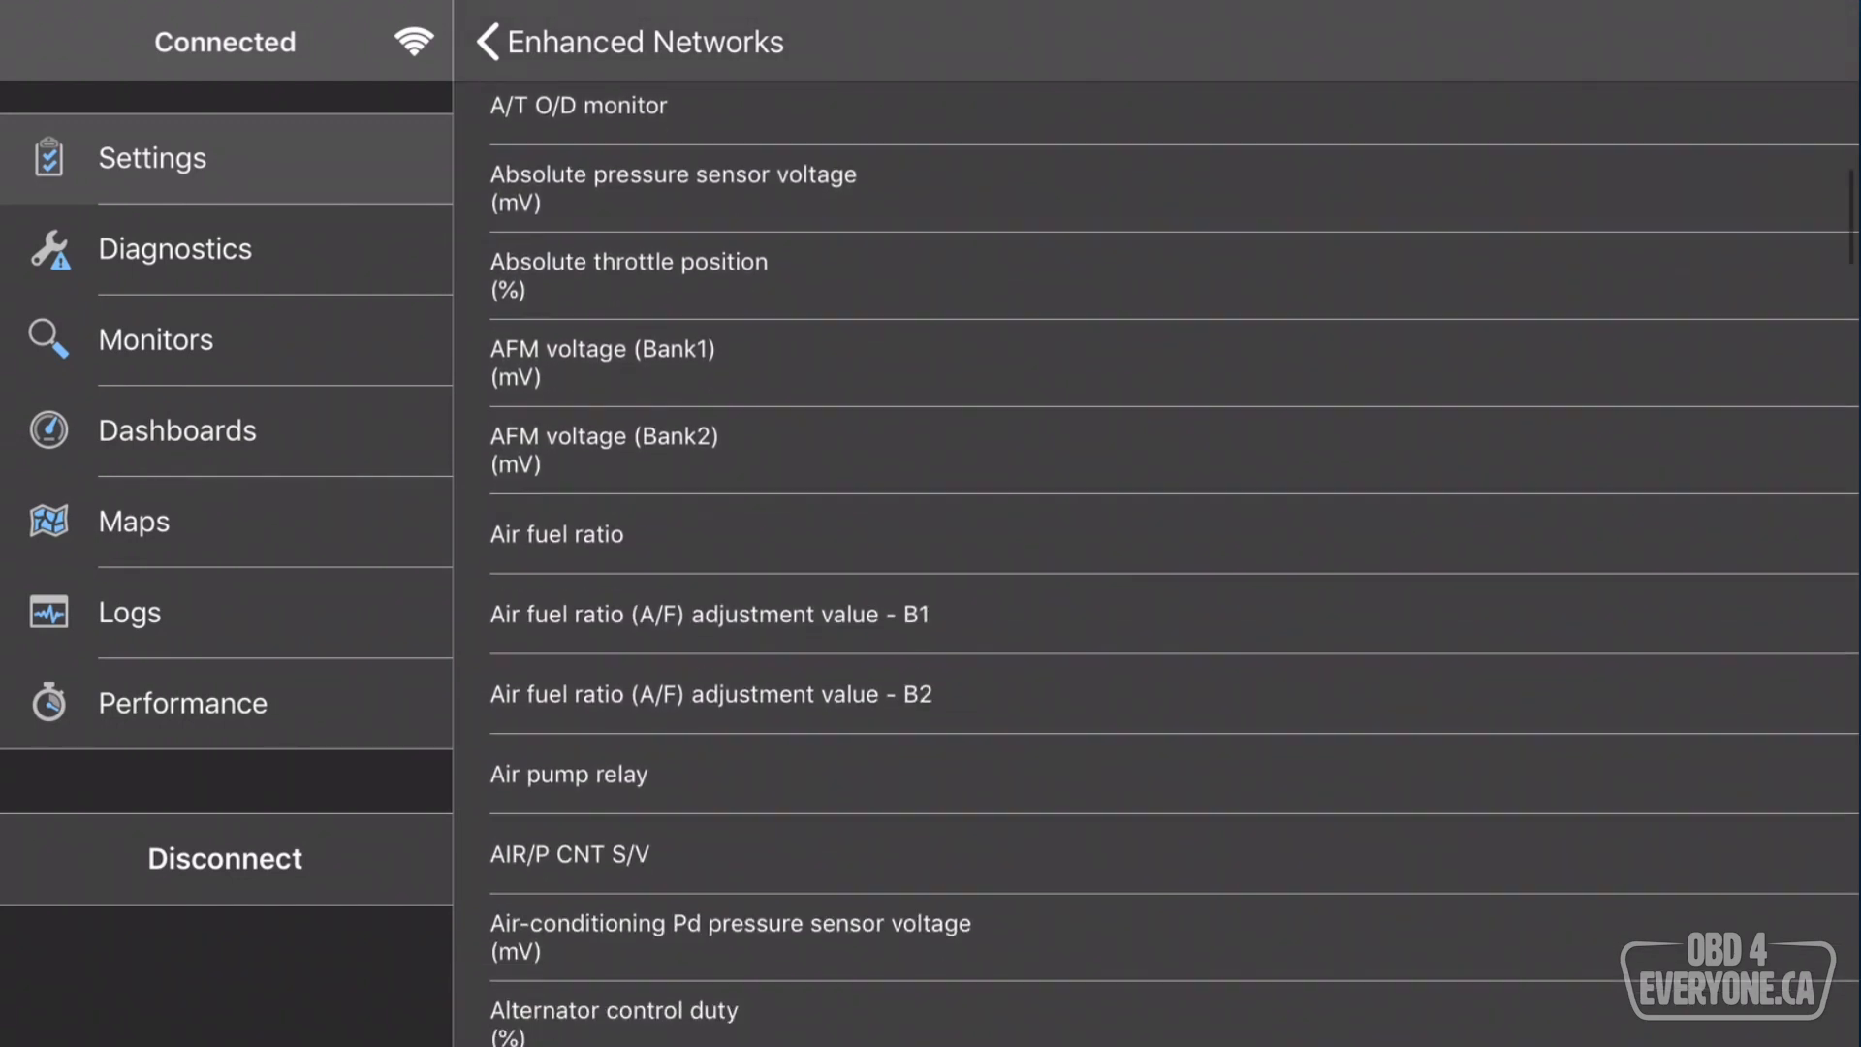
pyautogui.scroll(-3)
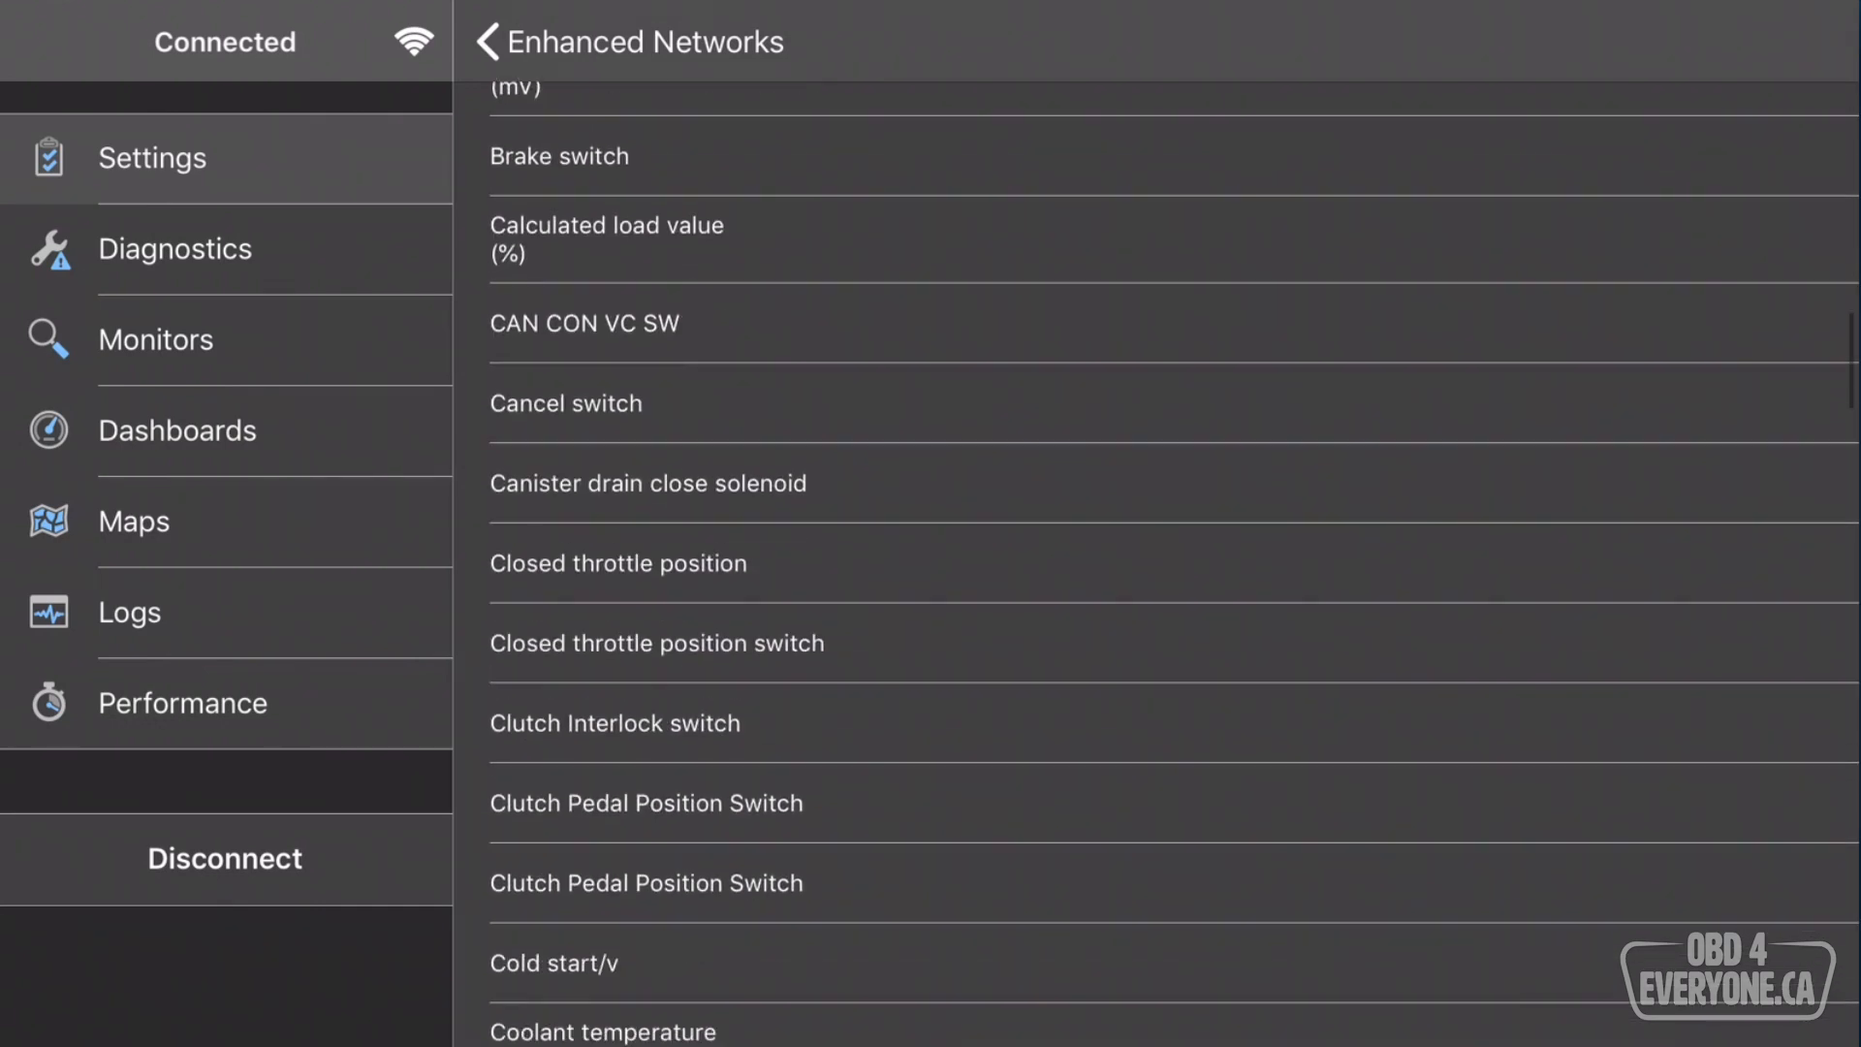
pyautogui.scroll(-3)
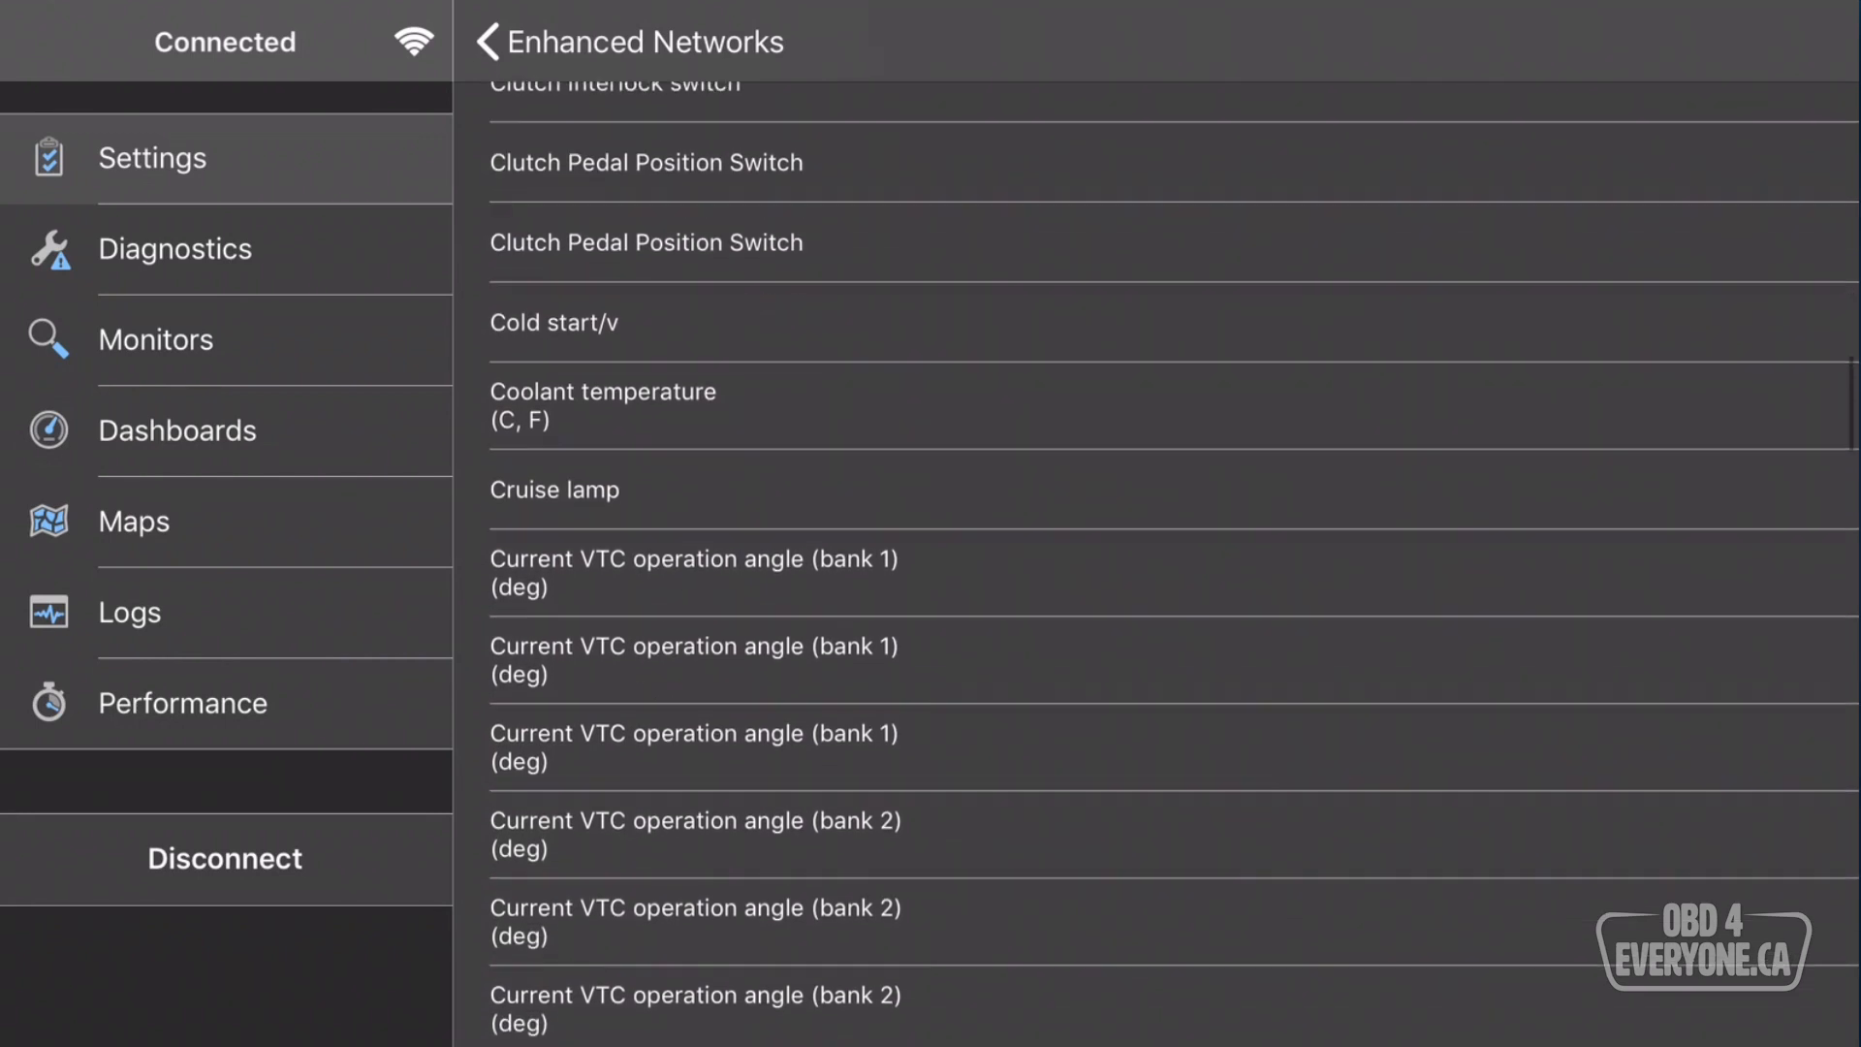
pyautogui.scroll(-3)
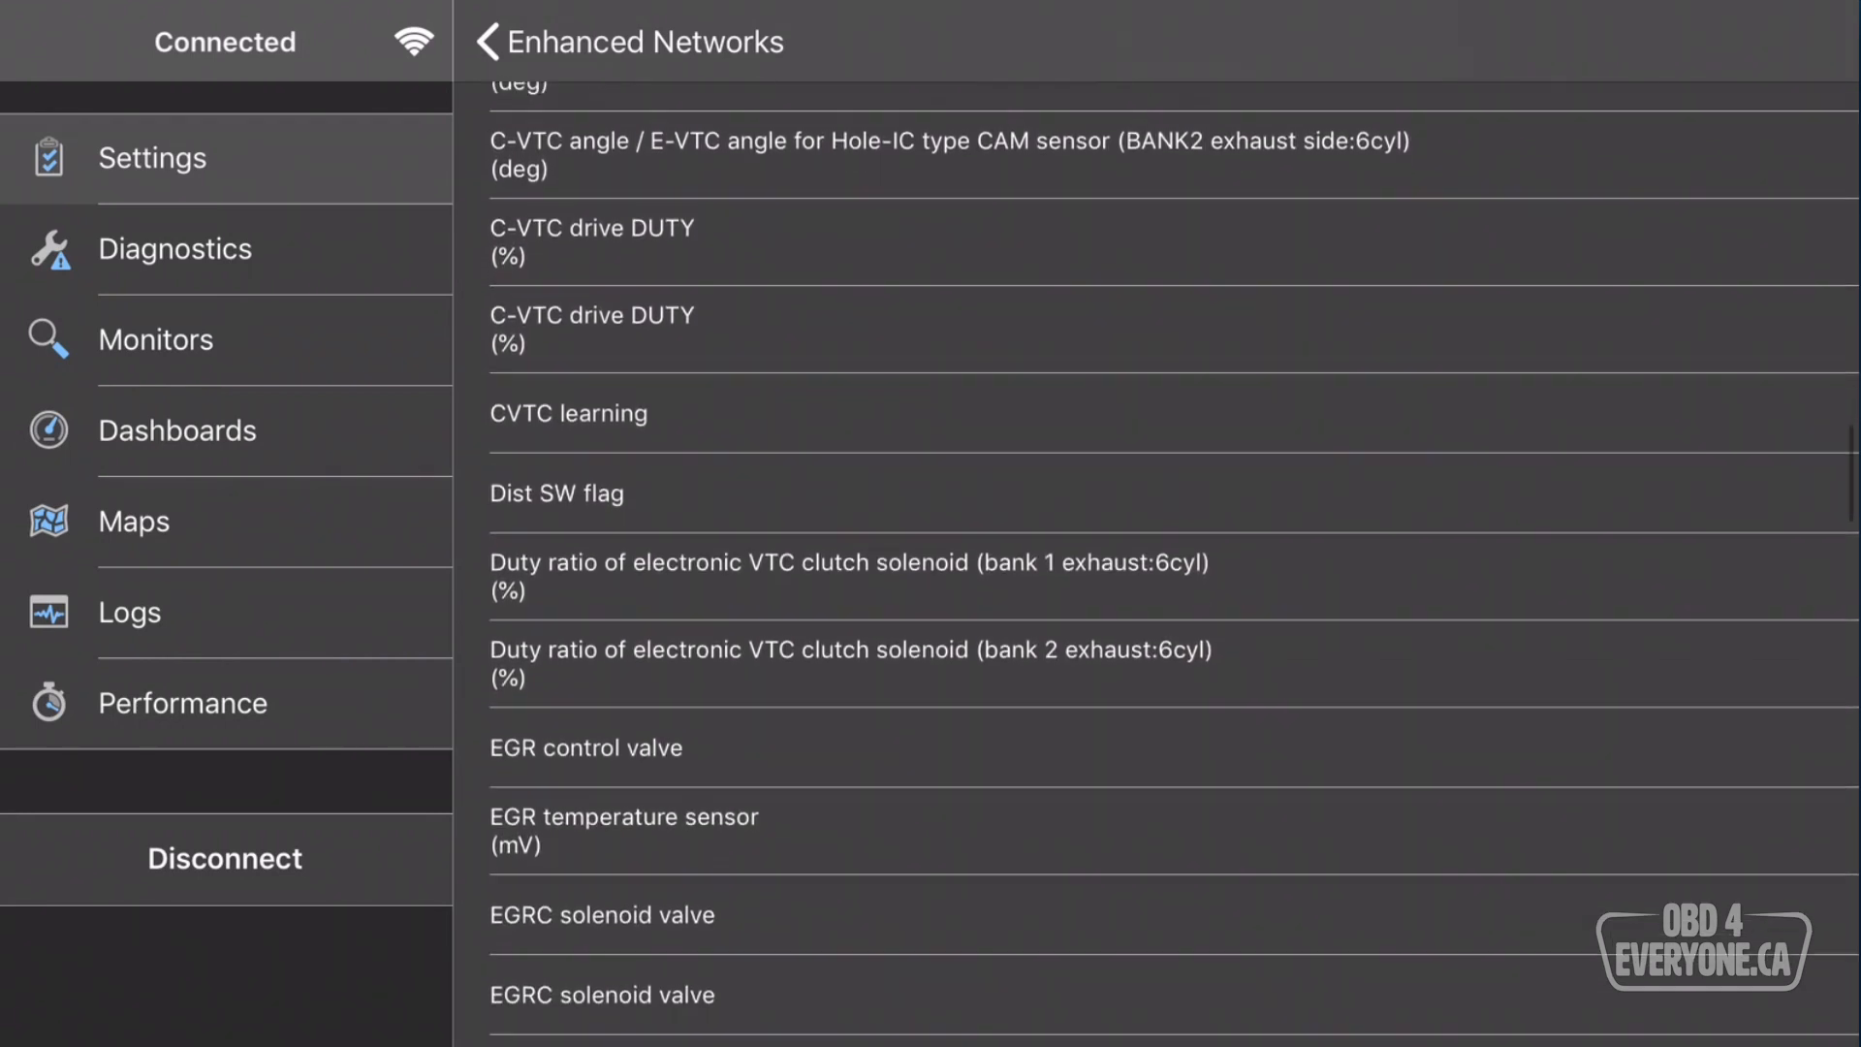